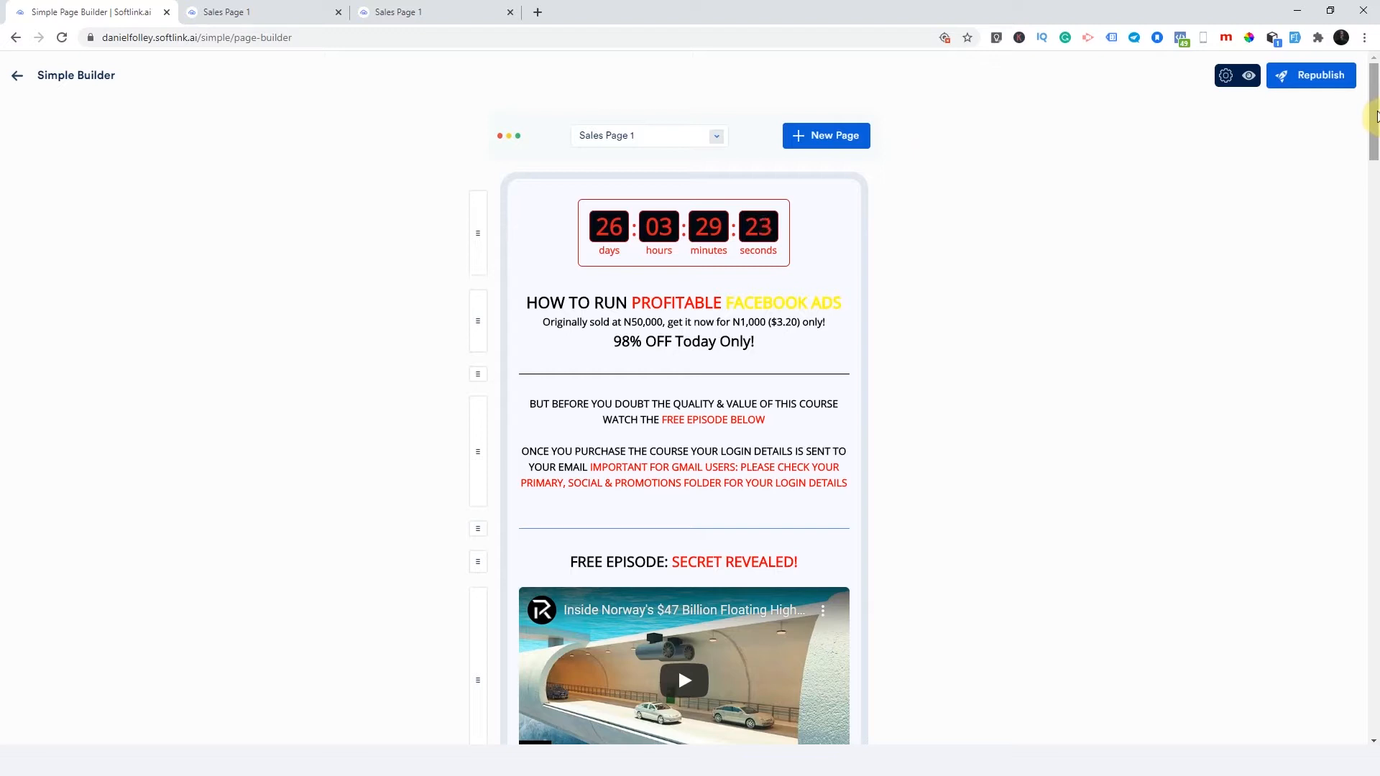
mouse_move(691, 156)
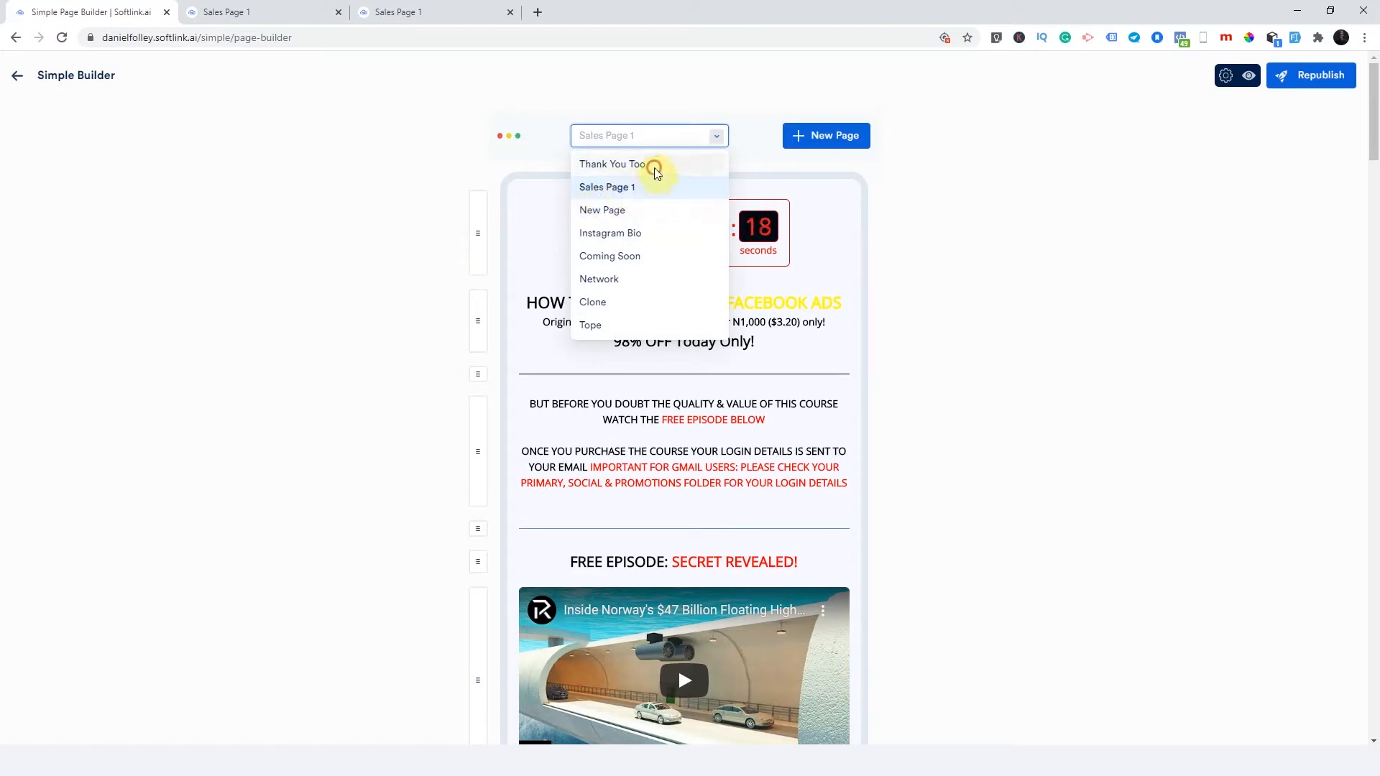
- Check the Thank You Too page, return to Sales Page 1 and scroll down
click(612, 164)
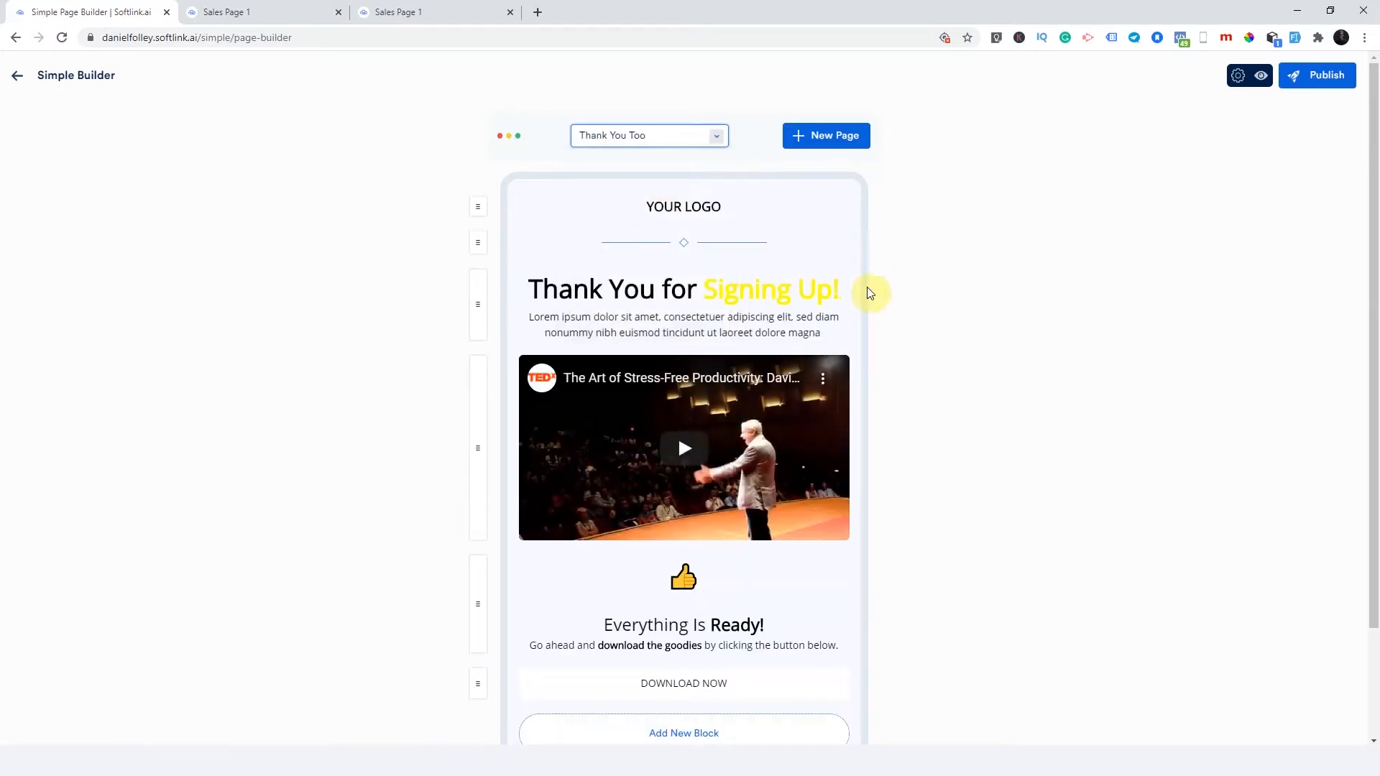
mouse_move(614, 150)
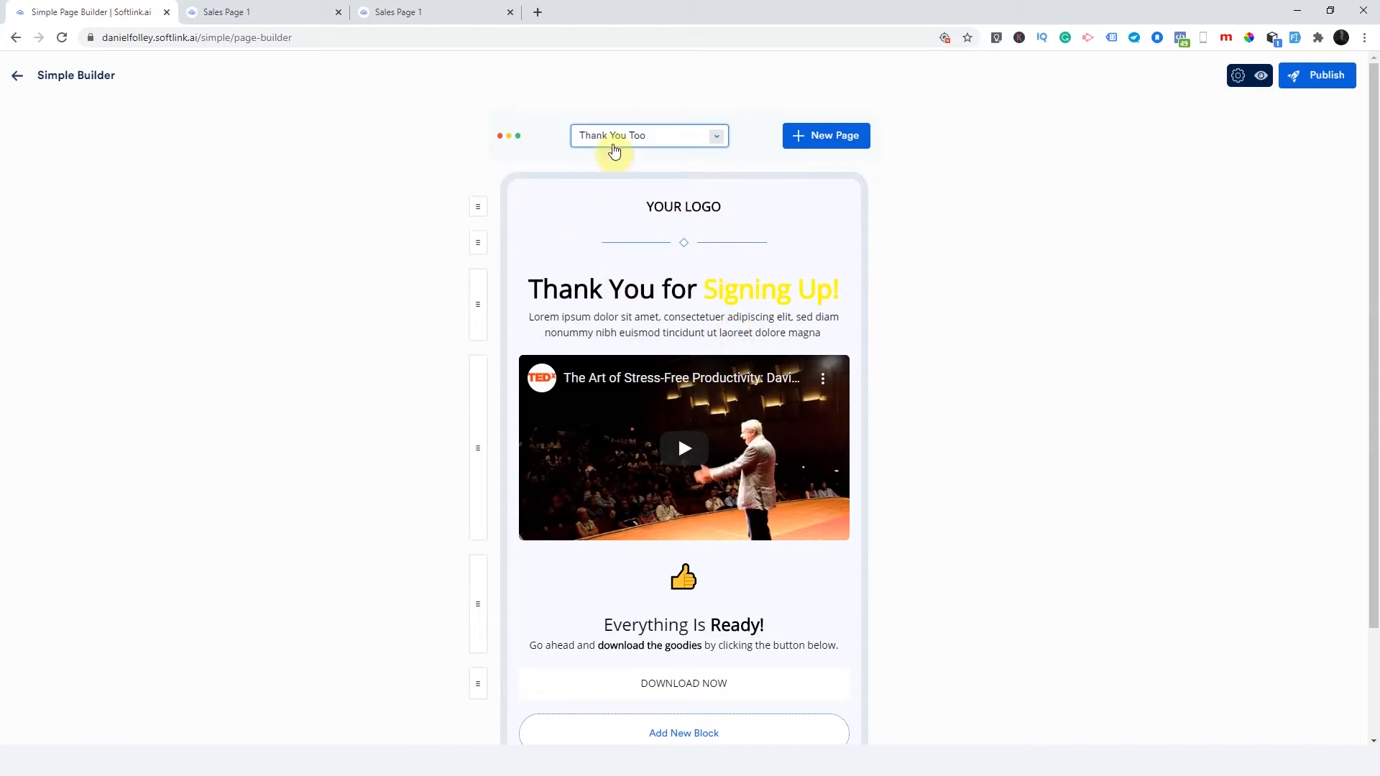
click(648, 135)
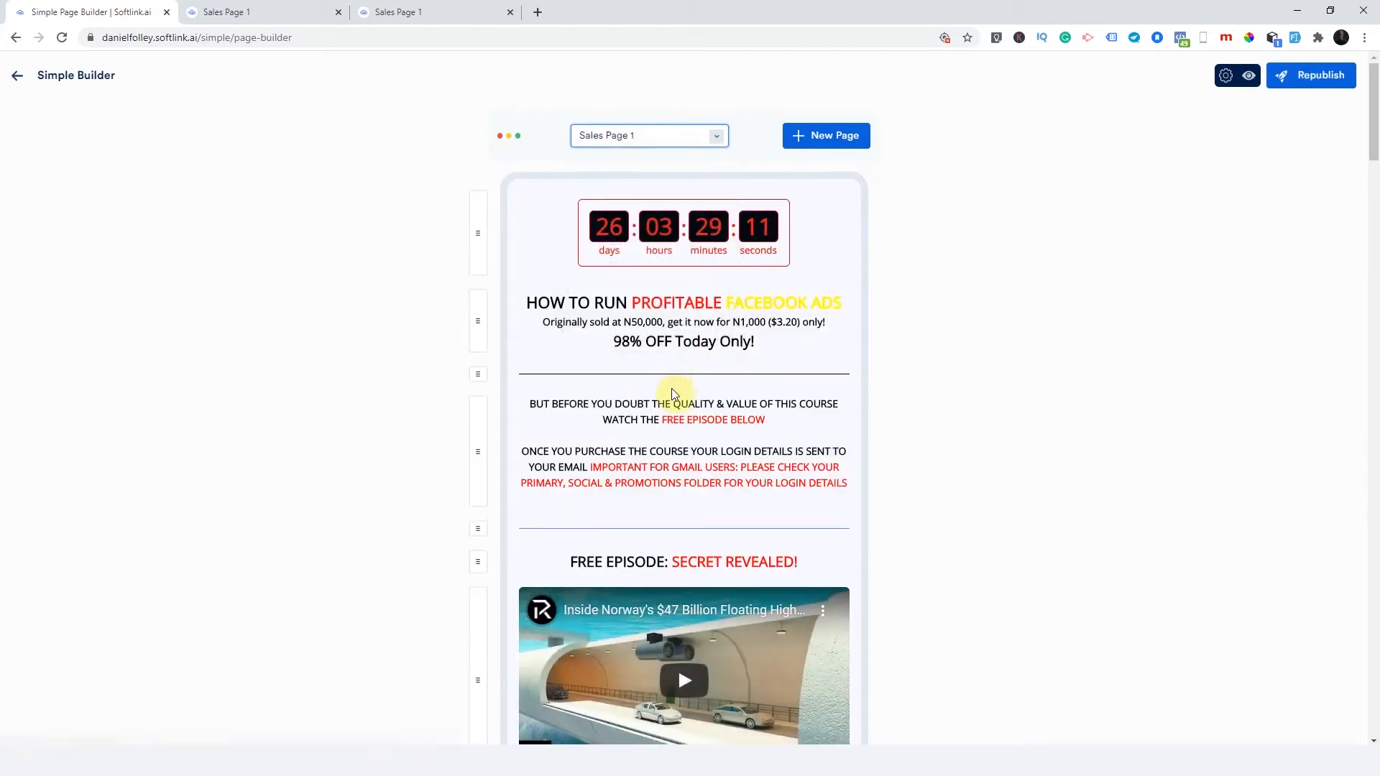
mouse_move(622, 178)
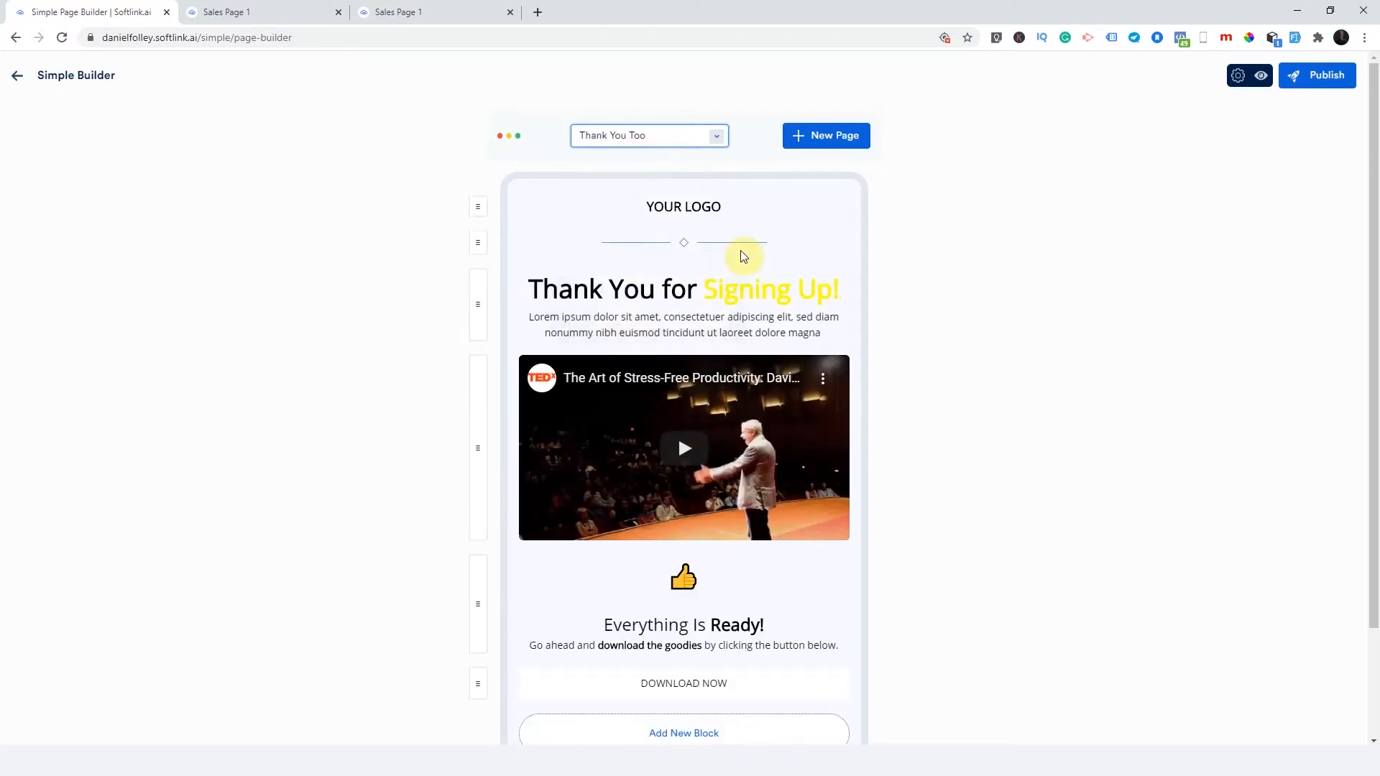
mouse_move(728, 400)
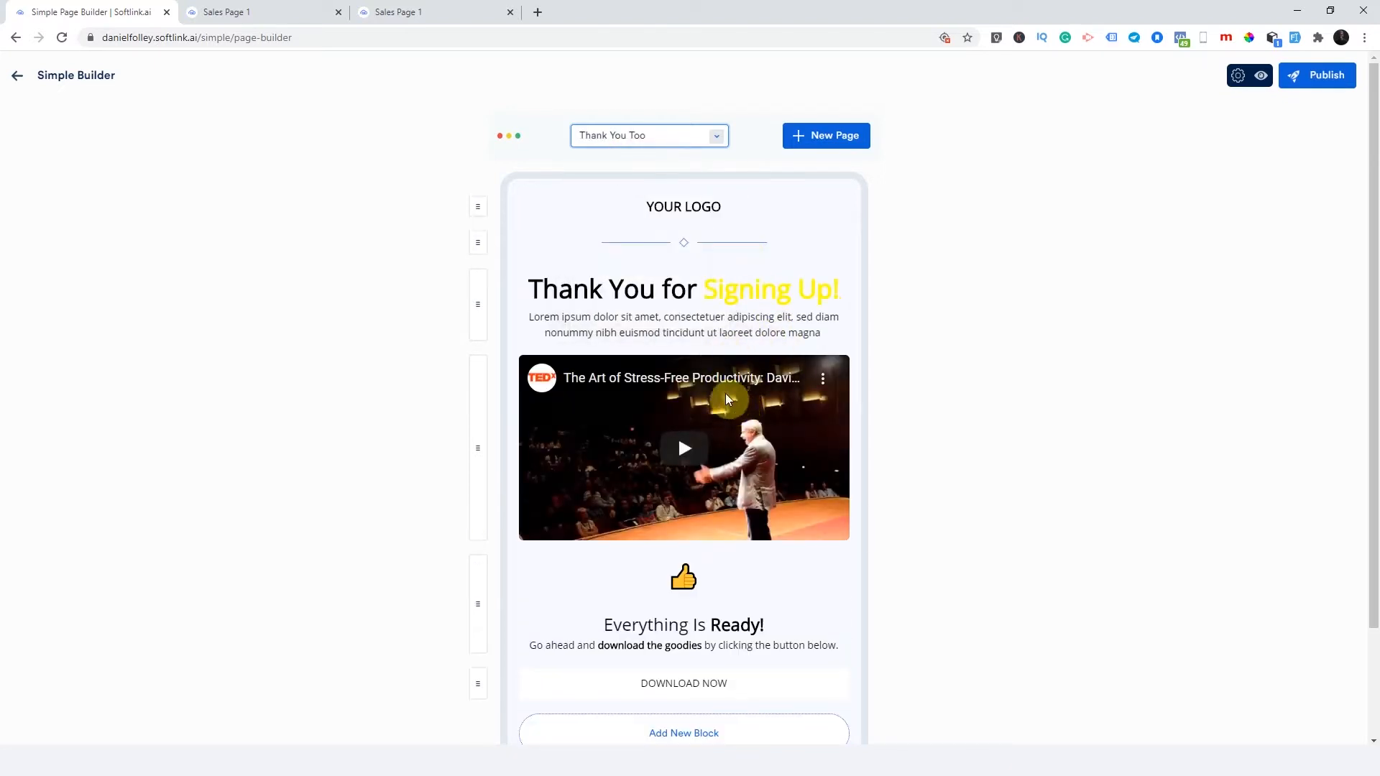
mouse_move(717, 370)
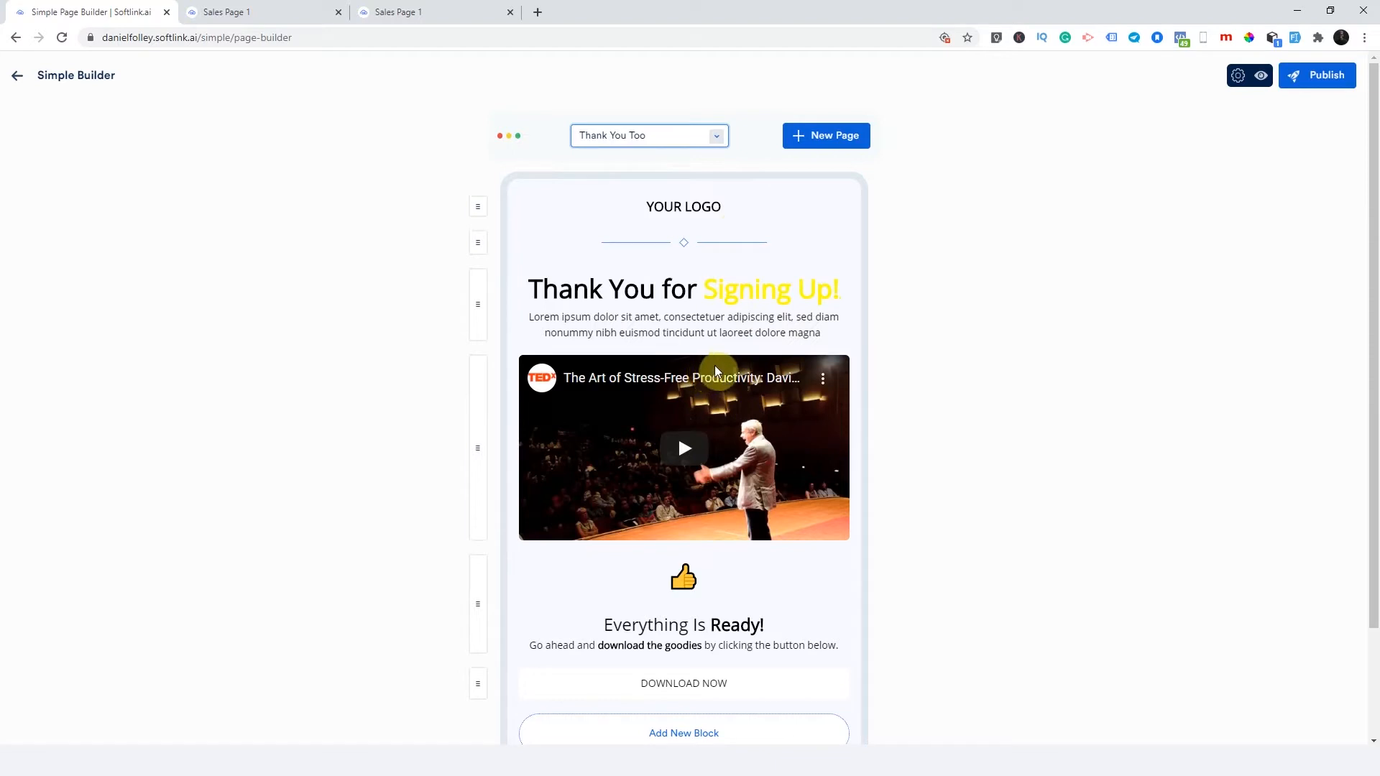
mouse_move(719, 361)
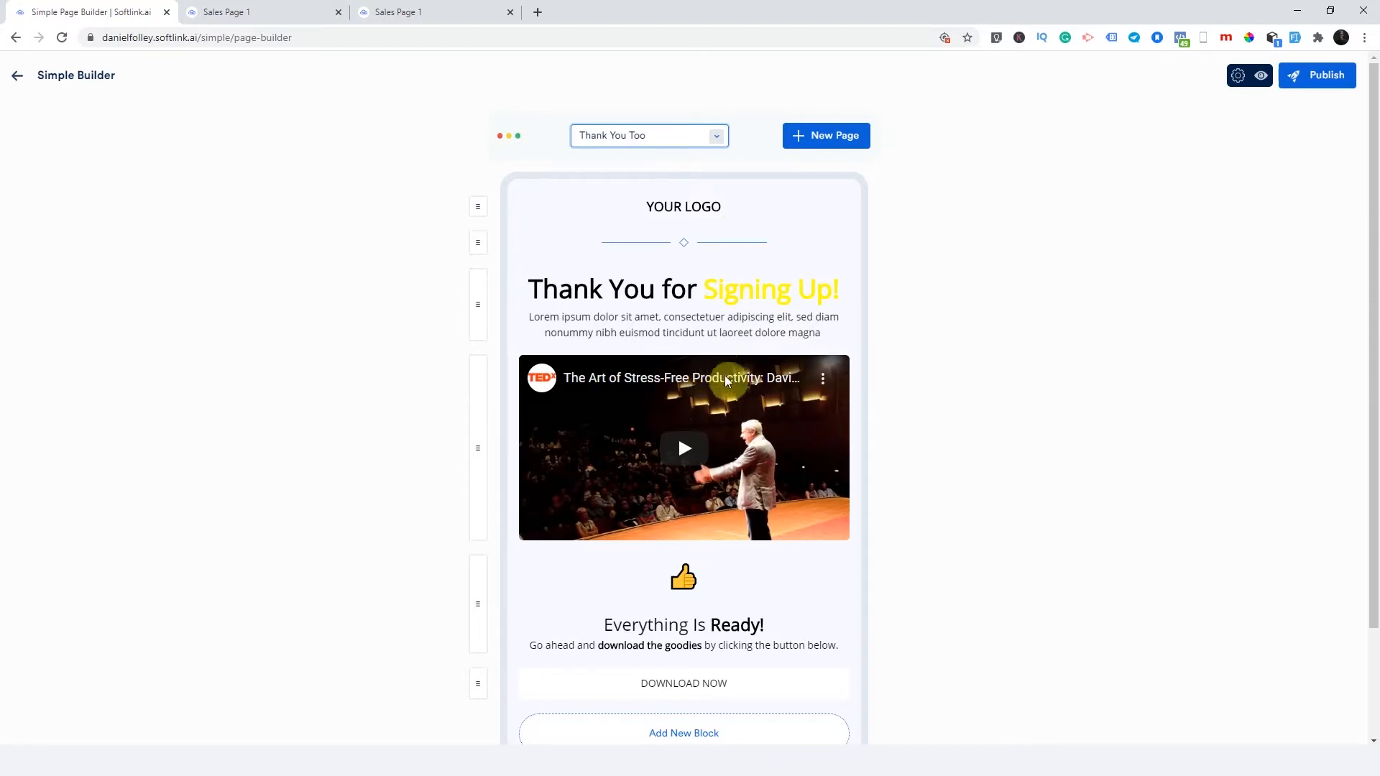
mouse_move(737, 358)
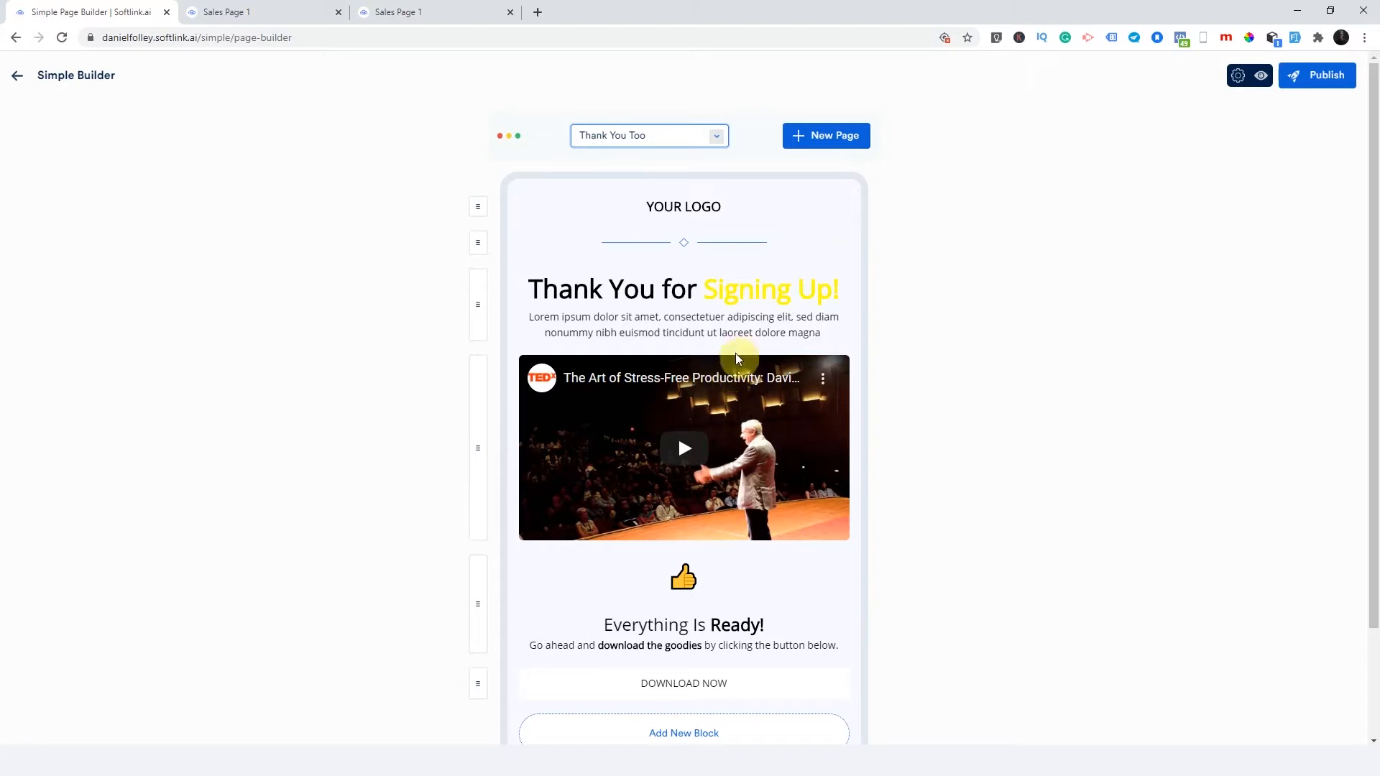
mouse_move(646, 147)
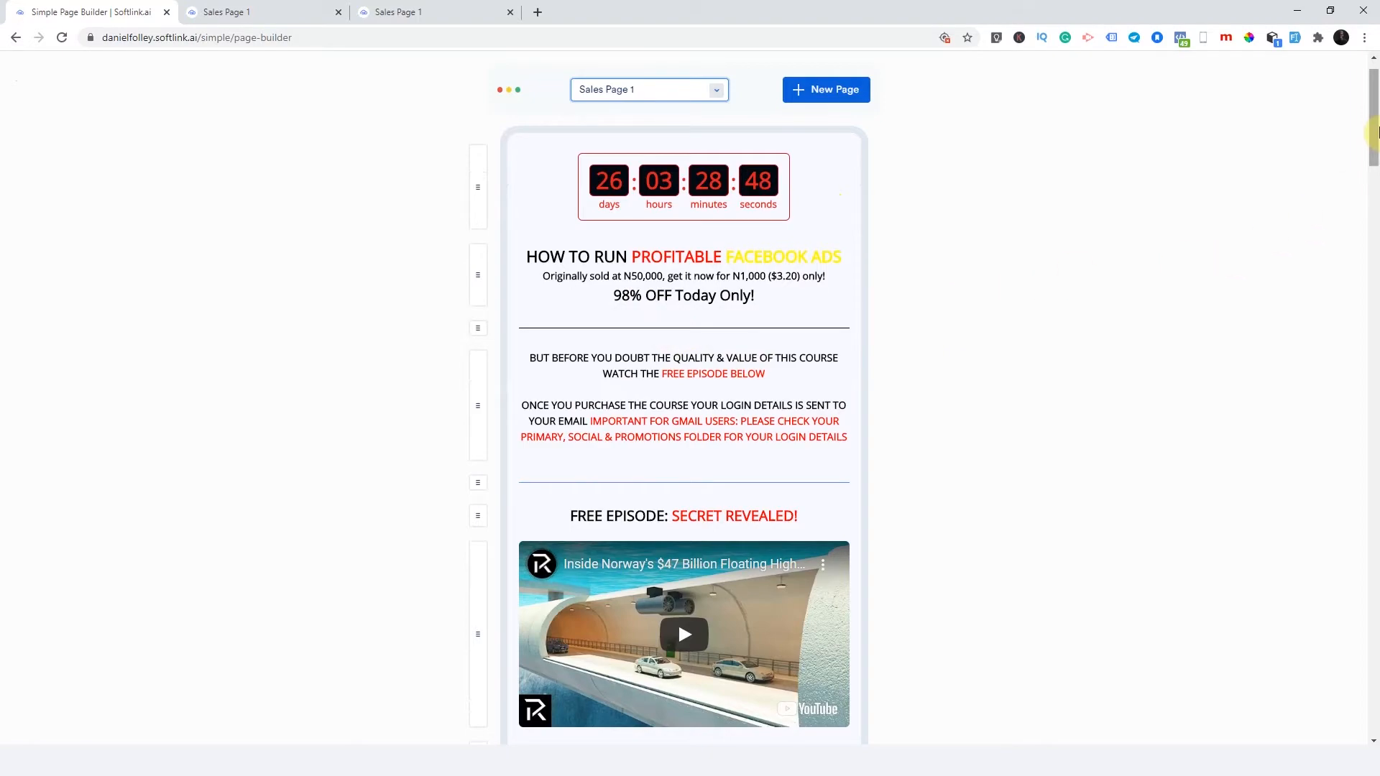
scroll(down, 3)
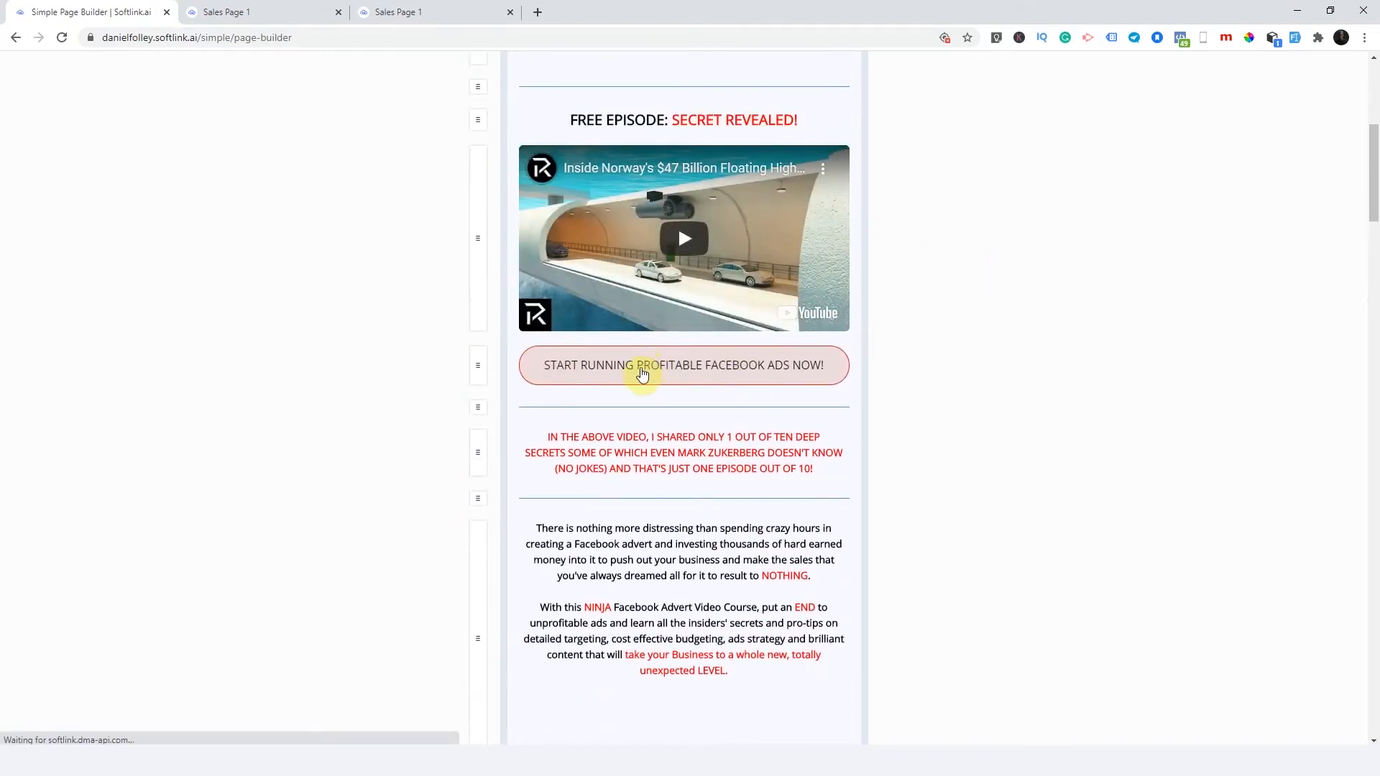
- Switch the Facebook ads button's action to Popout Form, with no form chosen yet
click(644, 365)
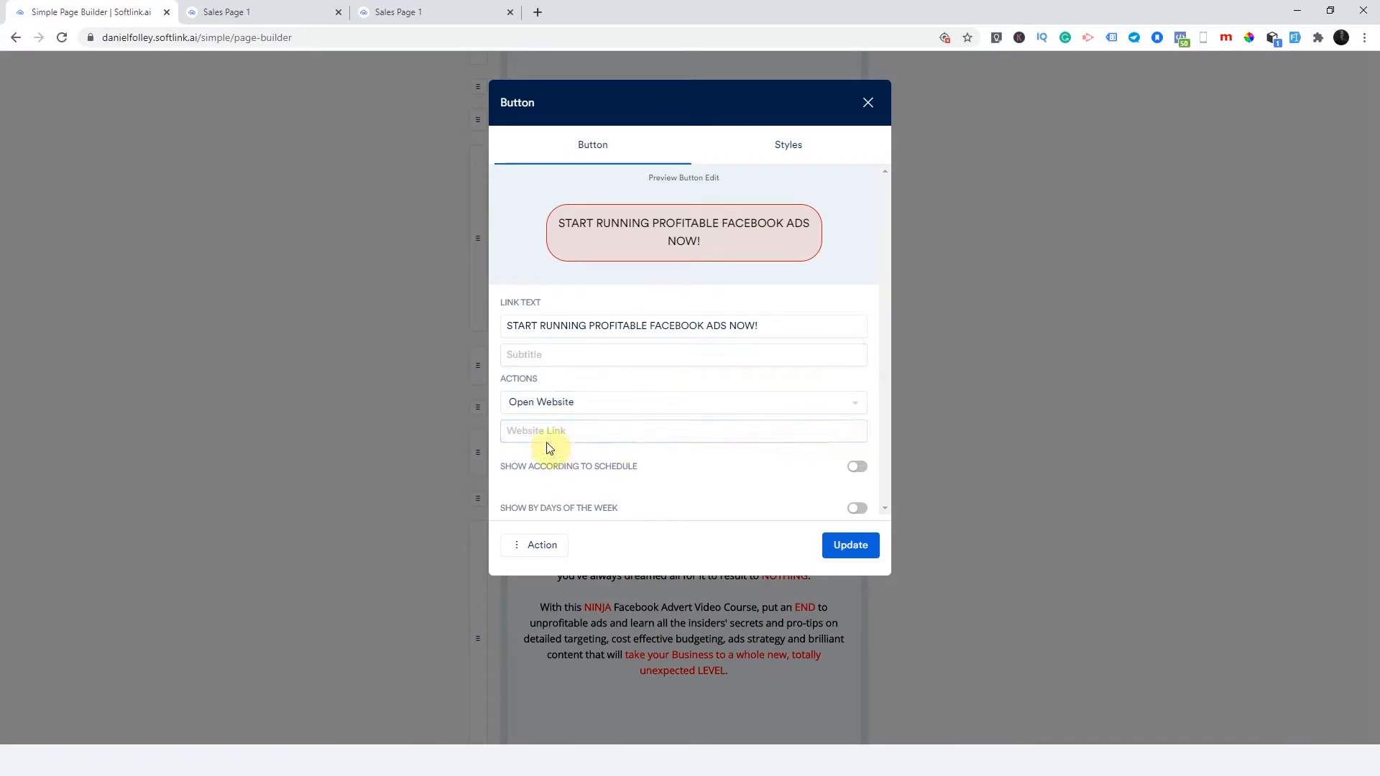
click(683, 430)
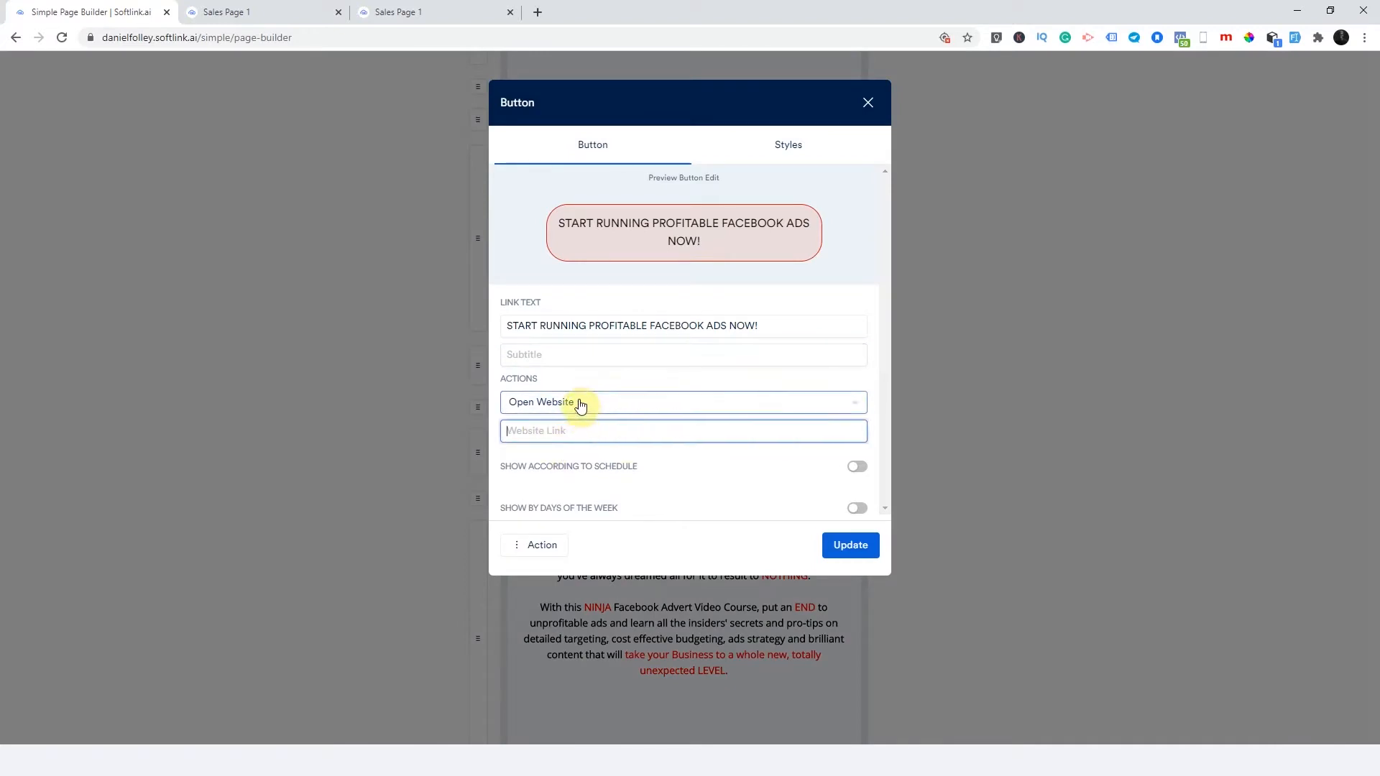
click(684, 403)
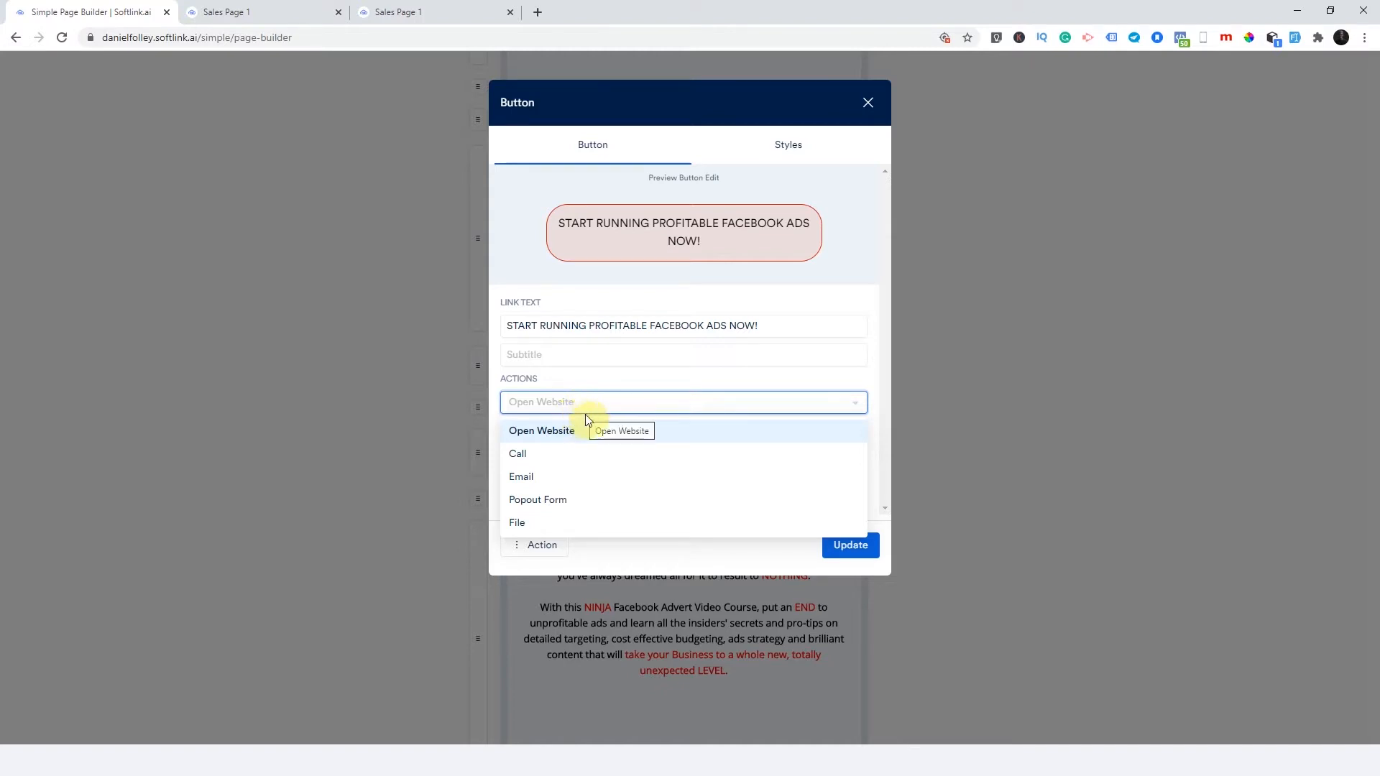
mouse_move(542, 505)
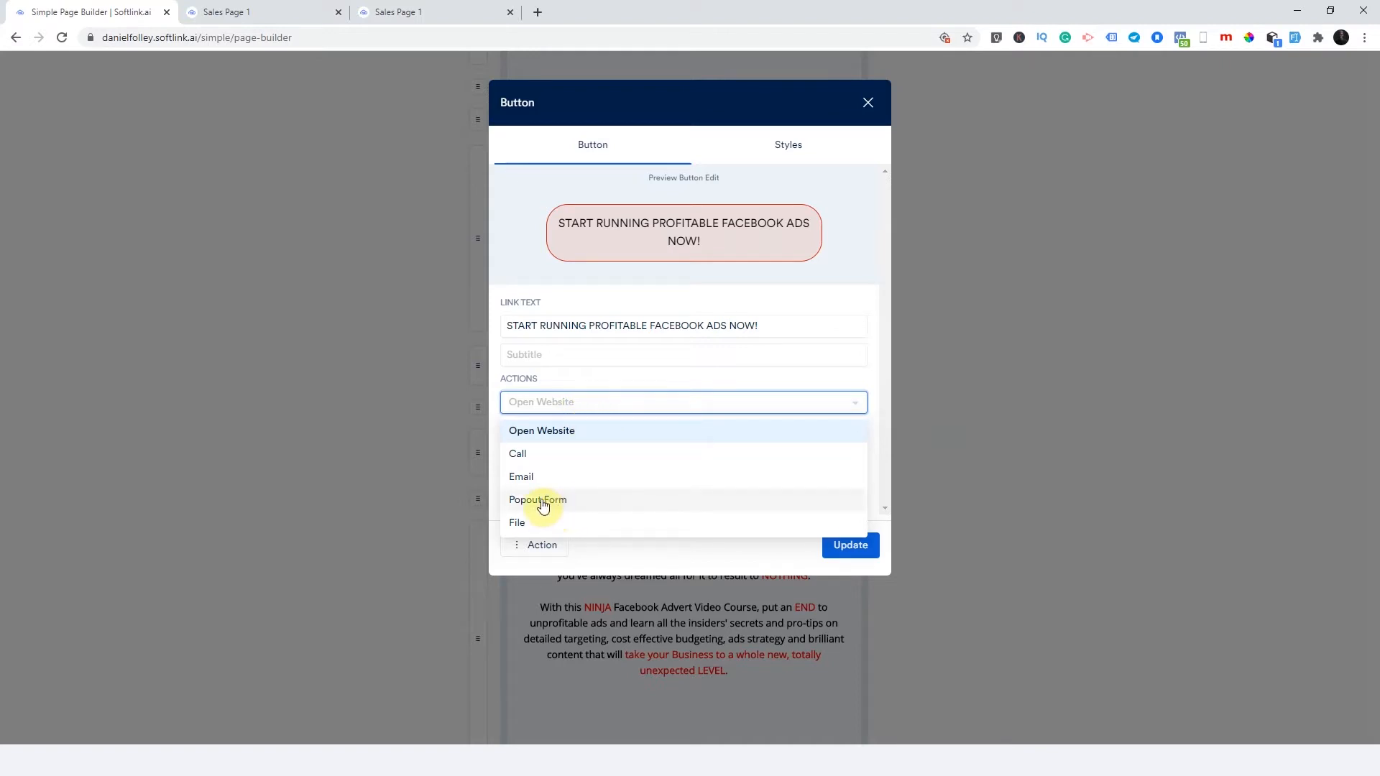
click(538, 500)
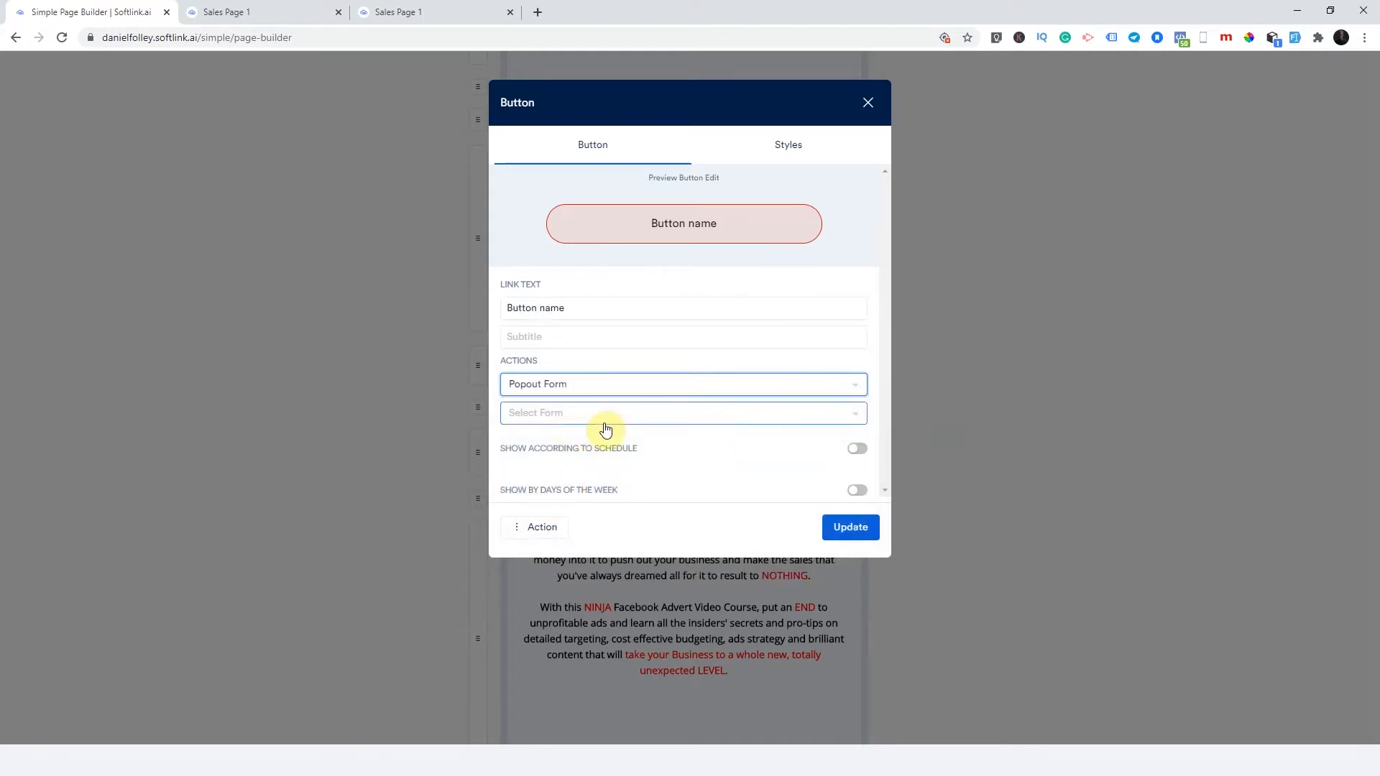
click(683, 413)
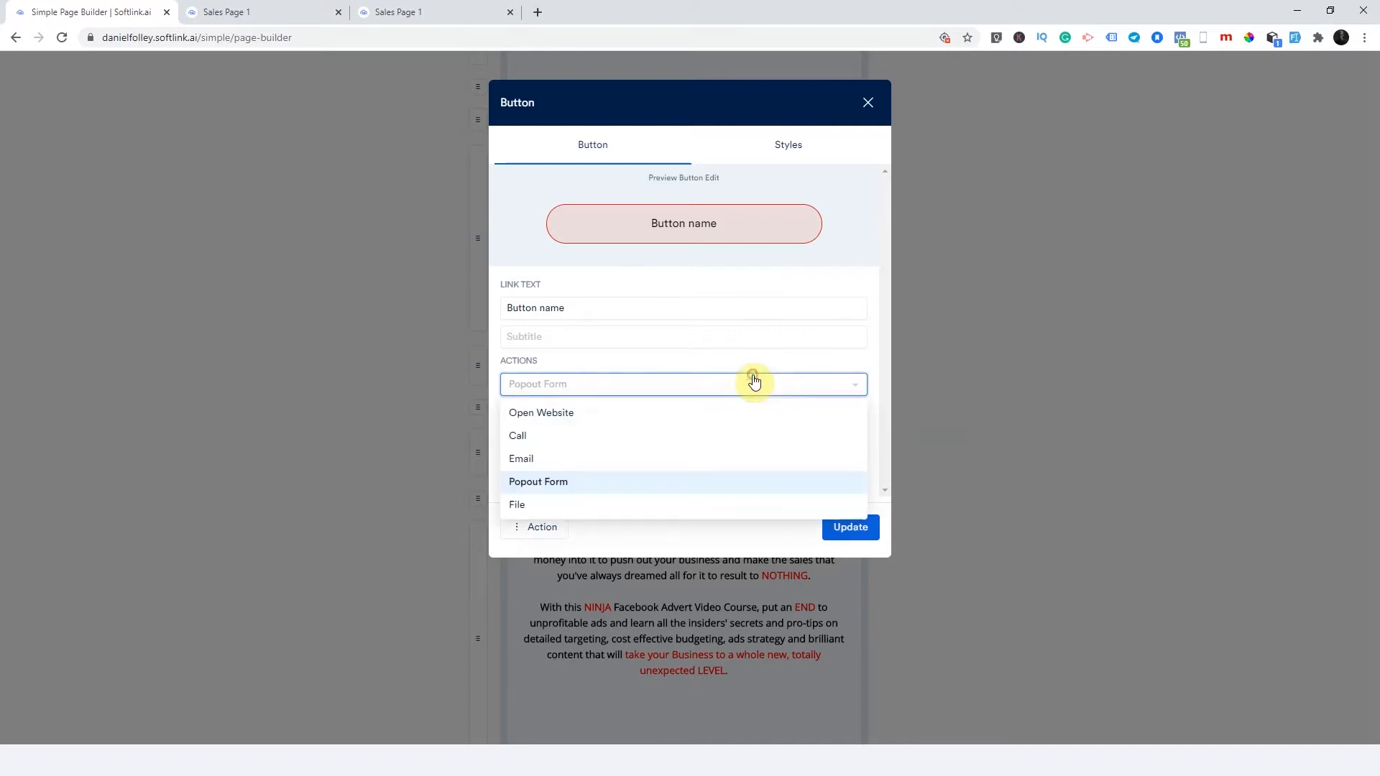
click(538, 482)
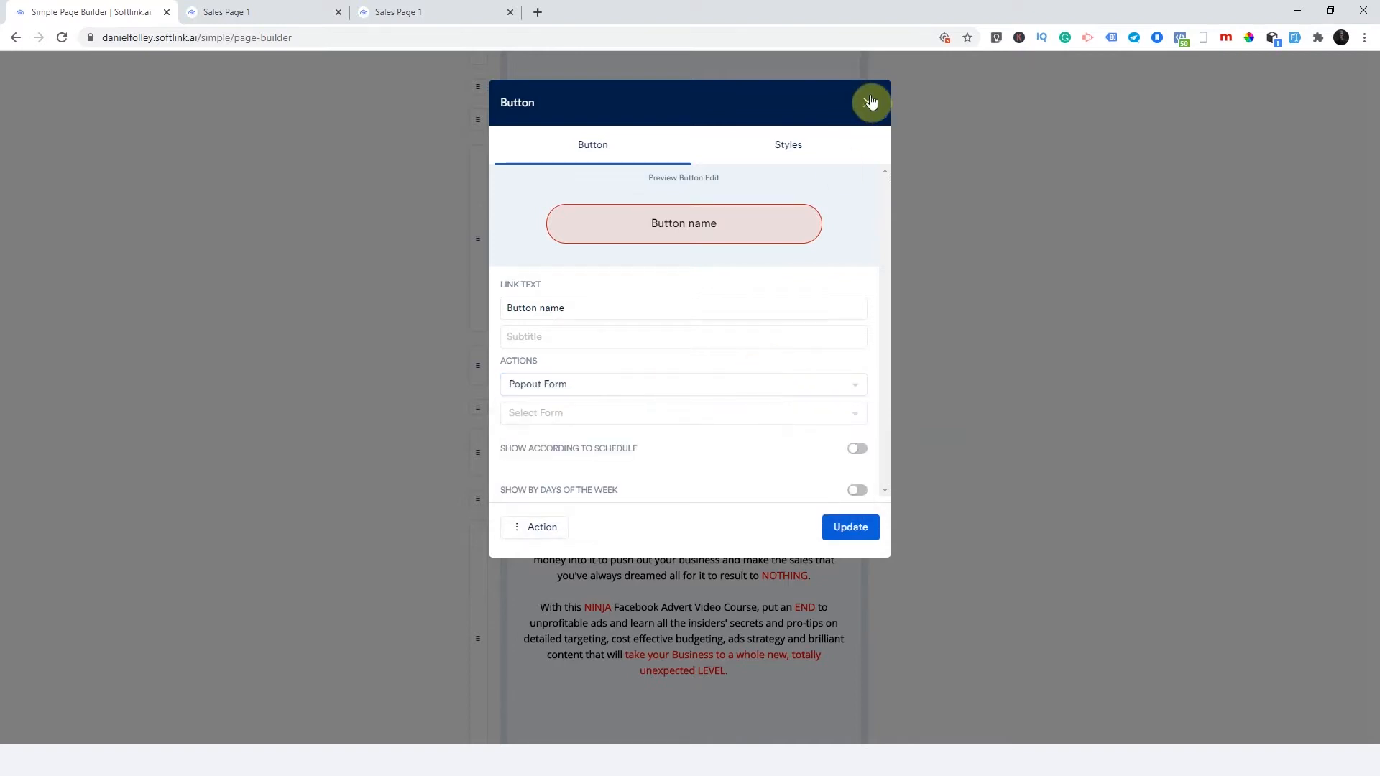
- Add a required Phone Number field after the Name and Email fields
click(872, 102)
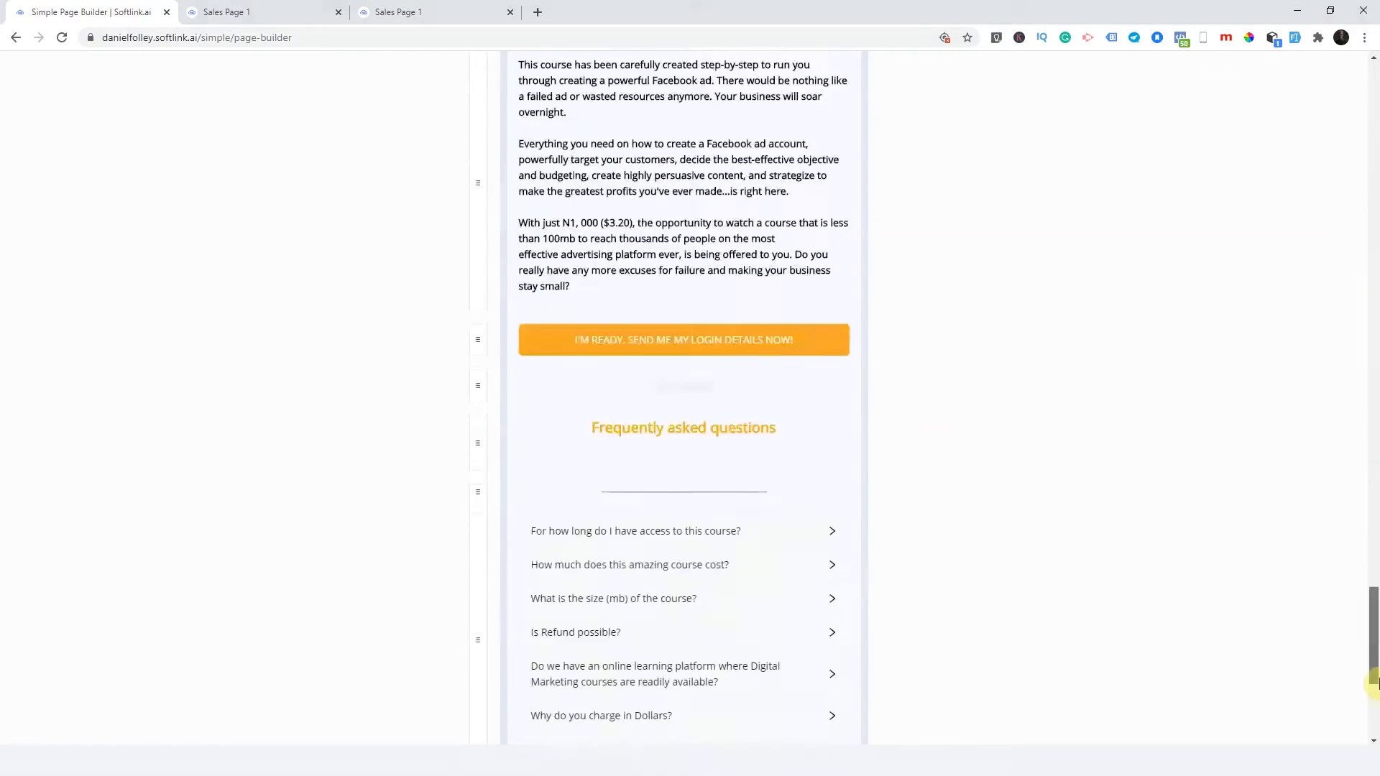
scroll(down, 3)
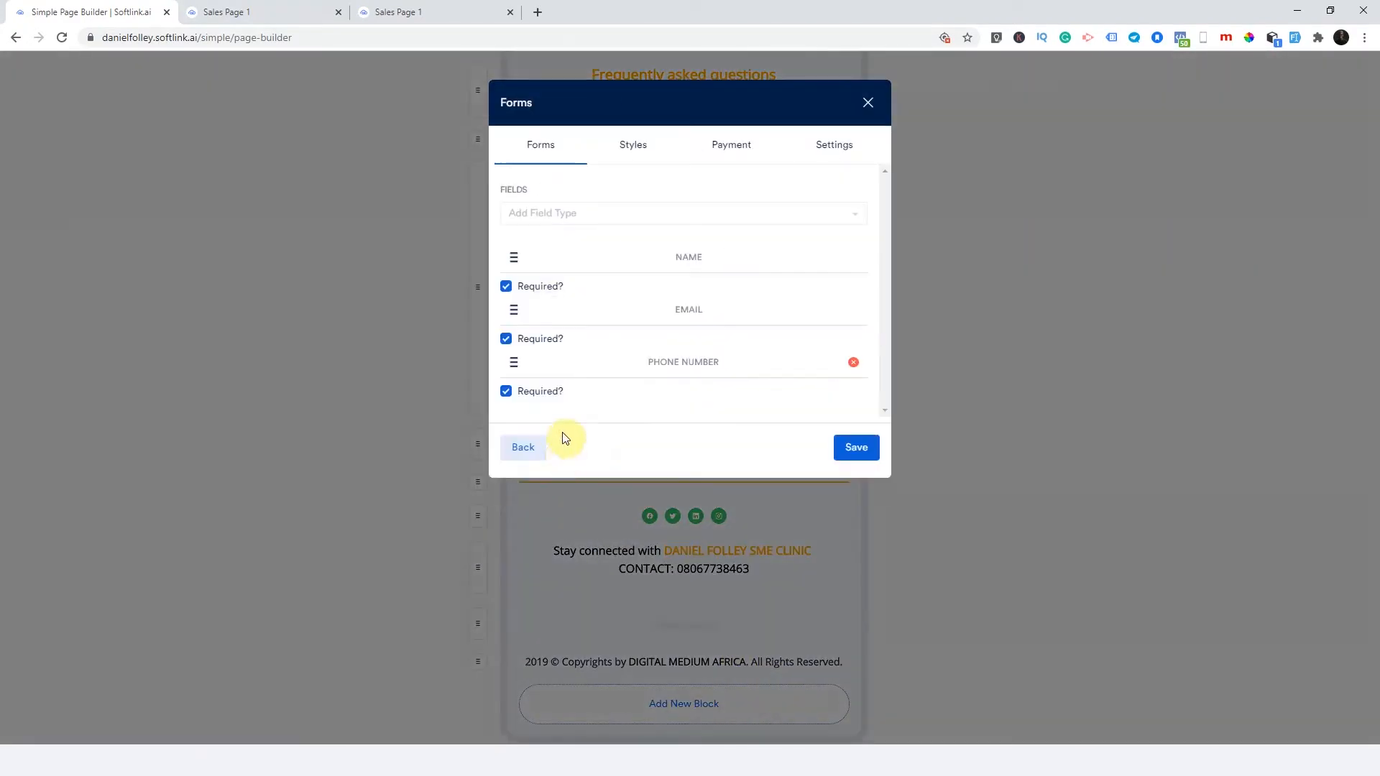
mouse_move(672, 289)
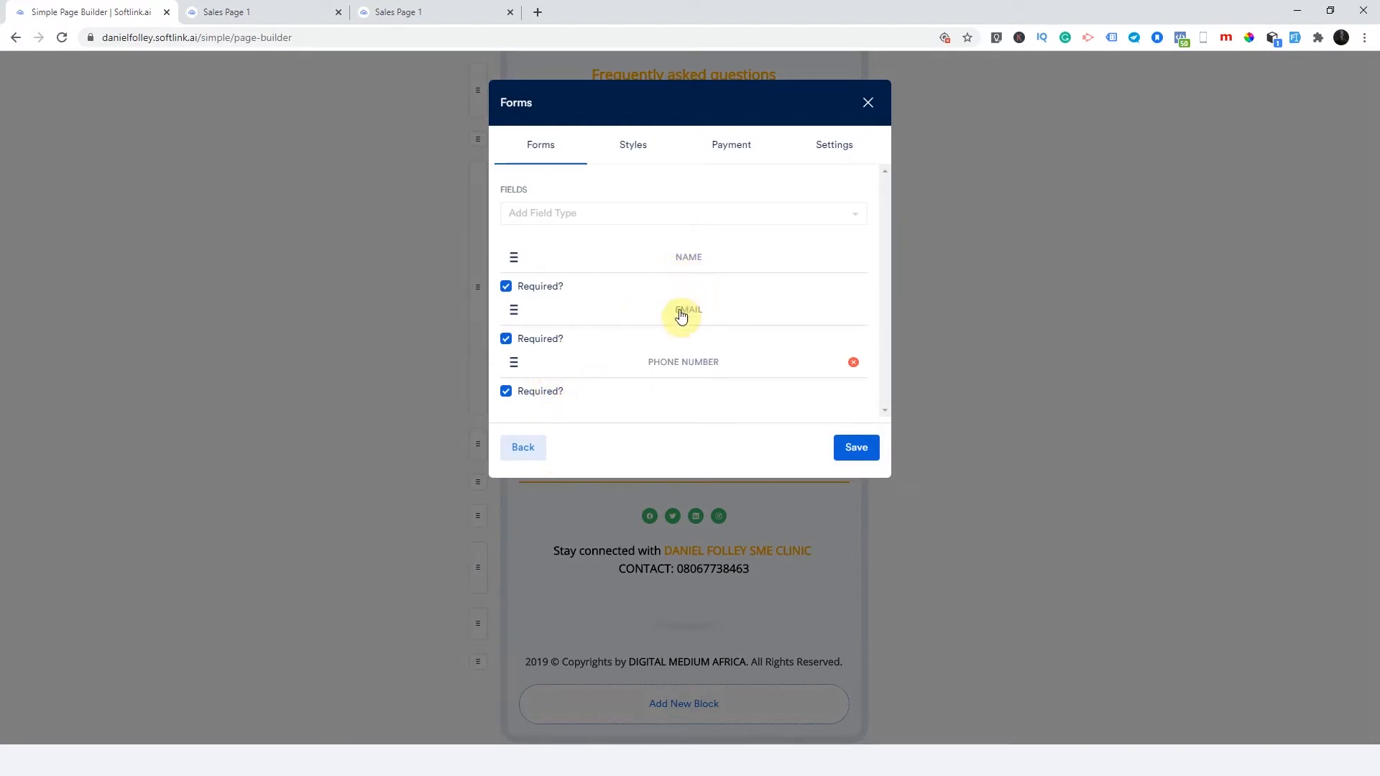
mouse_move(640, 262)
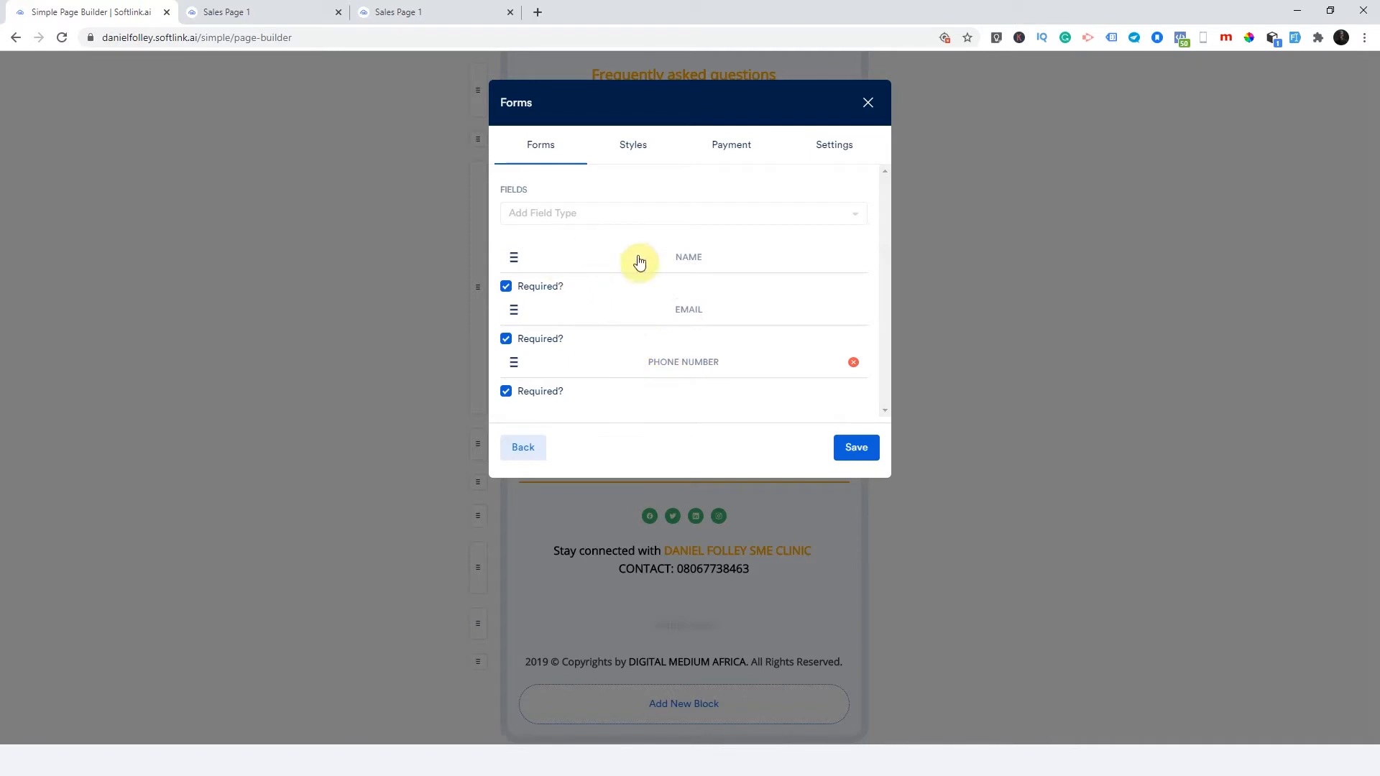
click(683, 212)
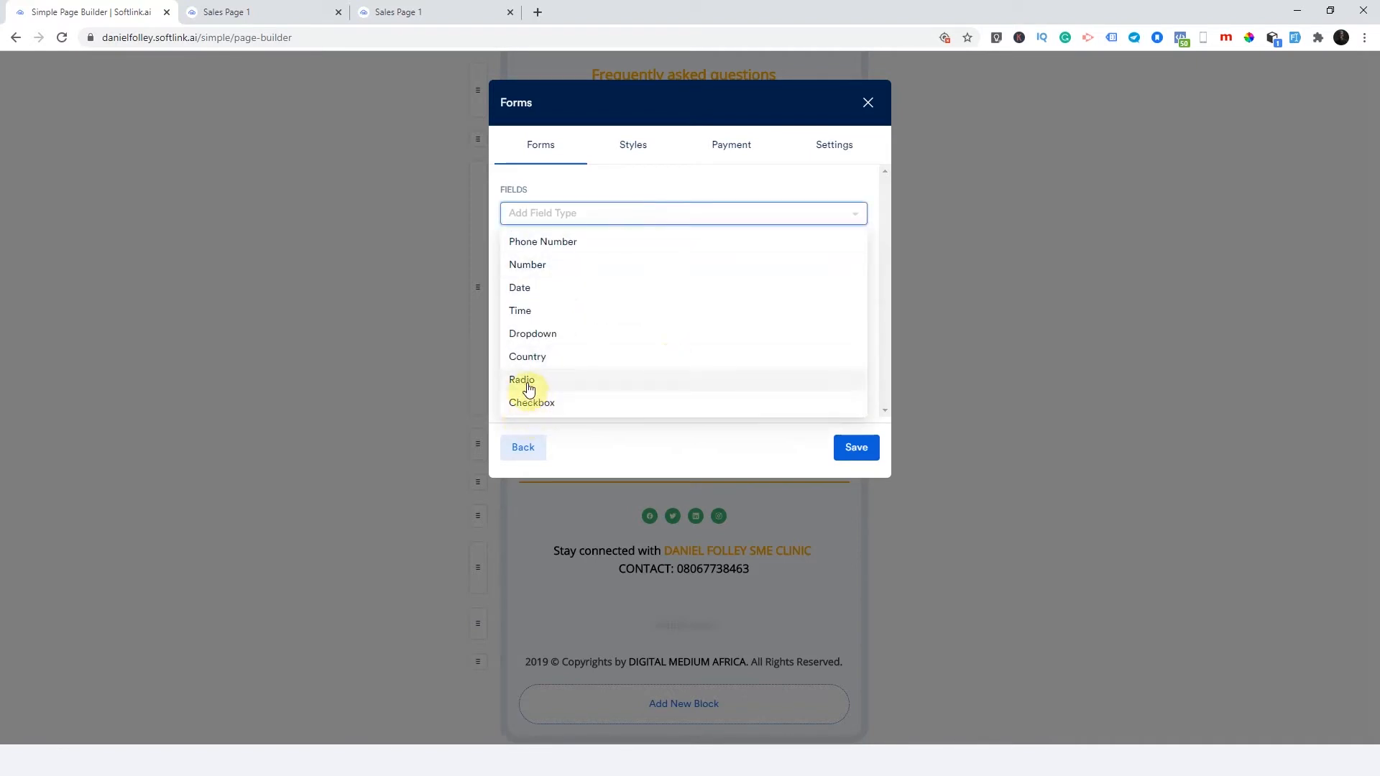
mouse_move(533, 335)
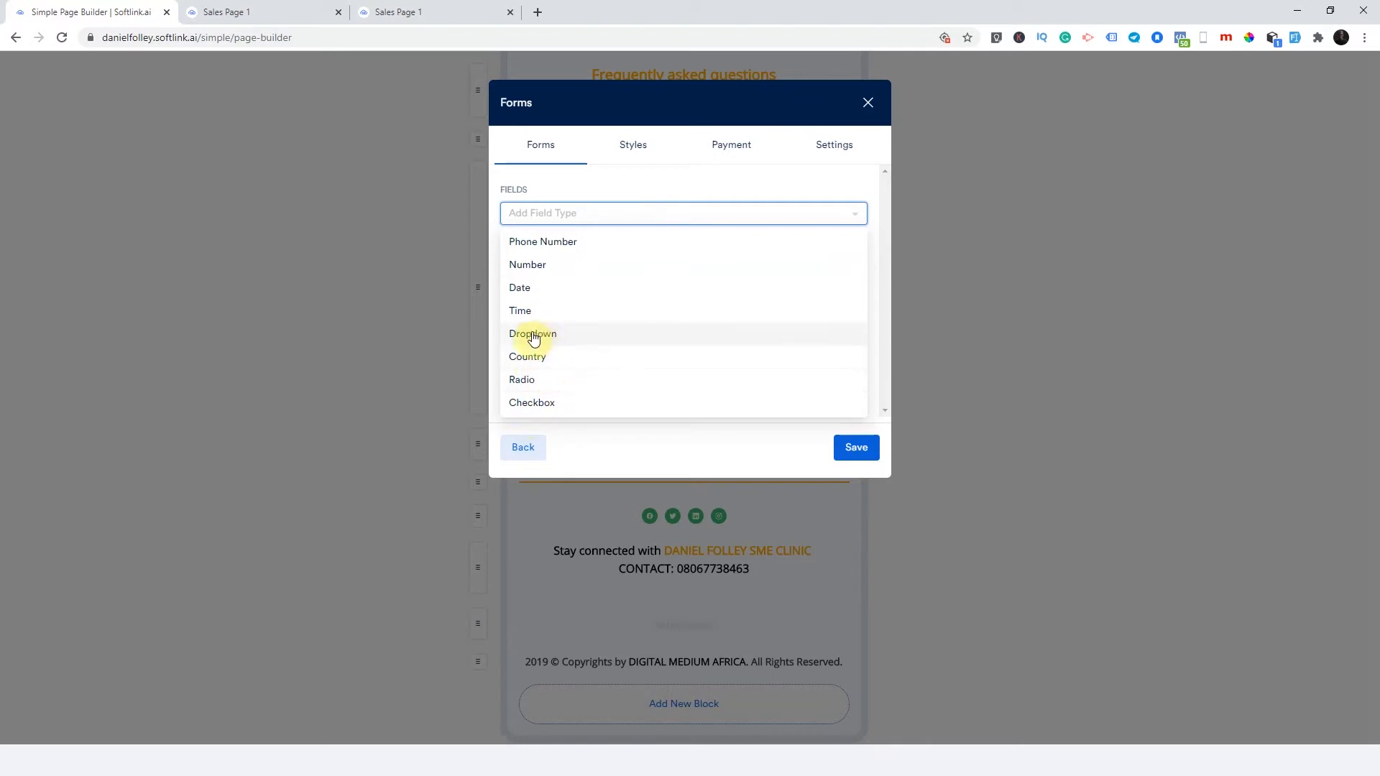
mouse_move(598, 318)
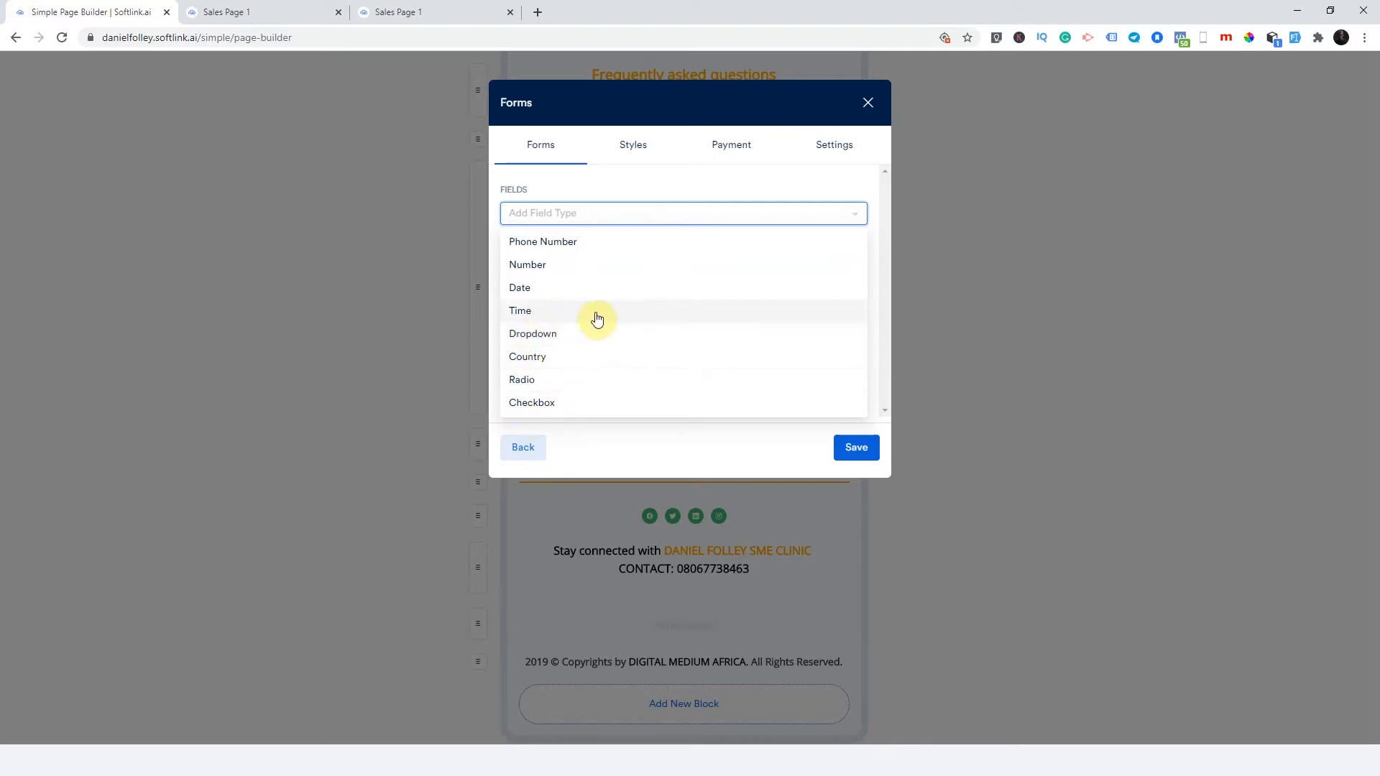
mouse_move(540, 314)
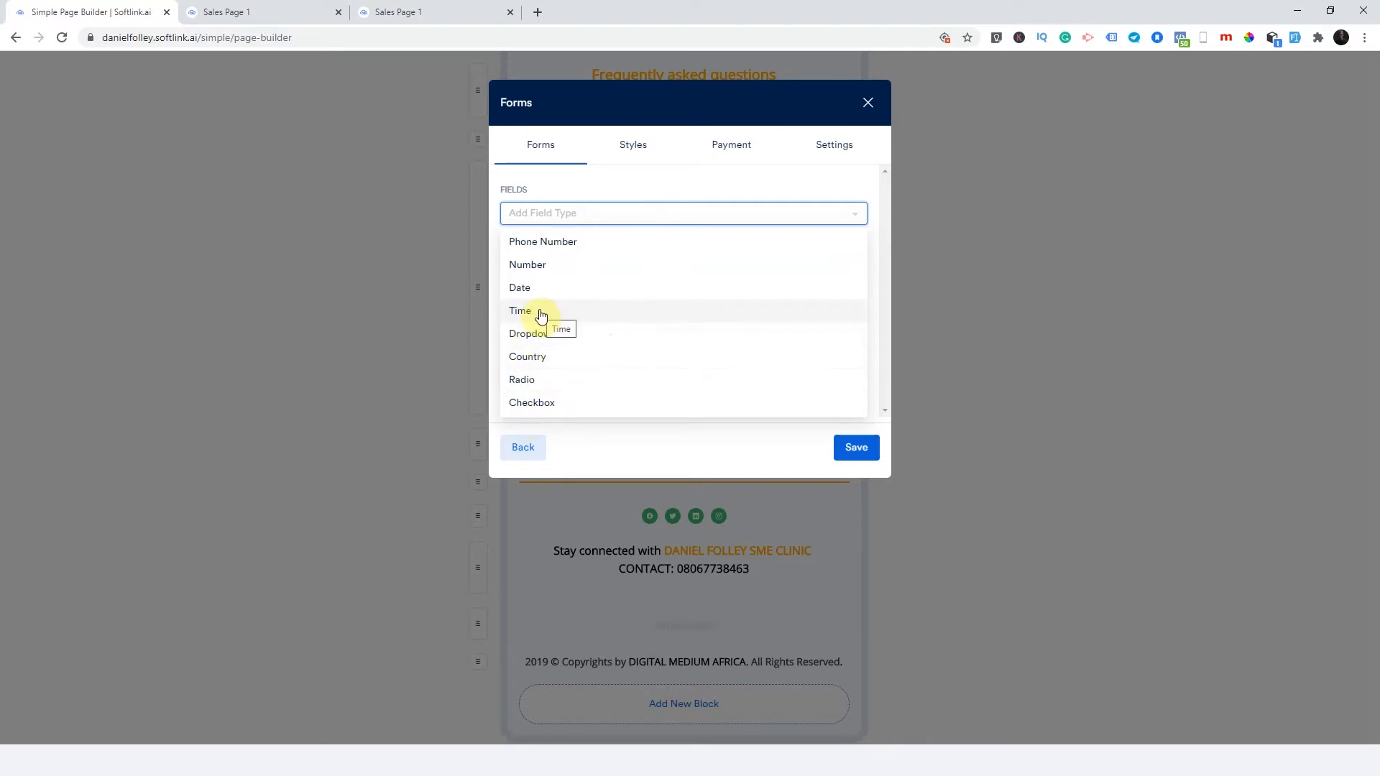
mouse_move(576, 327)
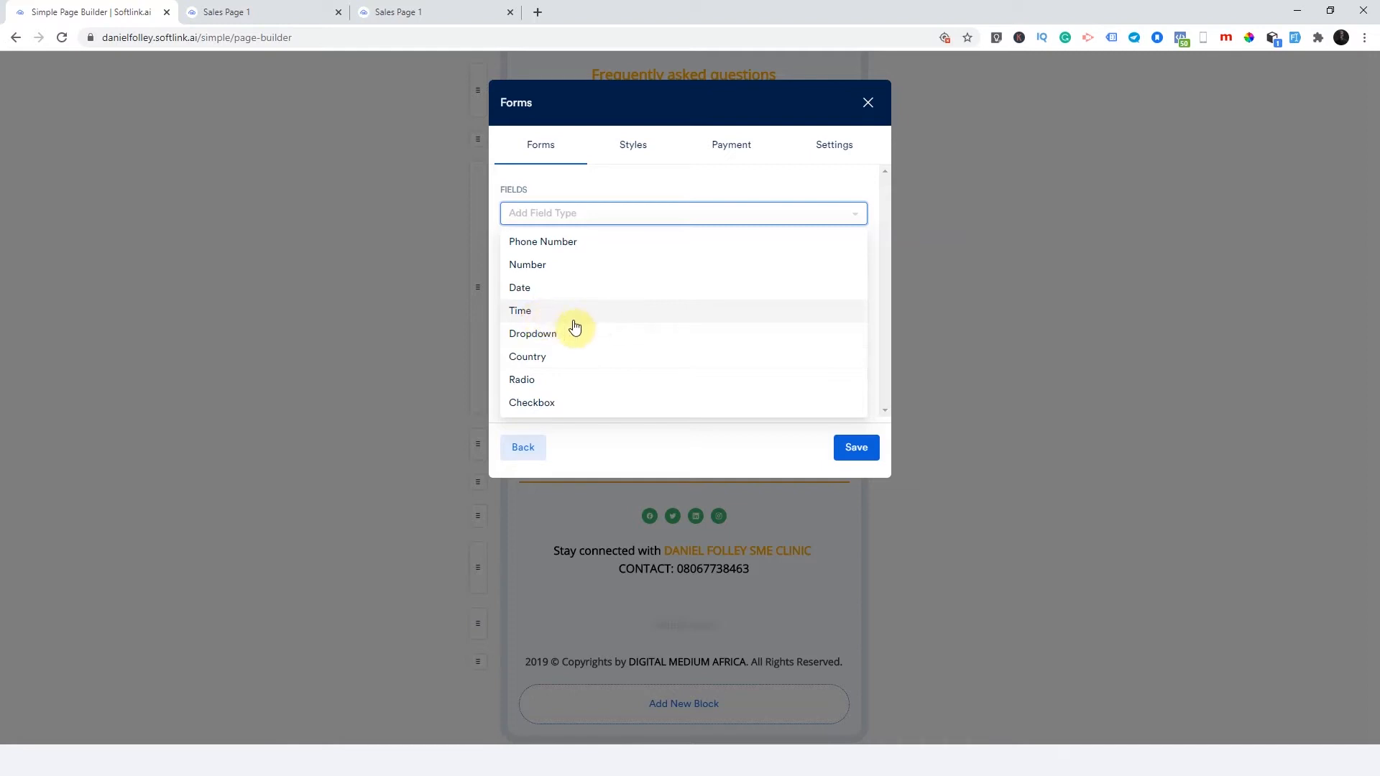
mouse_move(578, 329)
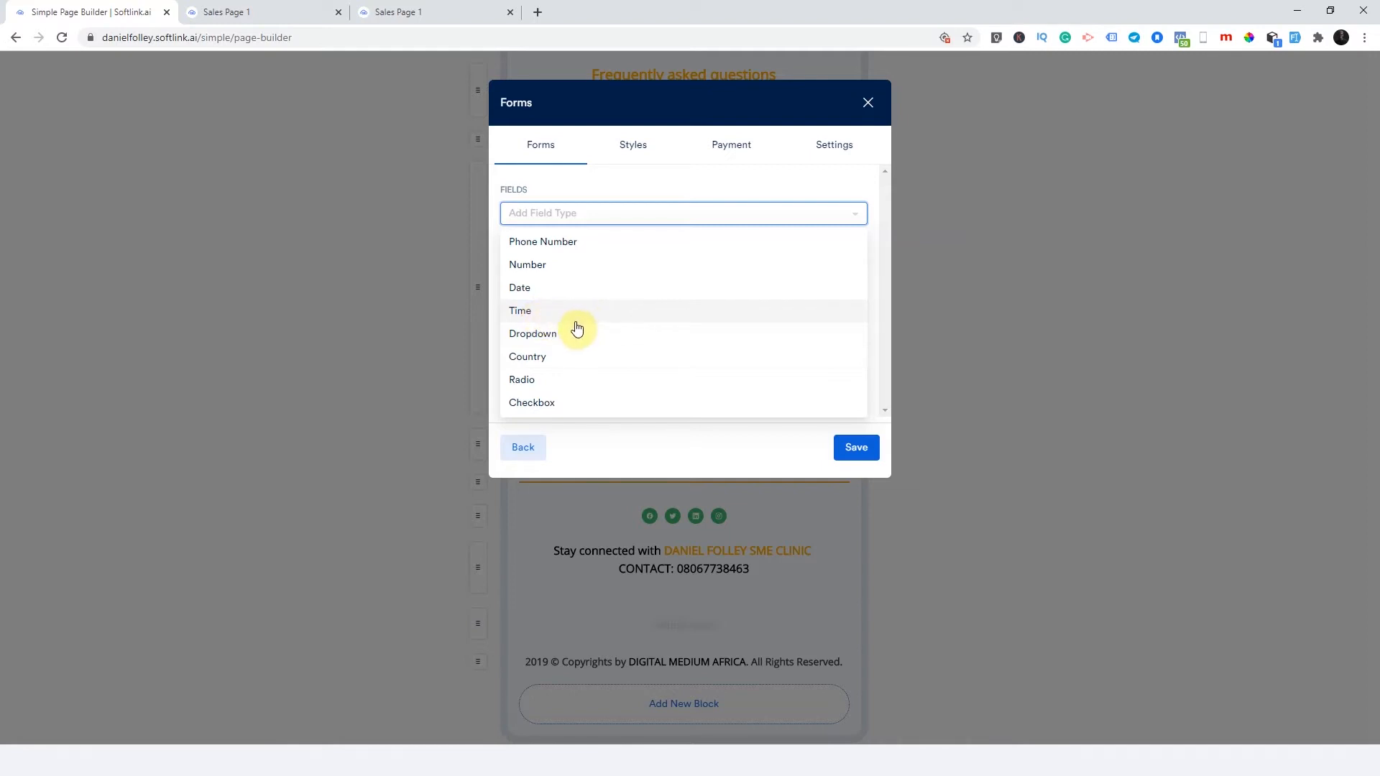
mouse_move(578, 324)
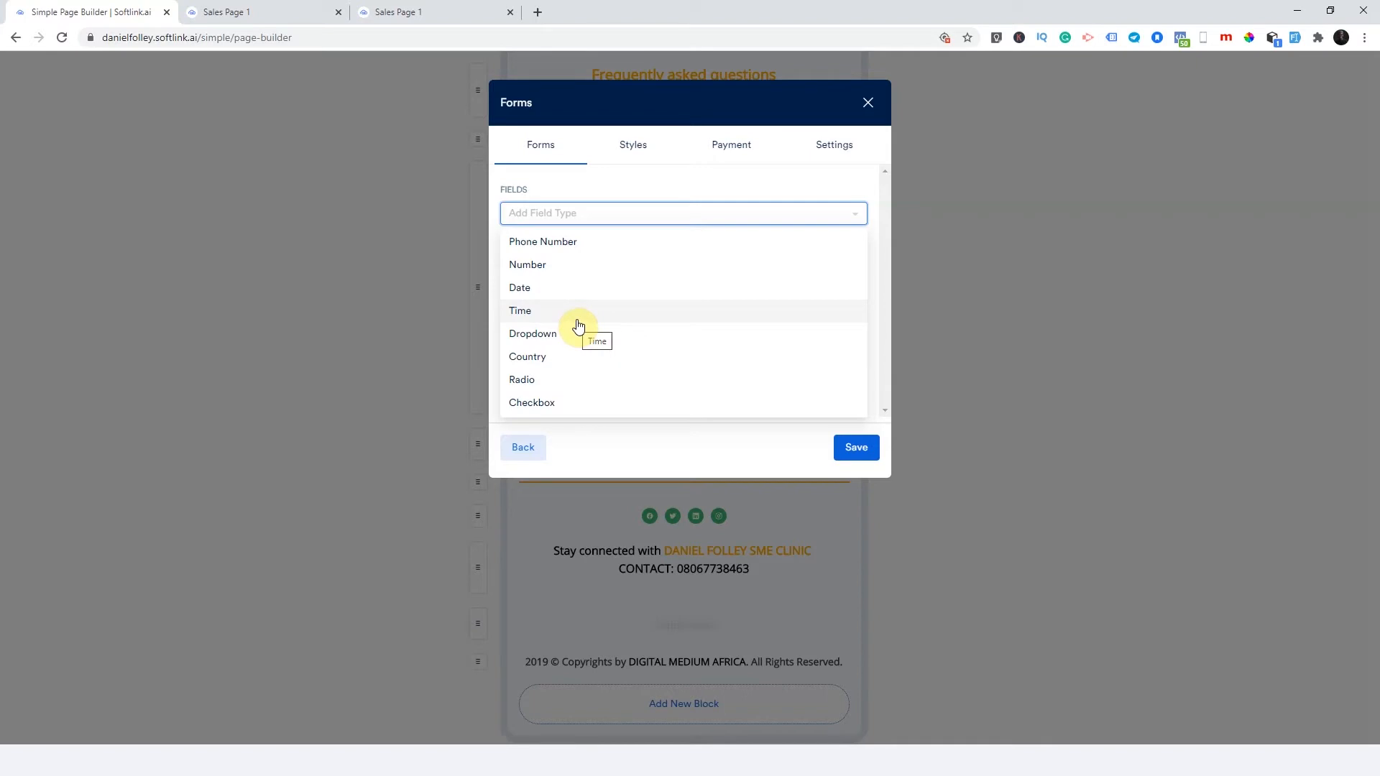
mouse_move(624, 291)
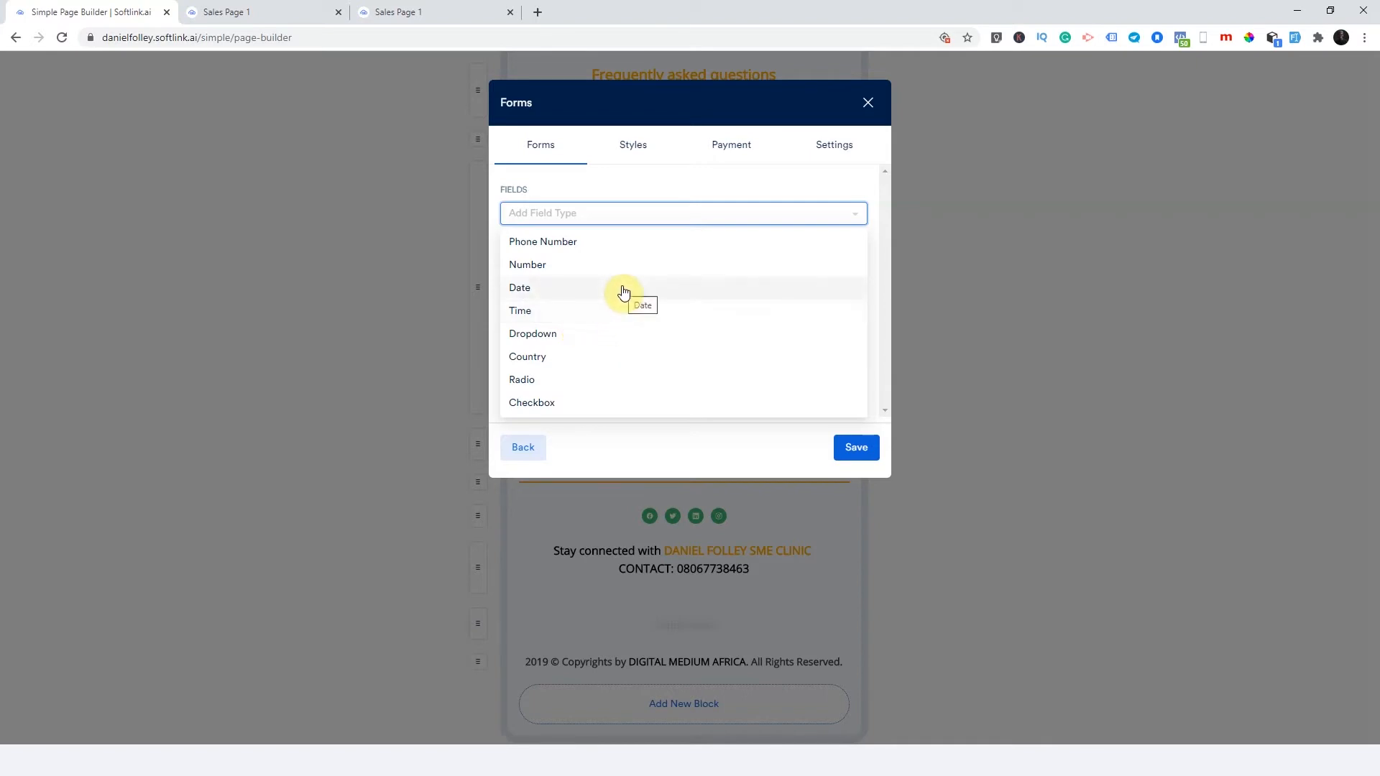
mouse_move(708, 306)
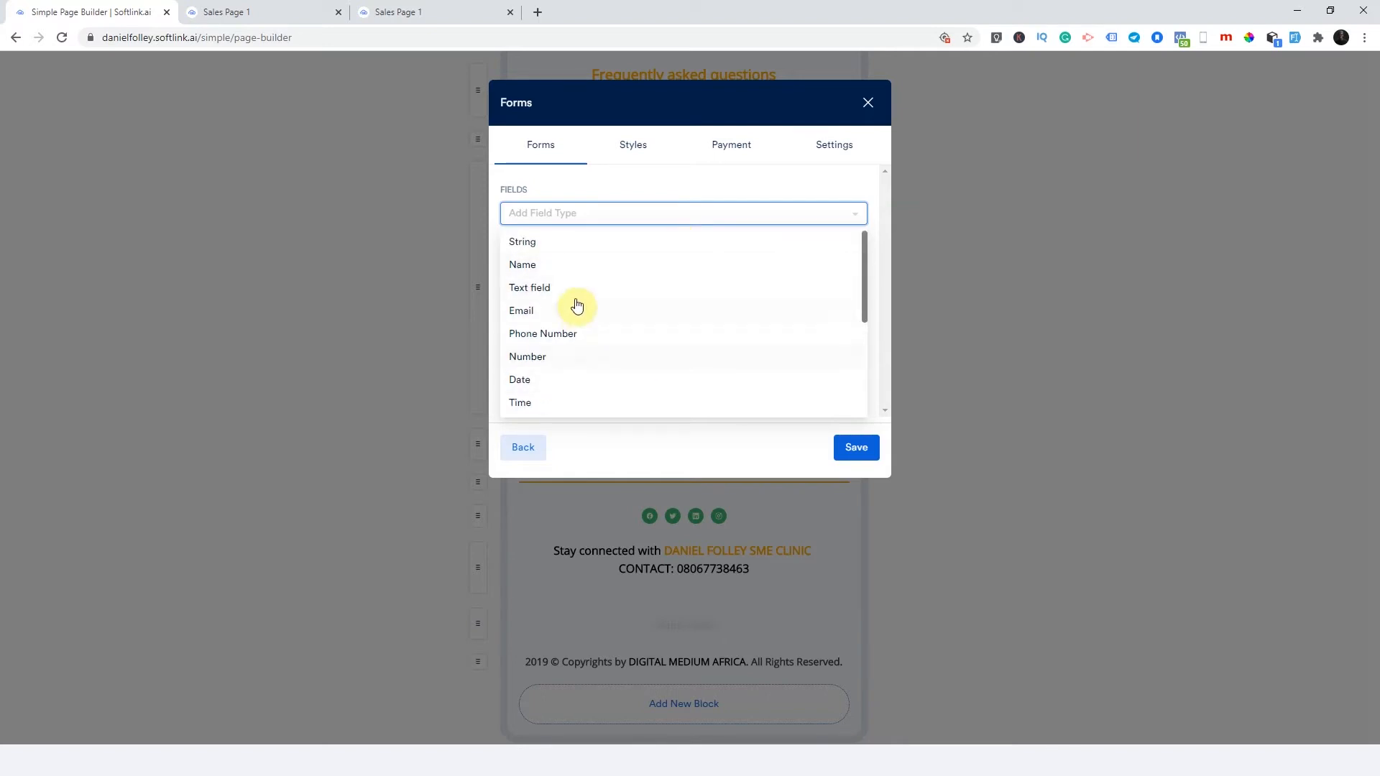
click(521, 311)
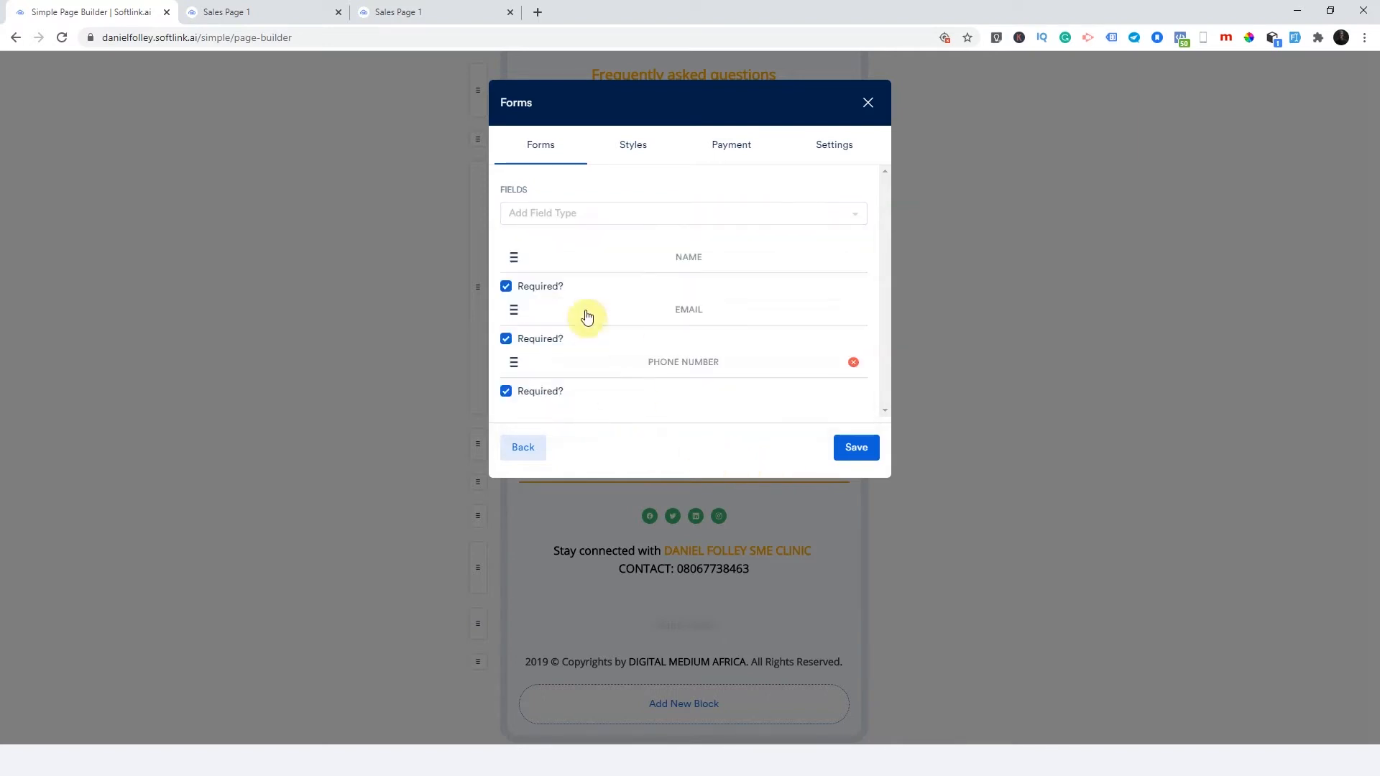
mouse_move(663, 377)
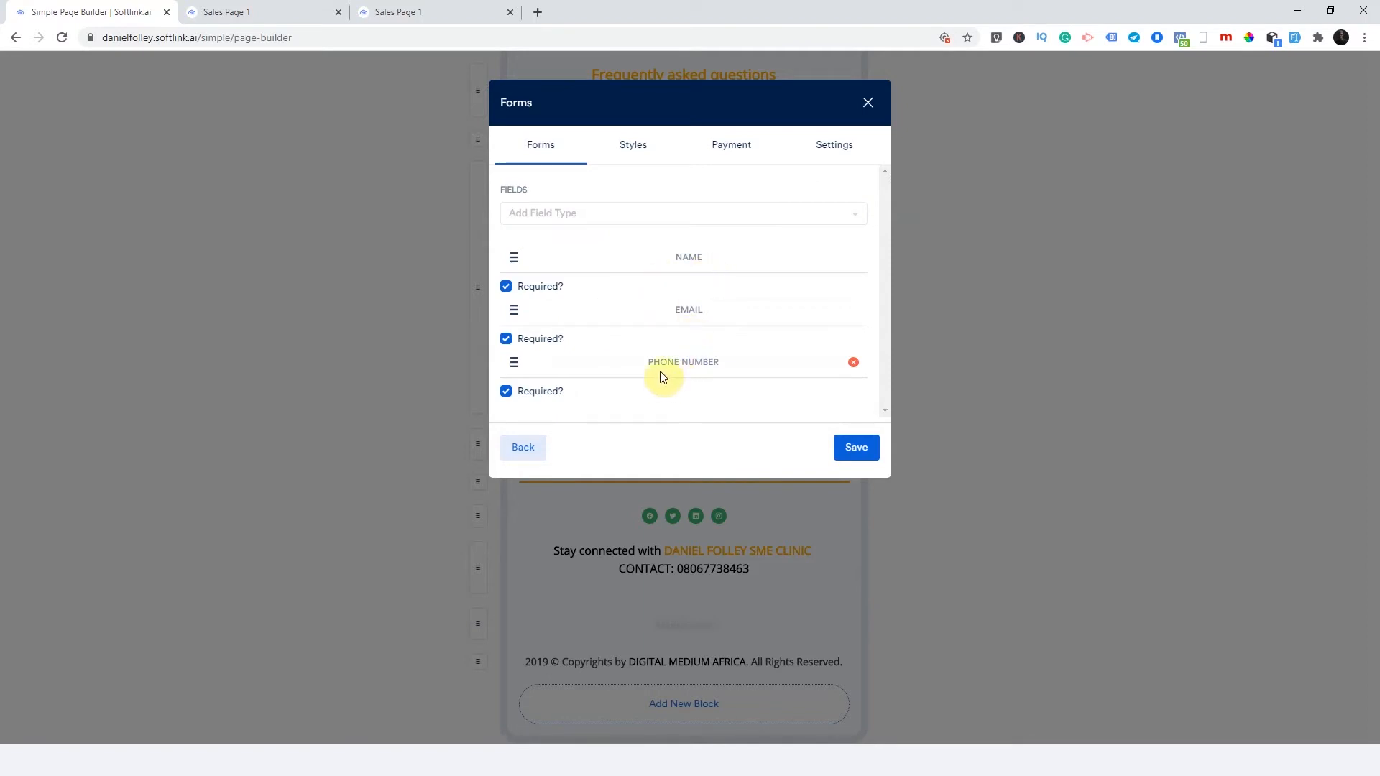
- Style the form as Classic Form, Medium size, with Design Adjustment on and red colours
click(633, 144)
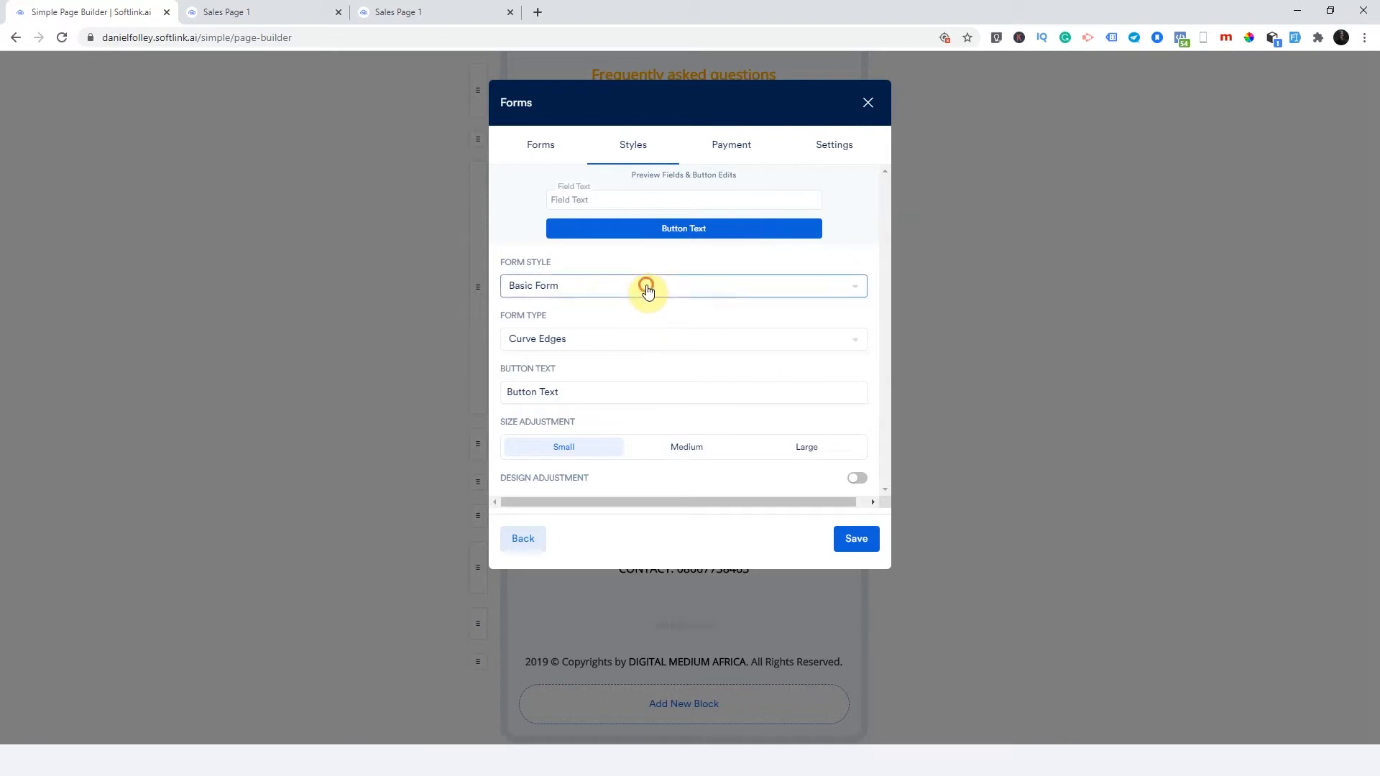
click(684, 285)
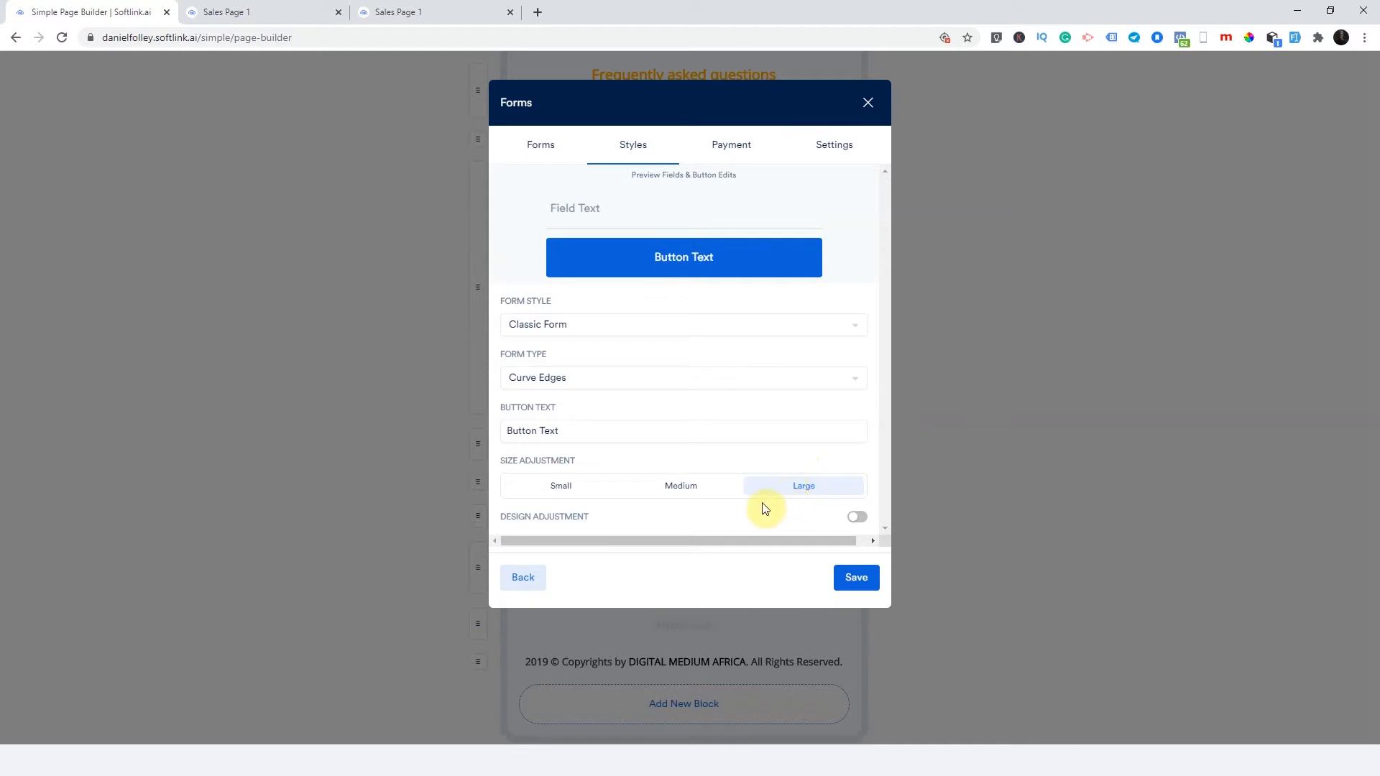
click(680, 486)
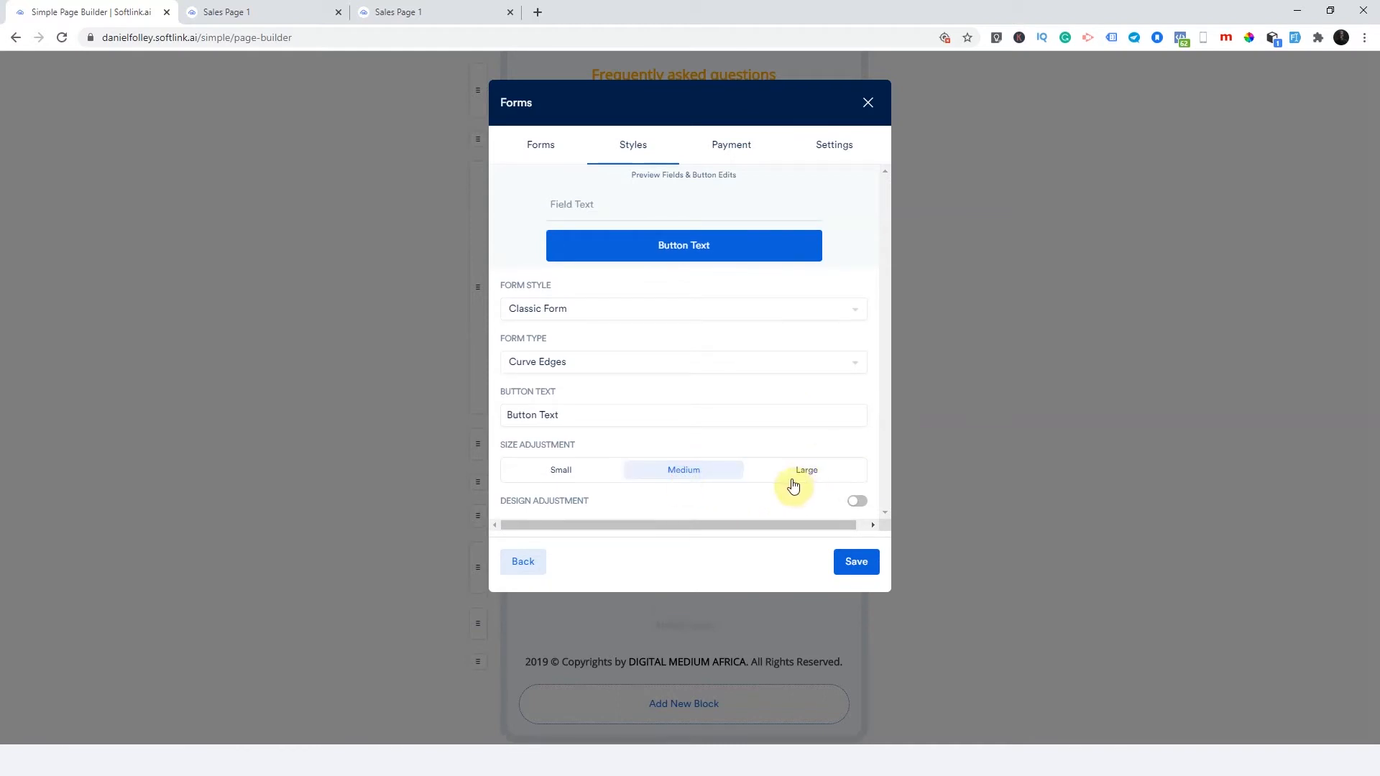
click(857, 501)
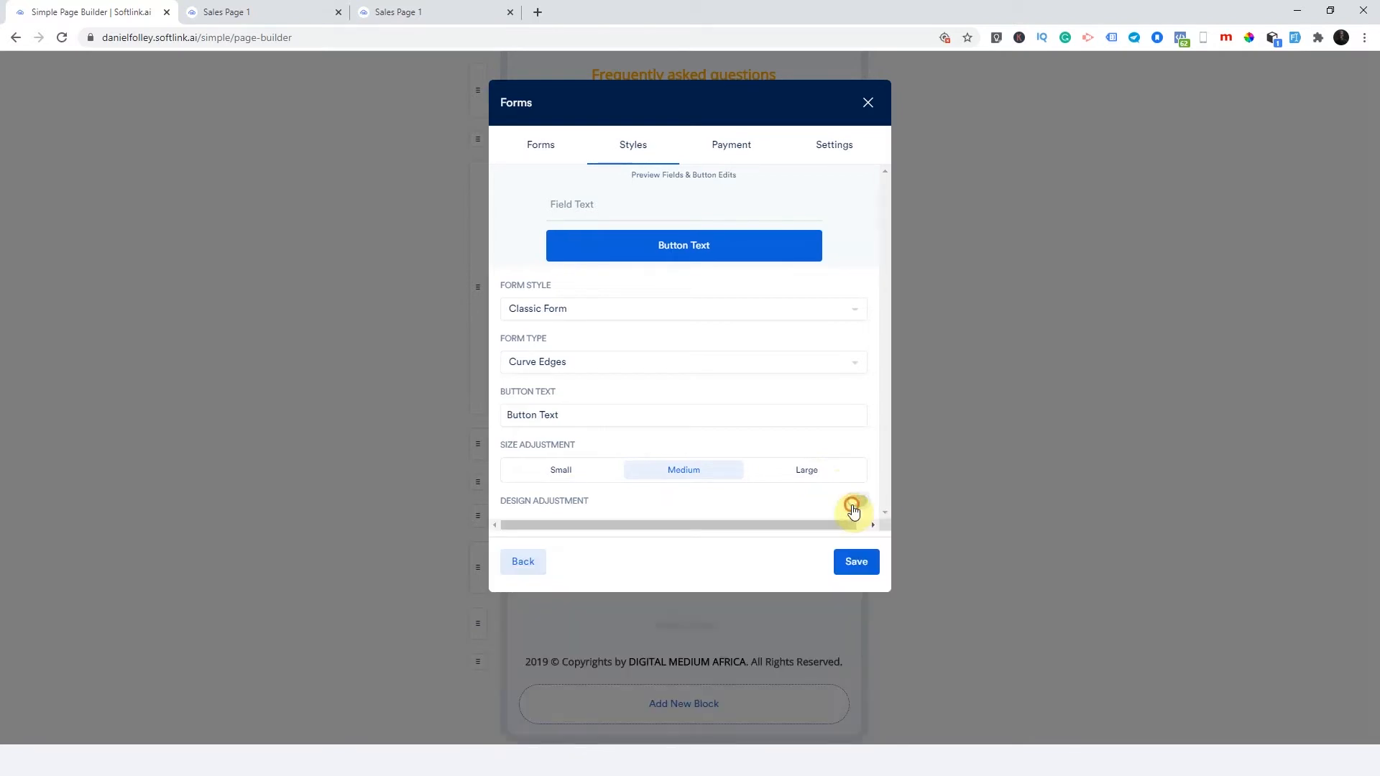
click(853, 505)
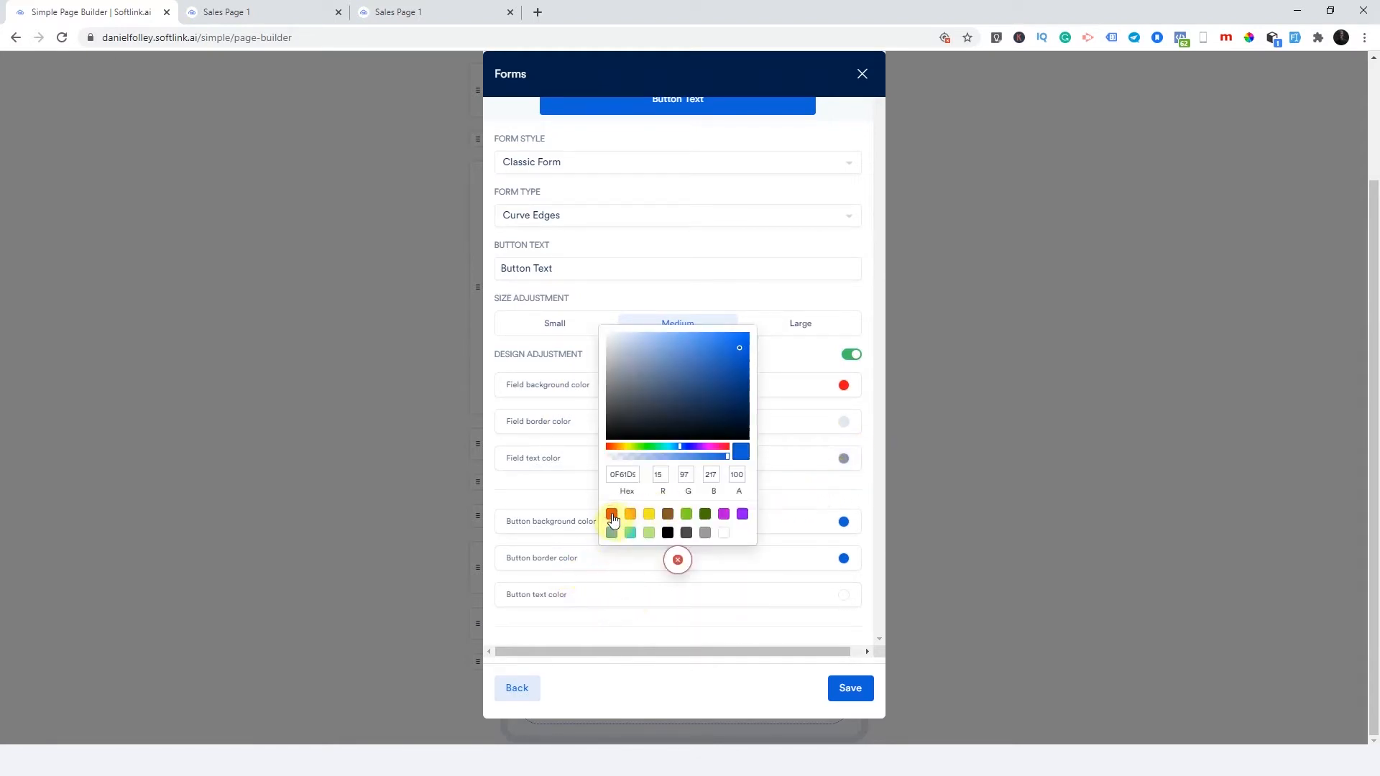
click(611, 514)
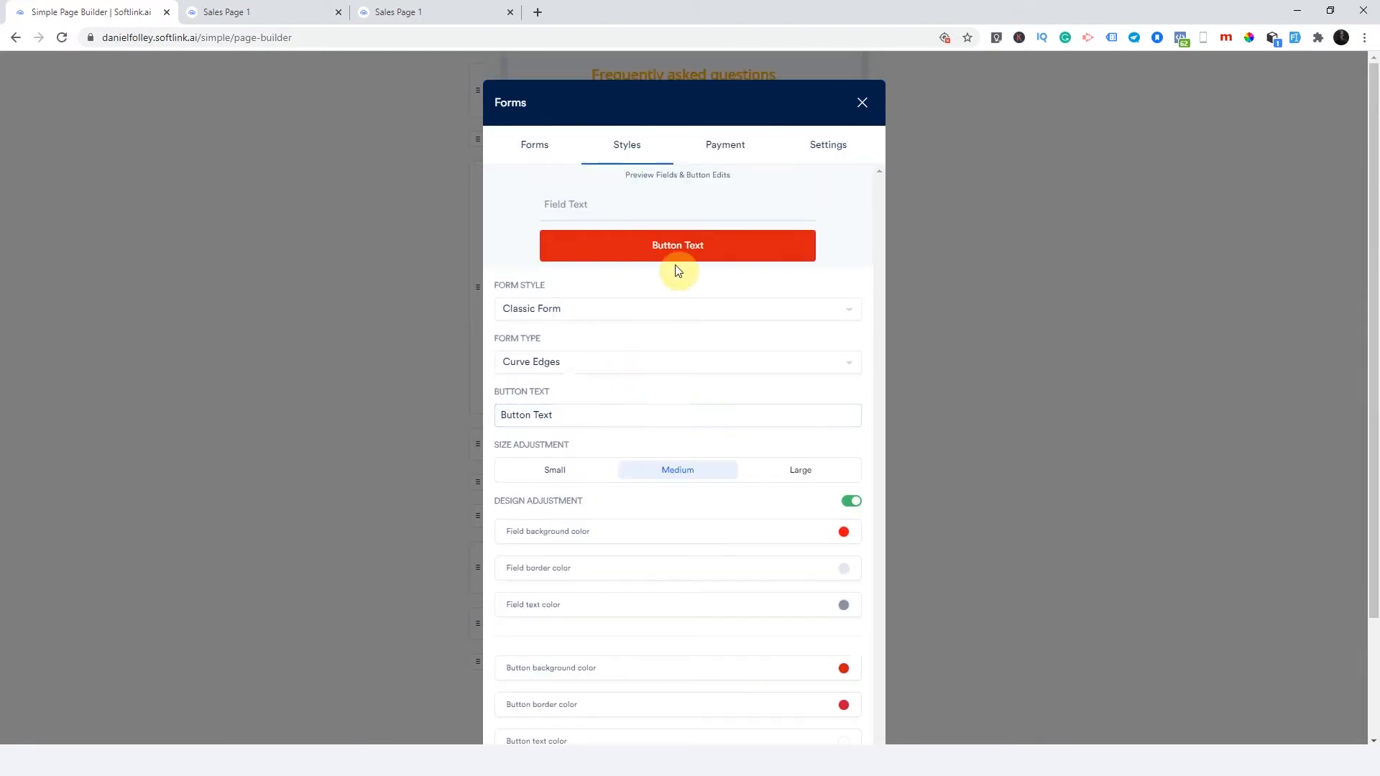
- Replace the 'Book Appointment' button text with 'Get the Offer'
click(571, 415)
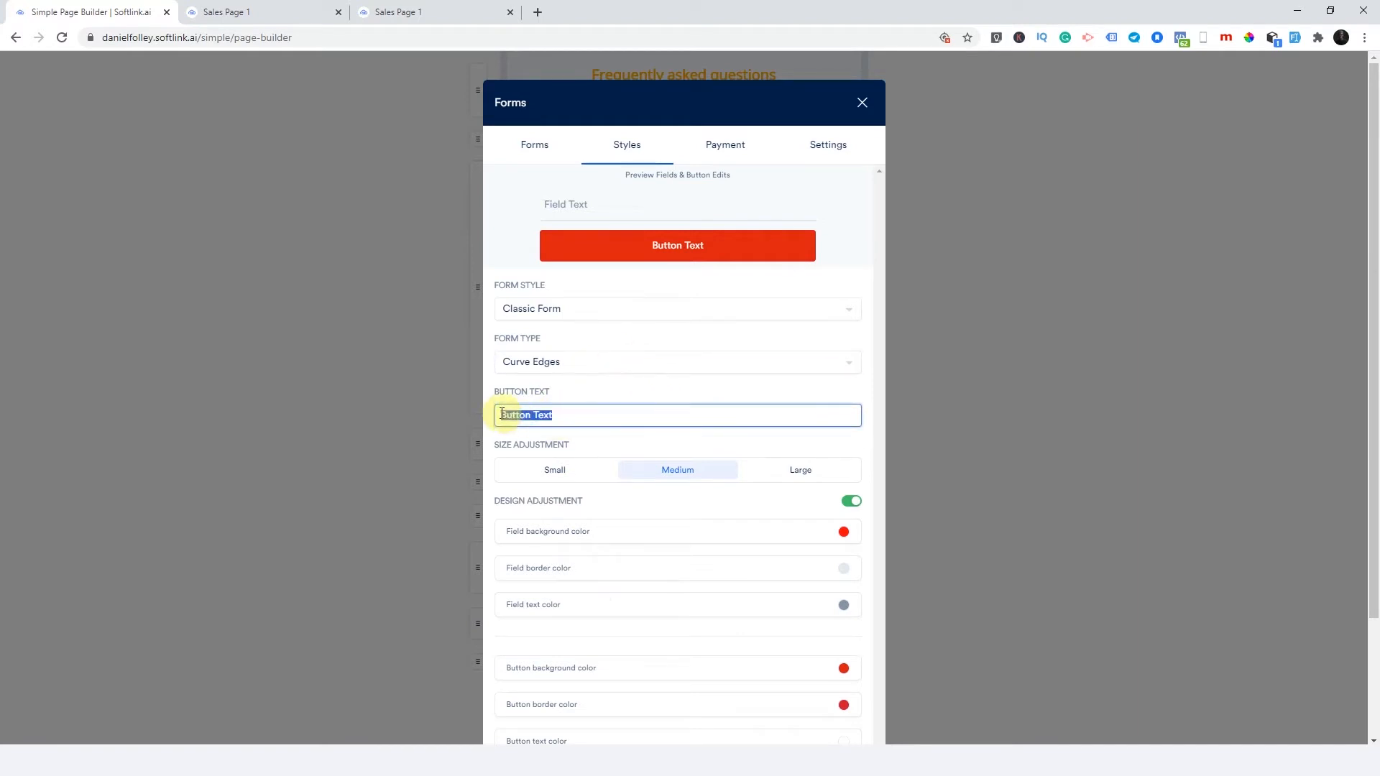
mouse_move(613, 407)
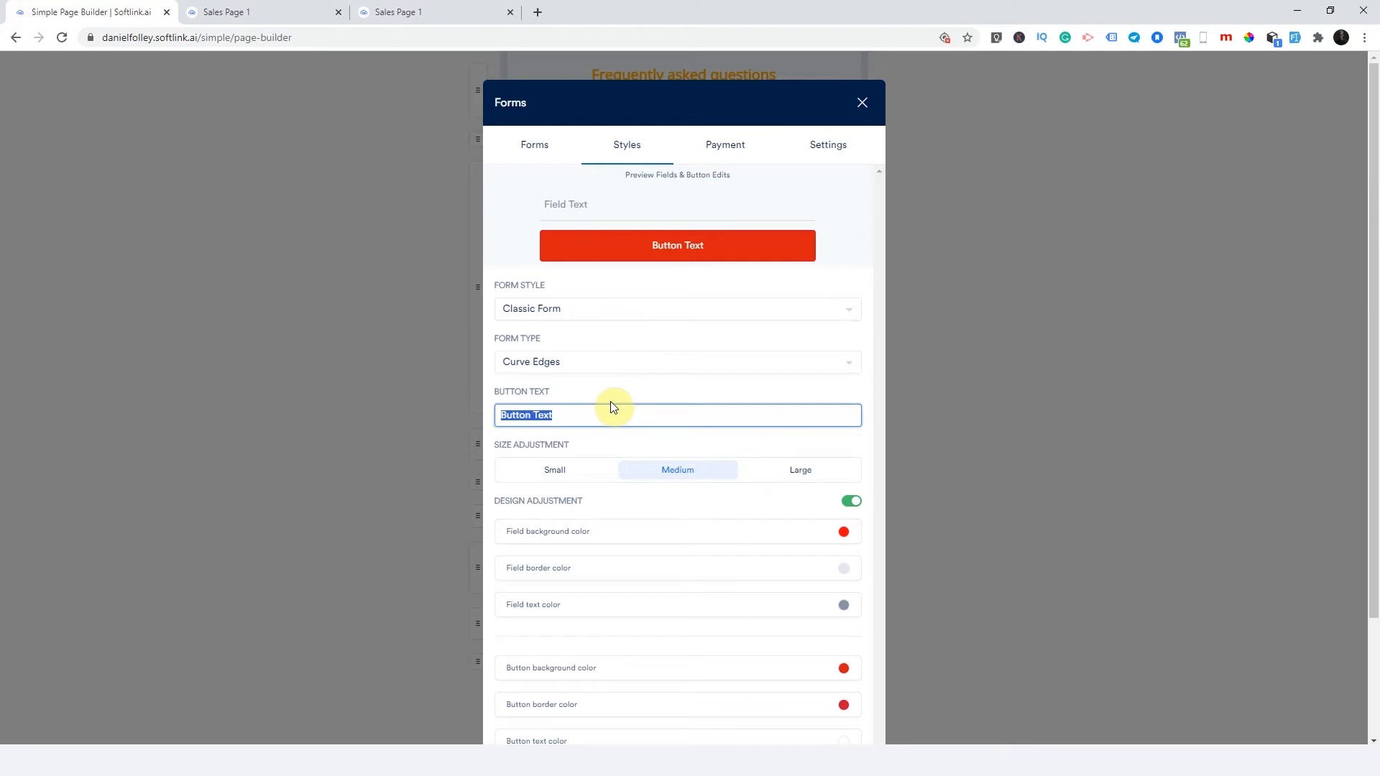
text(Book A)
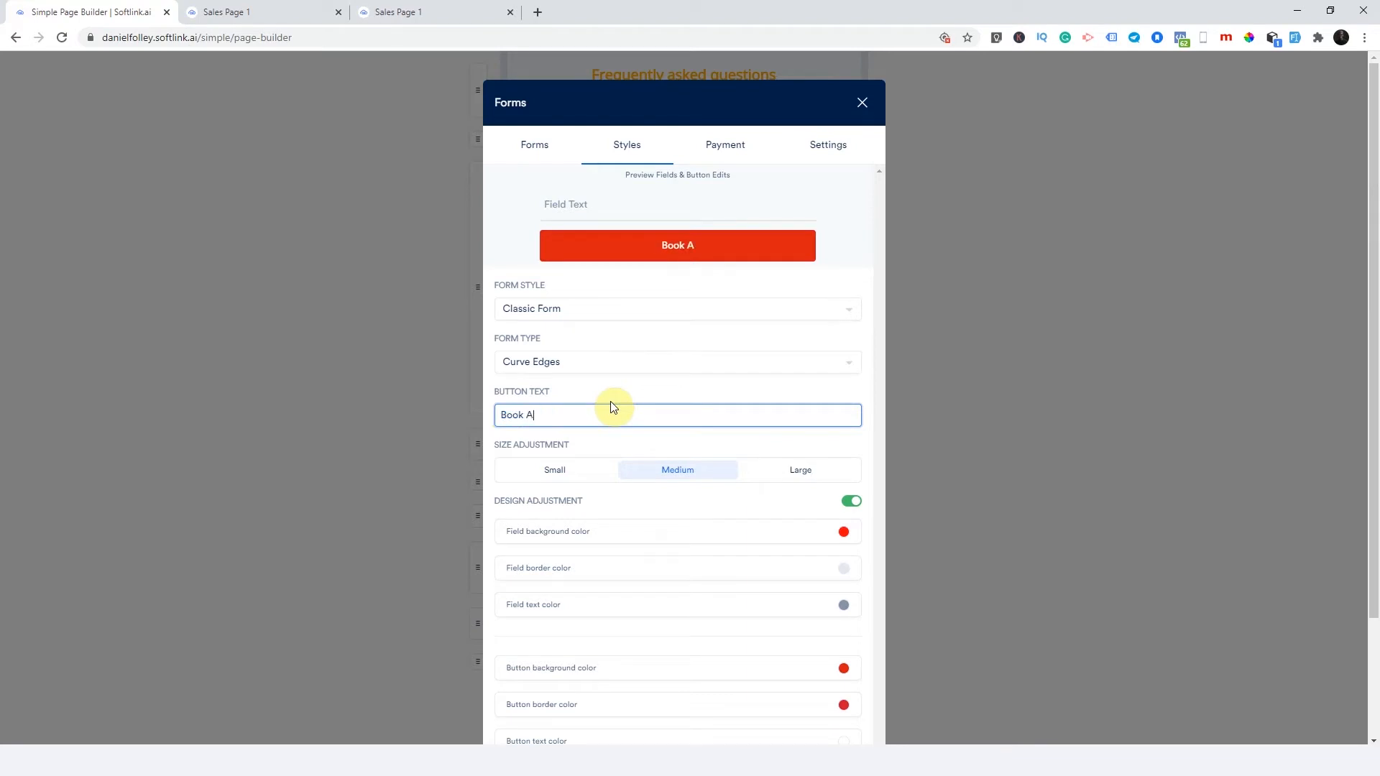
text(ppointment)
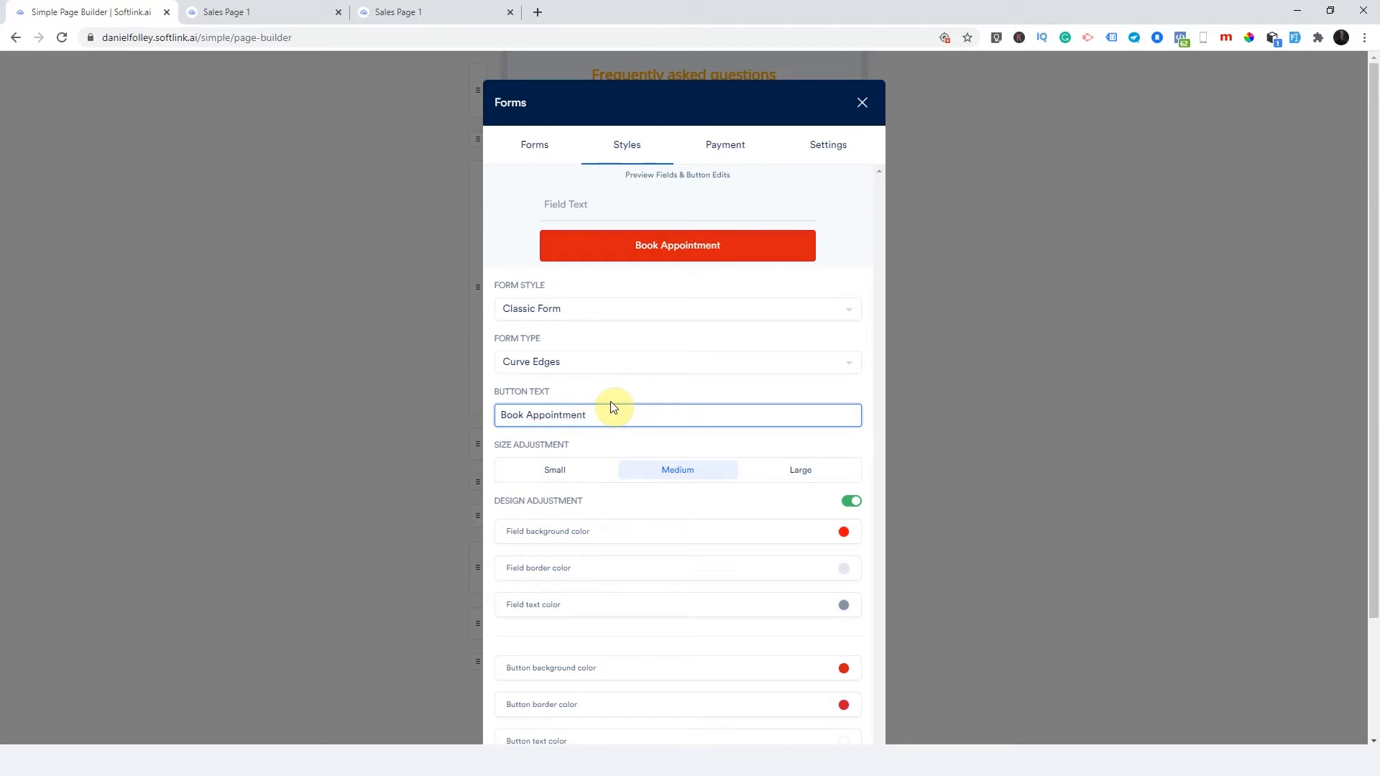
double_click(542, 415)
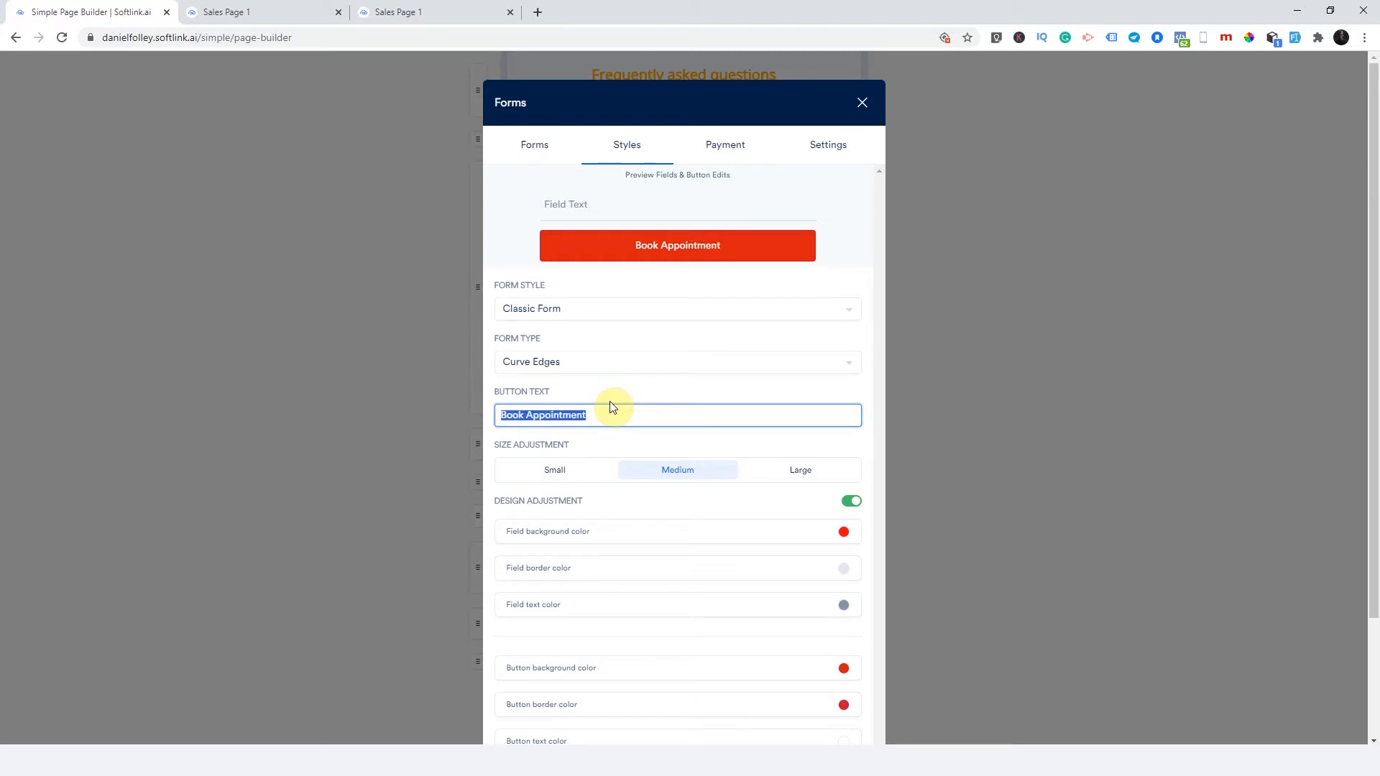
text(Get the O)
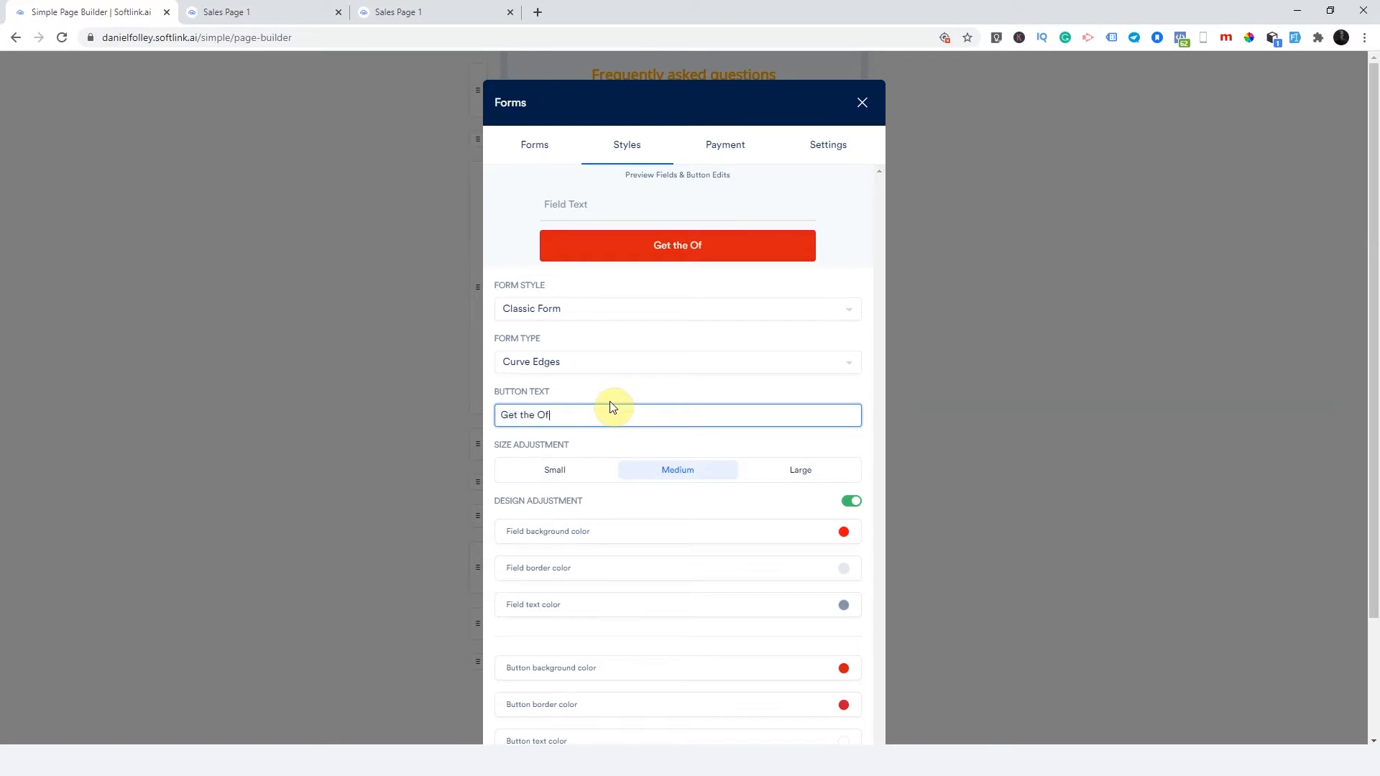
text(fer)
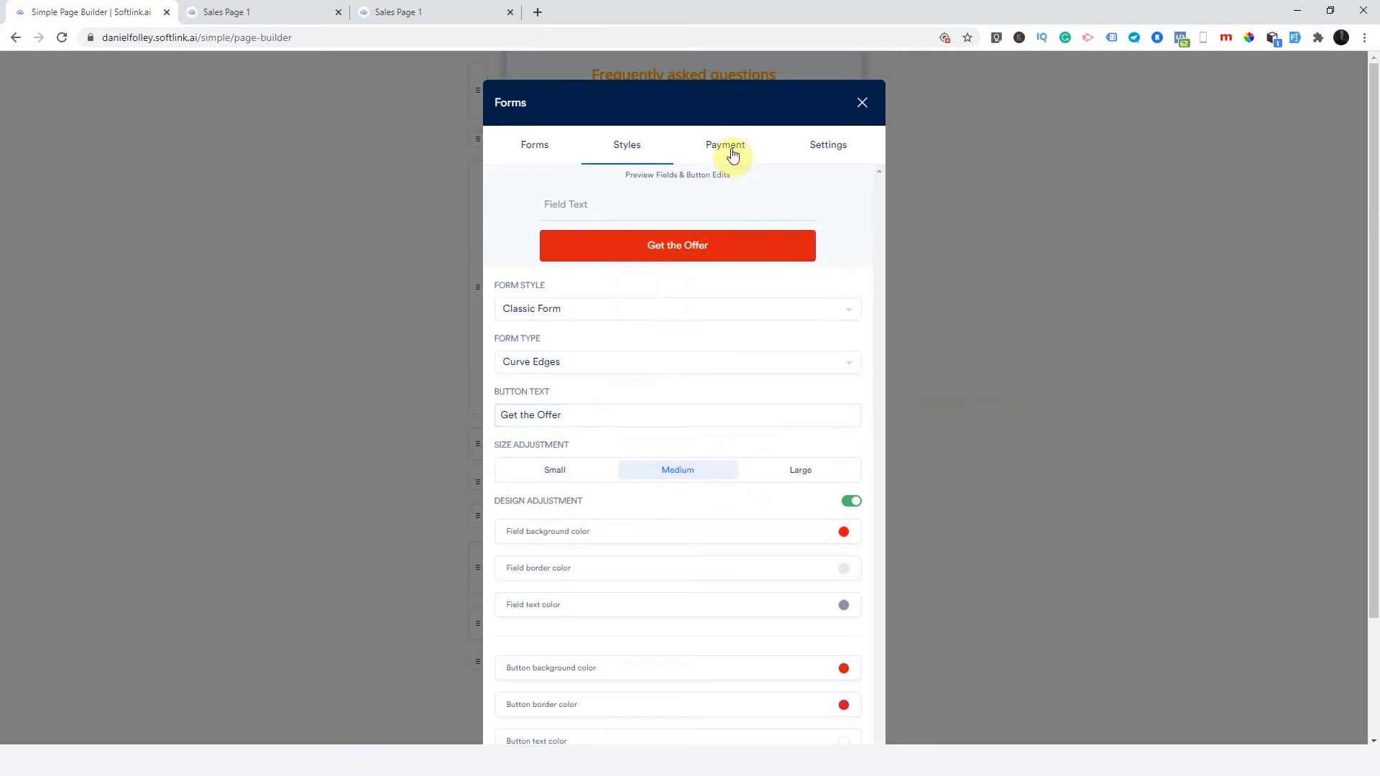
- Receive Walletpay payments of 1000 naira and turn on Allow Quantity
click(725, 145)
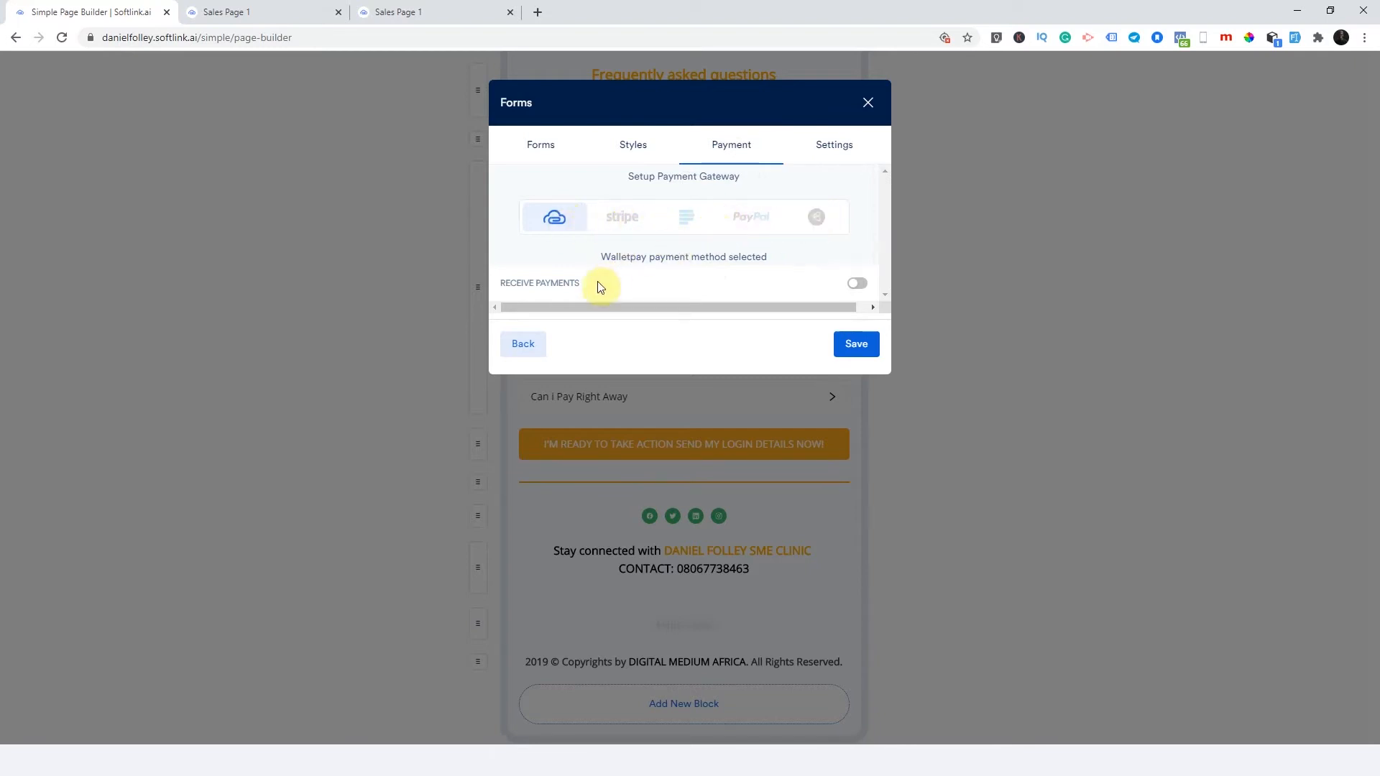
click(856, 283)
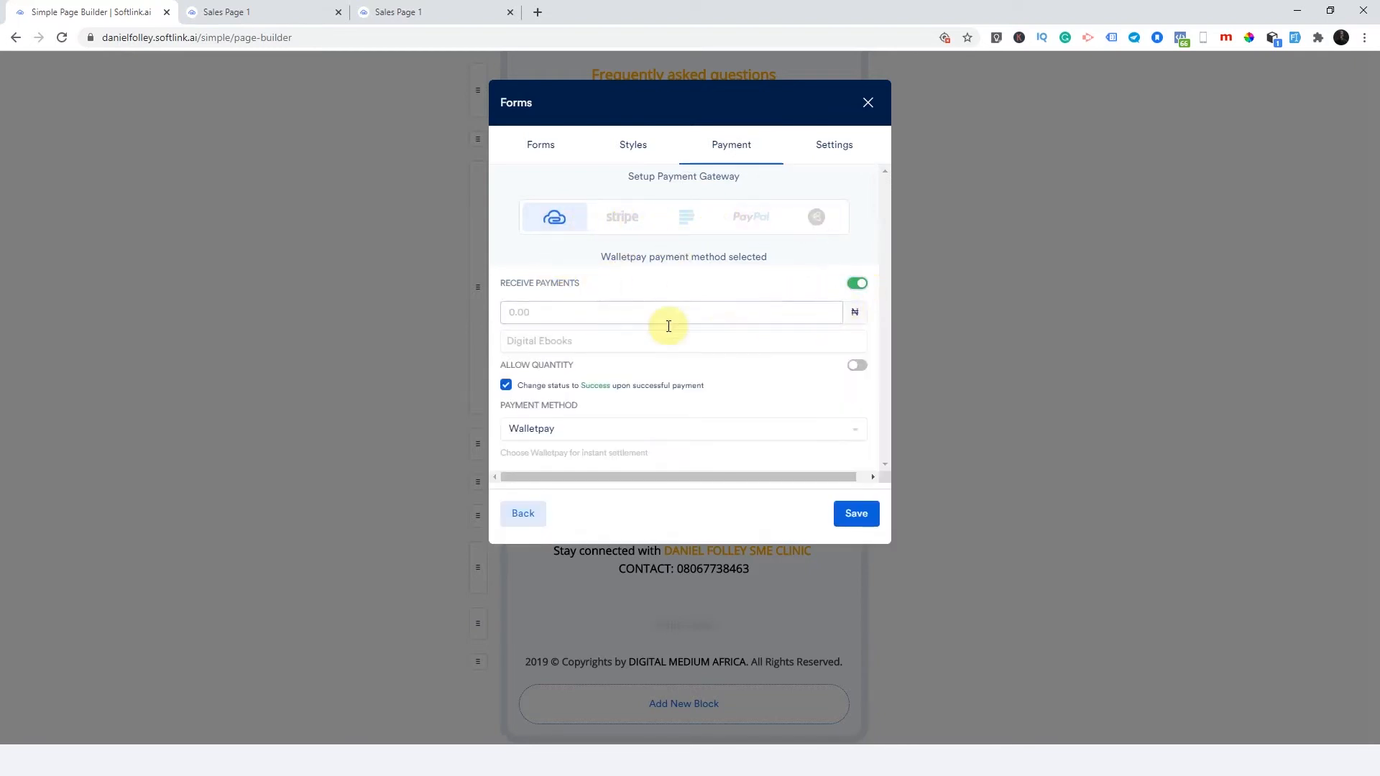
text(1)
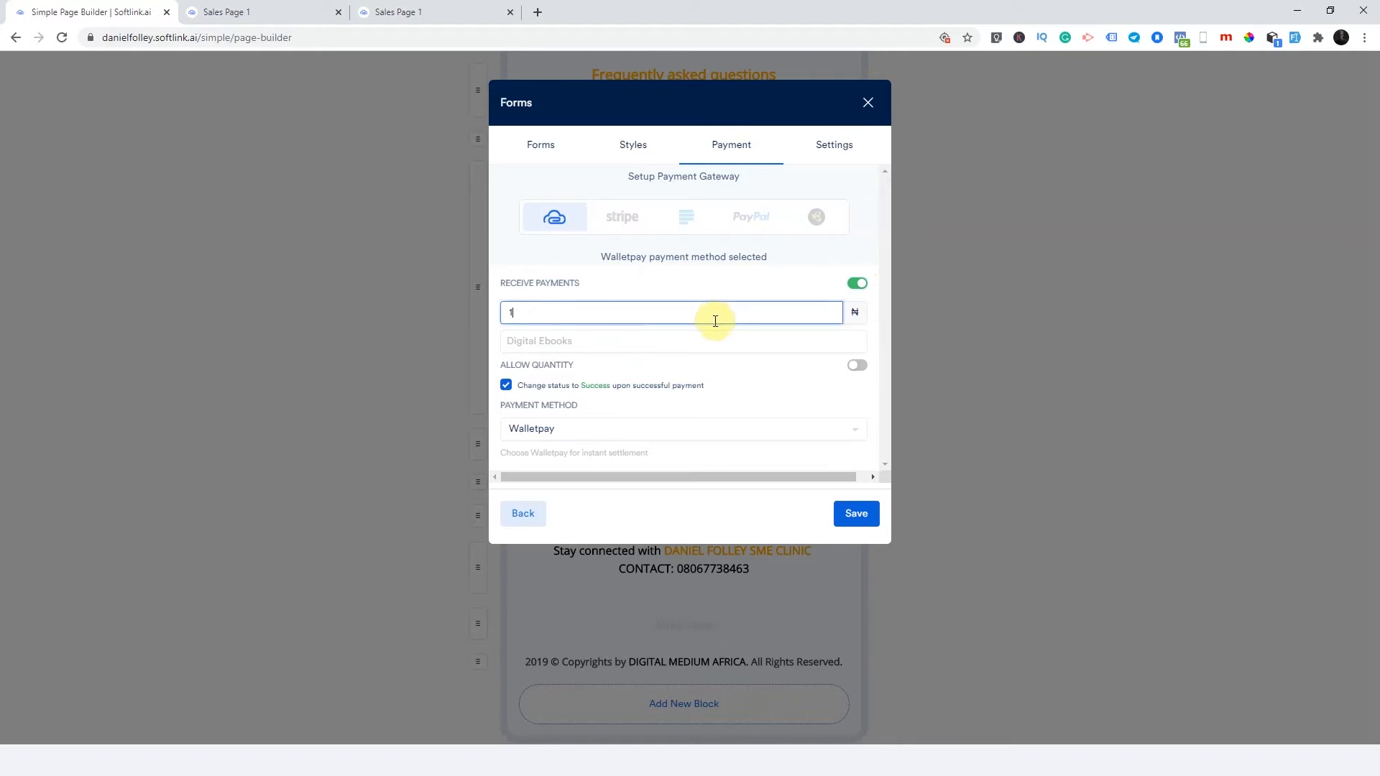
text(000)
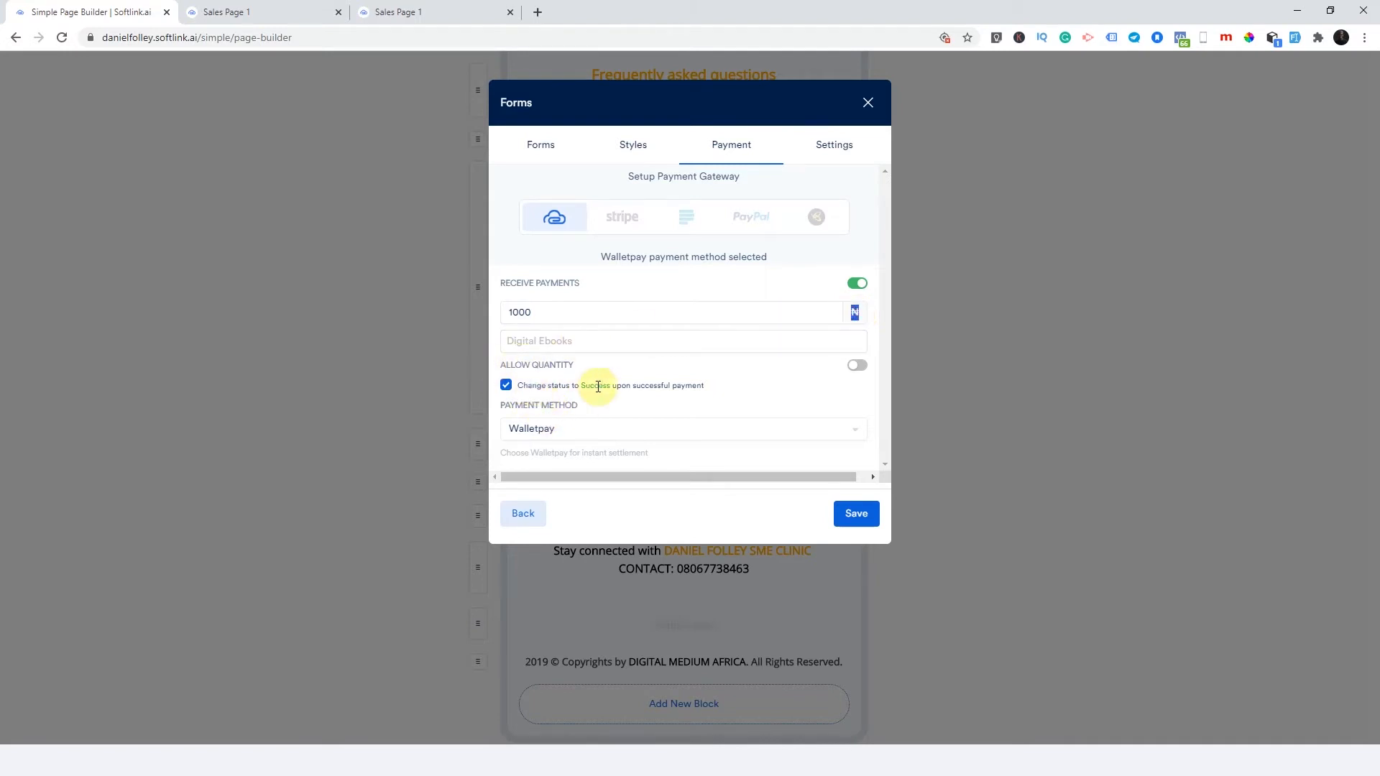
click(857, 364)
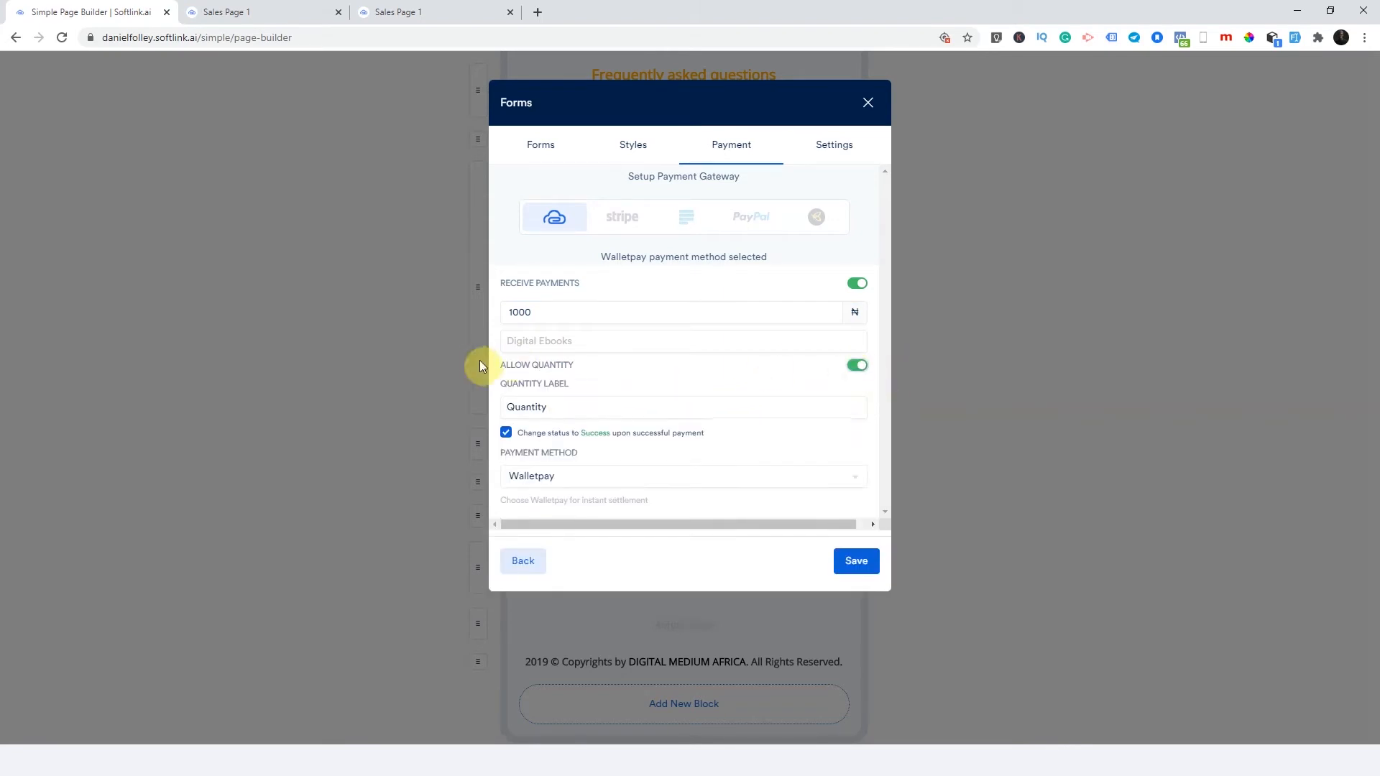
mouse_move(576, 372)
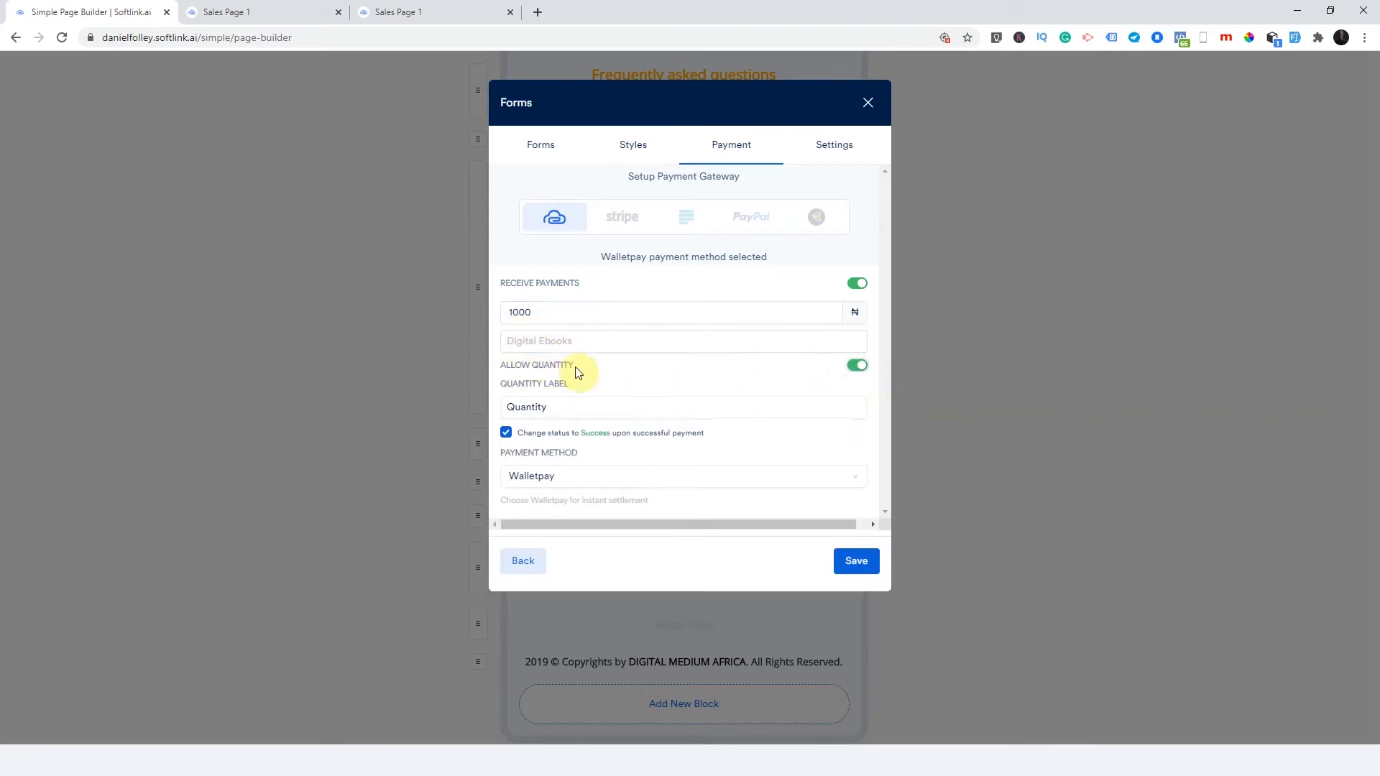
click(672, 312)
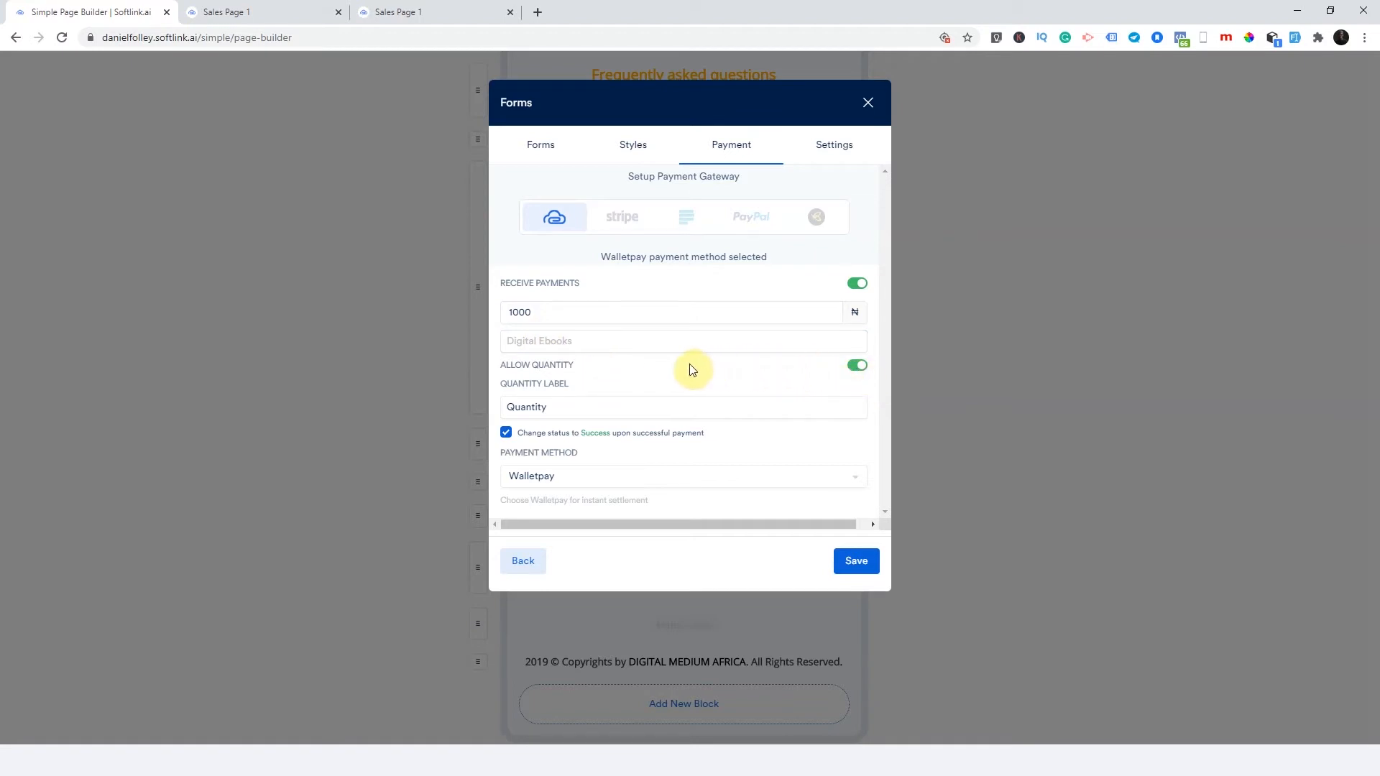
mouse_move(654, 373)
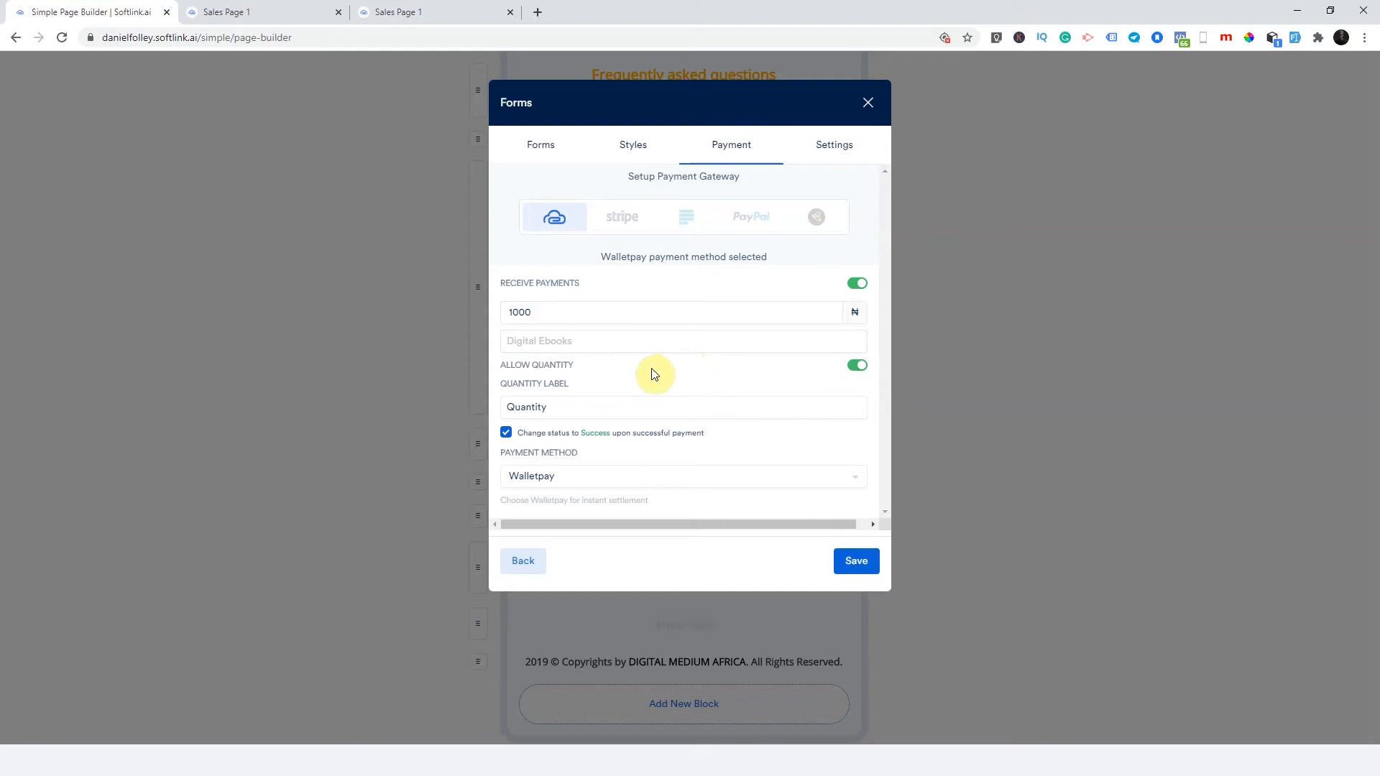
mouse_move(658, 377)
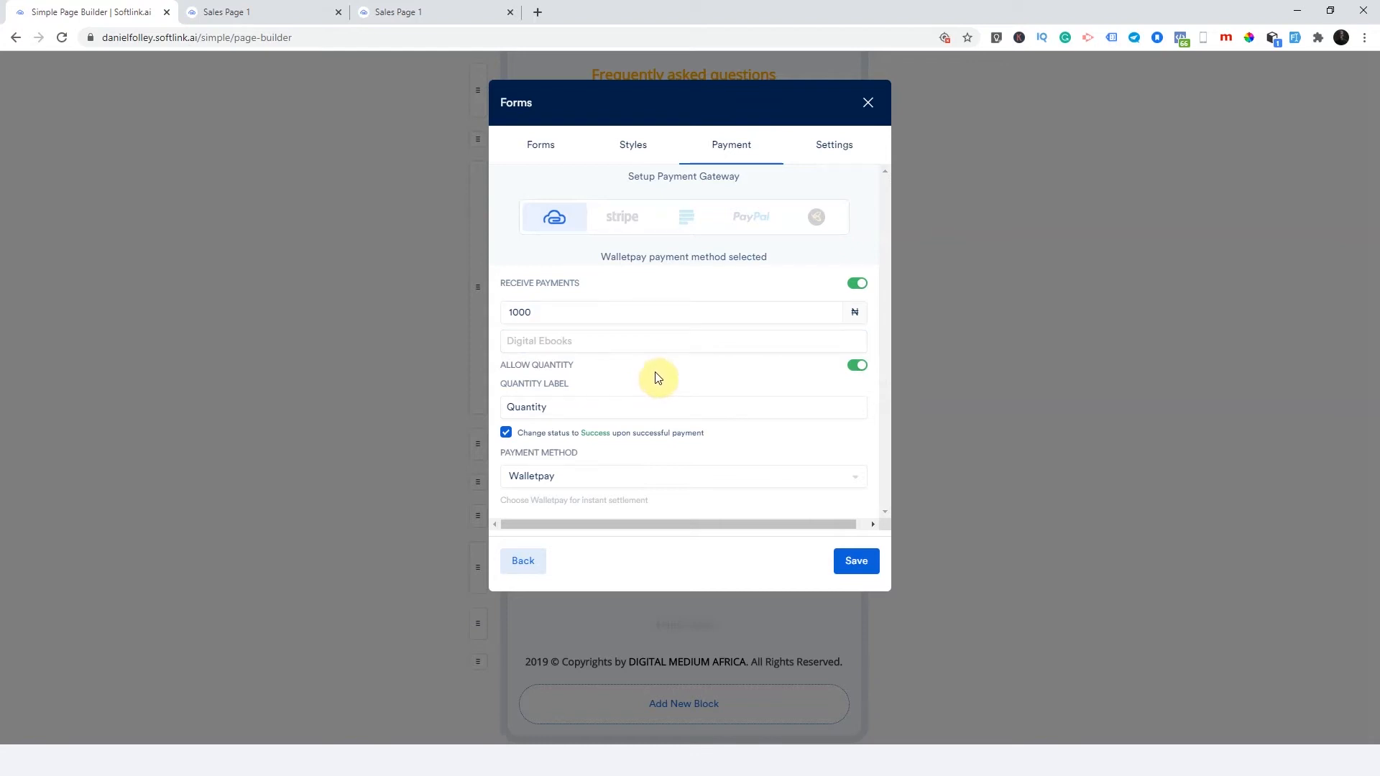
mouse_move(741, 331)
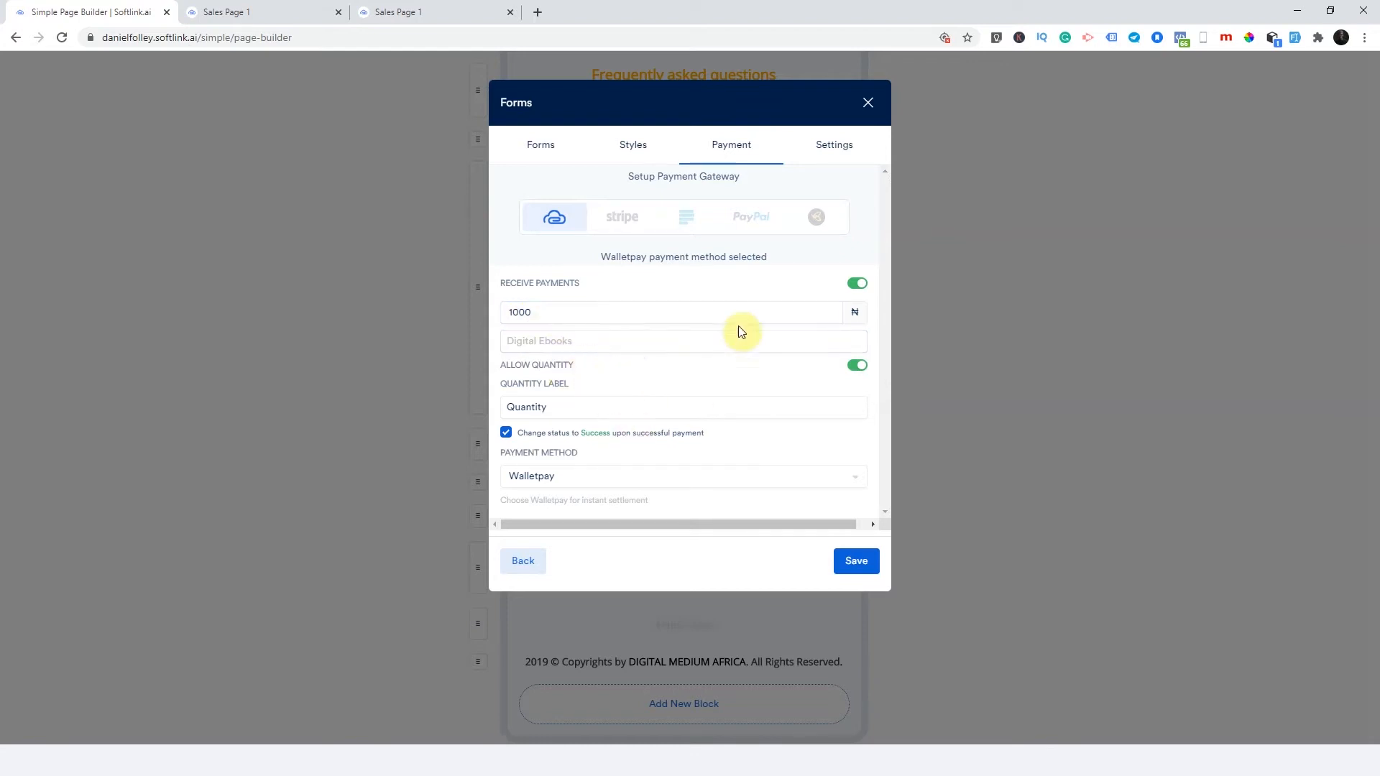
- Set the Form Name field to 'Sales Page 1 Form' in the Settings tab
click(834, 144)
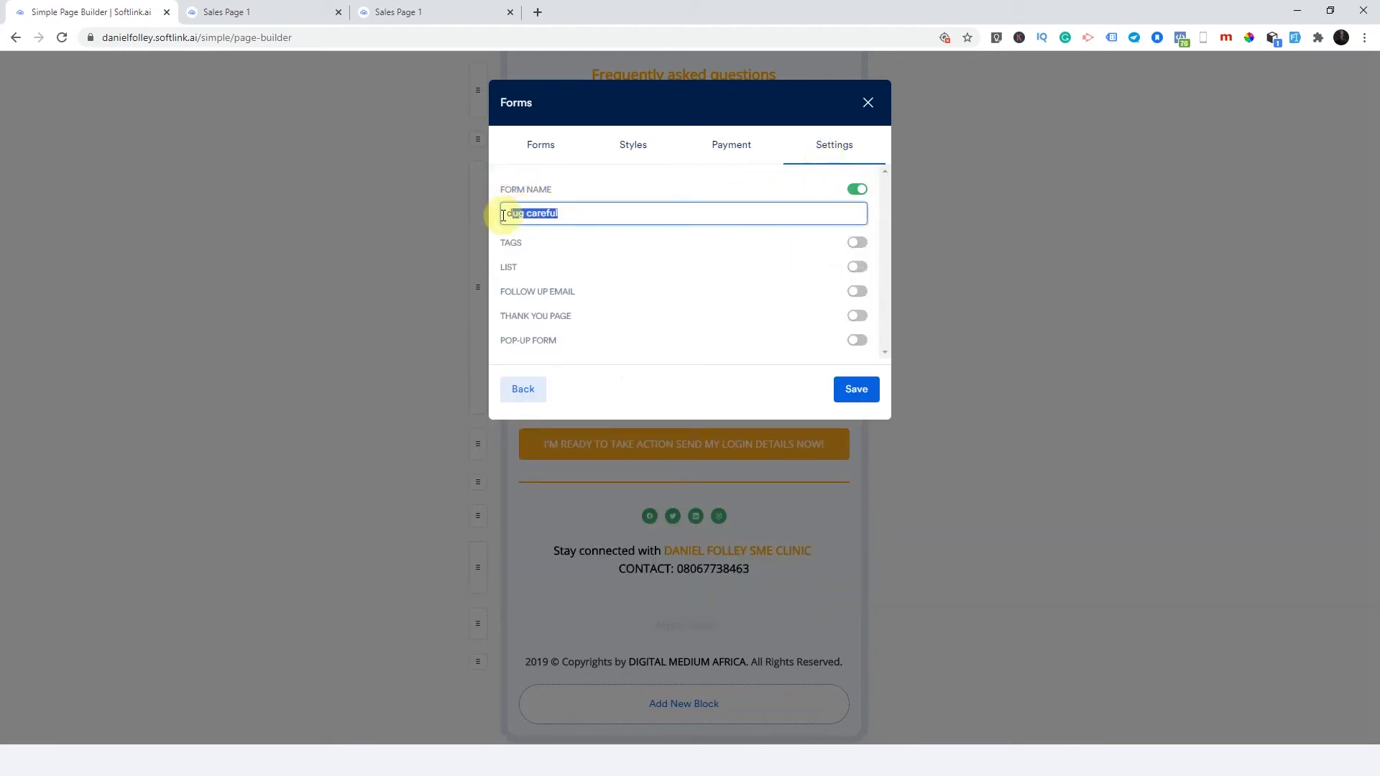
text(Si)
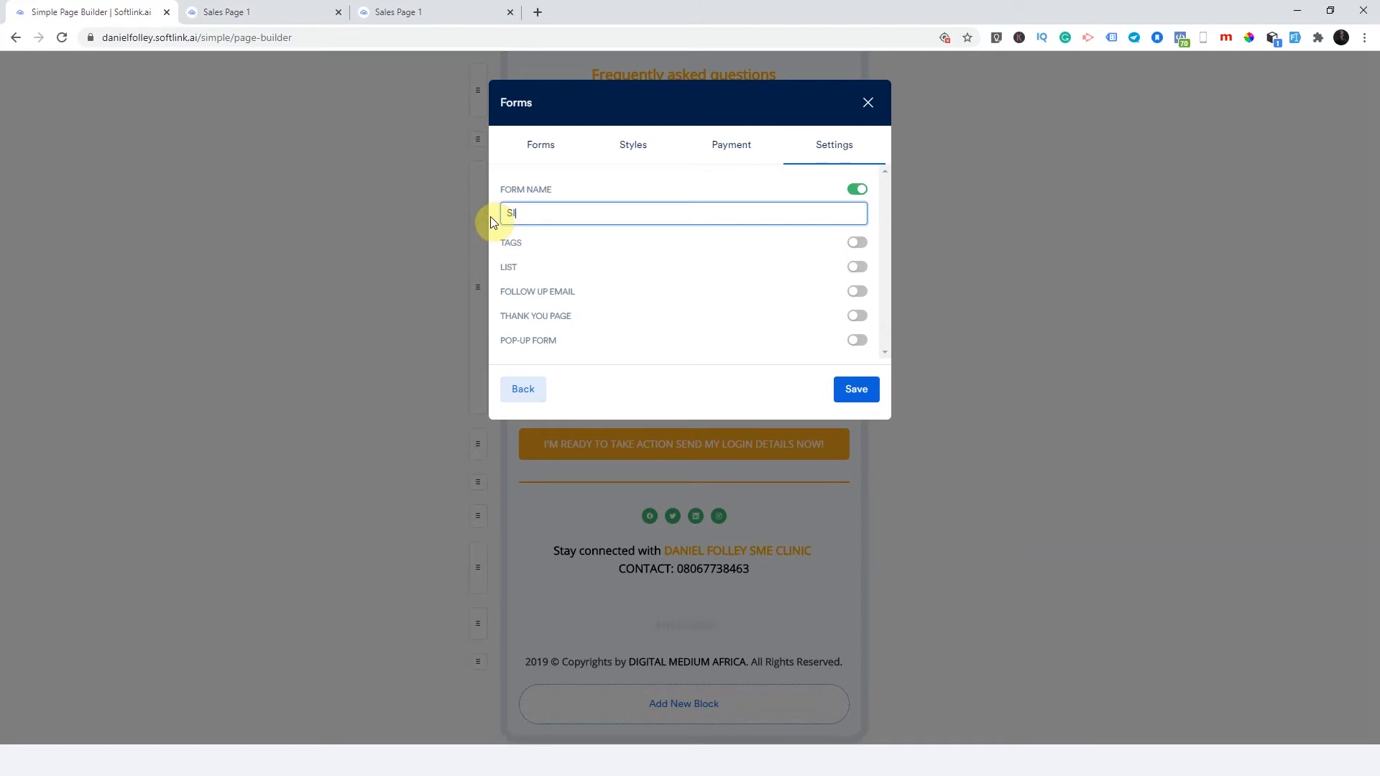
text(ales Page 1)
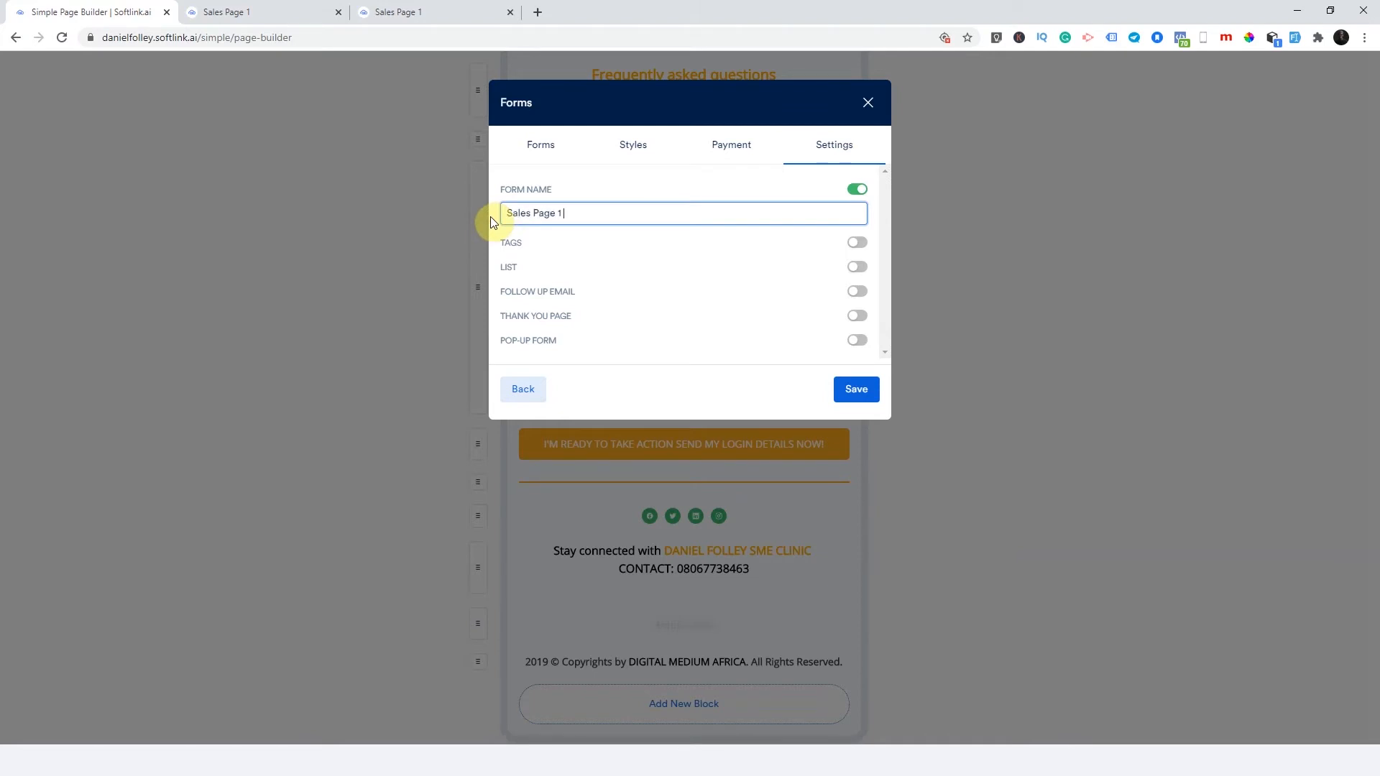
text(Form)
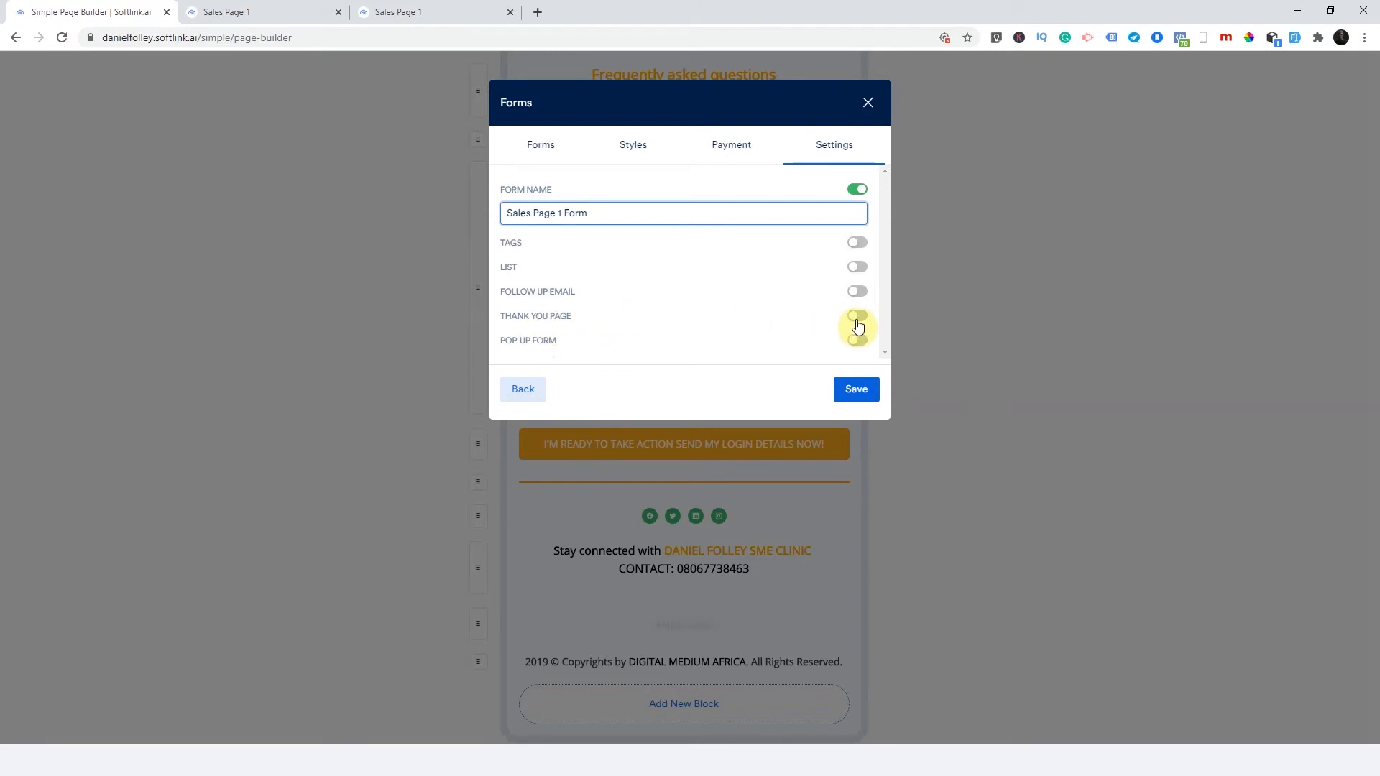
mouse_move(858, 322)
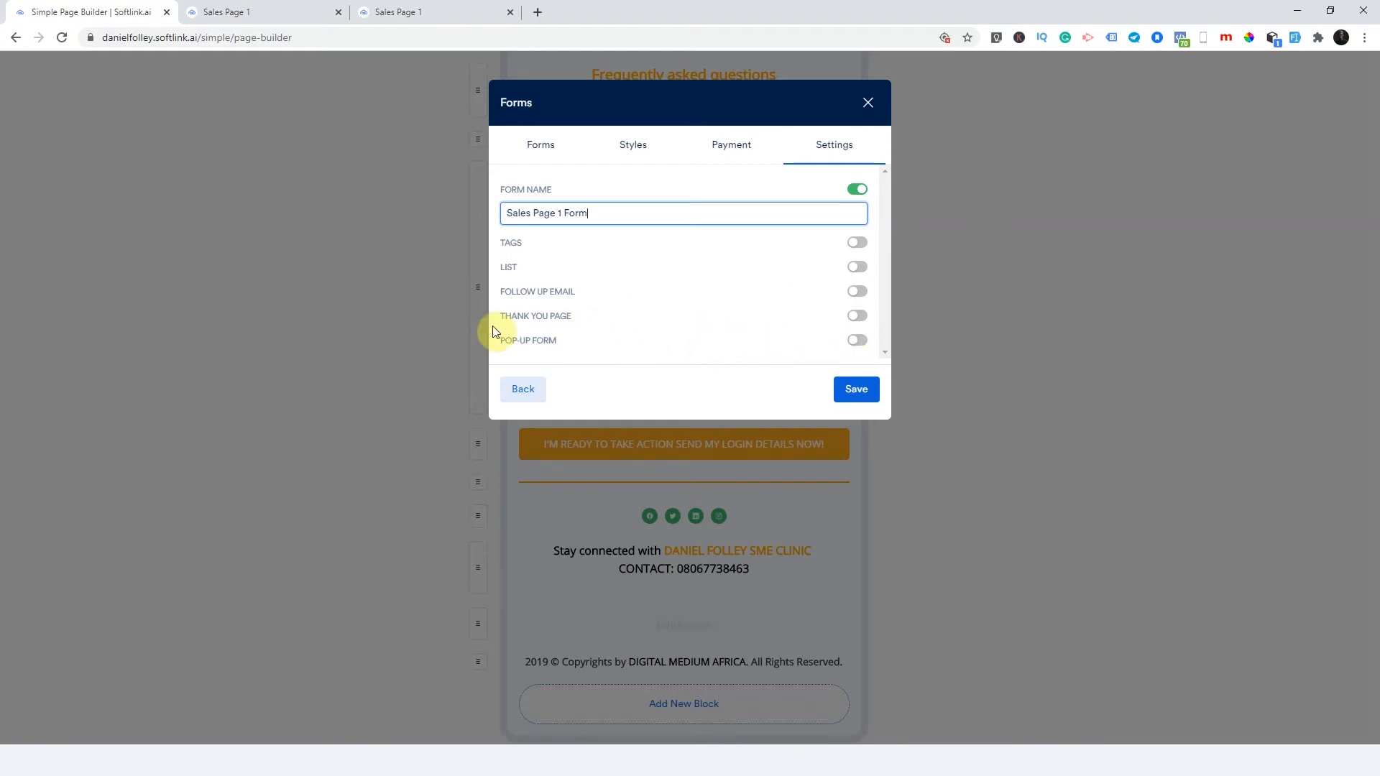
double_click(562, 315)
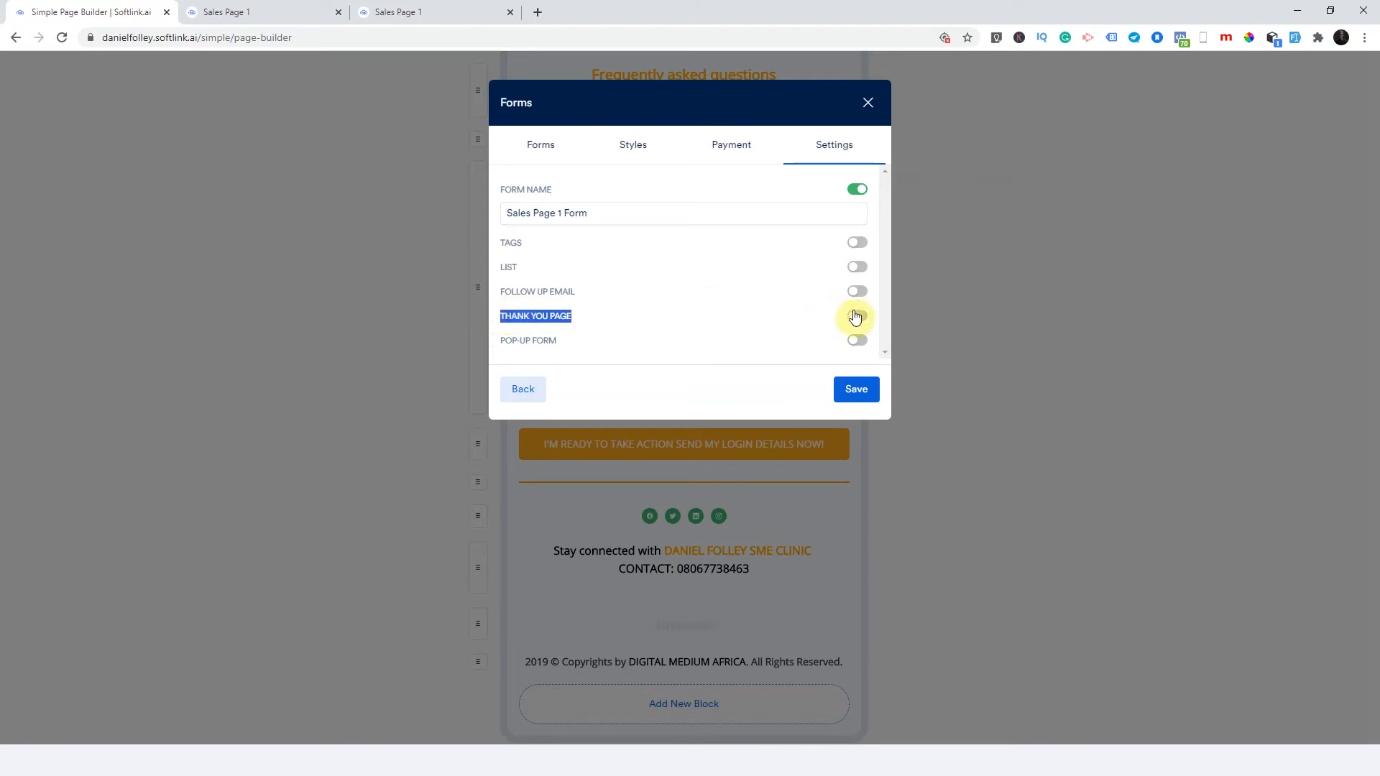
- Enable the Thank You Page redirect to Thank You Too, then briefly try an external URL
click(856, 315)
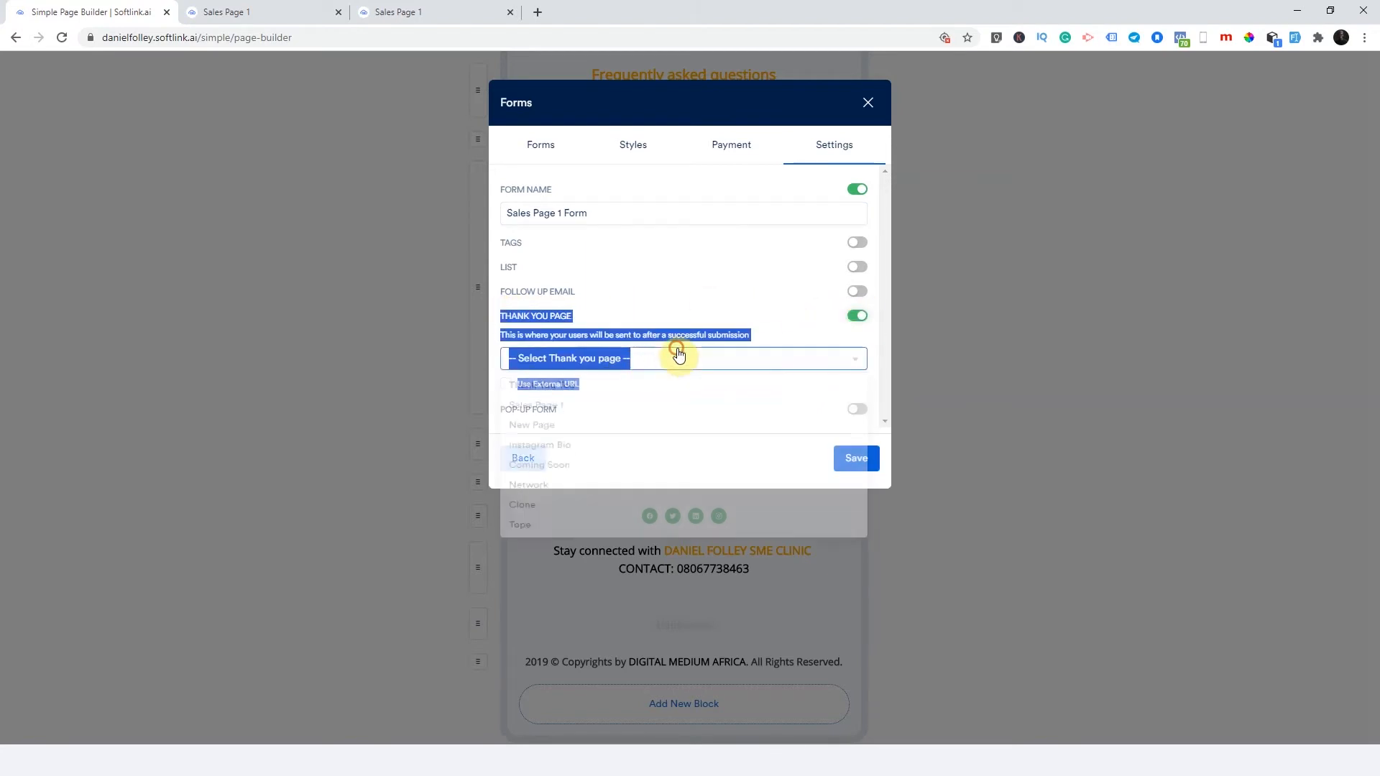
click(683, 358)
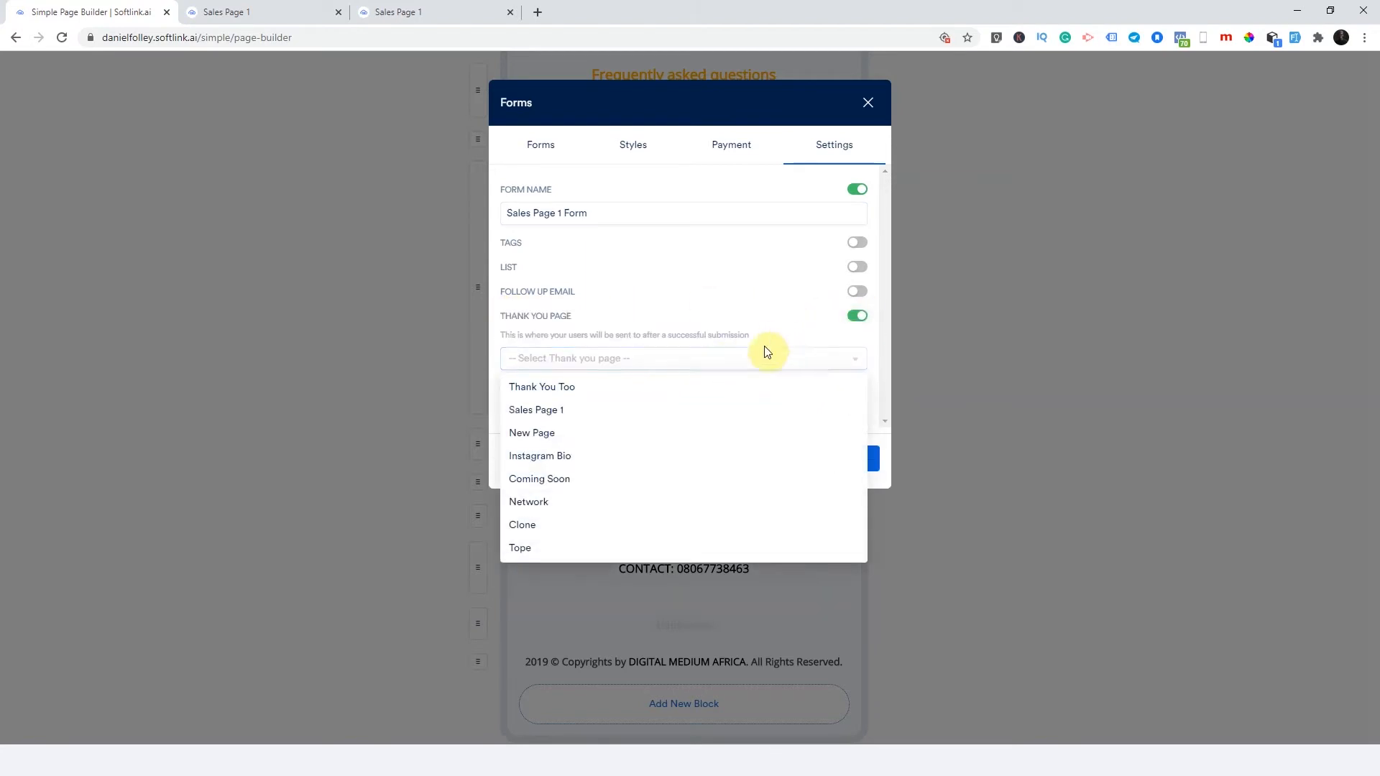
mouse_move(567, 389)
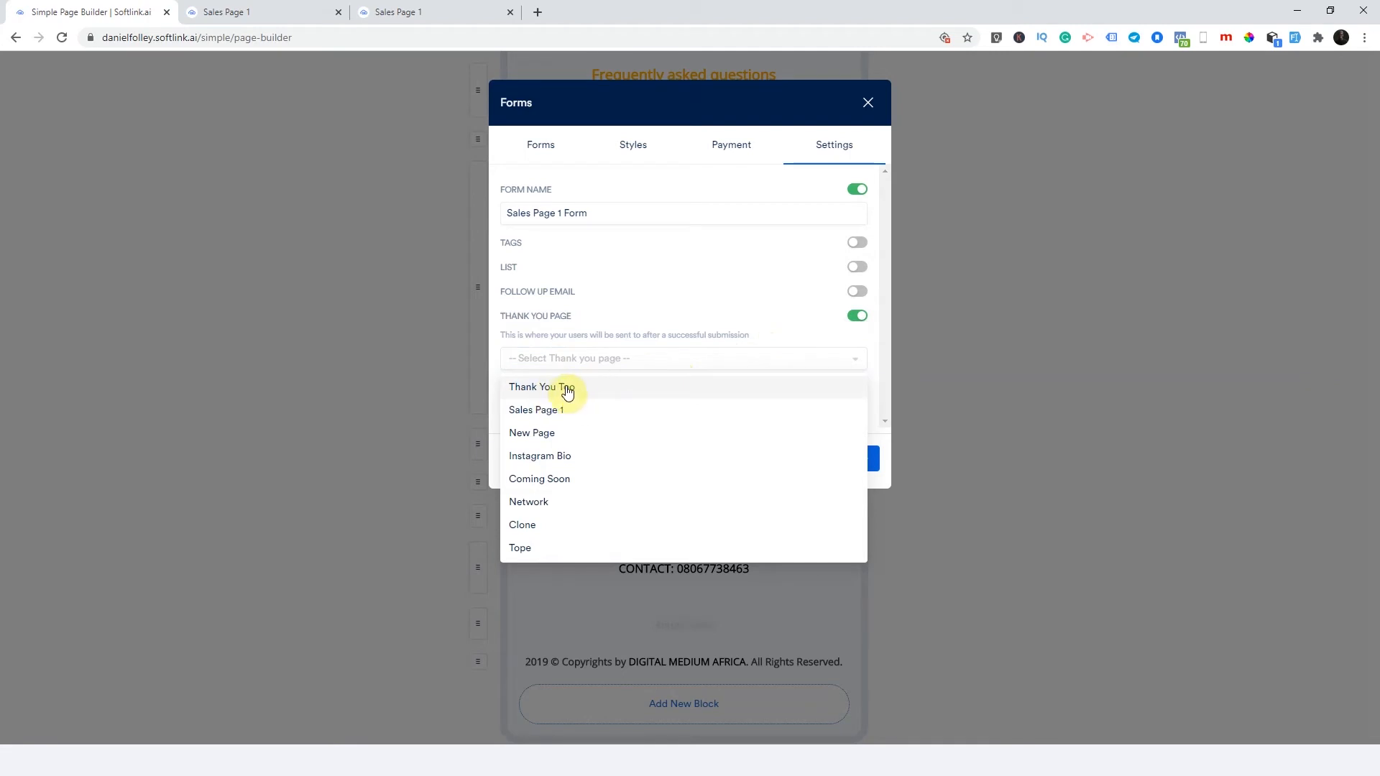
click(559, 387)
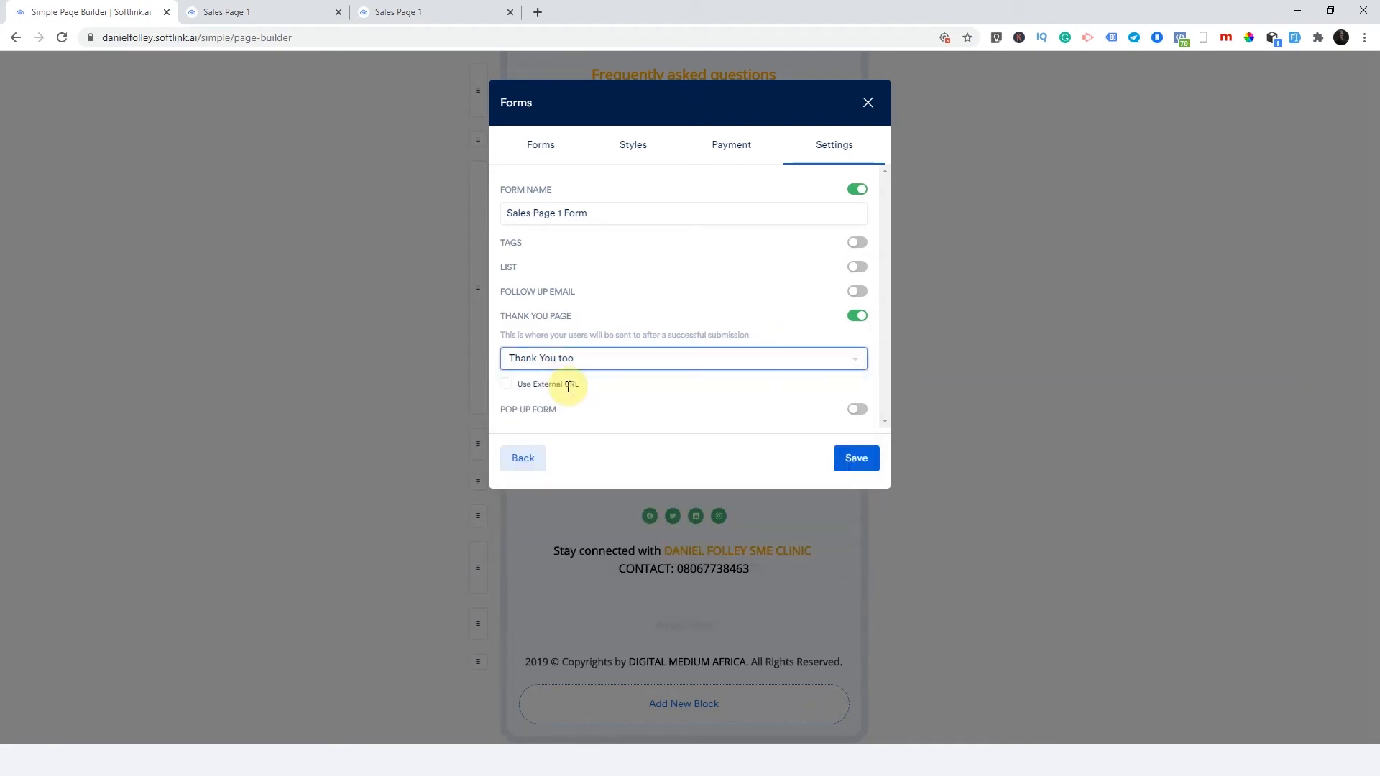
click(505, 384)
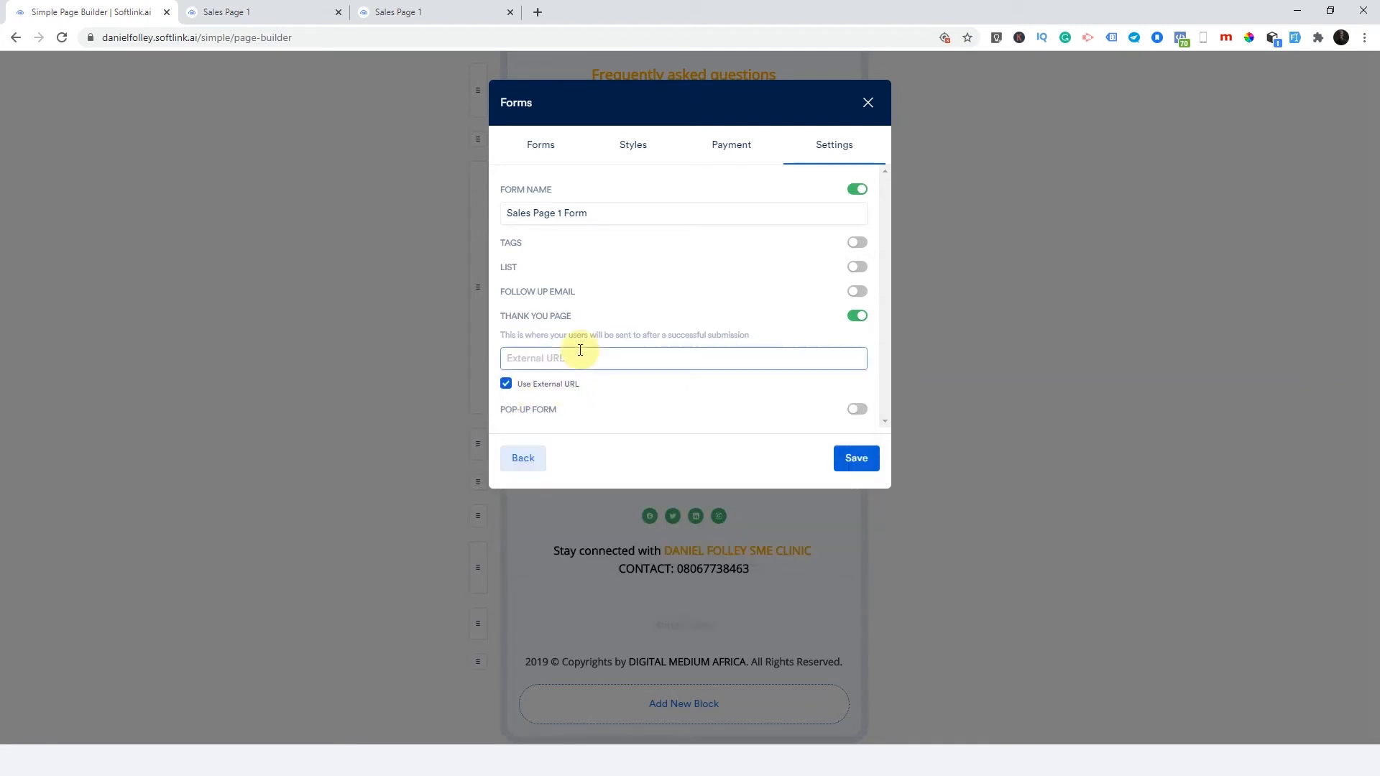
text(www.softlink)
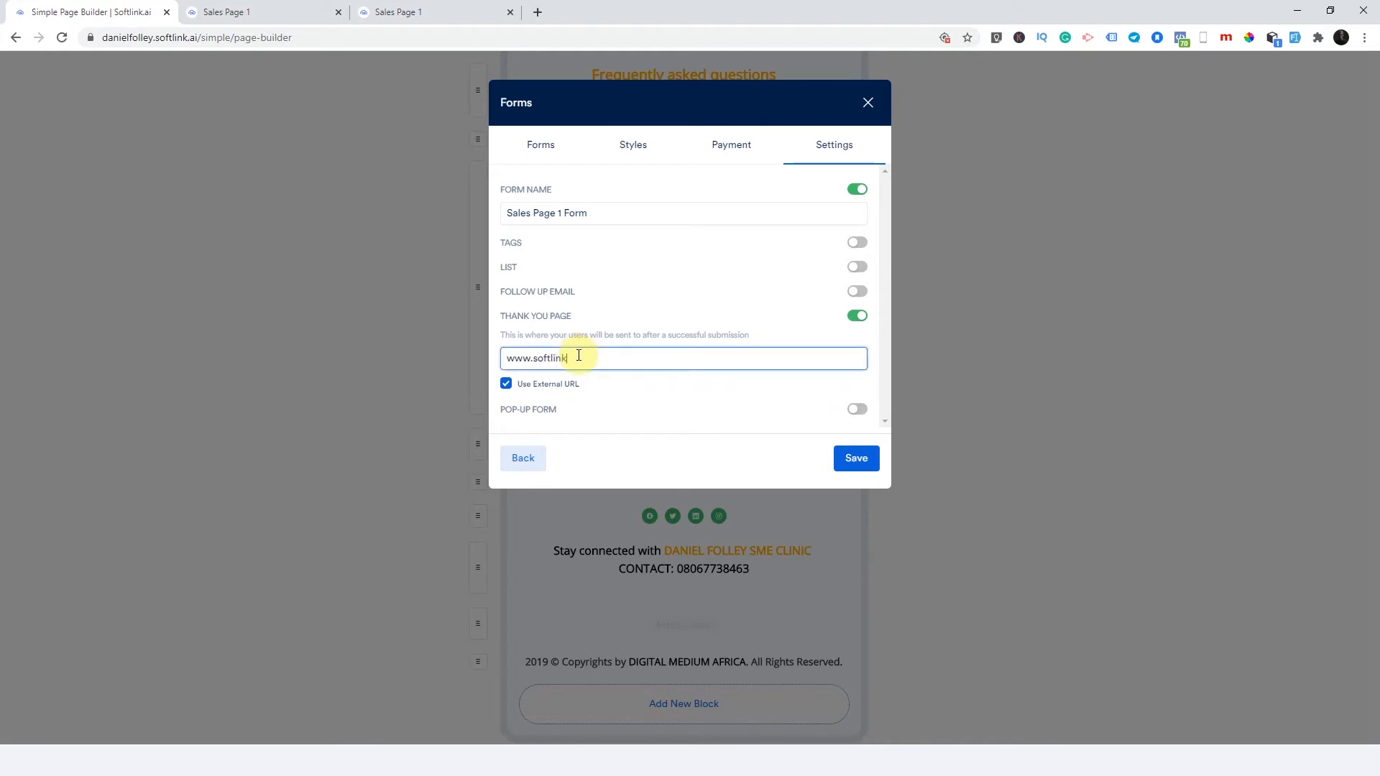
text(.ai)
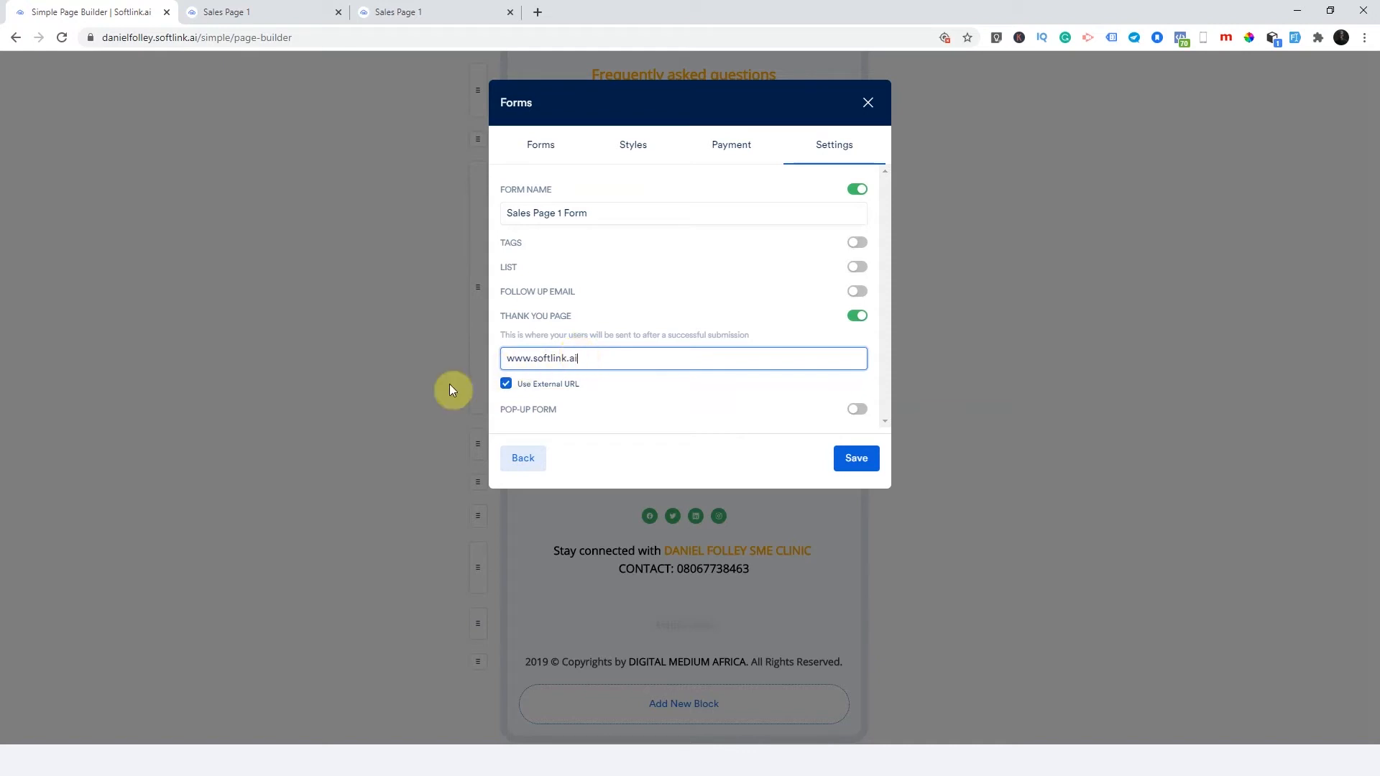
double_click(540, 358)
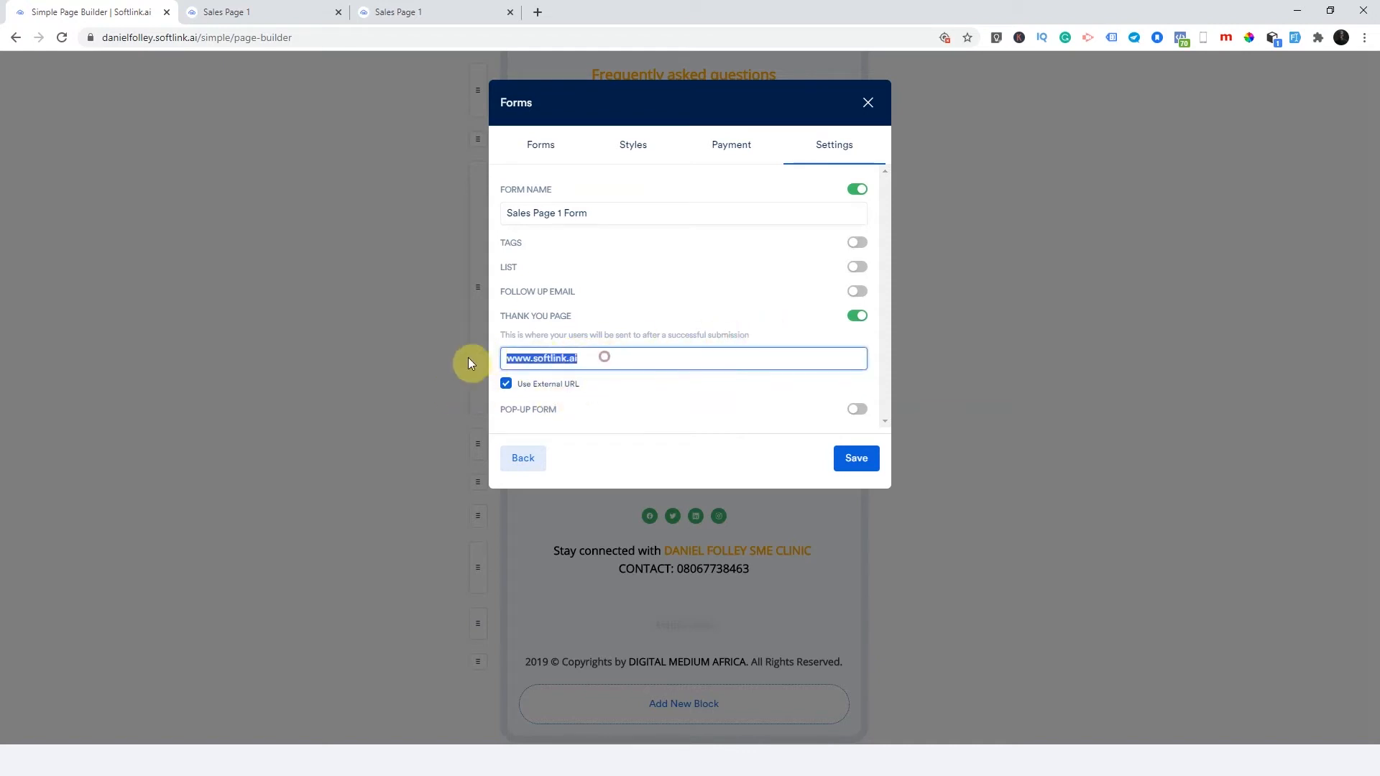
- Re-enable the redirect and reselect Thank You Too as the destination page
click(857, 315)
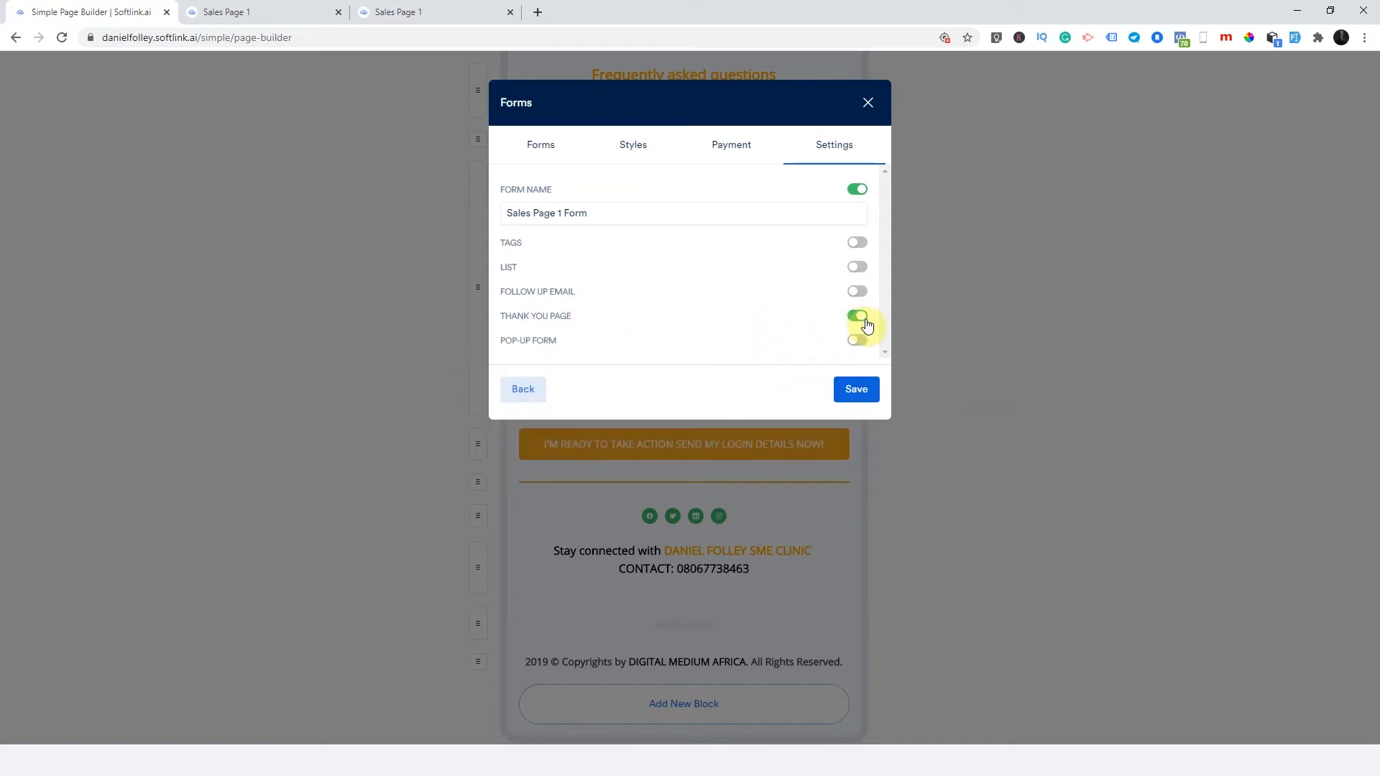
click(857, 316)
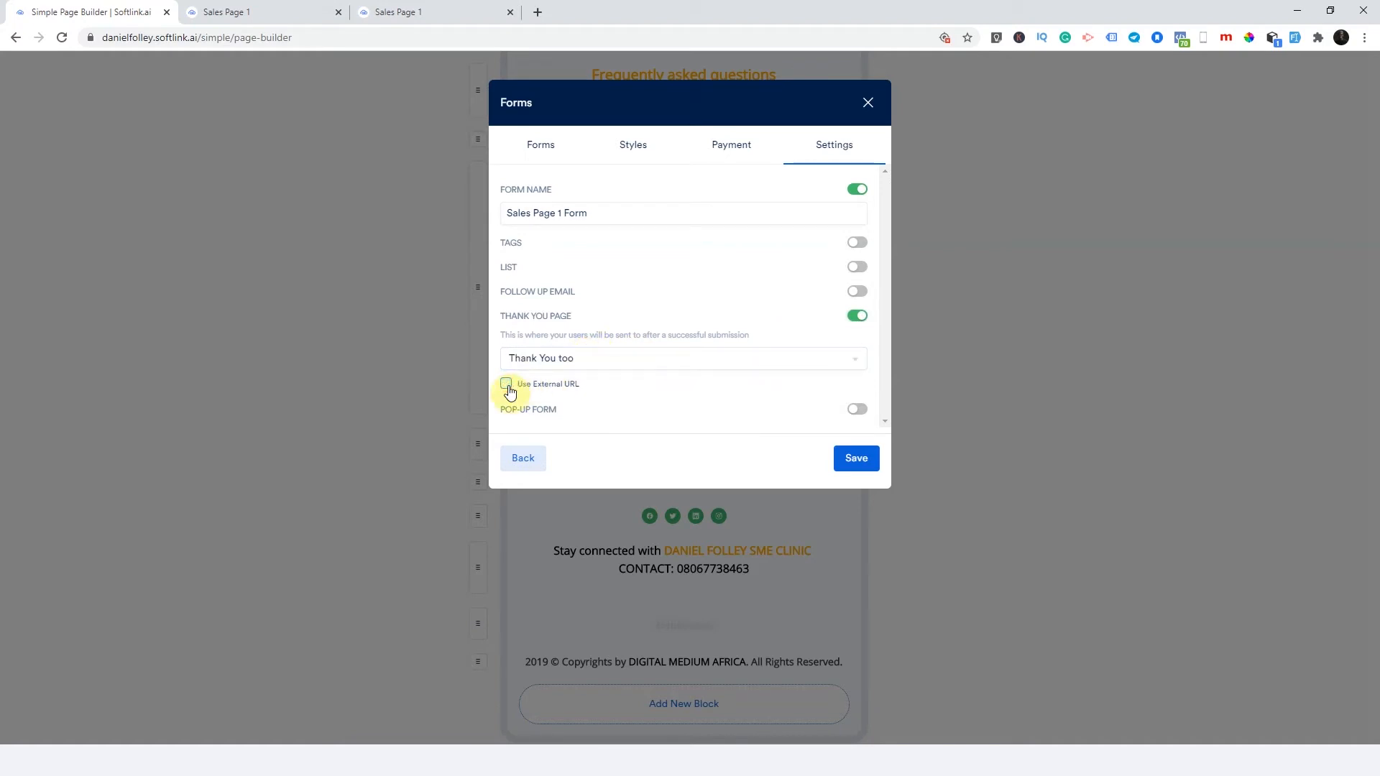
click(683, 357)
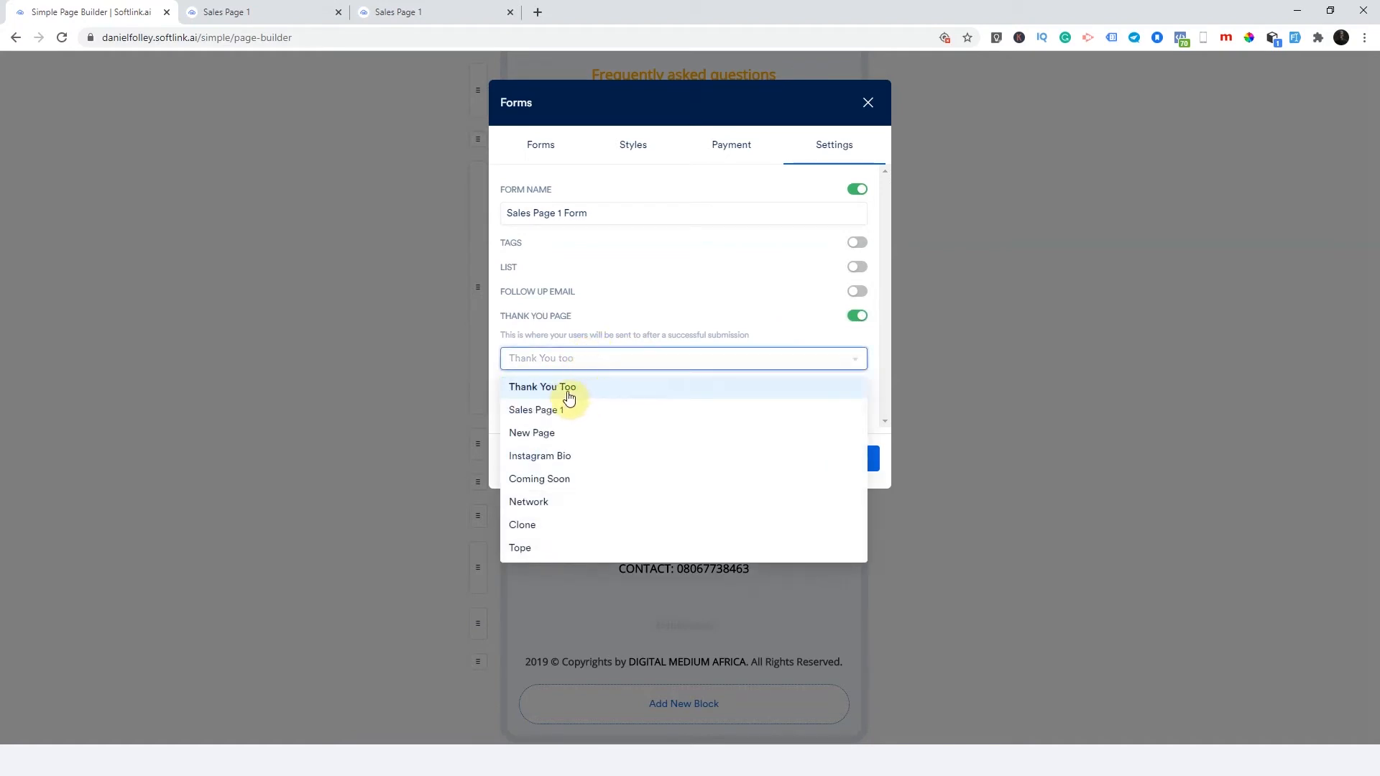
click(542, 387)
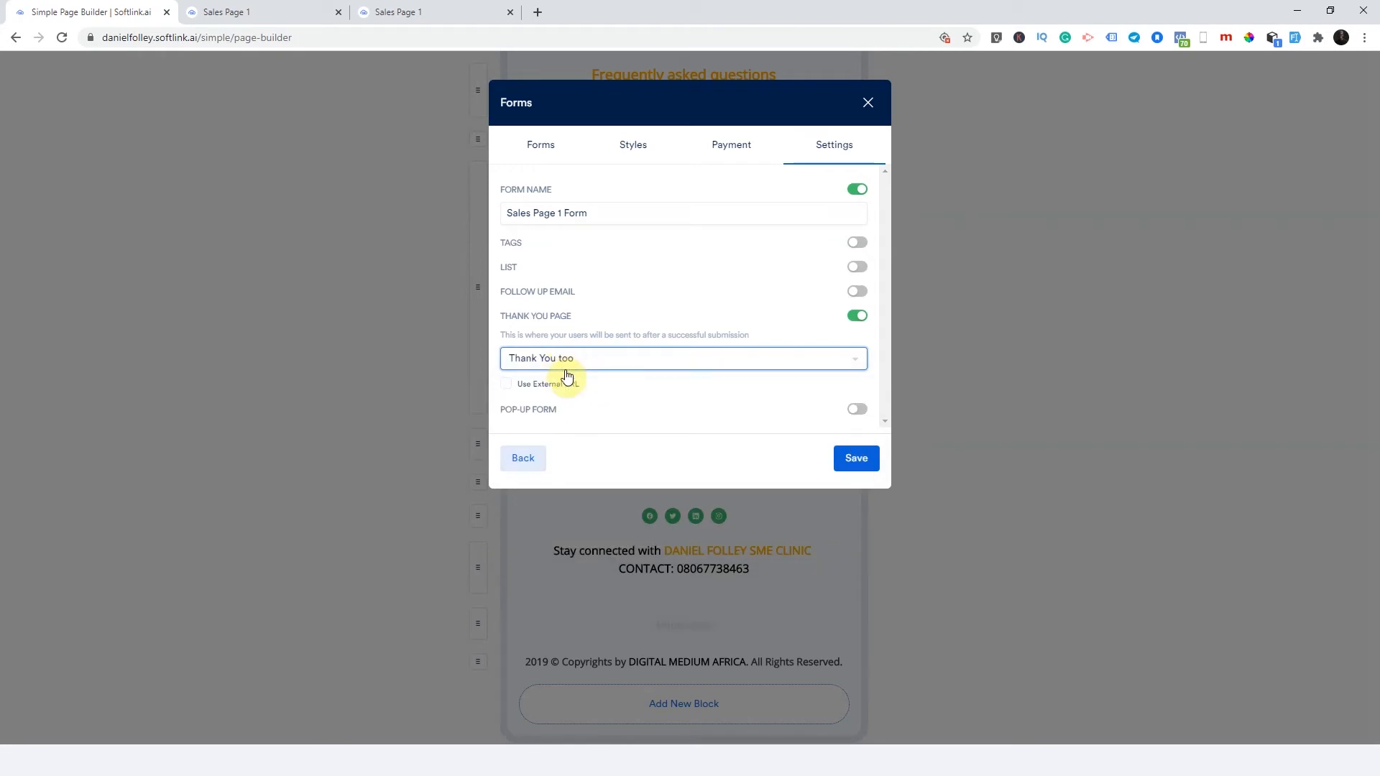
click(854, 458)
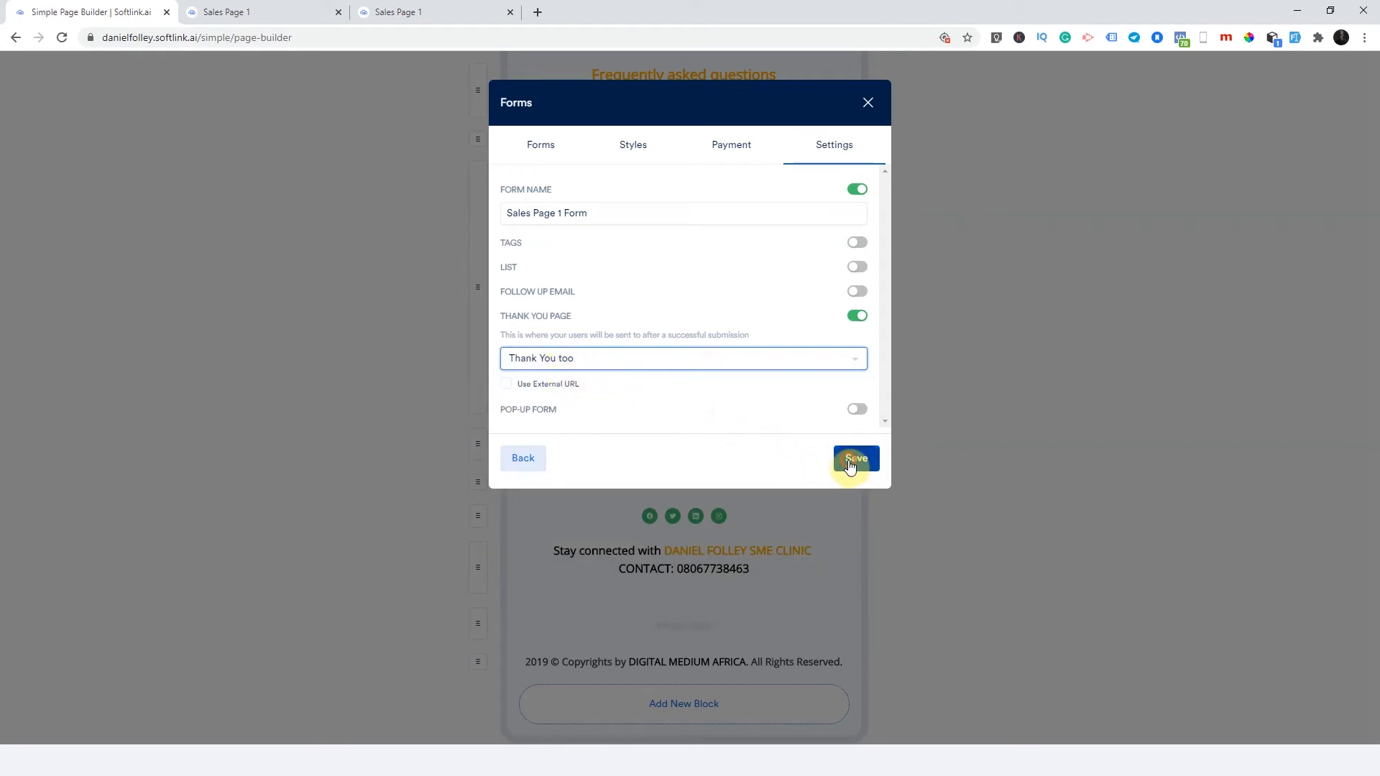
- Save the form so it is added to Sales Page 1
click(856, 458)
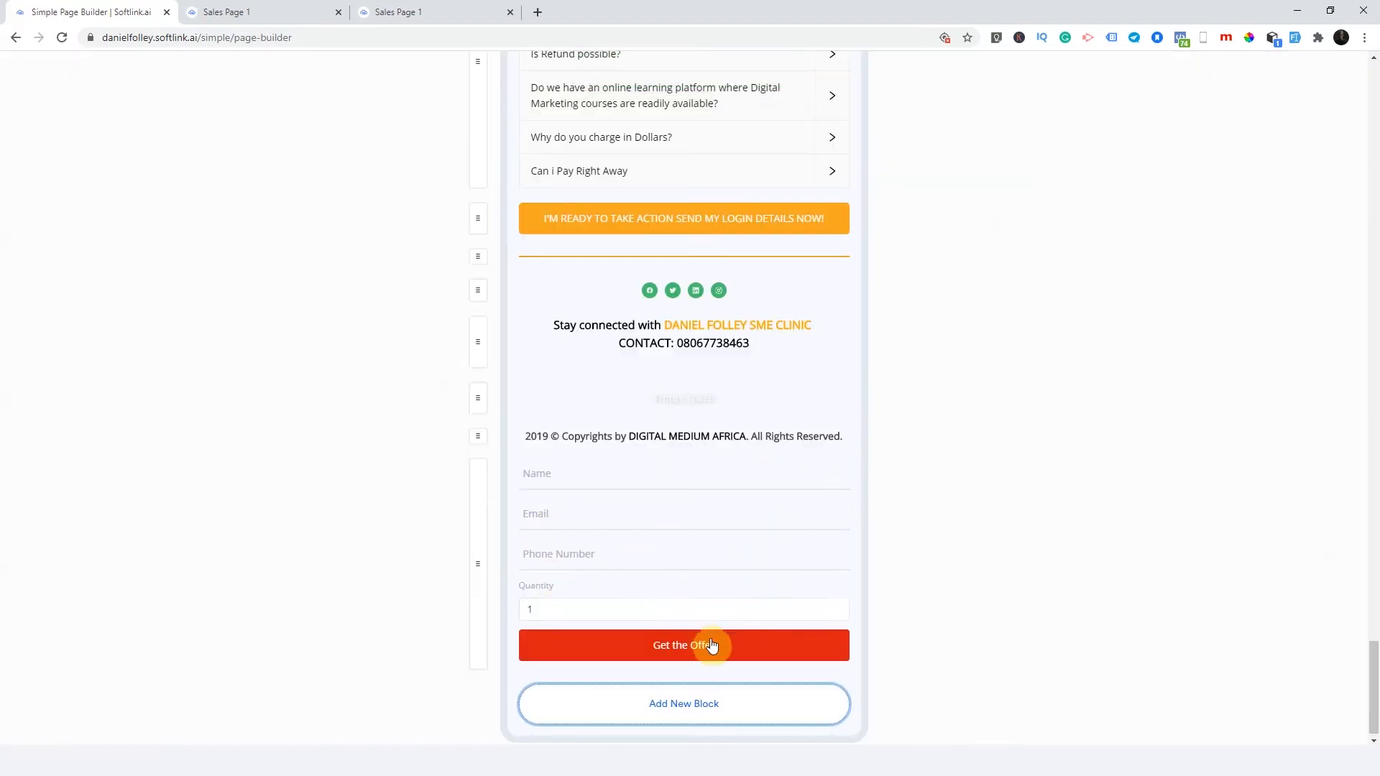
mouse_move(557, 496)
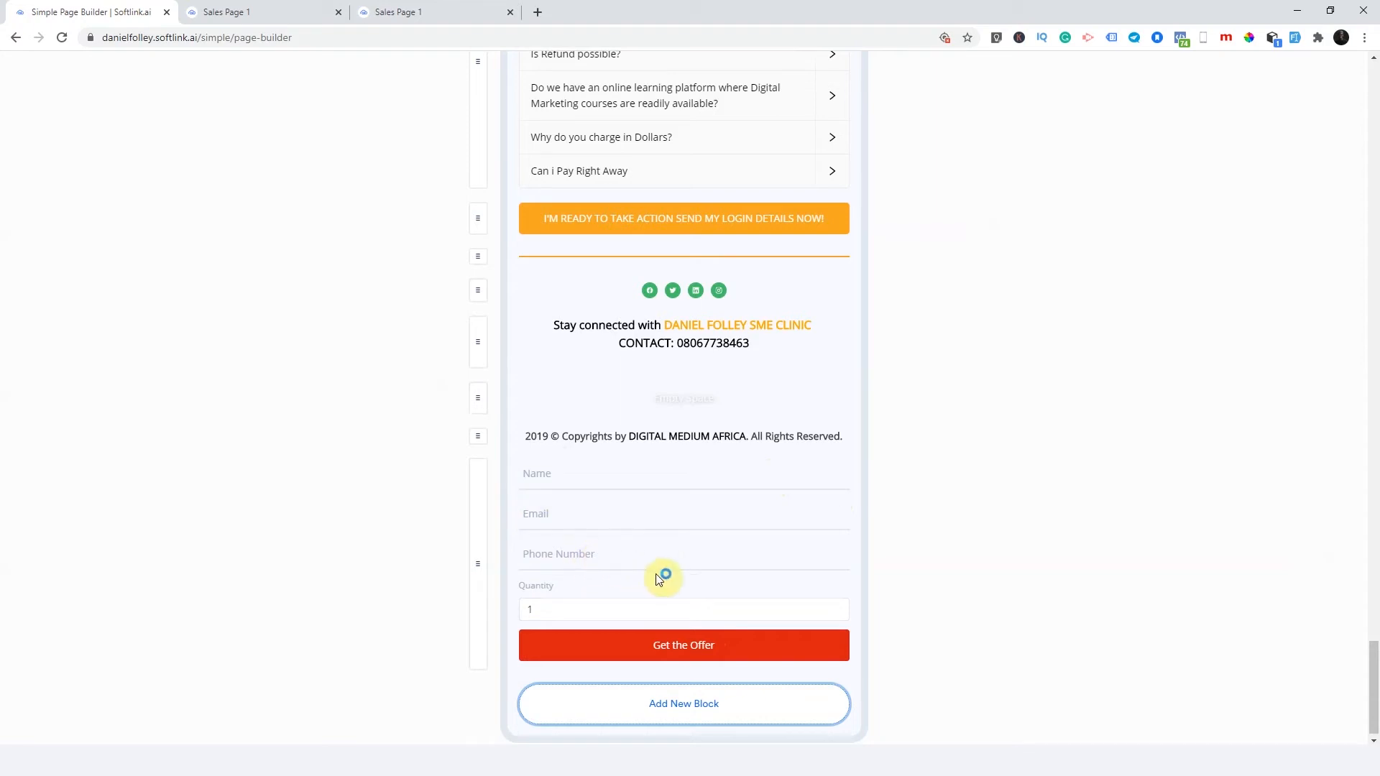
mouse_move(650, 586)
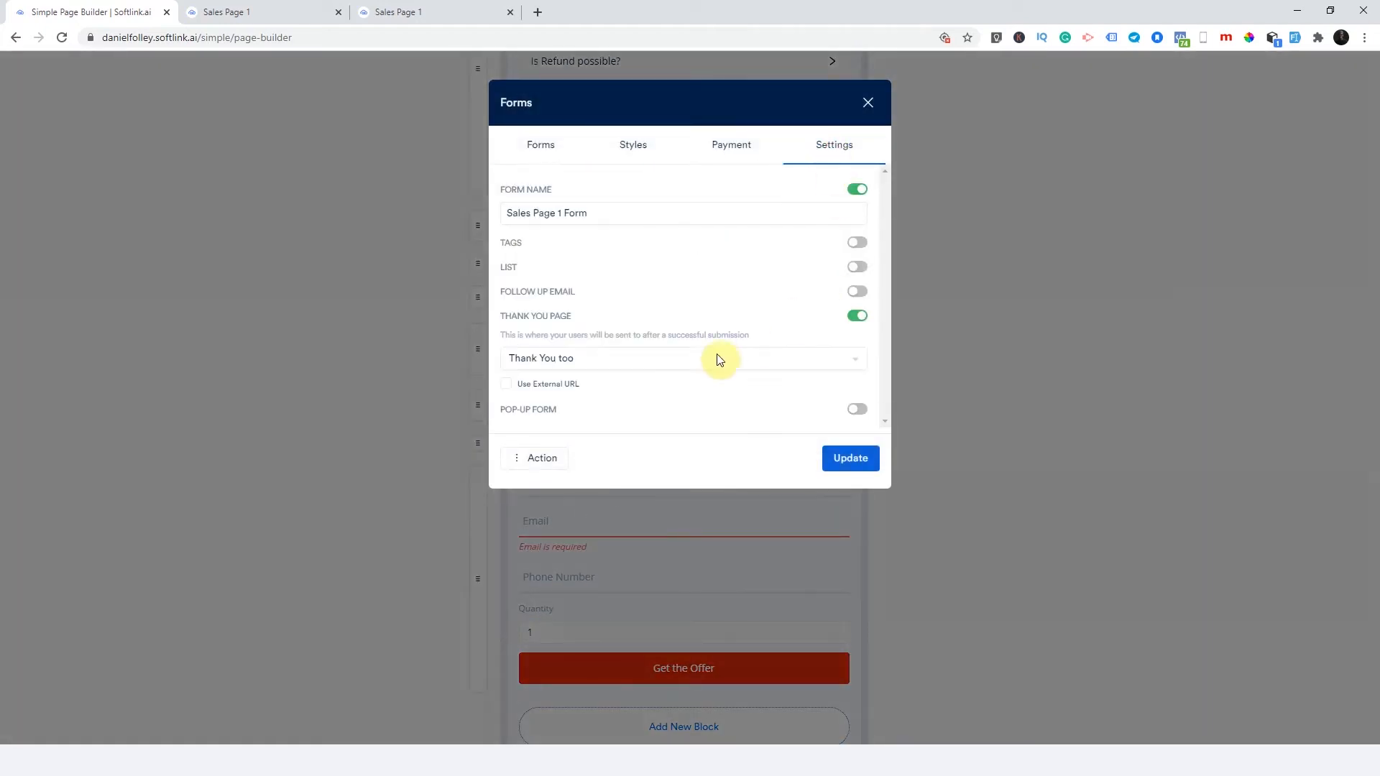
- Turn on Pop-up Form for Sales Page 1 Form, update it, and close the editor
click(856, 409)
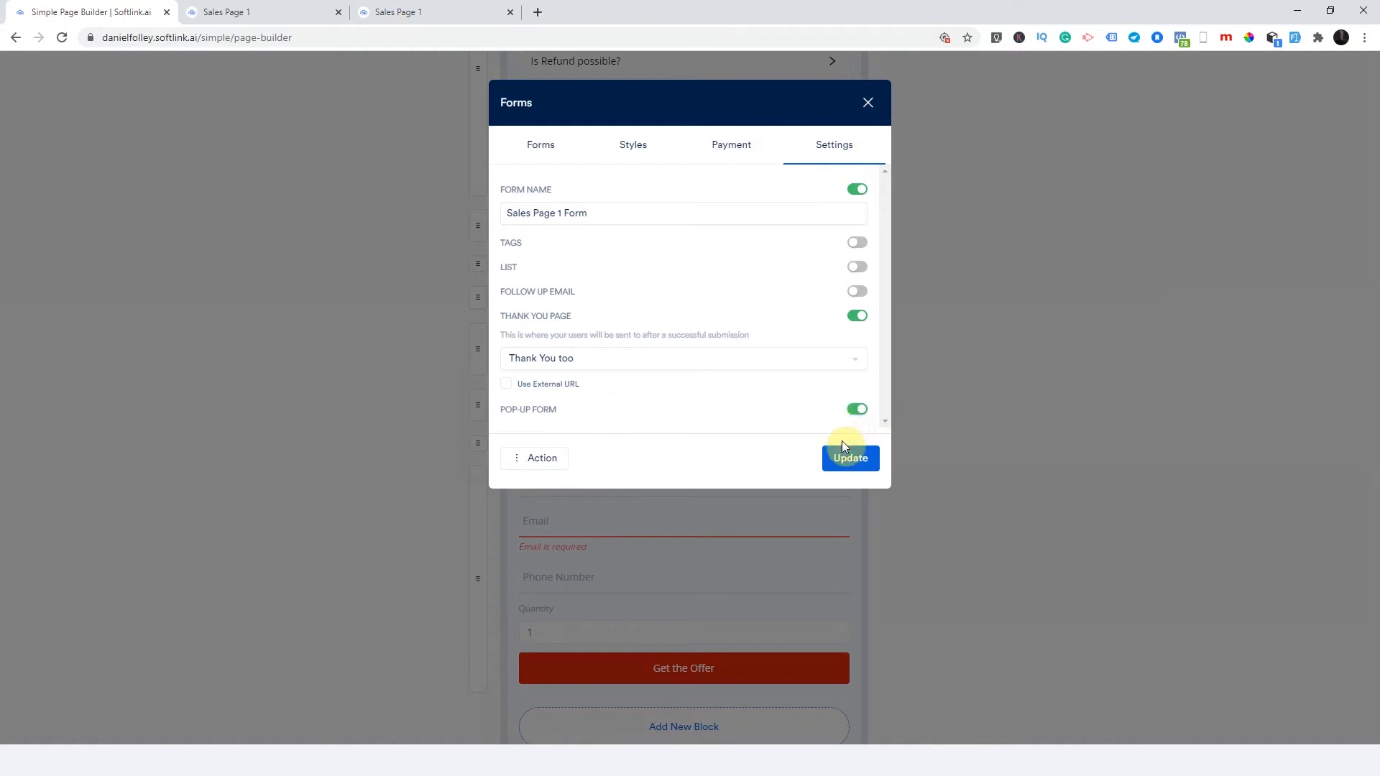
click(850, 458)
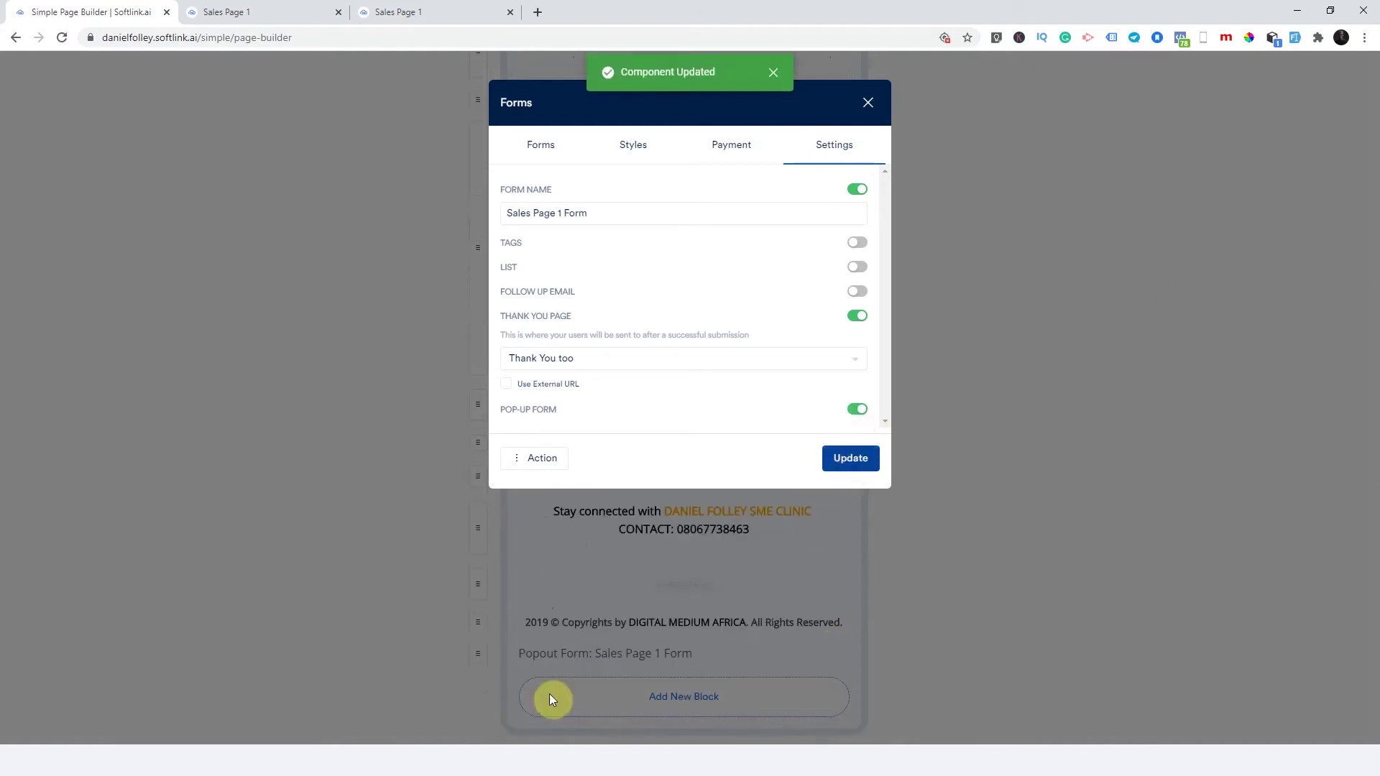
click(868, 102)
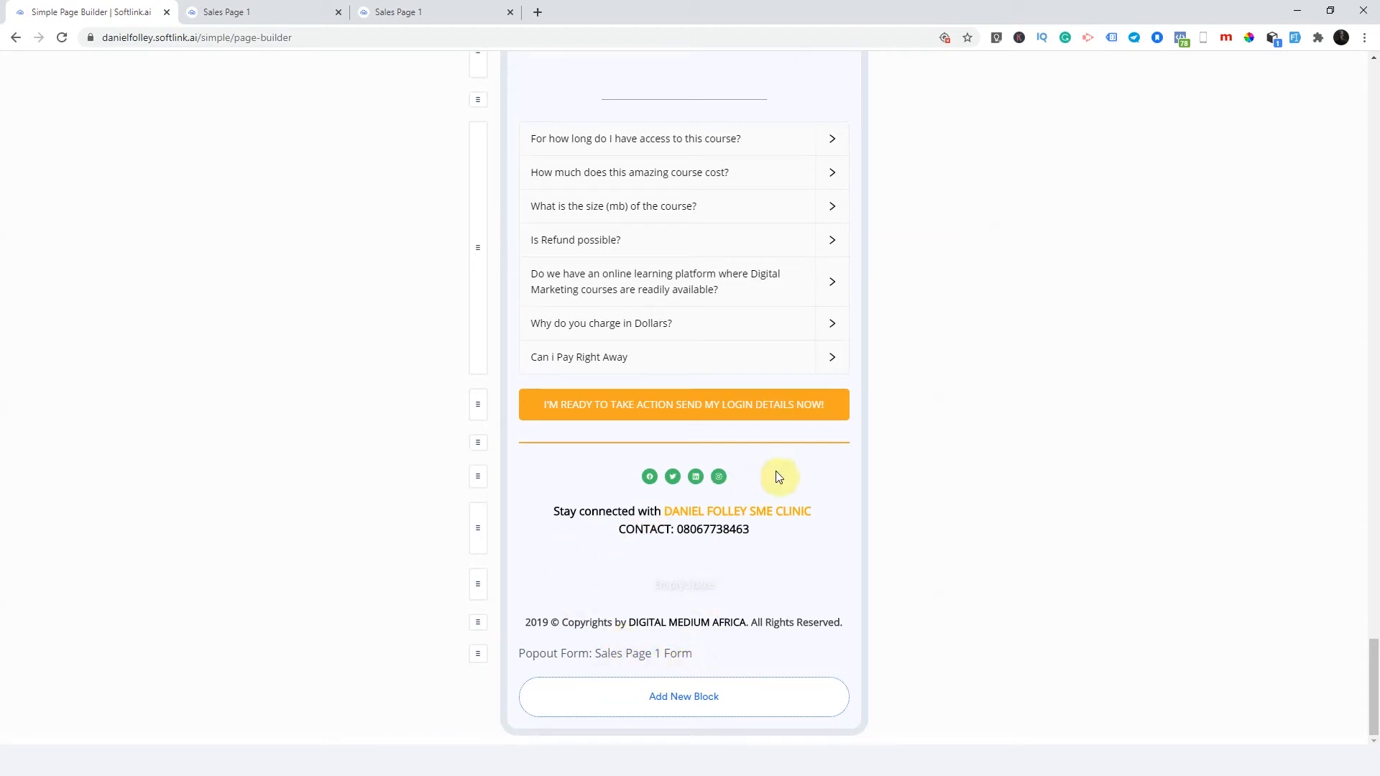
mouse_move(600, 194)
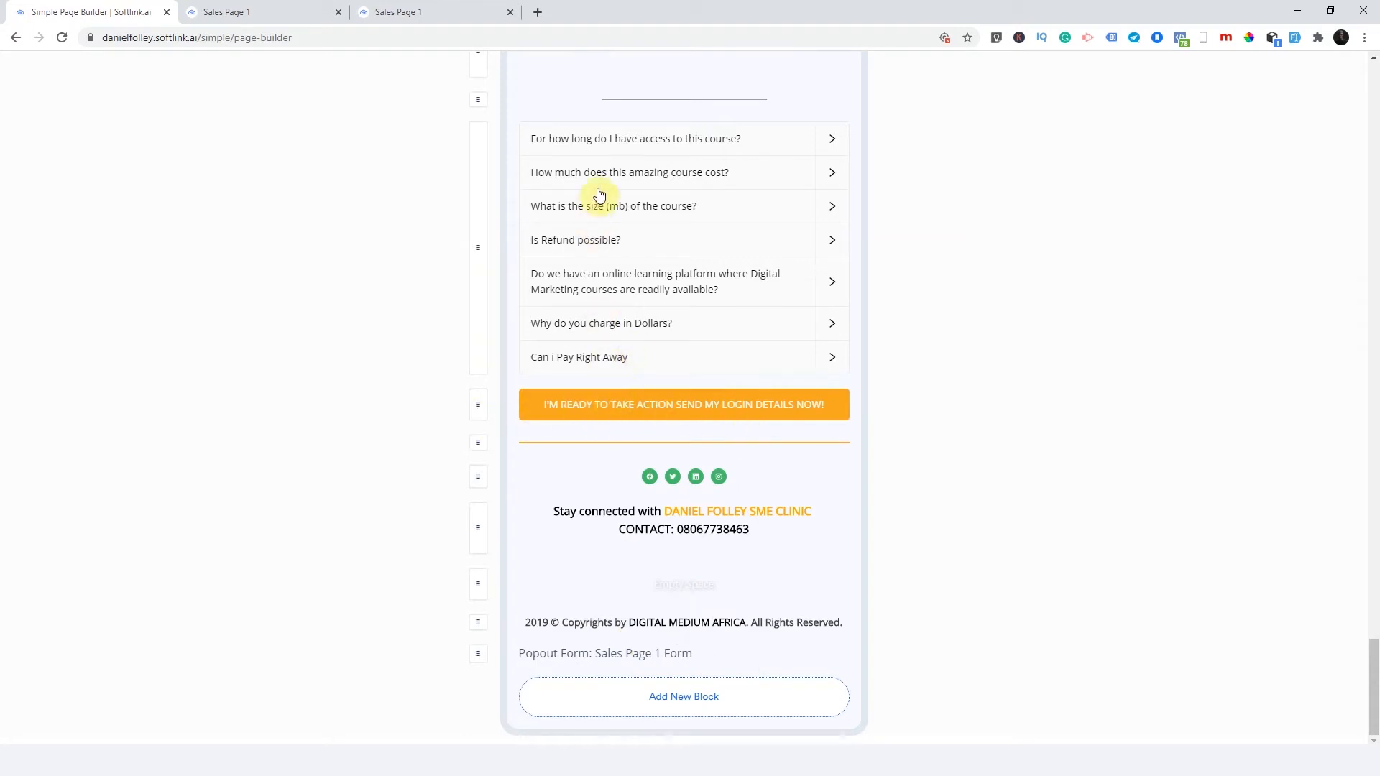
mouse_move(584, 421)
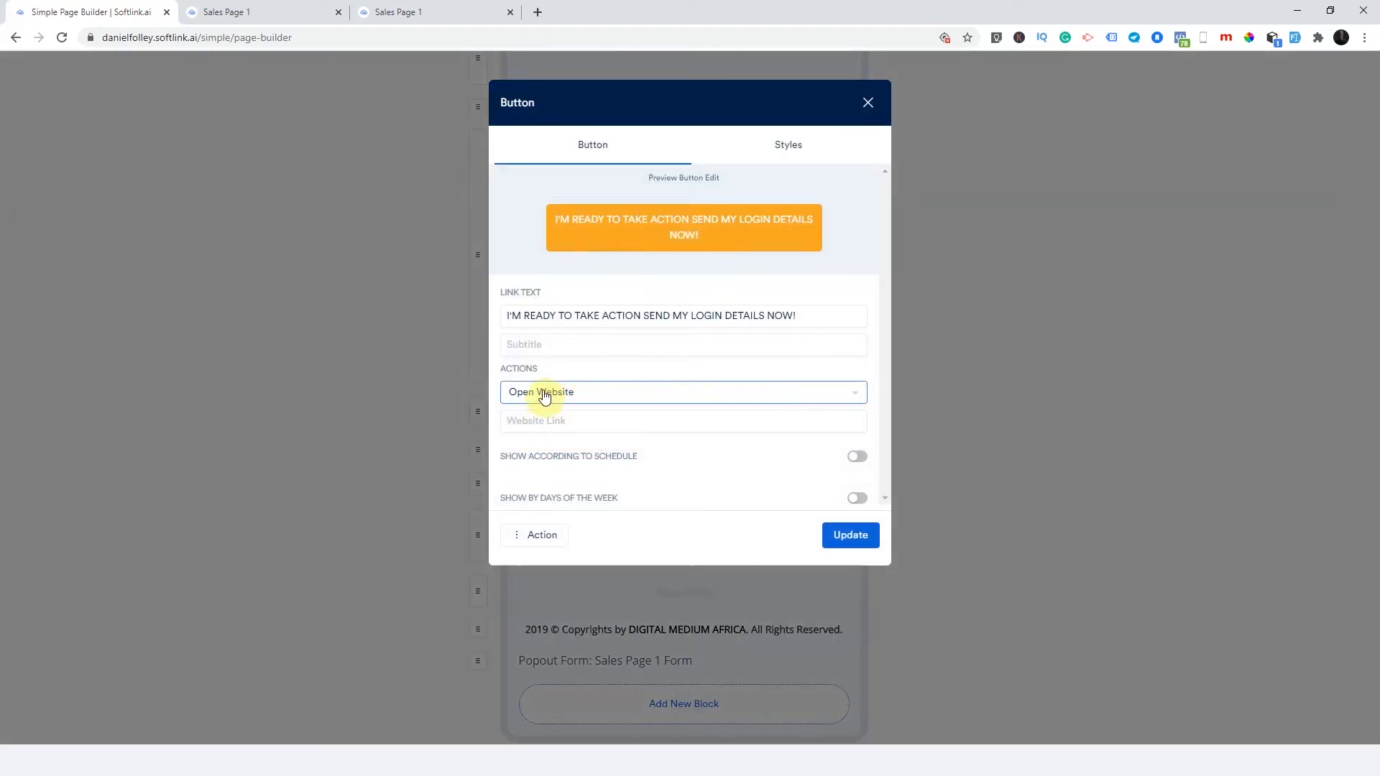
- Set the orange bottom button to open the Sales Page 1 Form popout and update
click(684, 392)
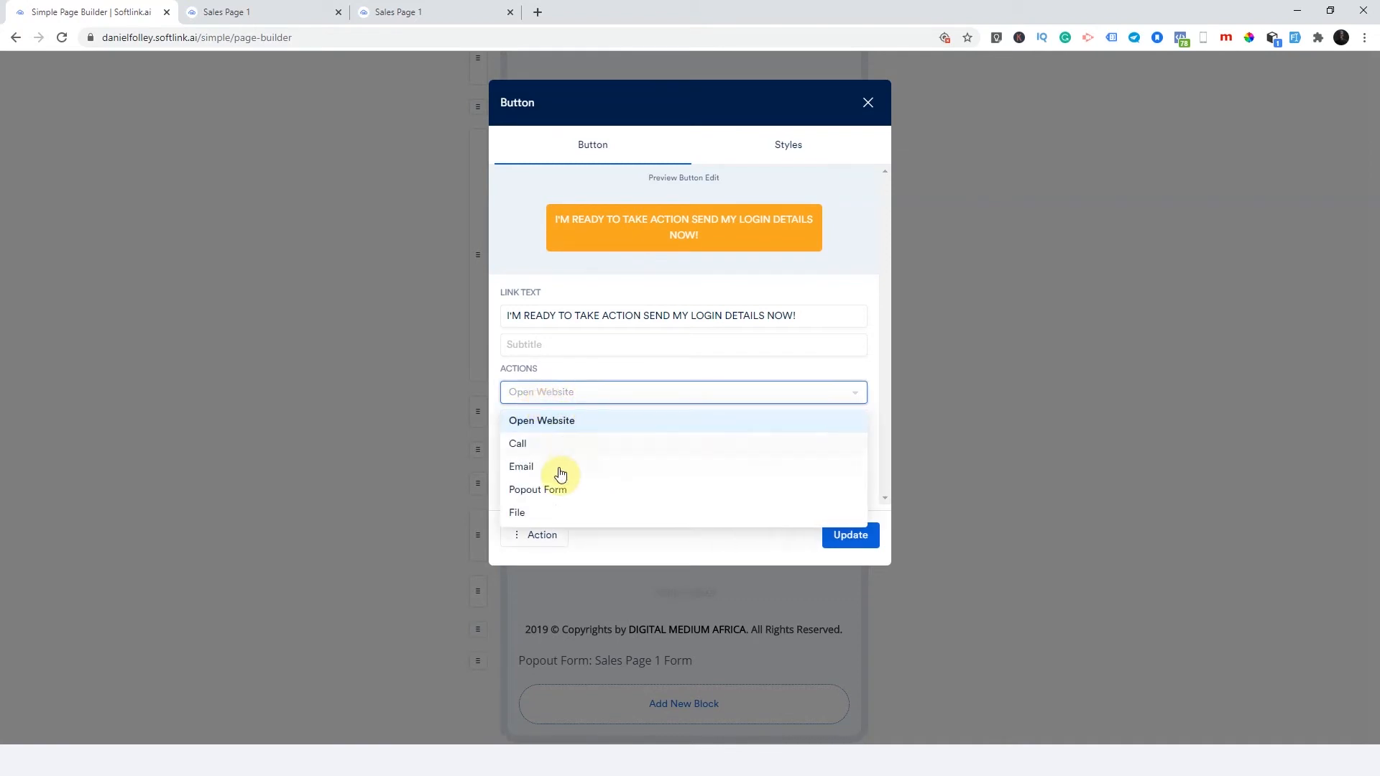
click(537, 490)
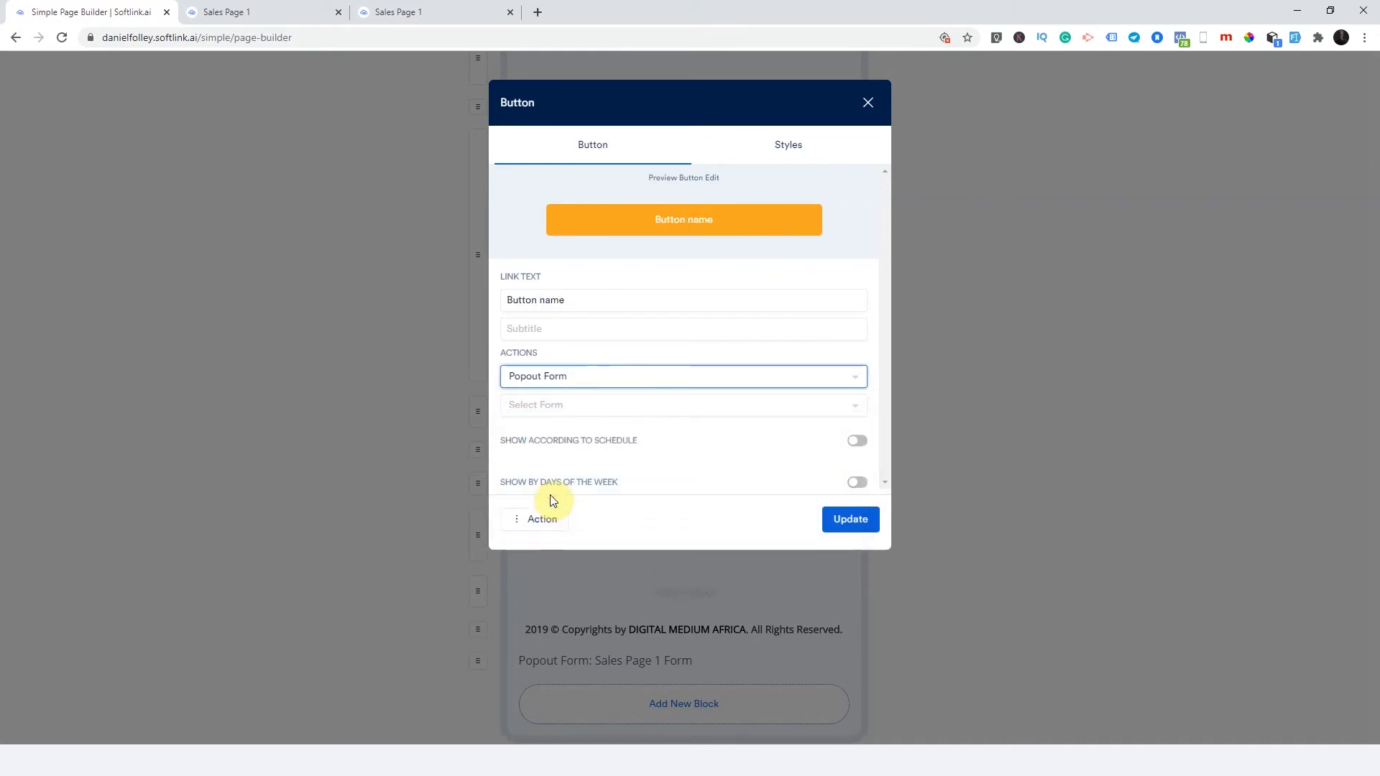
click(683, 404)
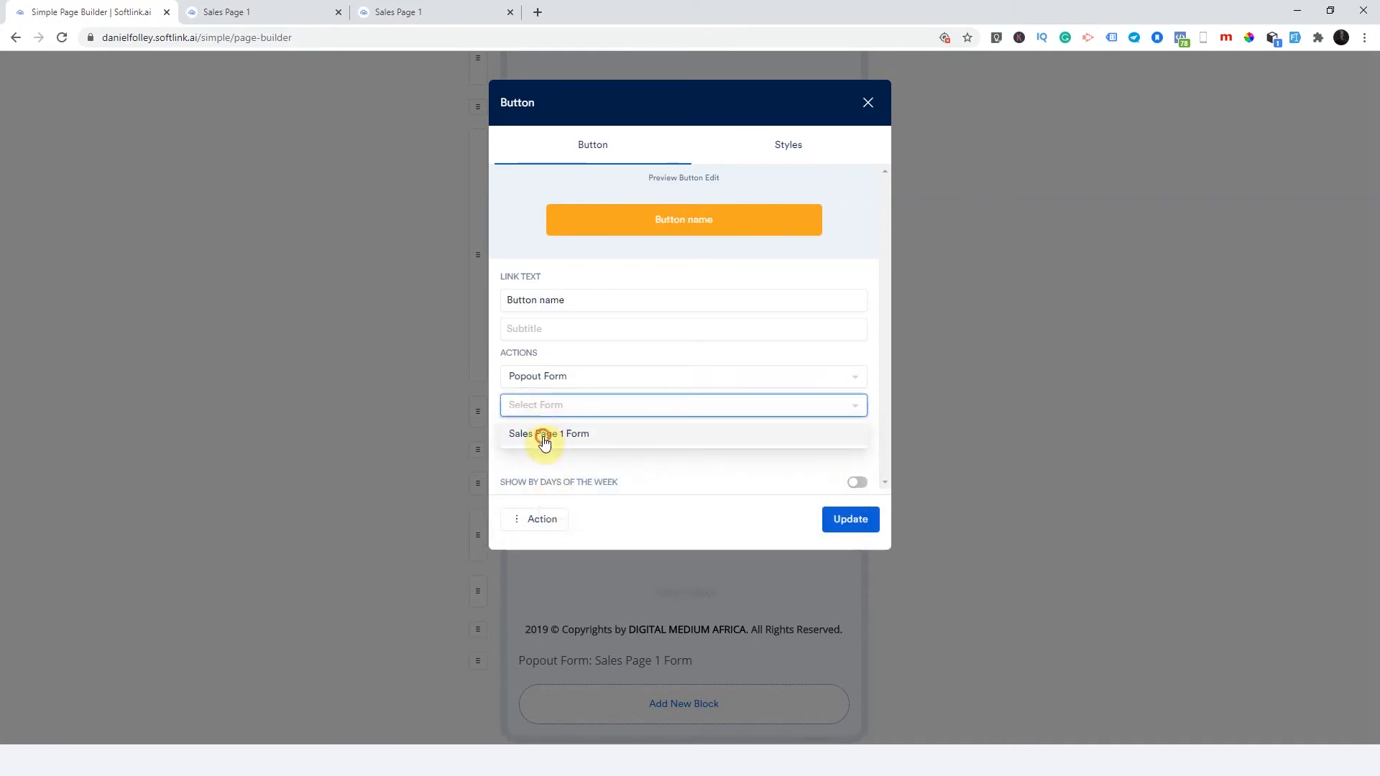
click(851, 519)
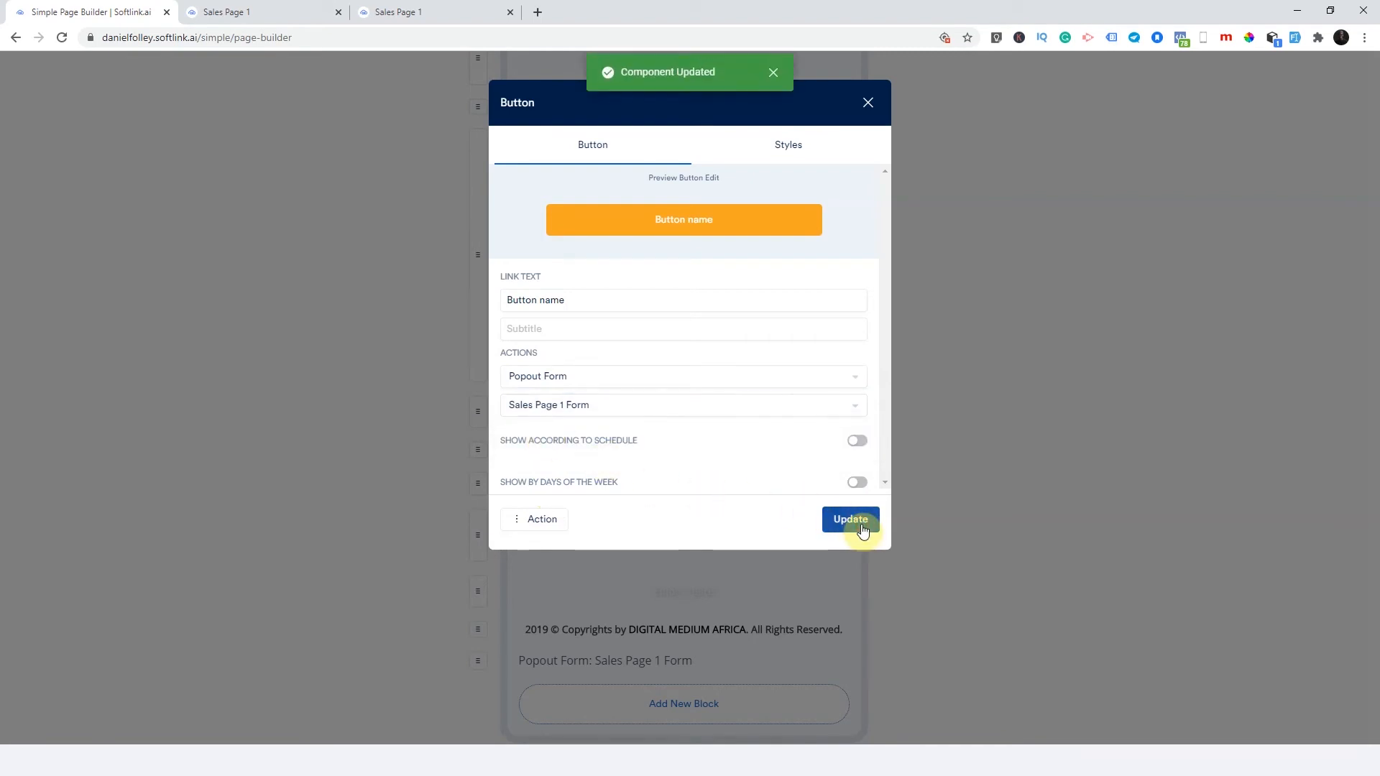
click(851, 519)
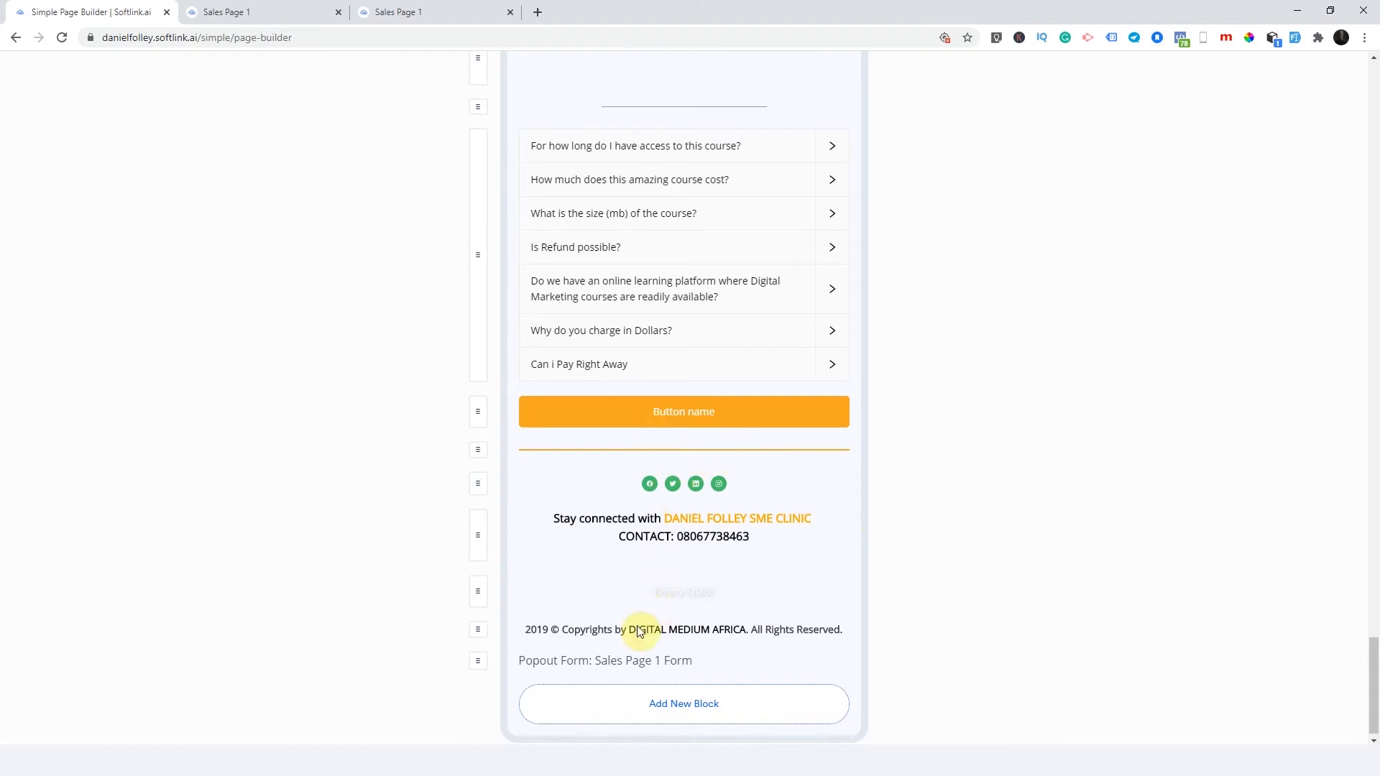
mouse_move(676, 677)
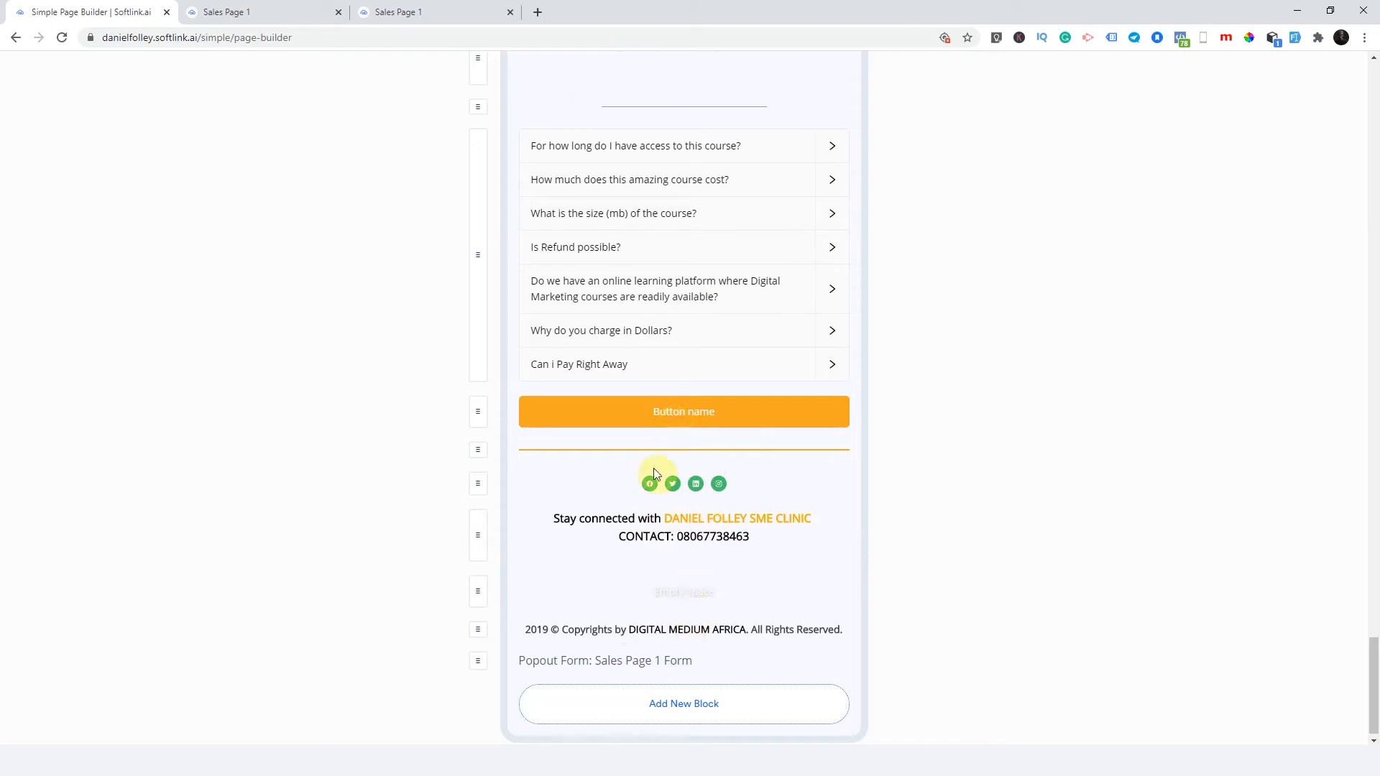
- Point the login-details button at the Sales Page 1 Form popout and save it
click(682, 411)
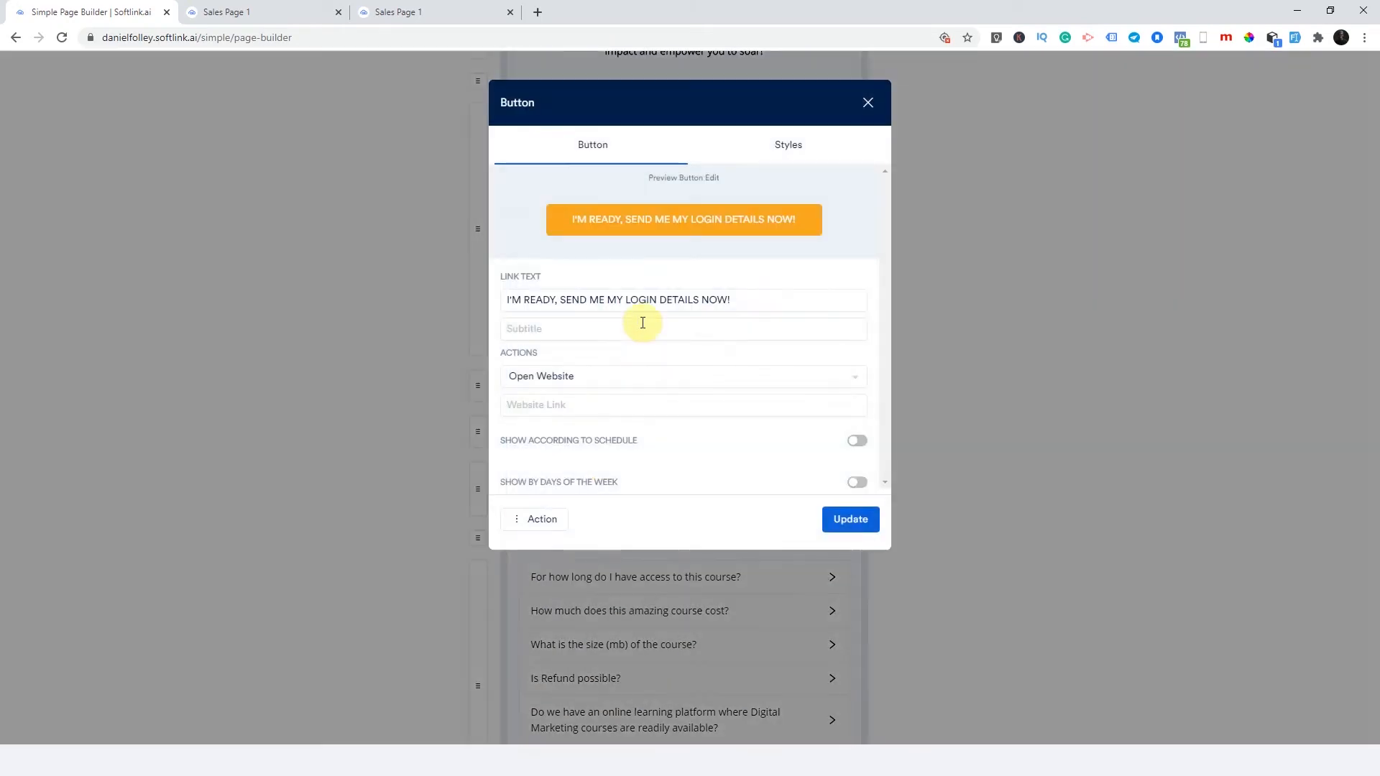
triple_click(617, 299)
text(Button name)
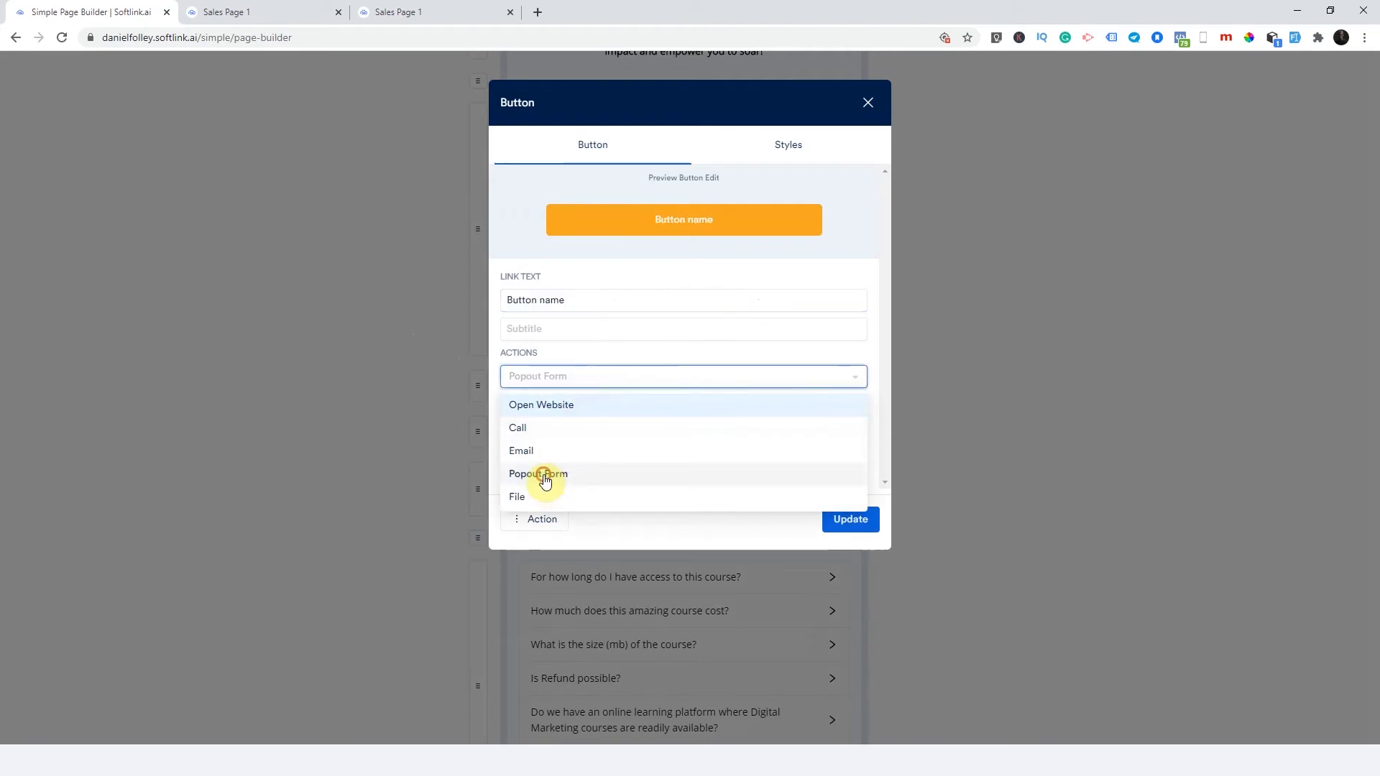
click(539, 474)
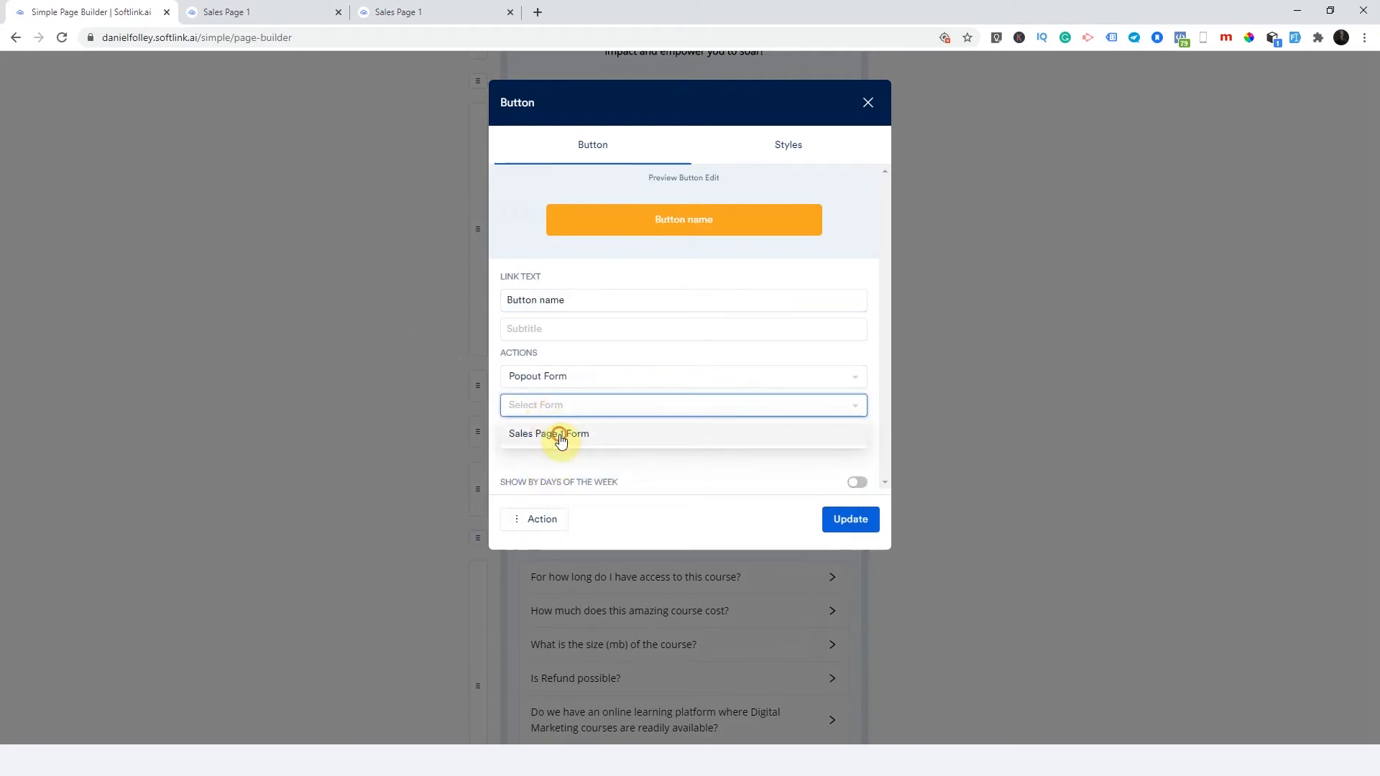
click(548, 434)
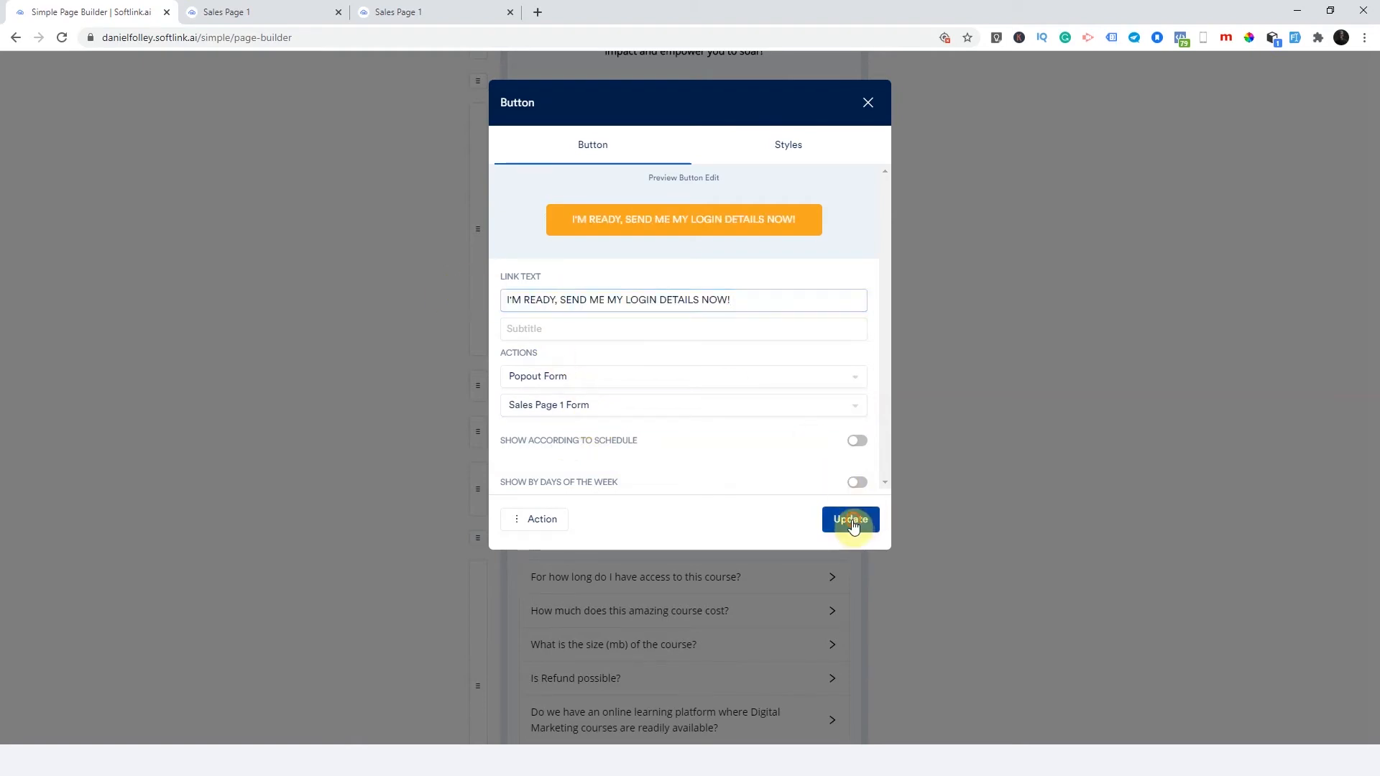
click(850, 519)
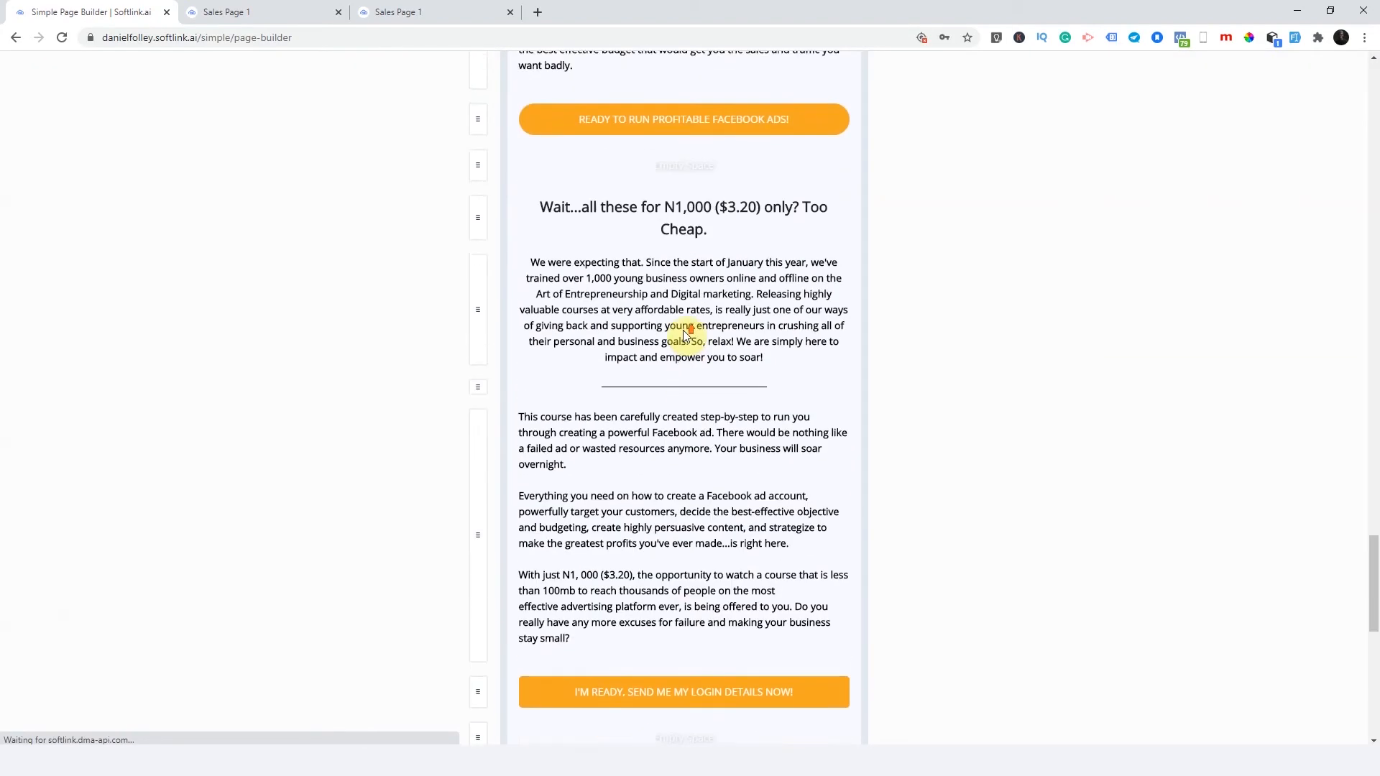
click(682, 119)
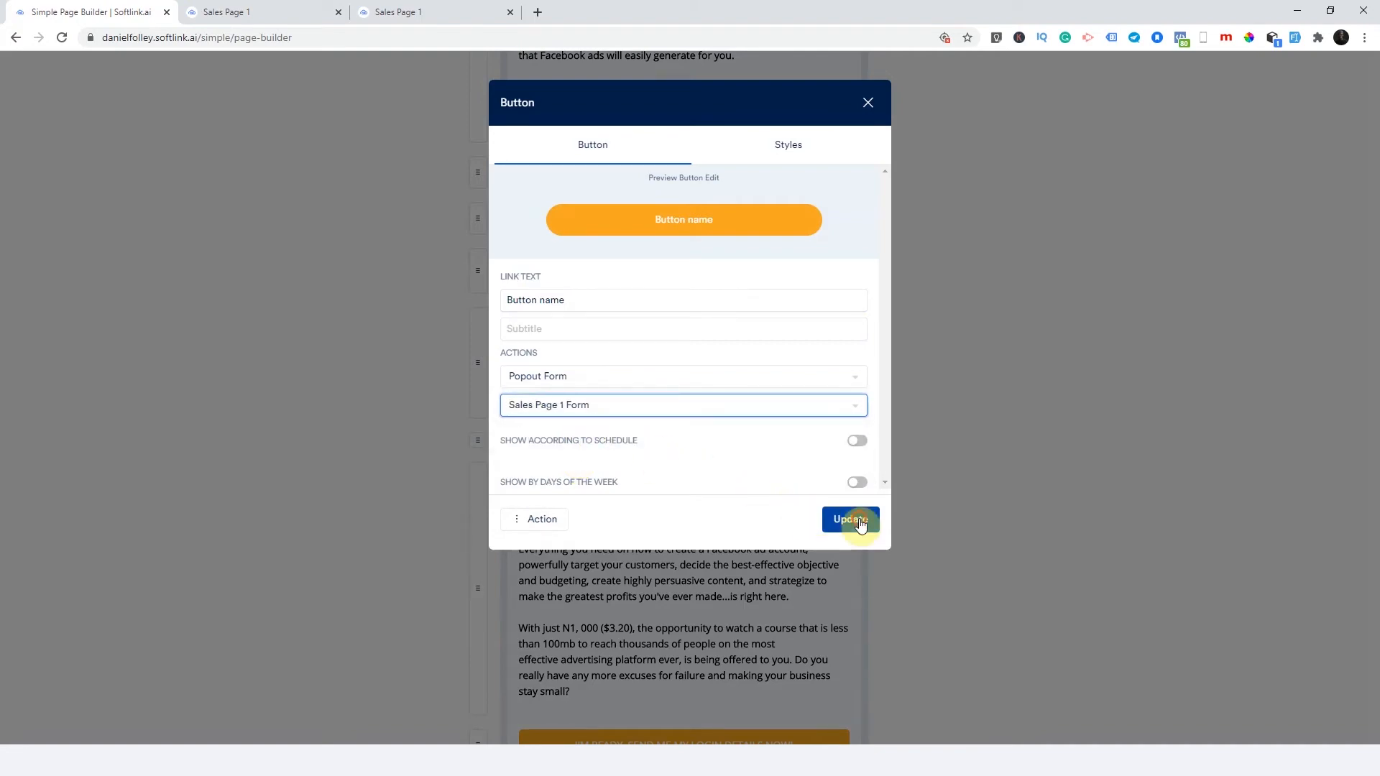
- Restore the renamed button's original link text and save it
click(850, 519)
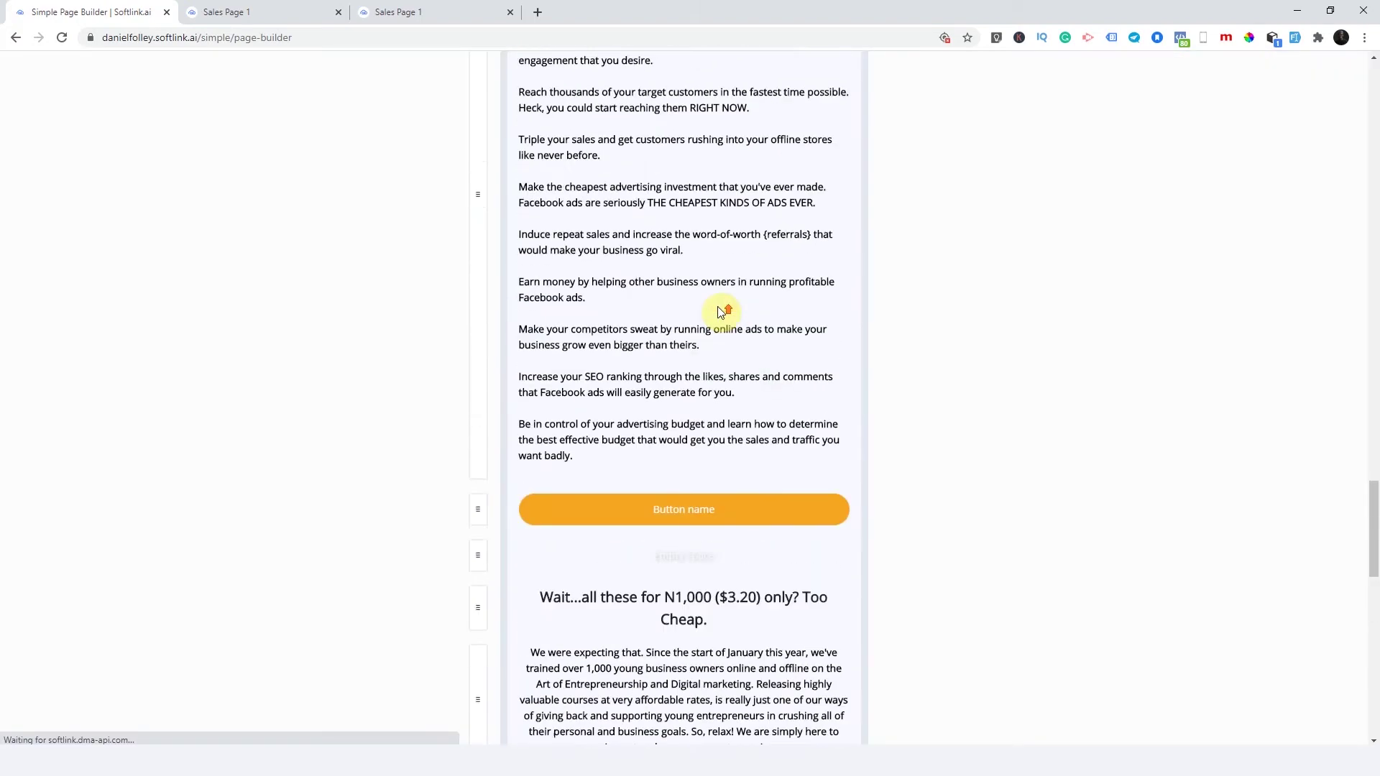
click(684, 509)
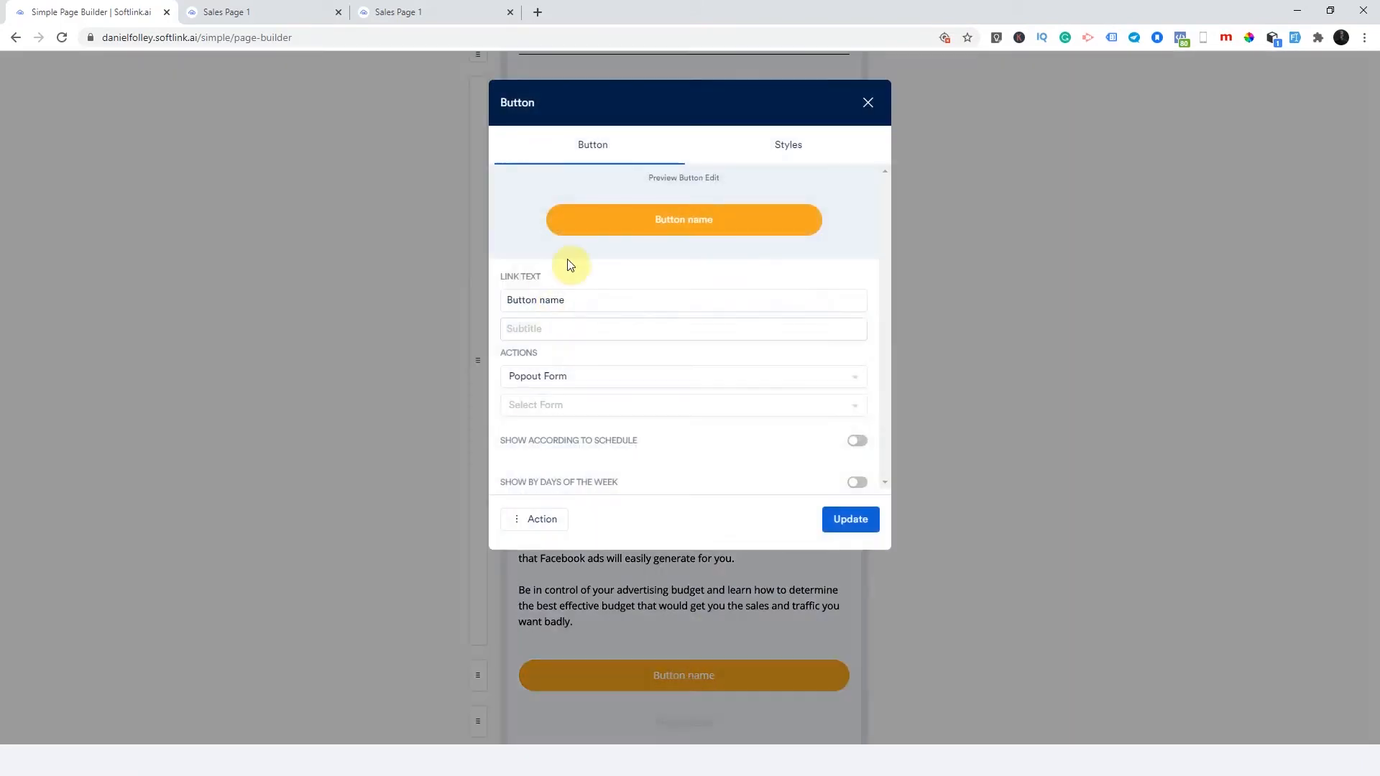
click(850, 520)
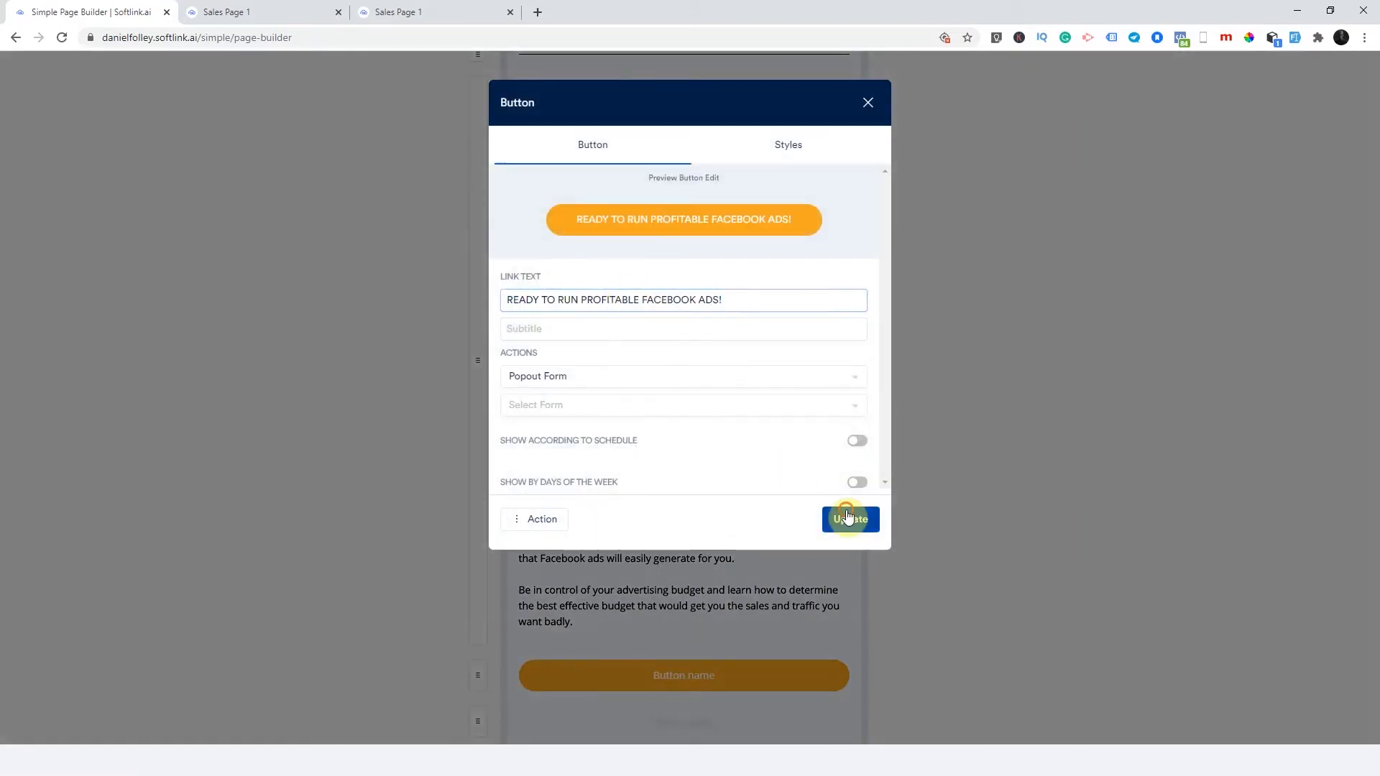
click(850, 518)
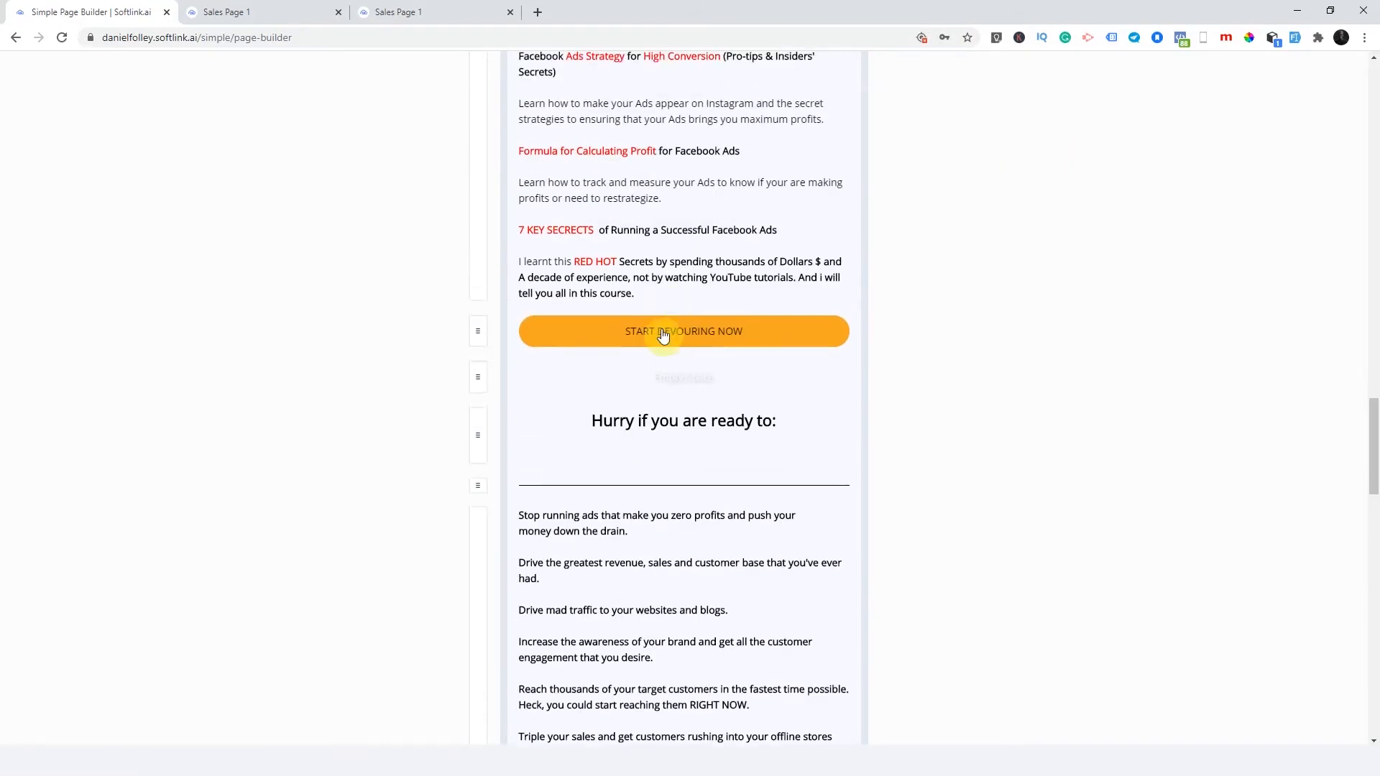
- Set START DEVOURING NOW and I'M READY TO SIGN UP NOW! to open Sales Page 1 Form
click(683, 331)
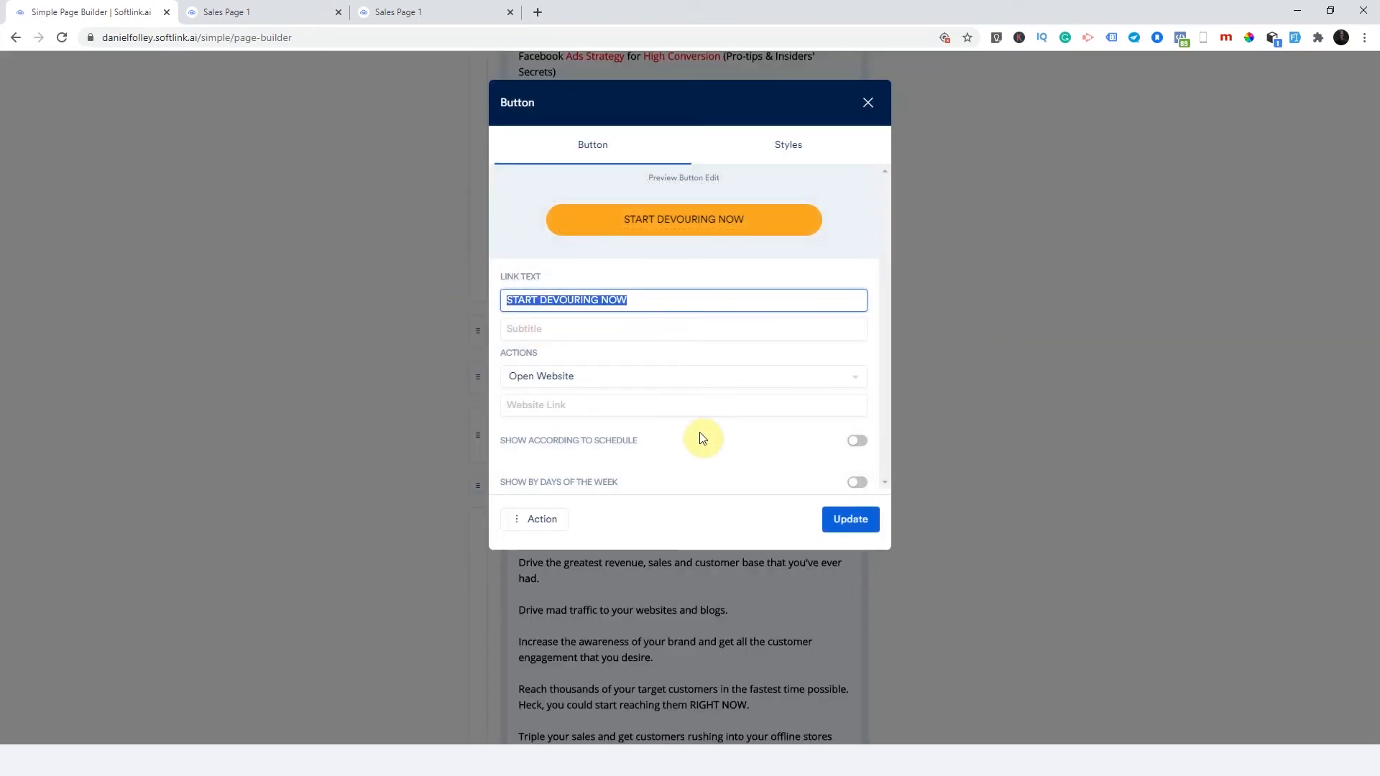
click(684, 376)
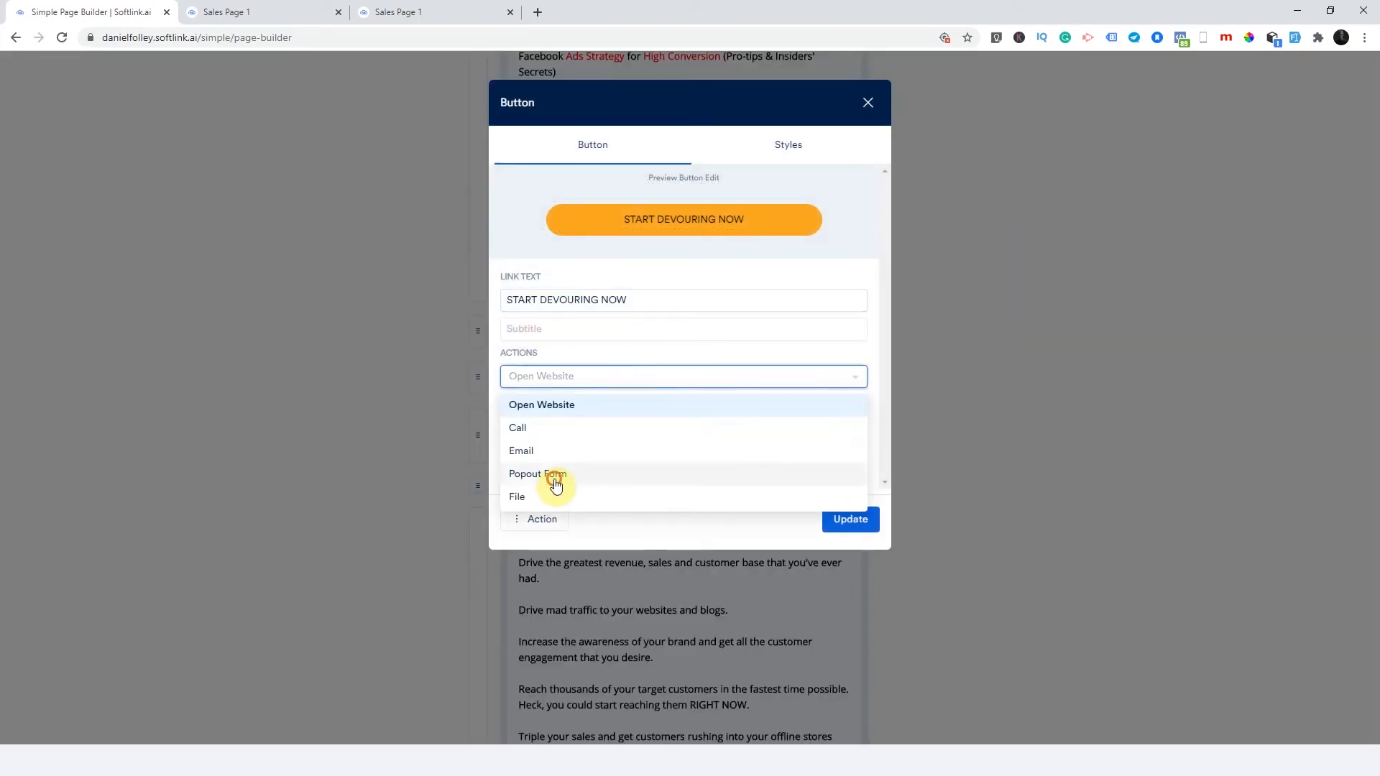
click(537, 474)
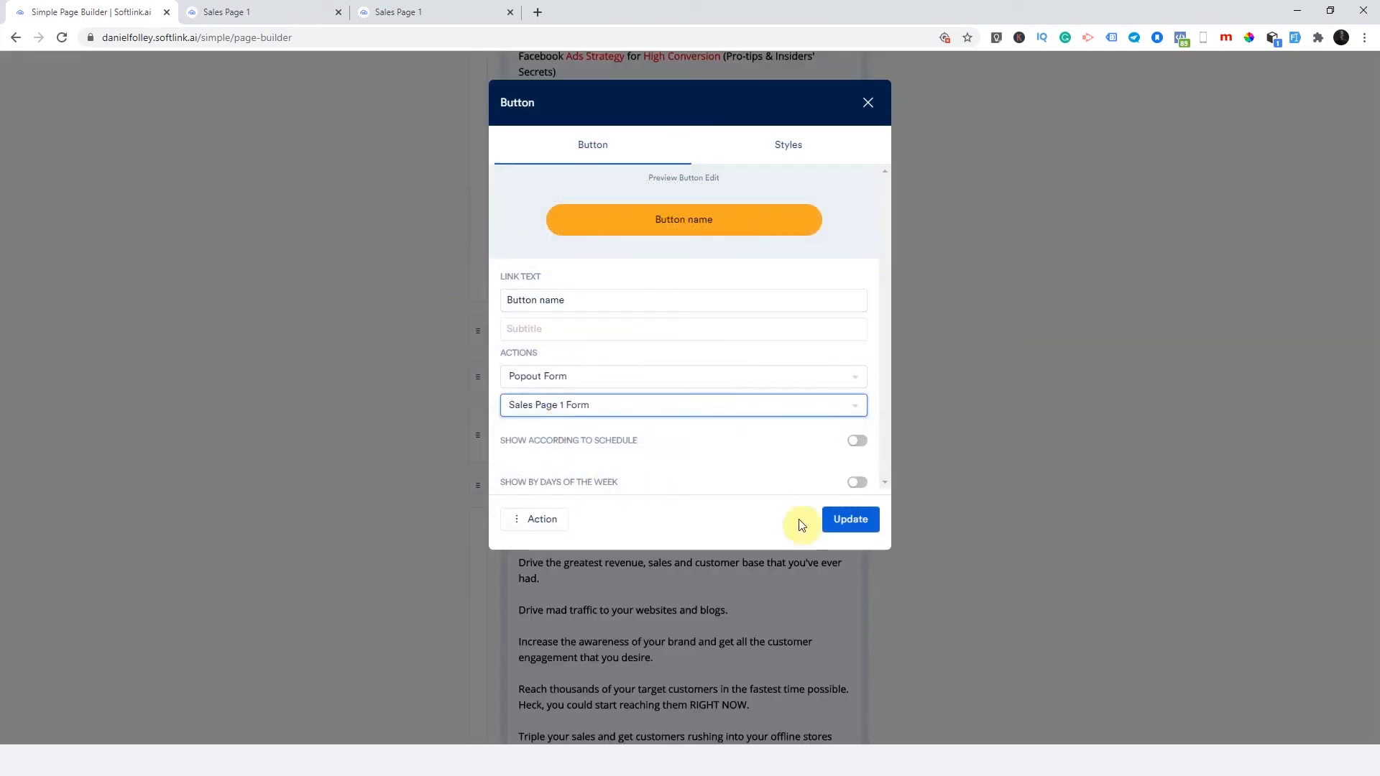
click(850, 520)
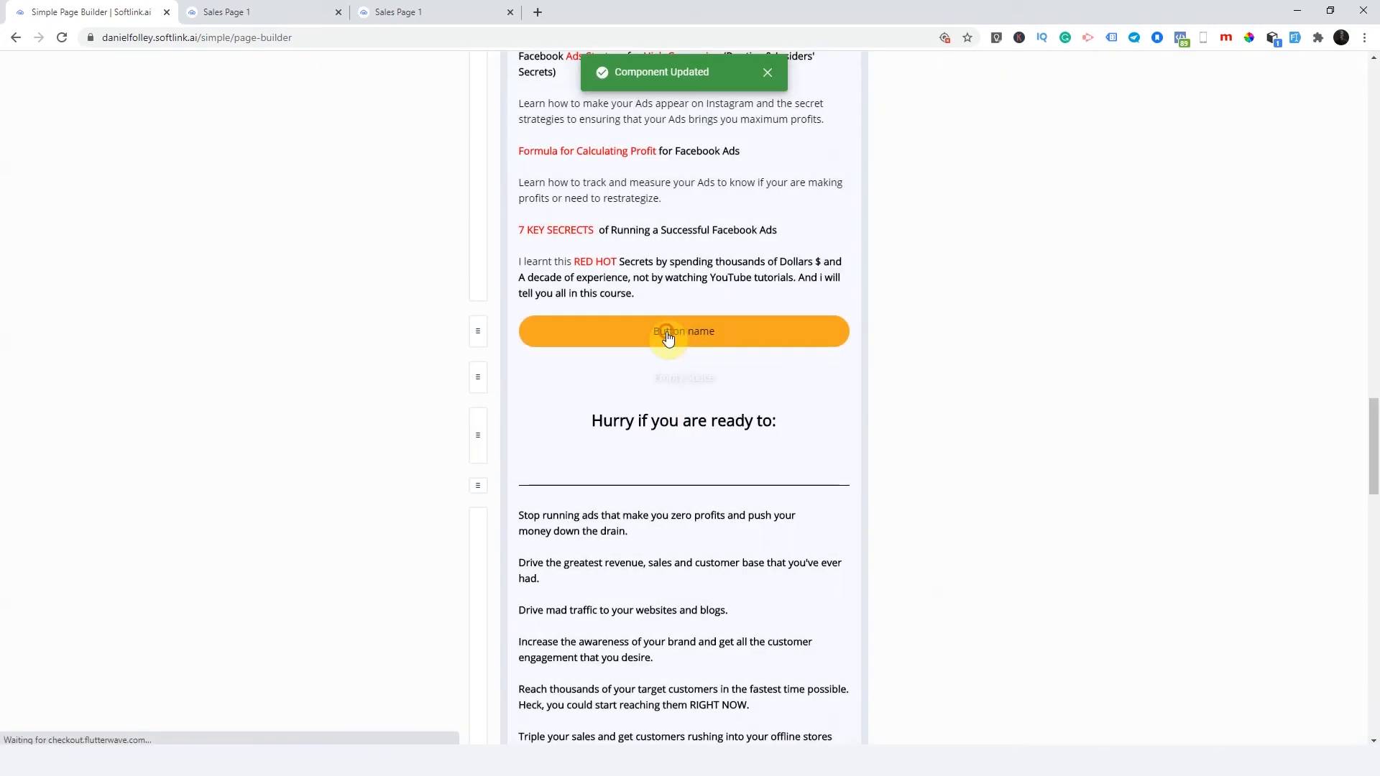
click(669, 331)
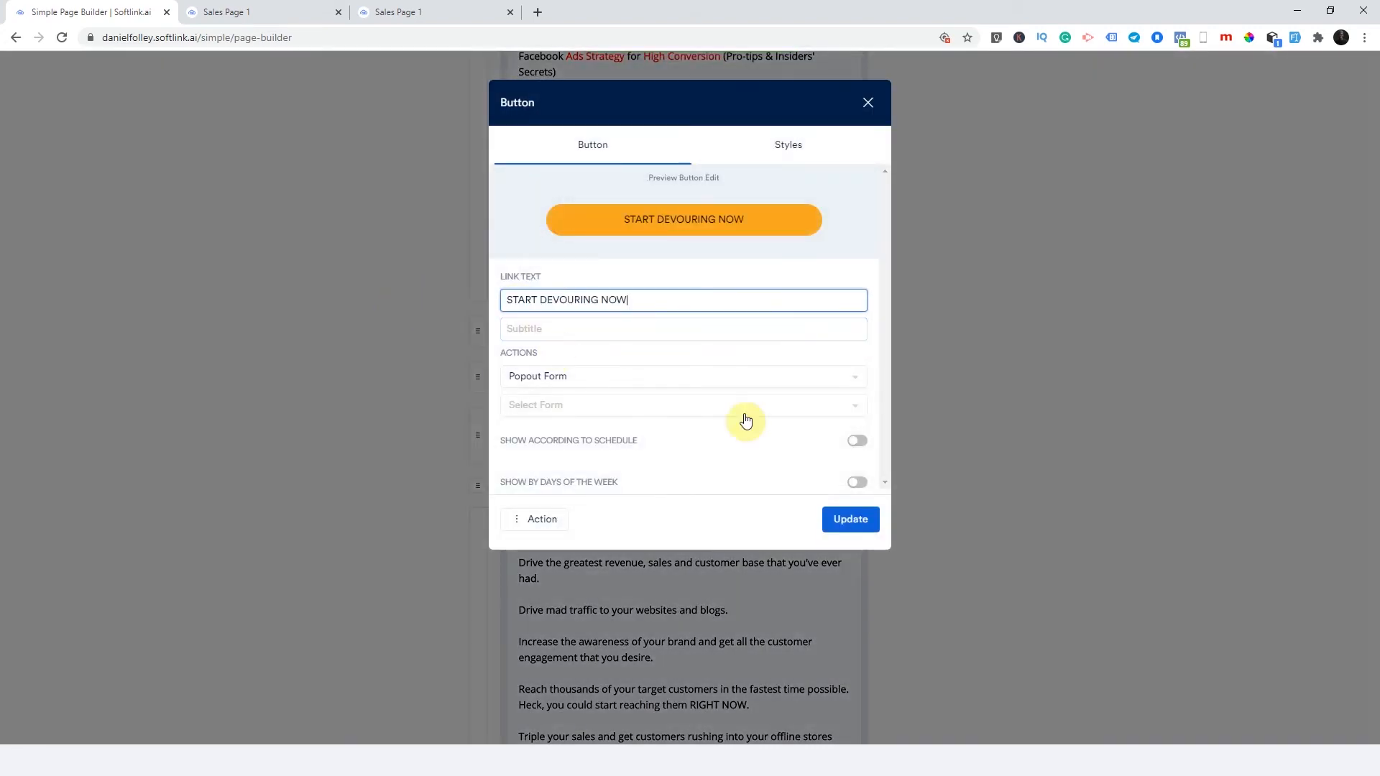
click(850, 520)
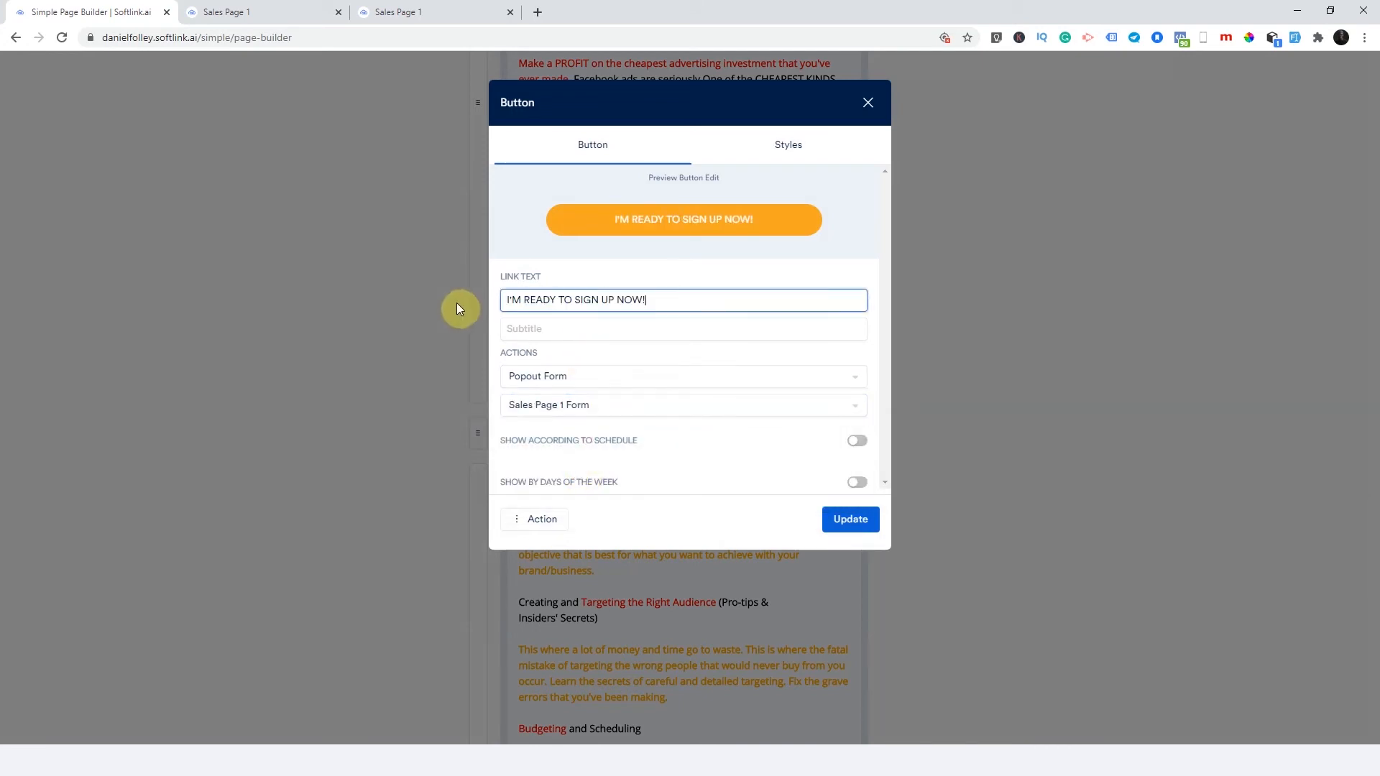
click(850, 520)
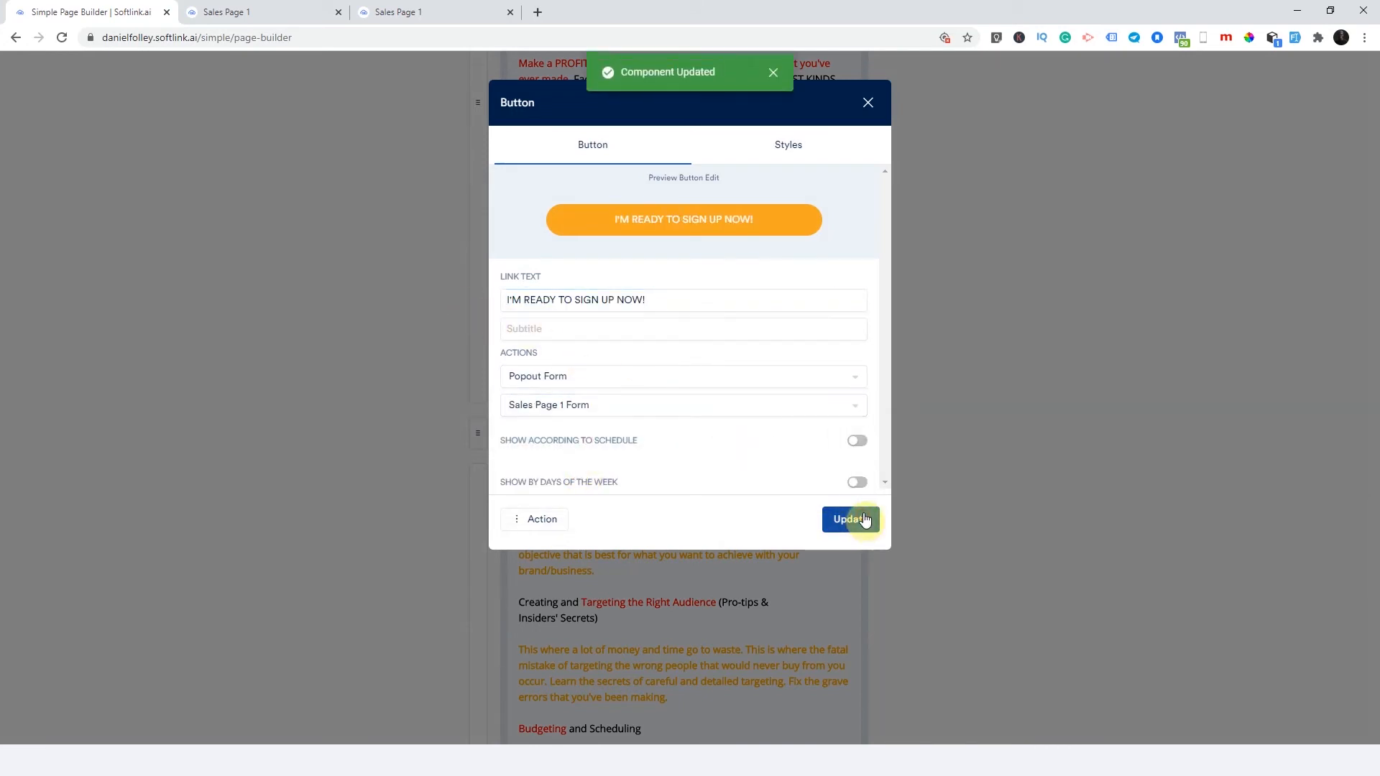
click(849, 519)
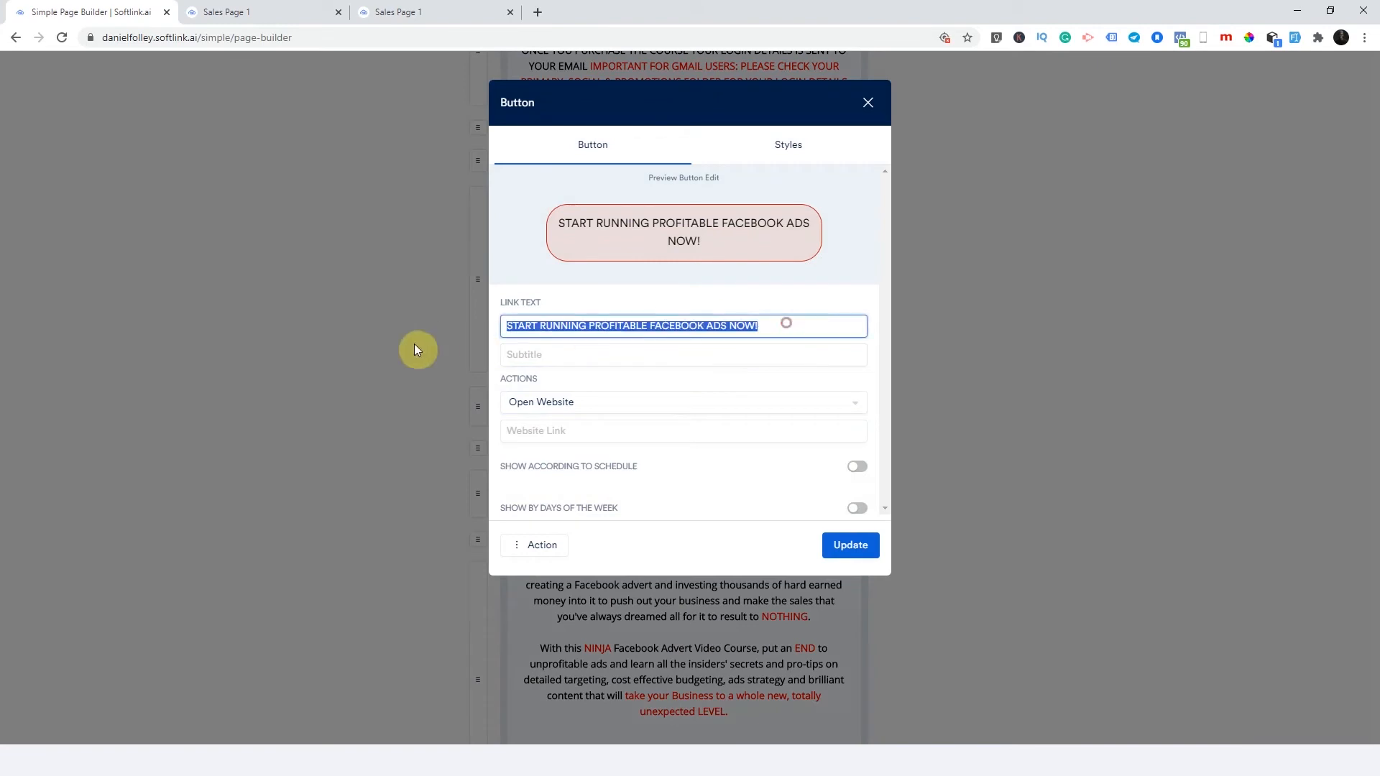
- Switch START RUNNING PROFITABLE FACEBOOK ADS NOW! to Popout Form, retype its label, and save
click(684, 402)
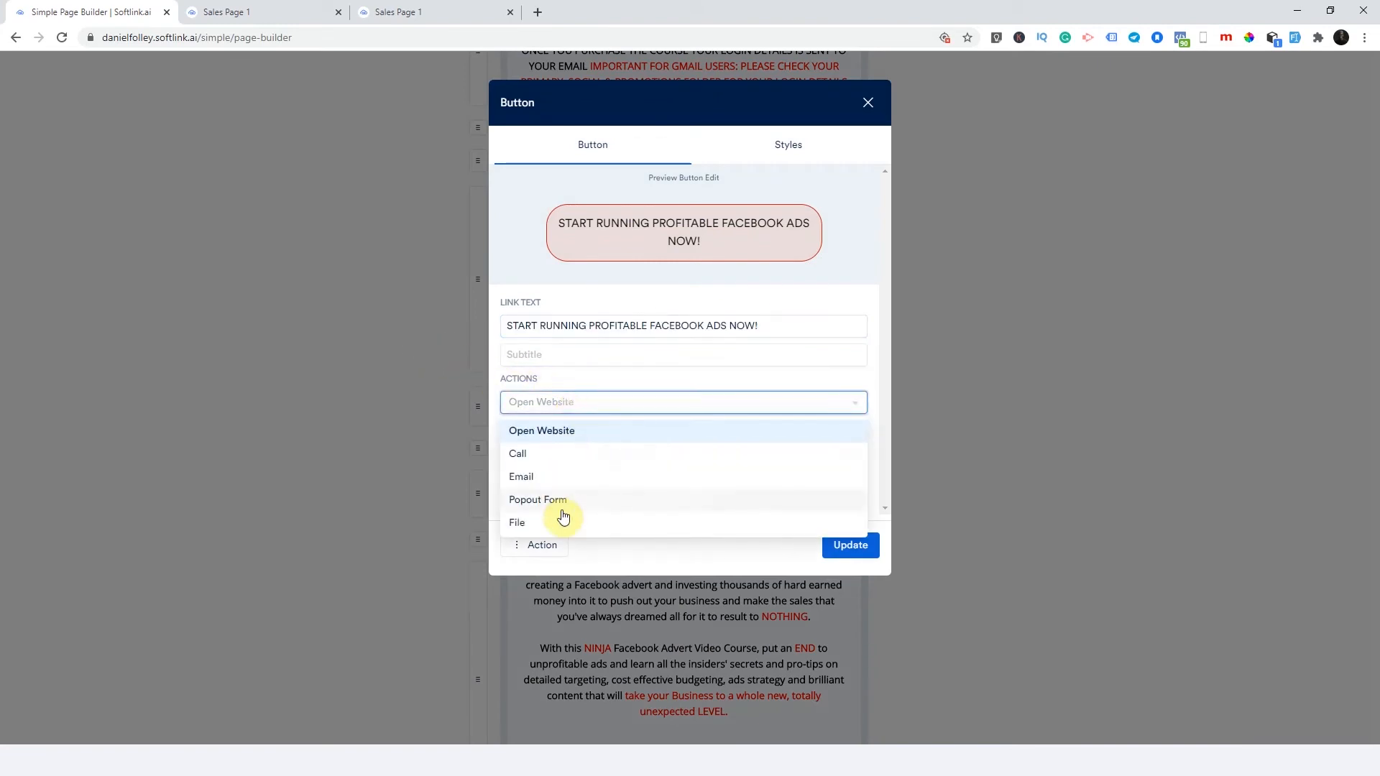
click(538, 500)
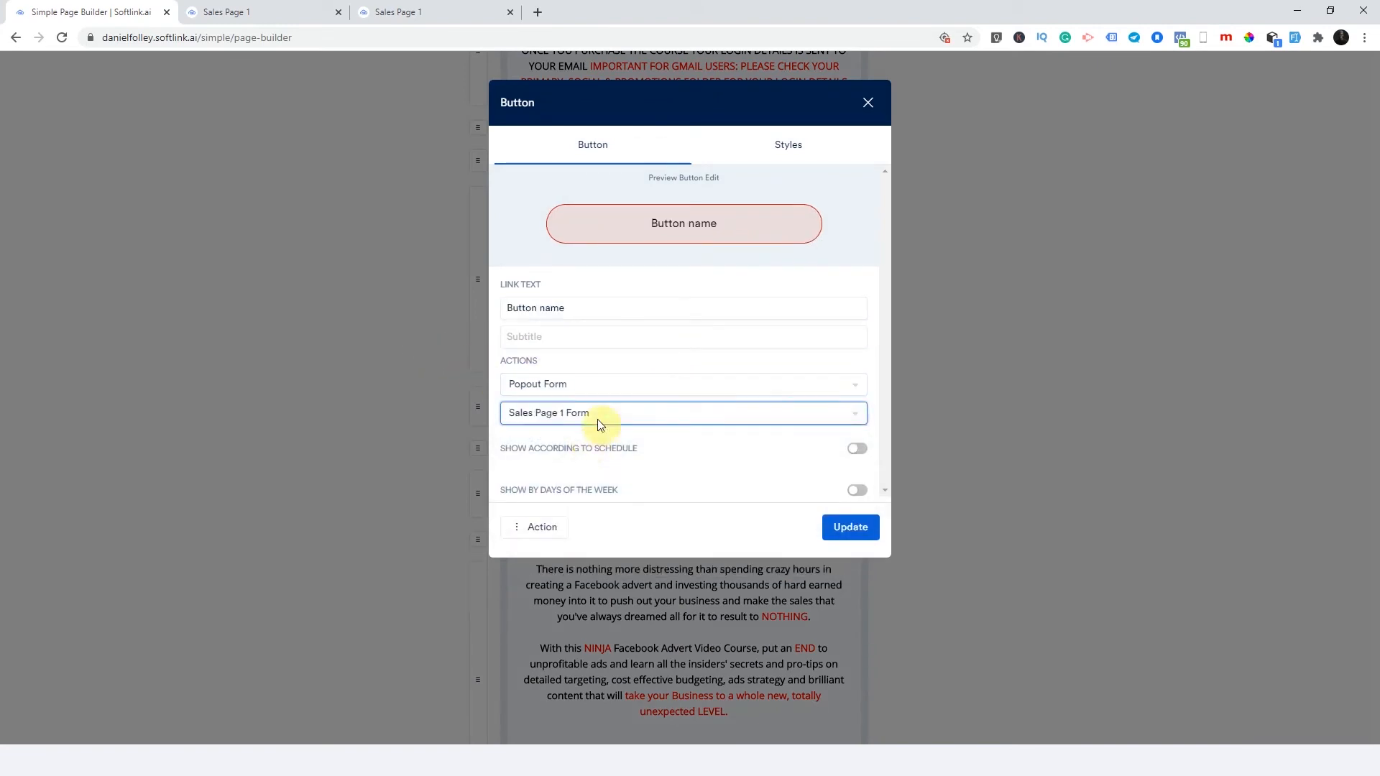
text(START RUNNING PROFITABLE FACEBOOK ADS NOW!)
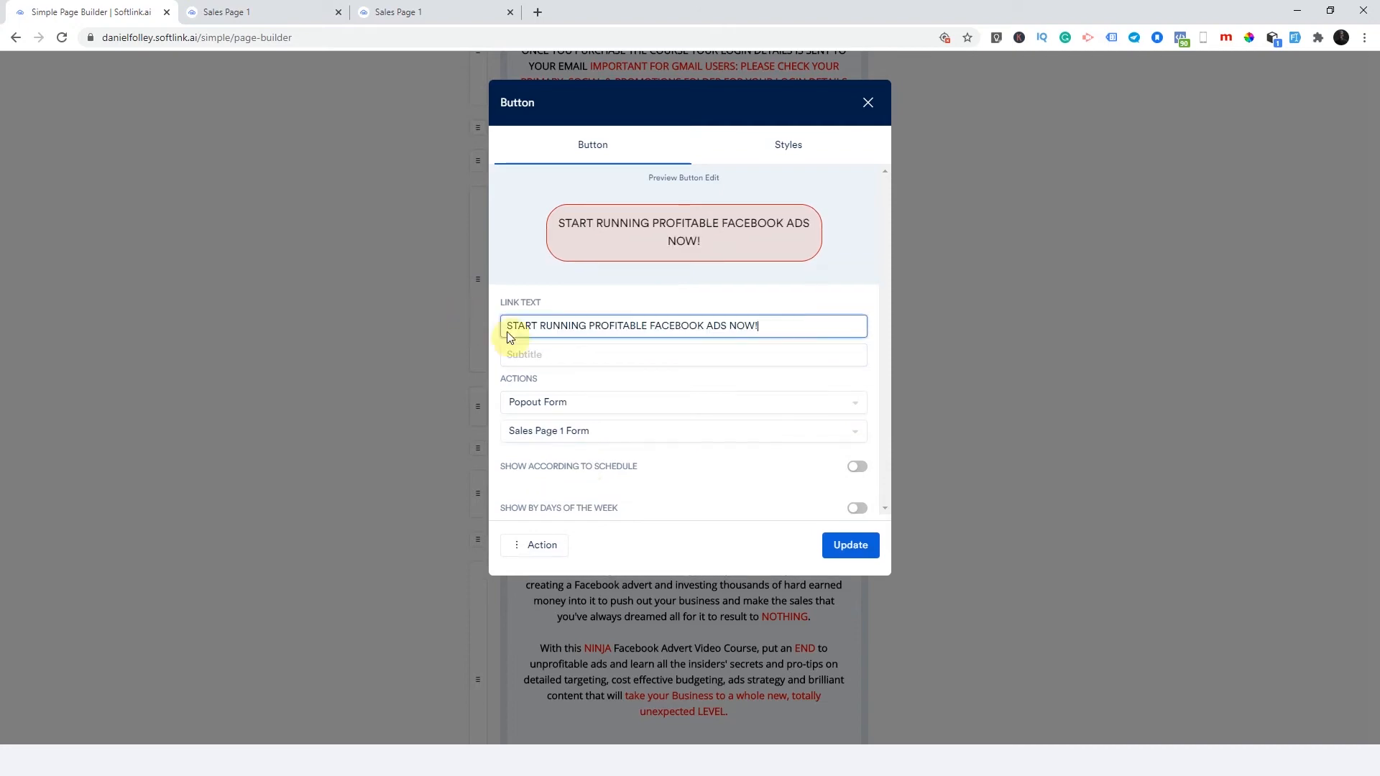
click(850, 544)
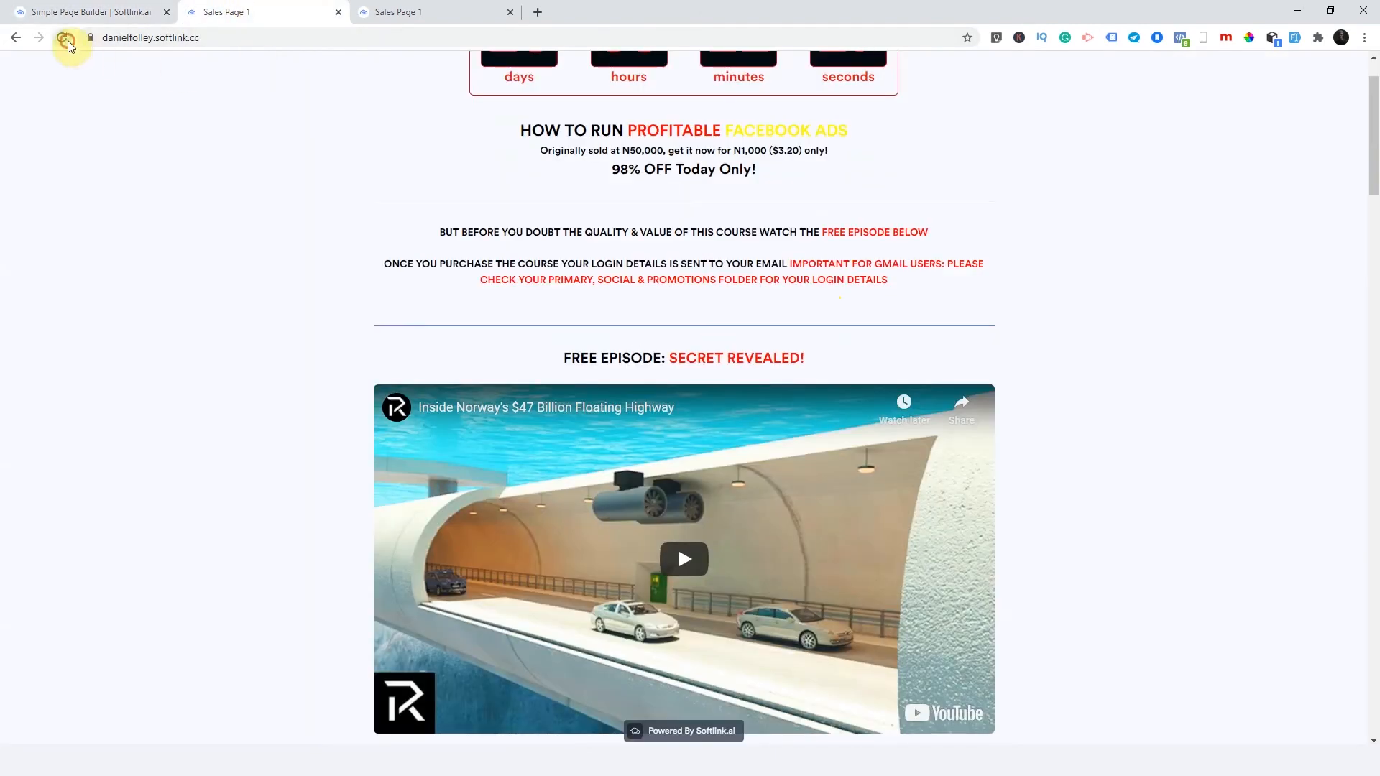
- Reload the live page and submit the Facebook ads offer form, reaching a ₦2,000 Walletpay checkout
click(62, 37)
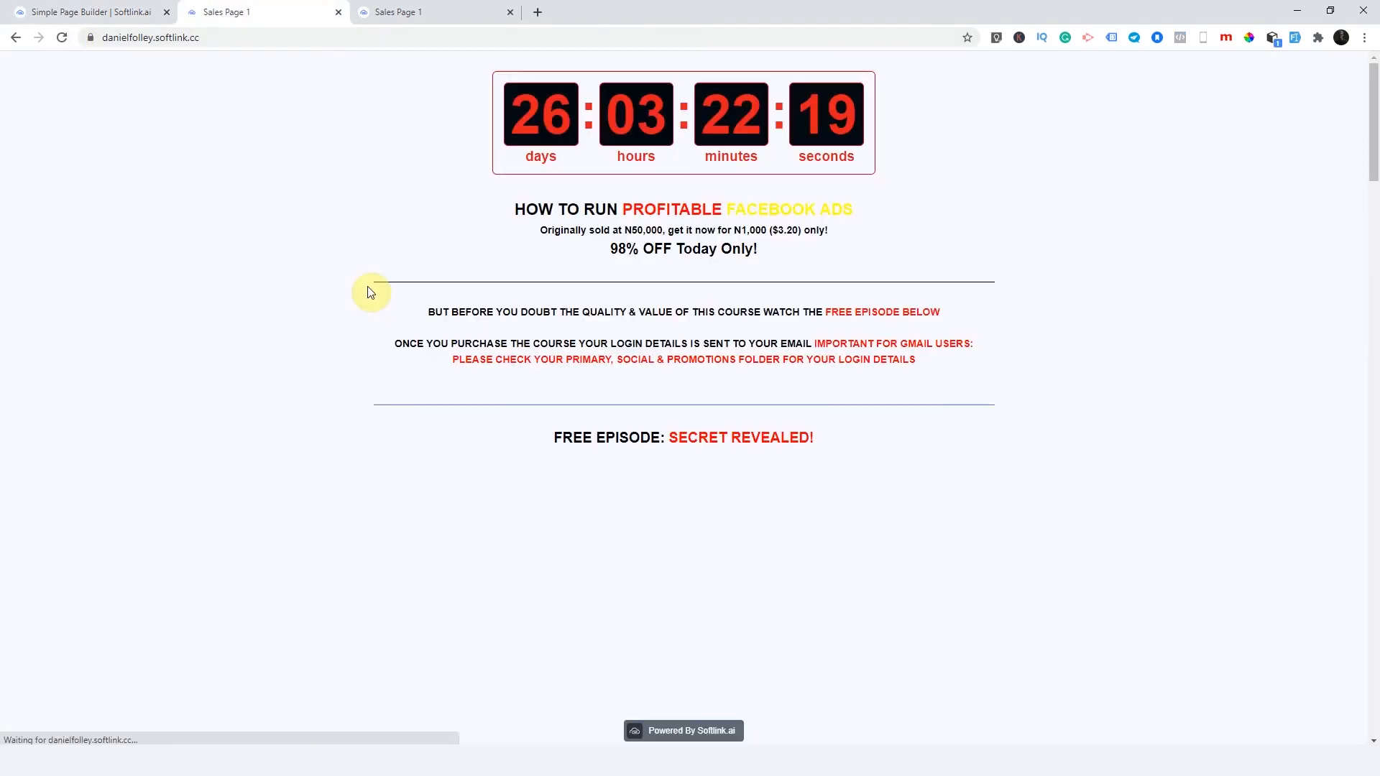
scroll(down, 3)
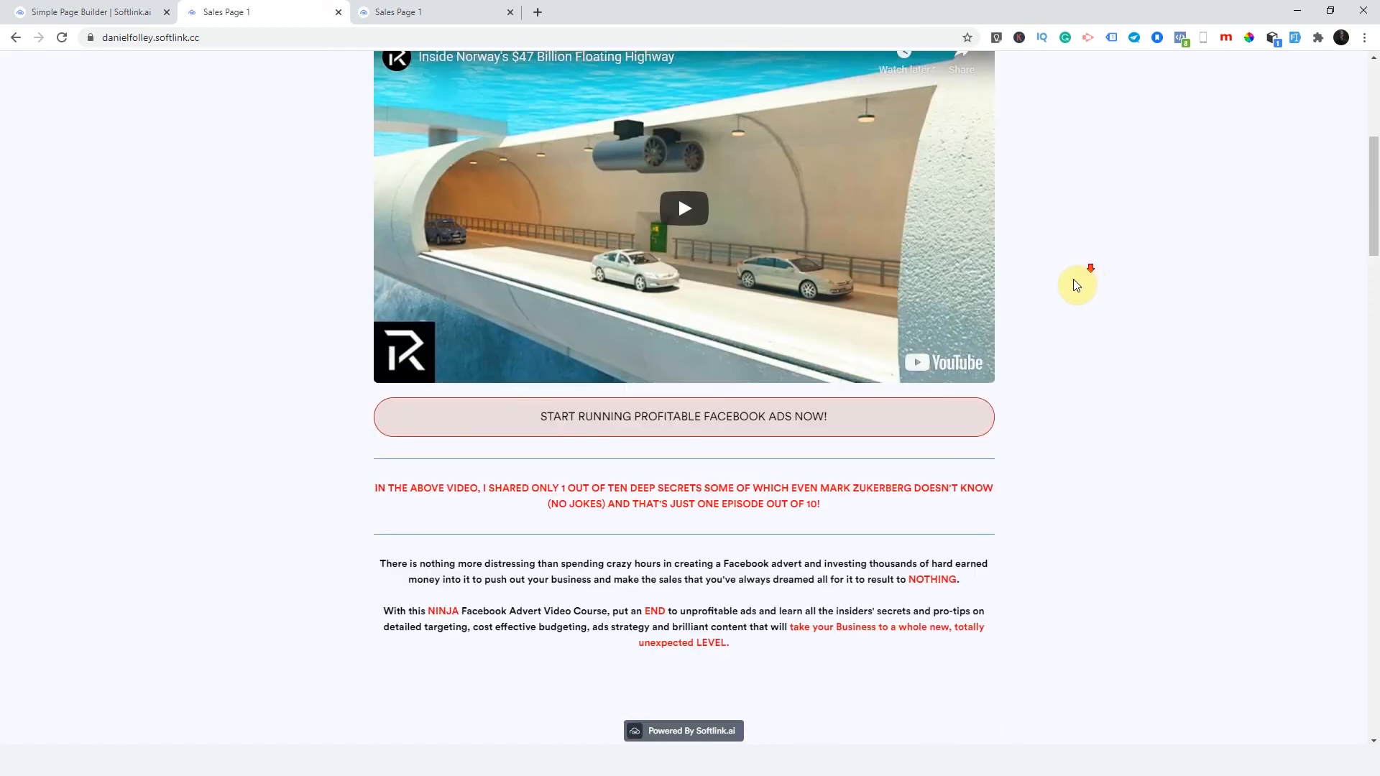
scroll(down, 3)
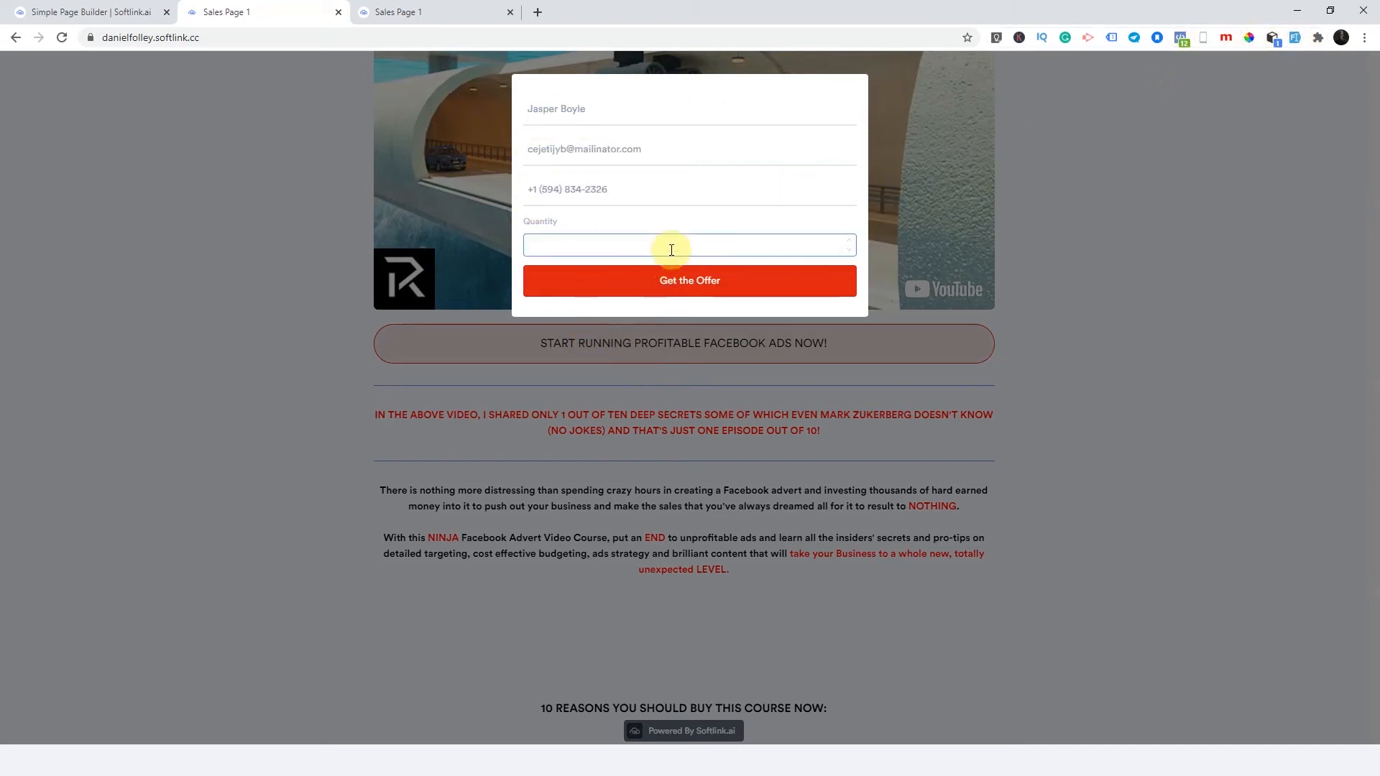
click(672, 246)
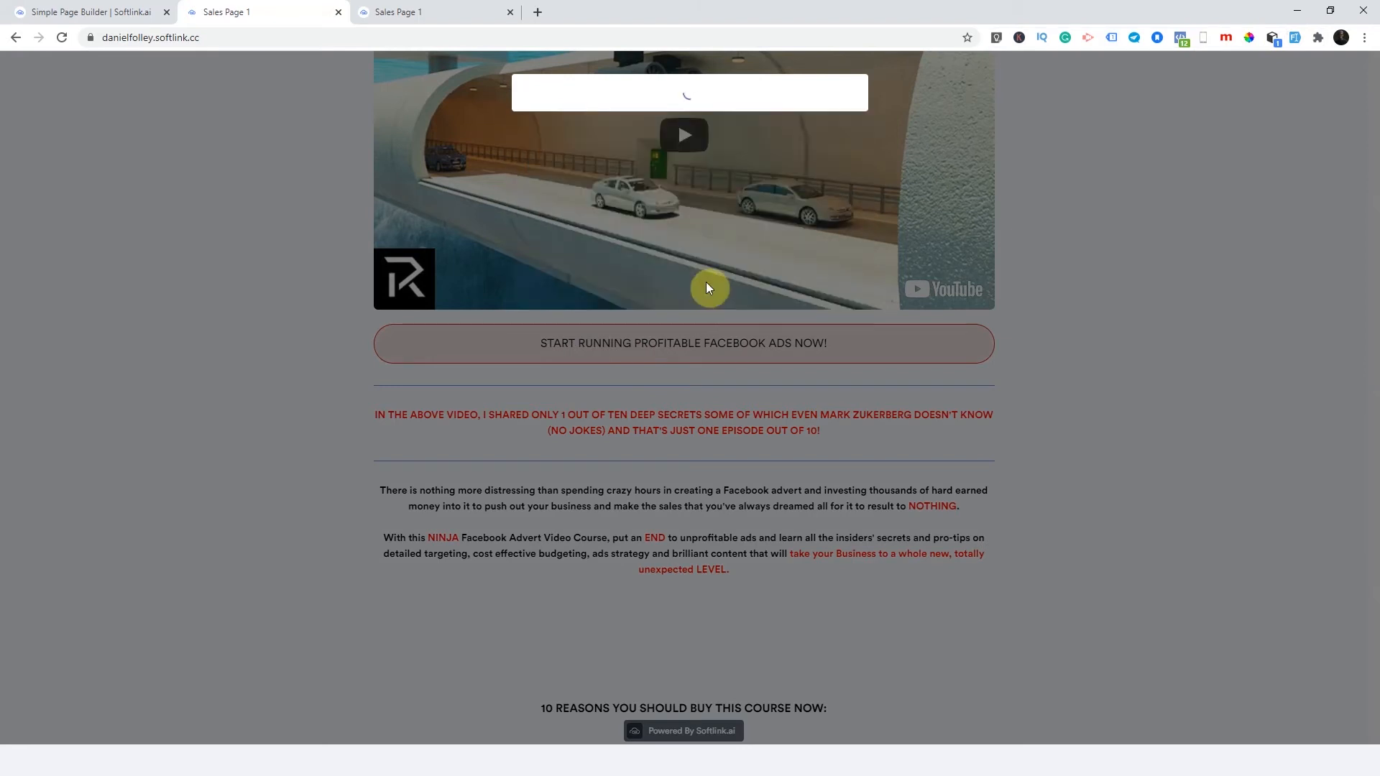
click(684, 344)
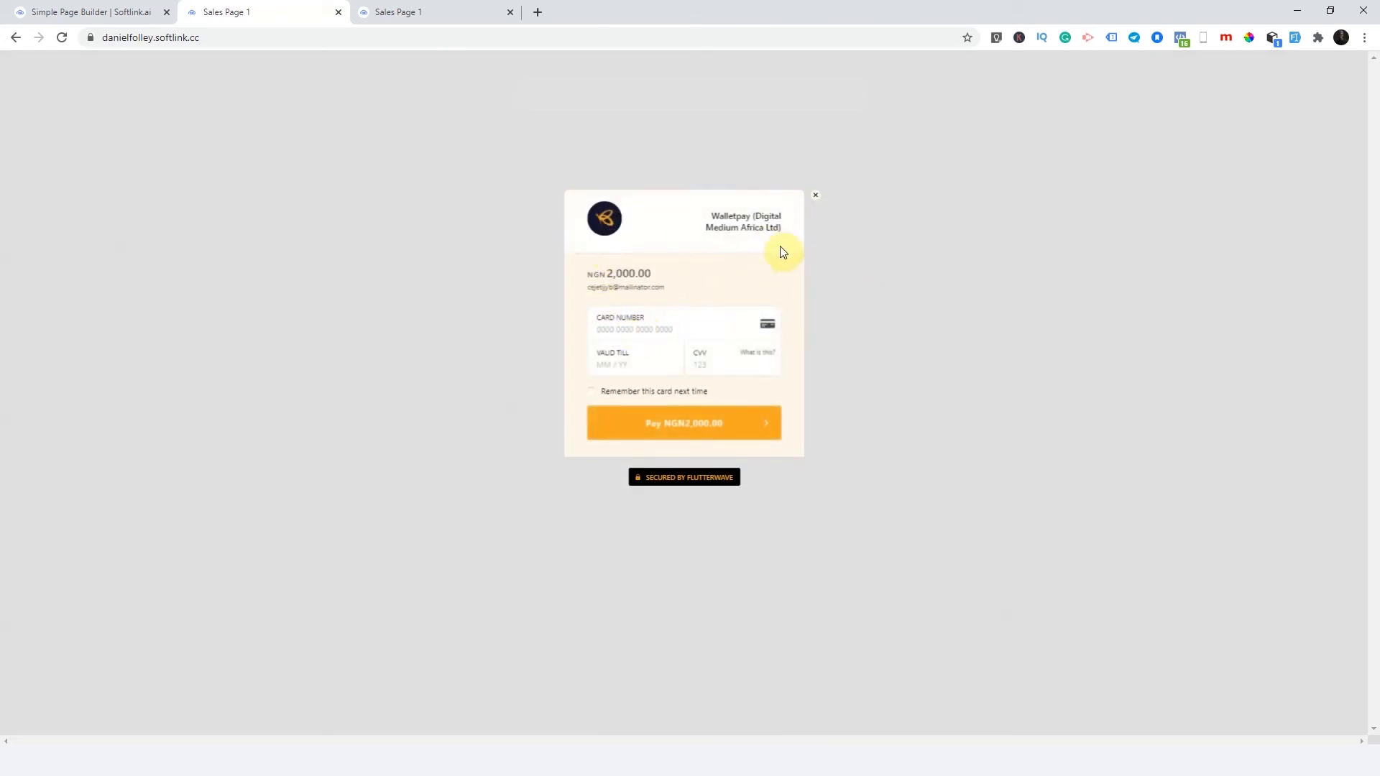
mouse_move(811, 263)
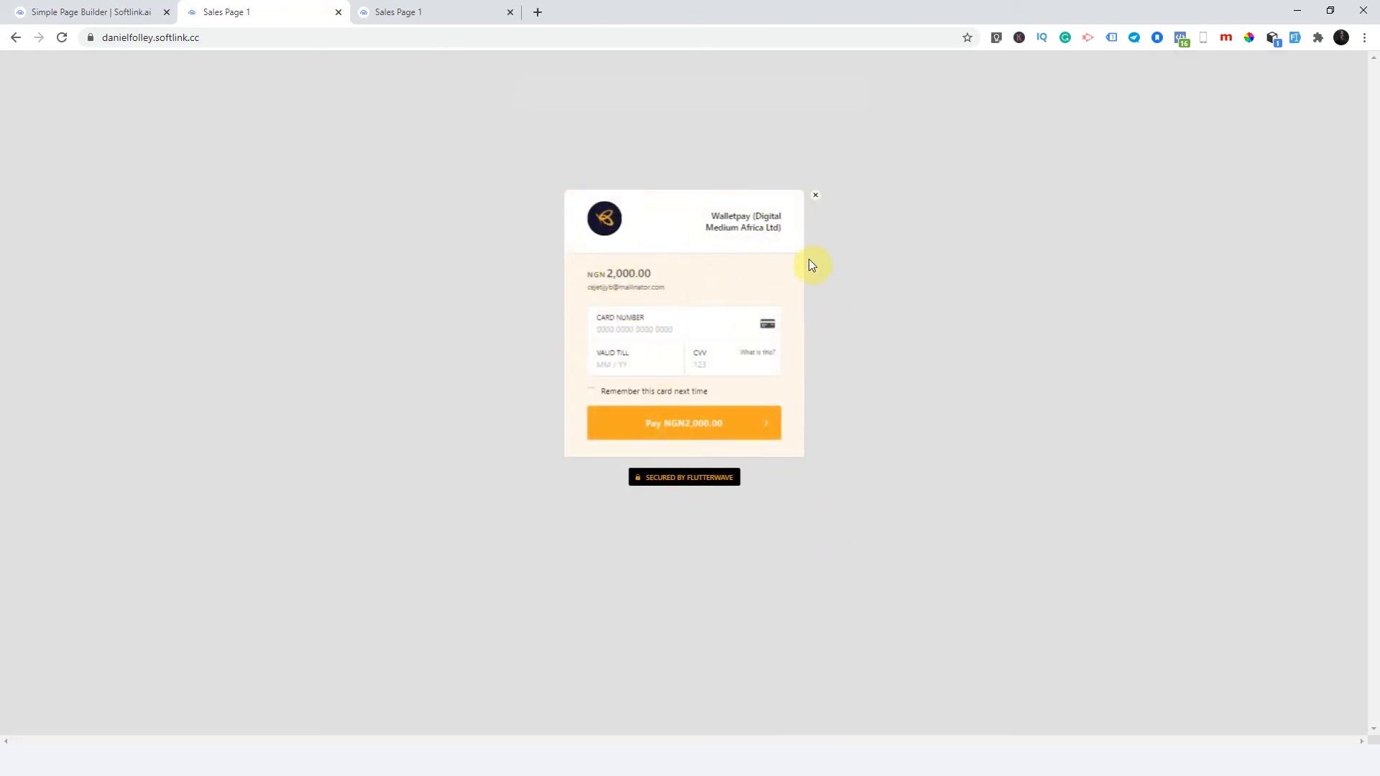
click(657, 330)
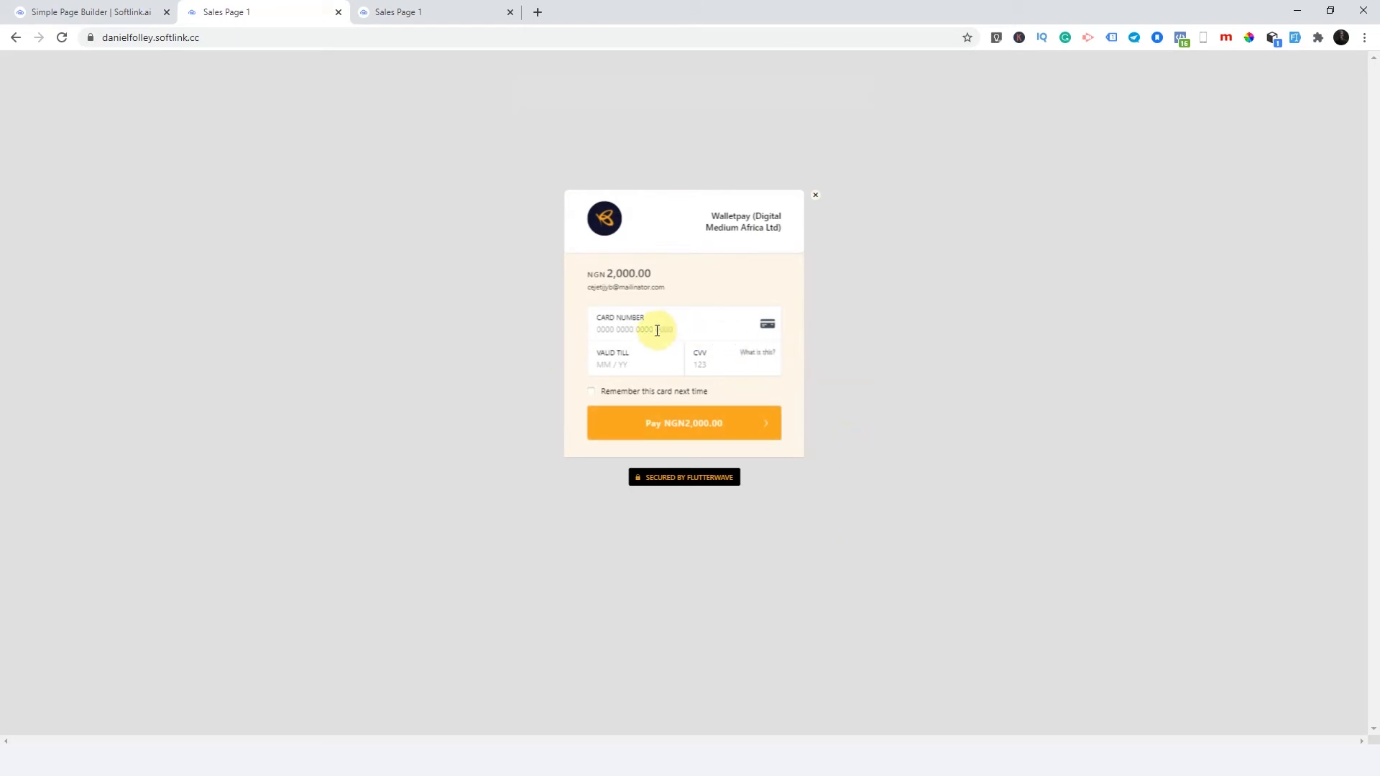
mouse_move(951, 347)
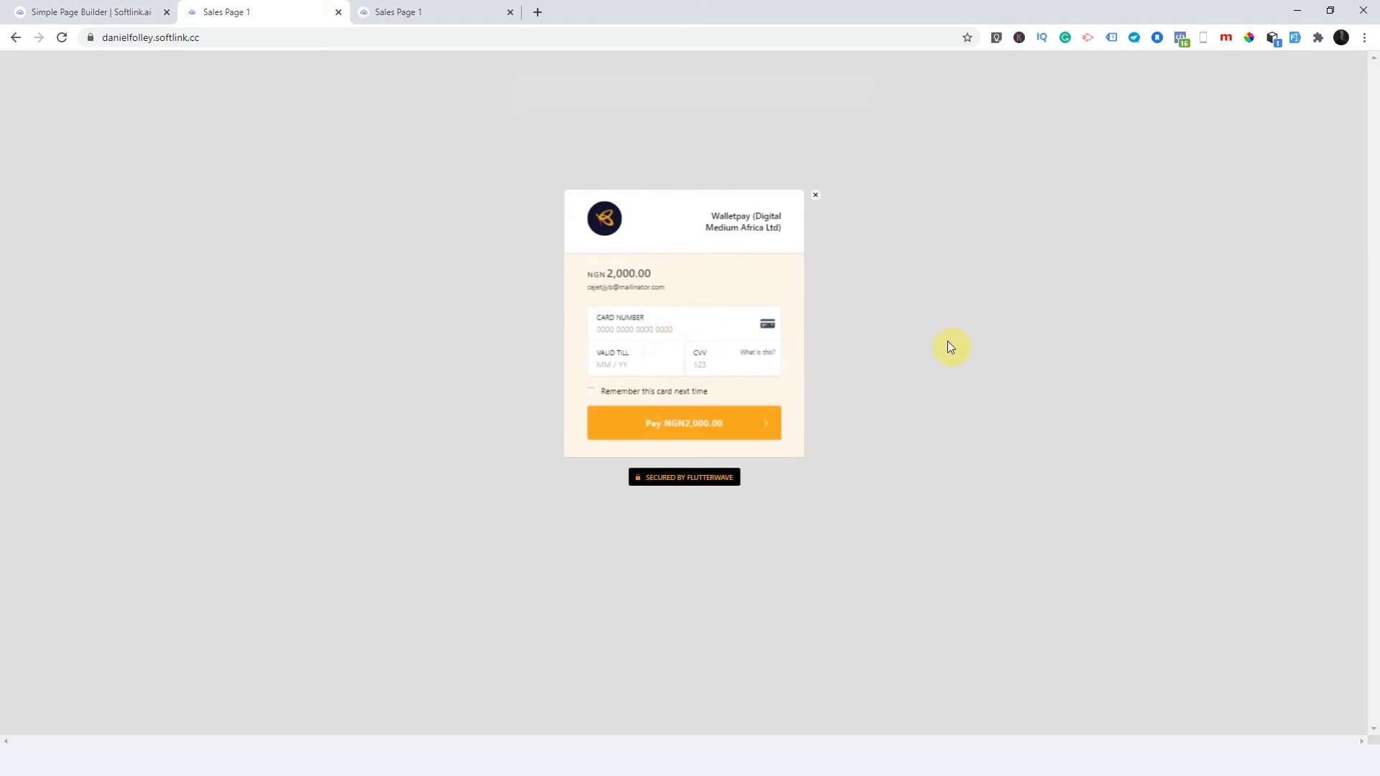
click(816, 195)
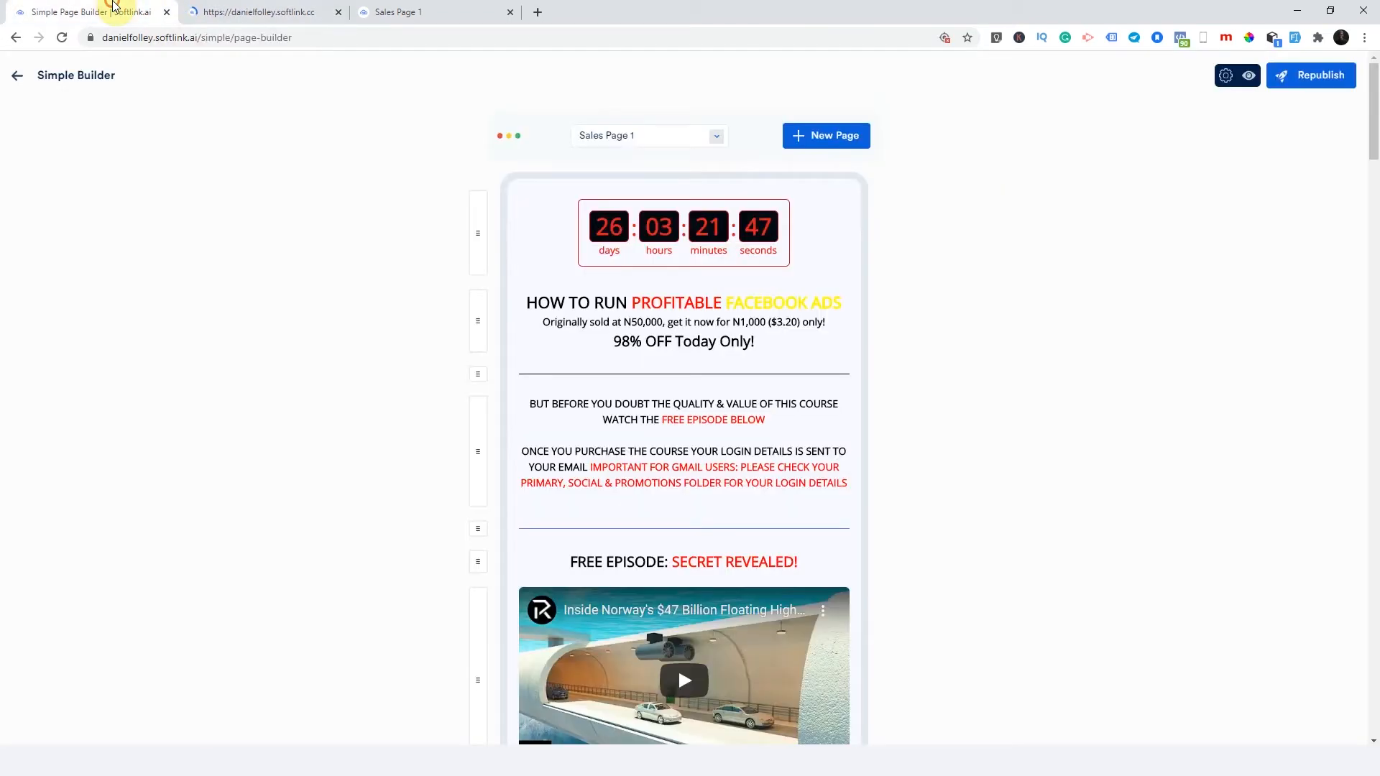
- Update Sales Page 1 Form with Receive Payments left off on its Payment tab
scroll(down, 3)
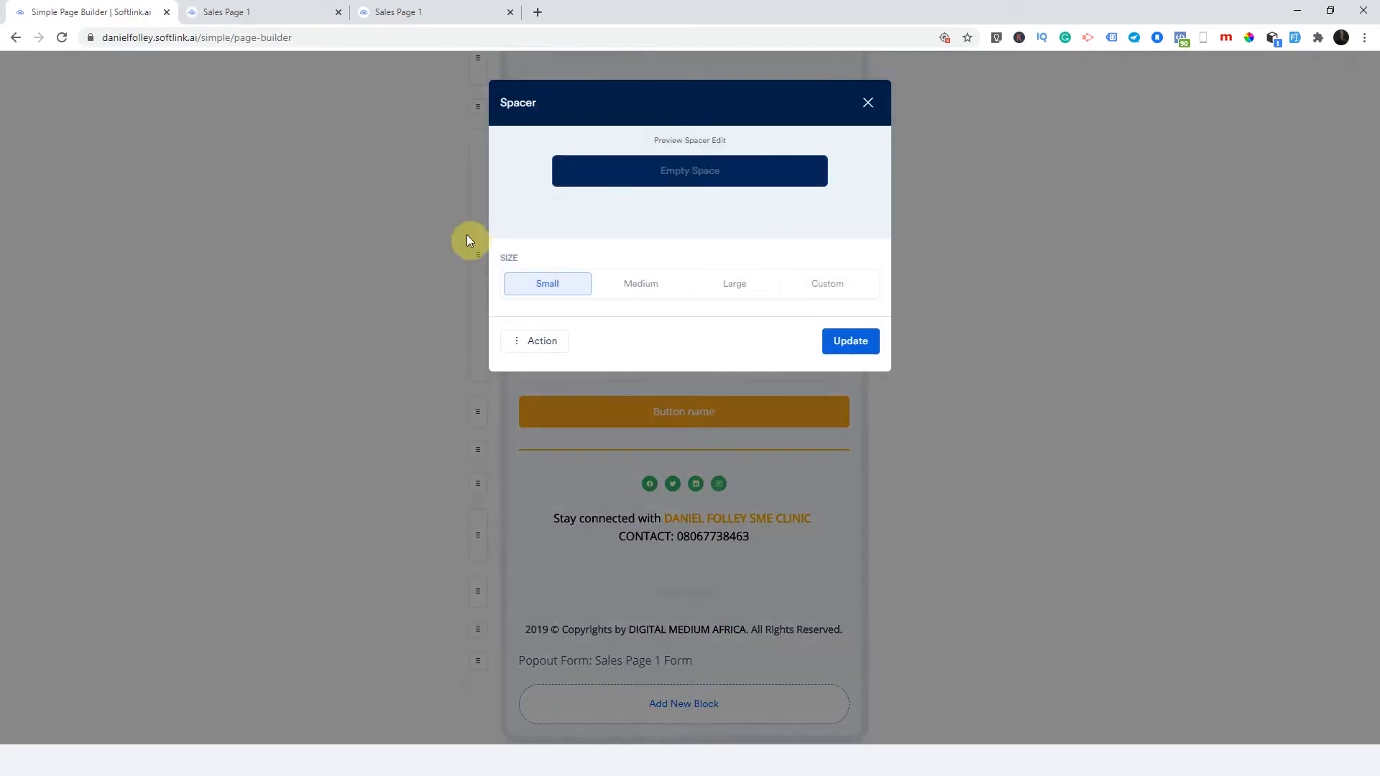
click(868, 102)
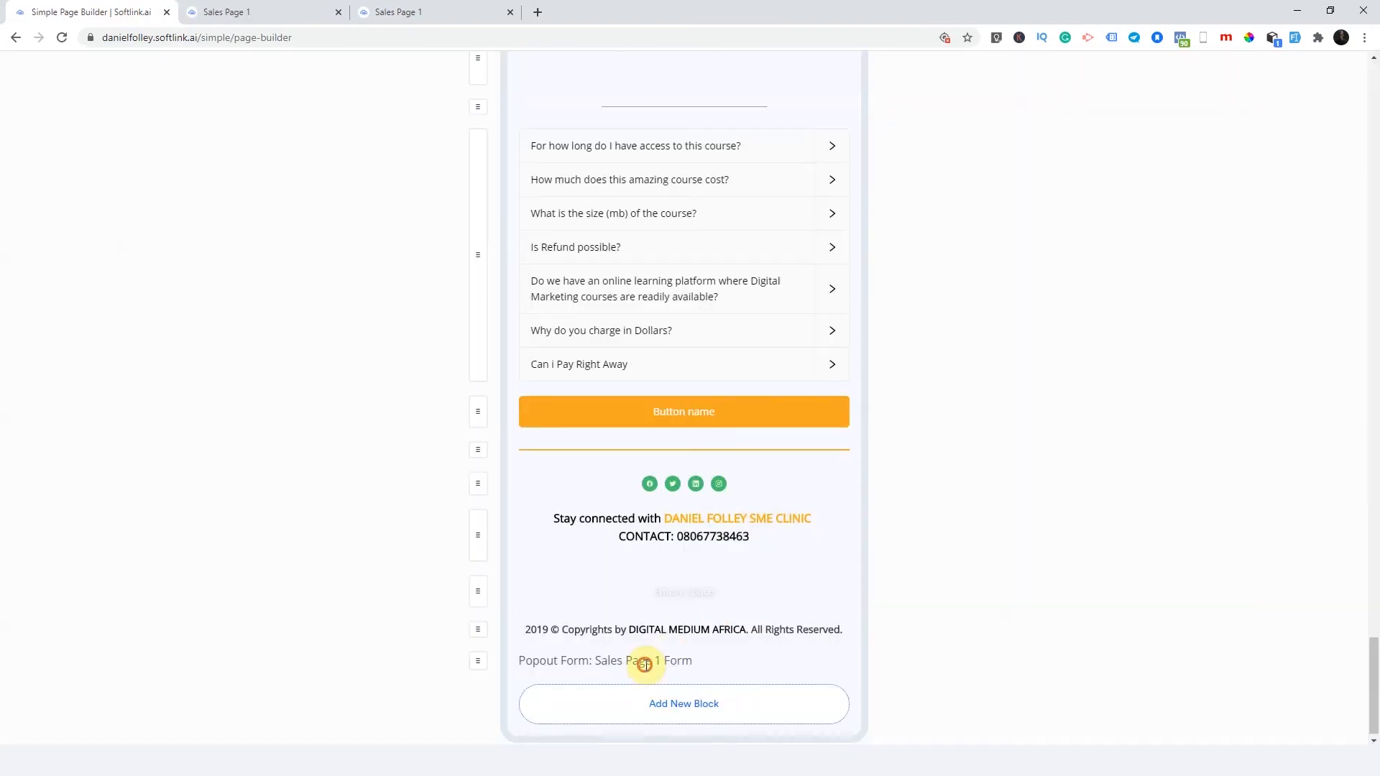
click(643, 661)
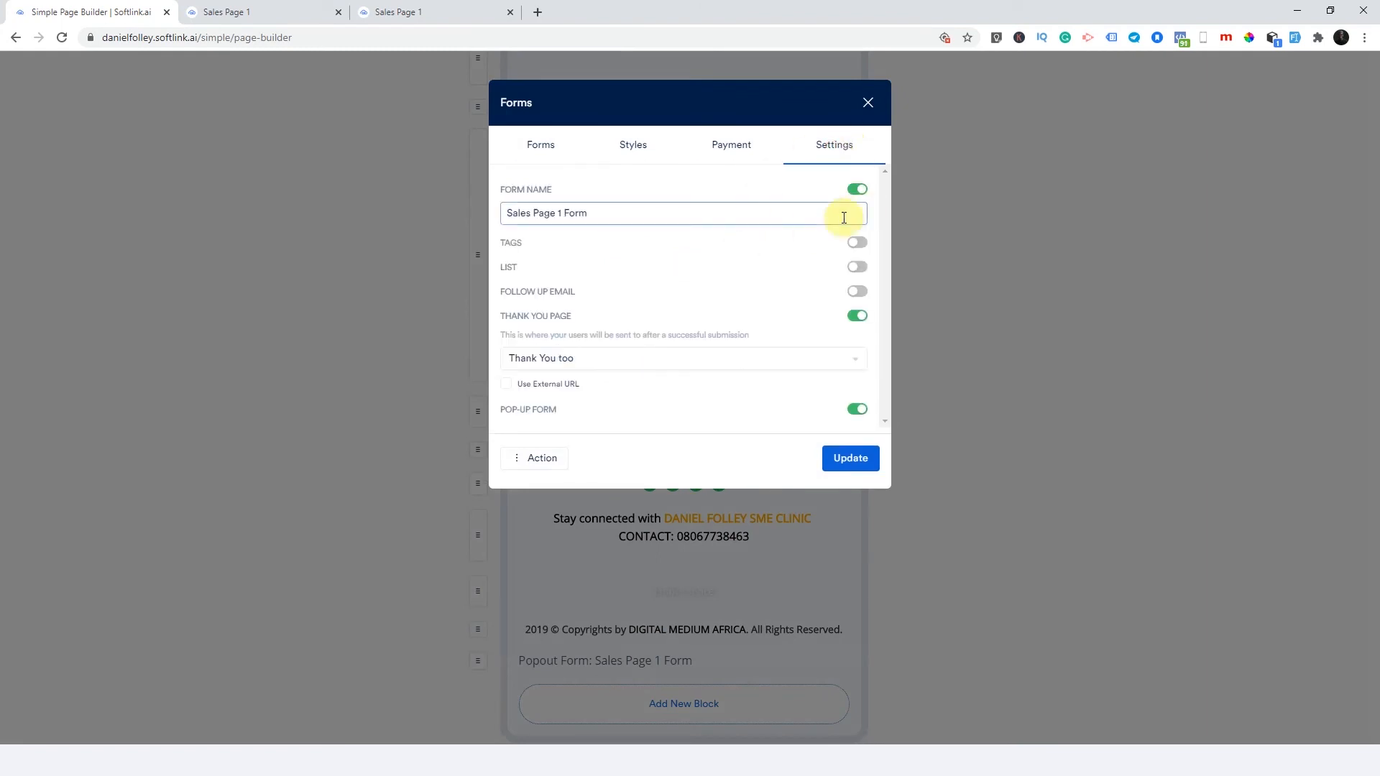
mouse_move(703, 205)
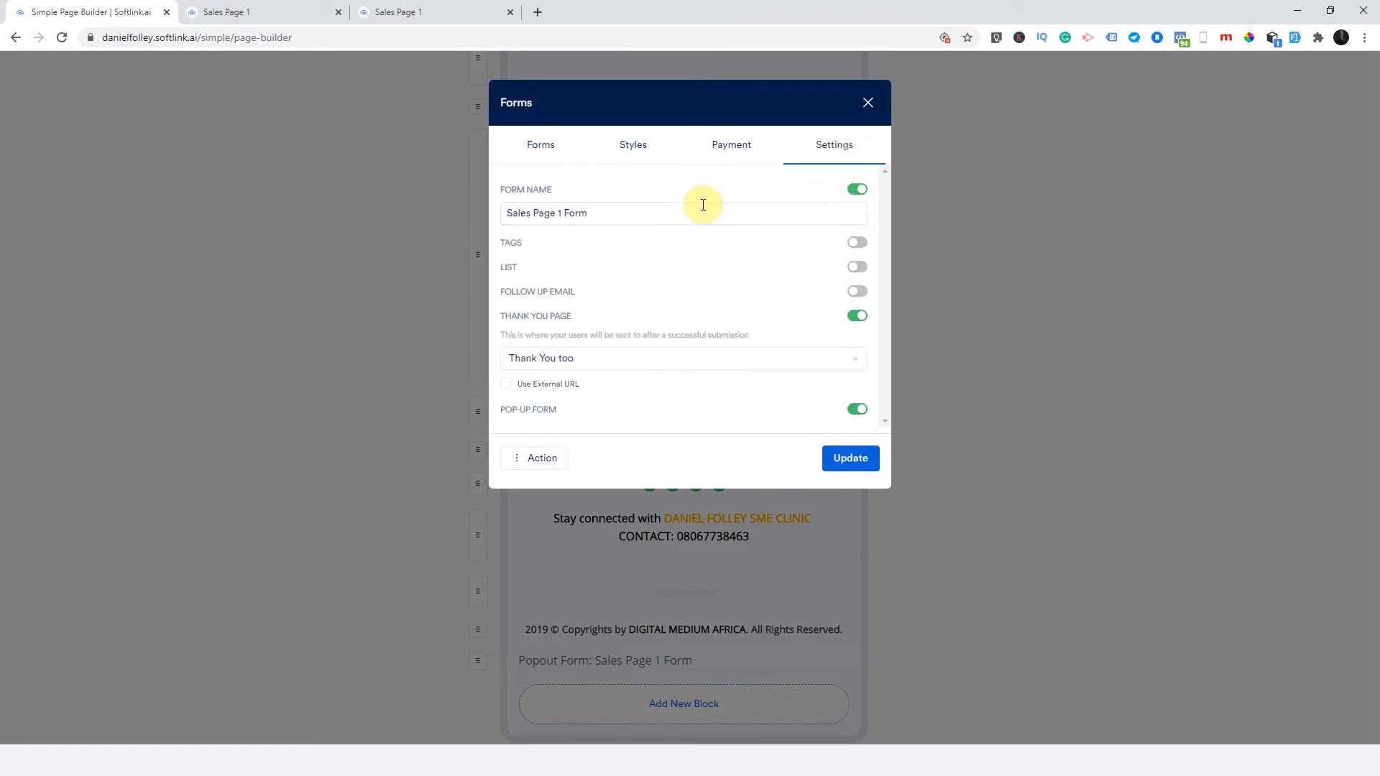
click(731, 145)
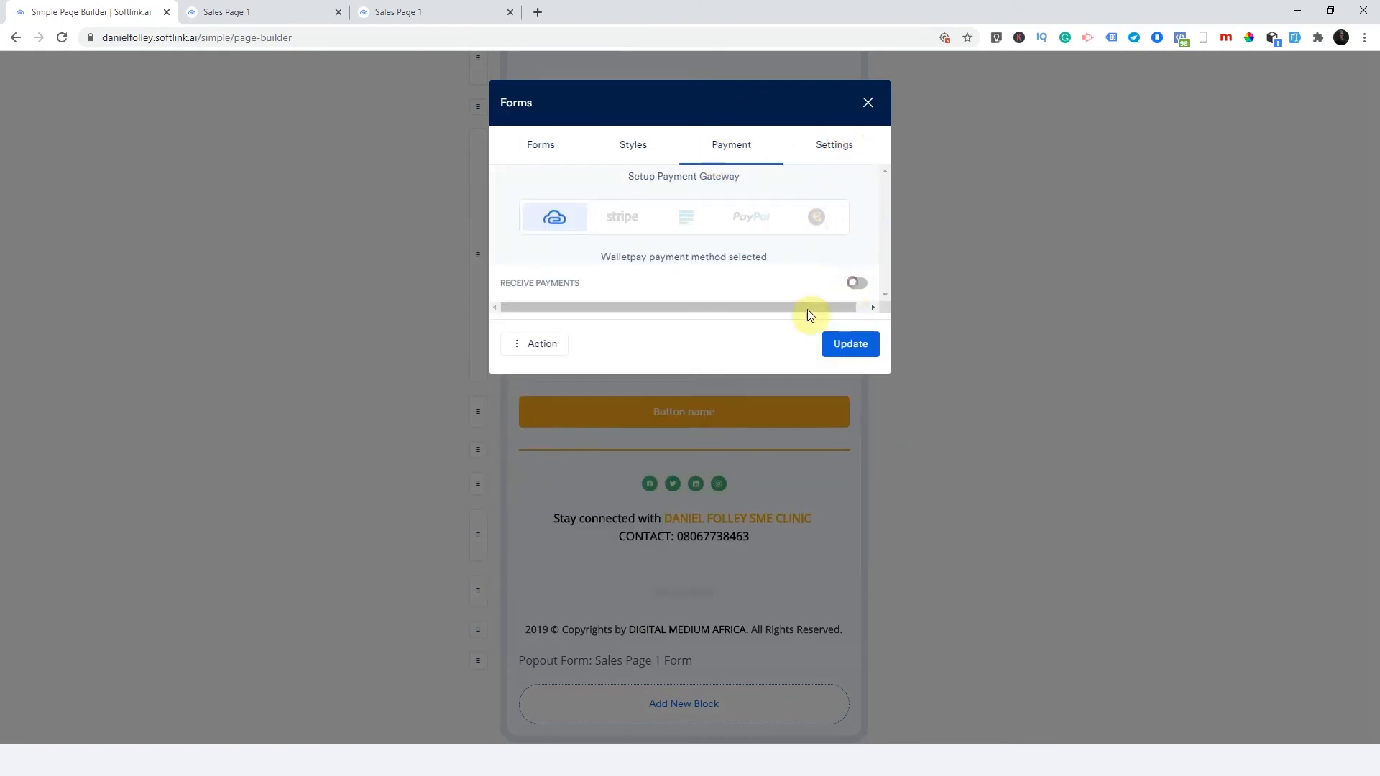
click(851, 343)
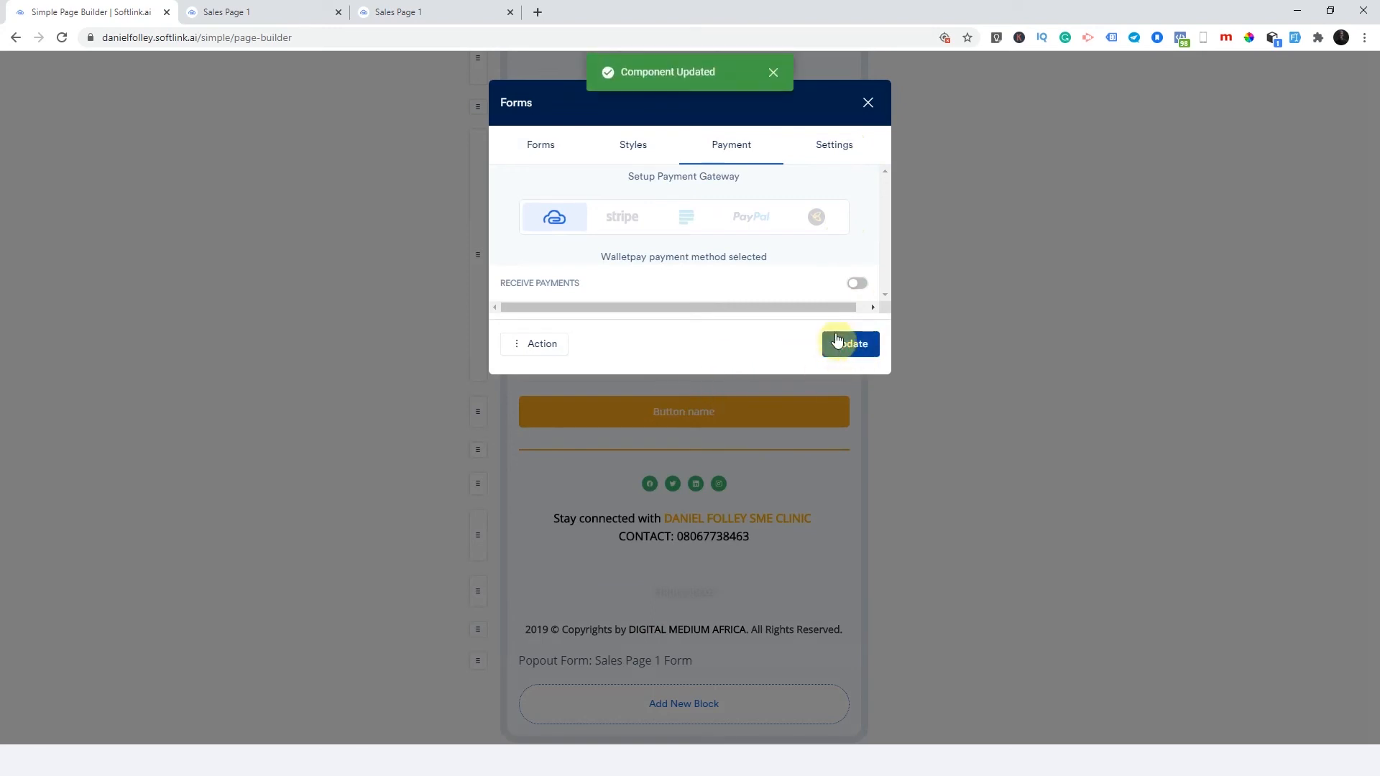
click(850, 343)
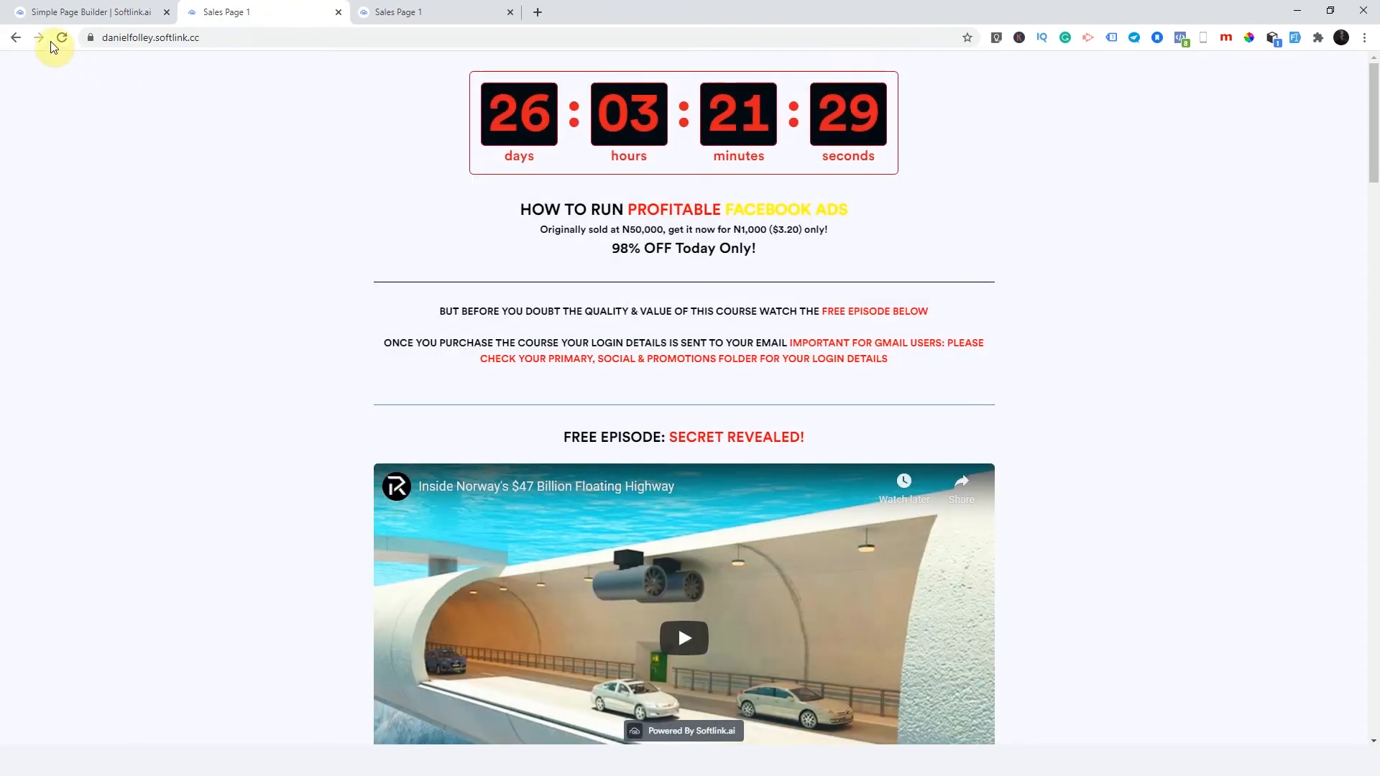
- Open the live Facebook ads popout and confirm it asks only name, email and phone
scroll(down, 3)
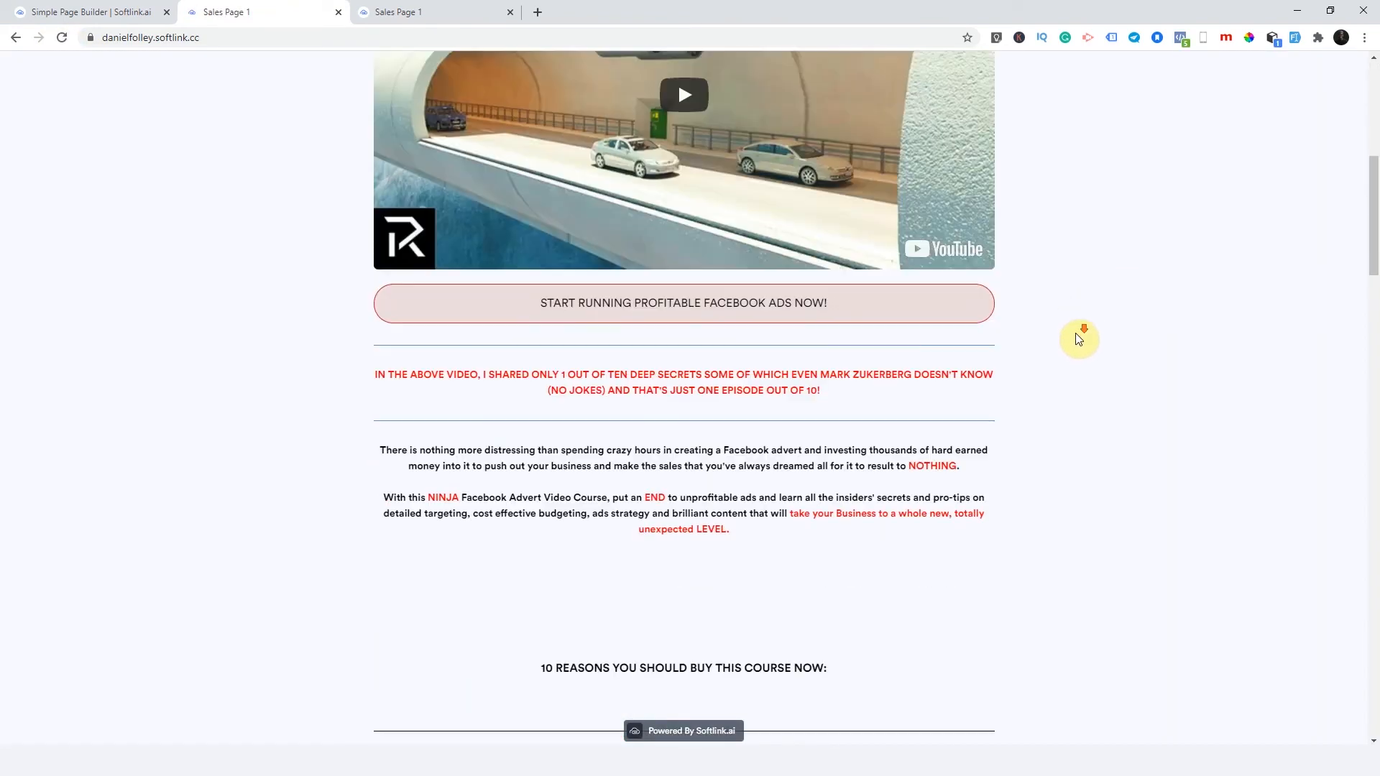
click(684, 304)
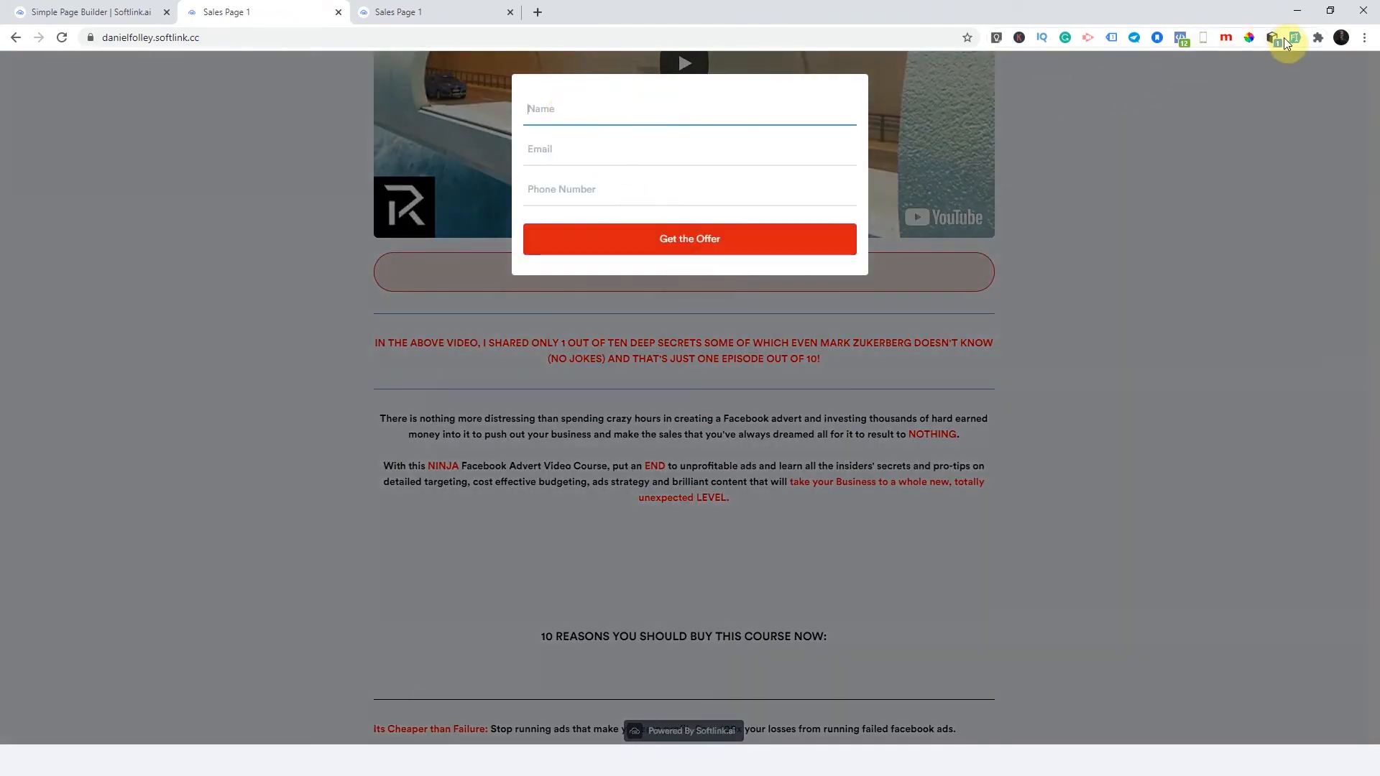
click(690, 239)
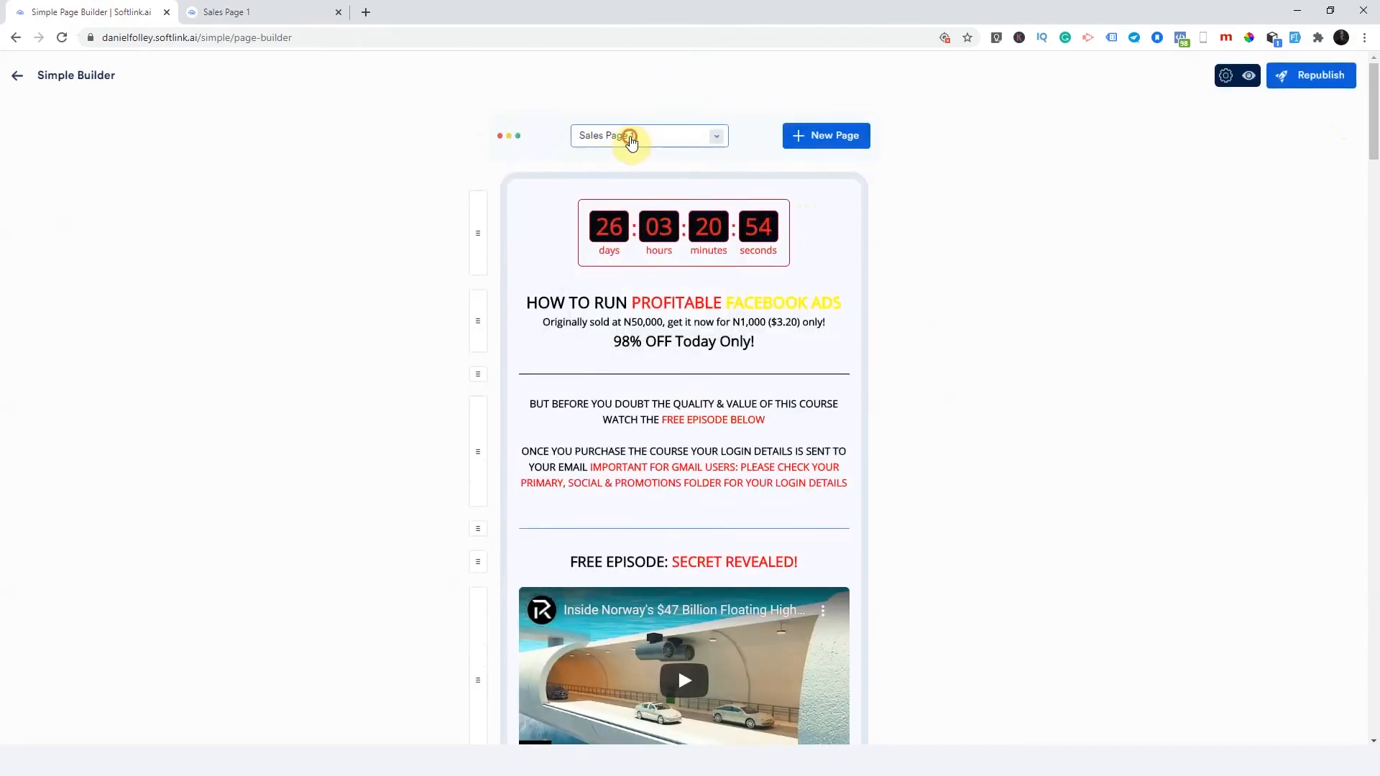
- Publish Thank You Too with the slug thankyoutoo, then reselect Sales Page 1
click(649, 136)
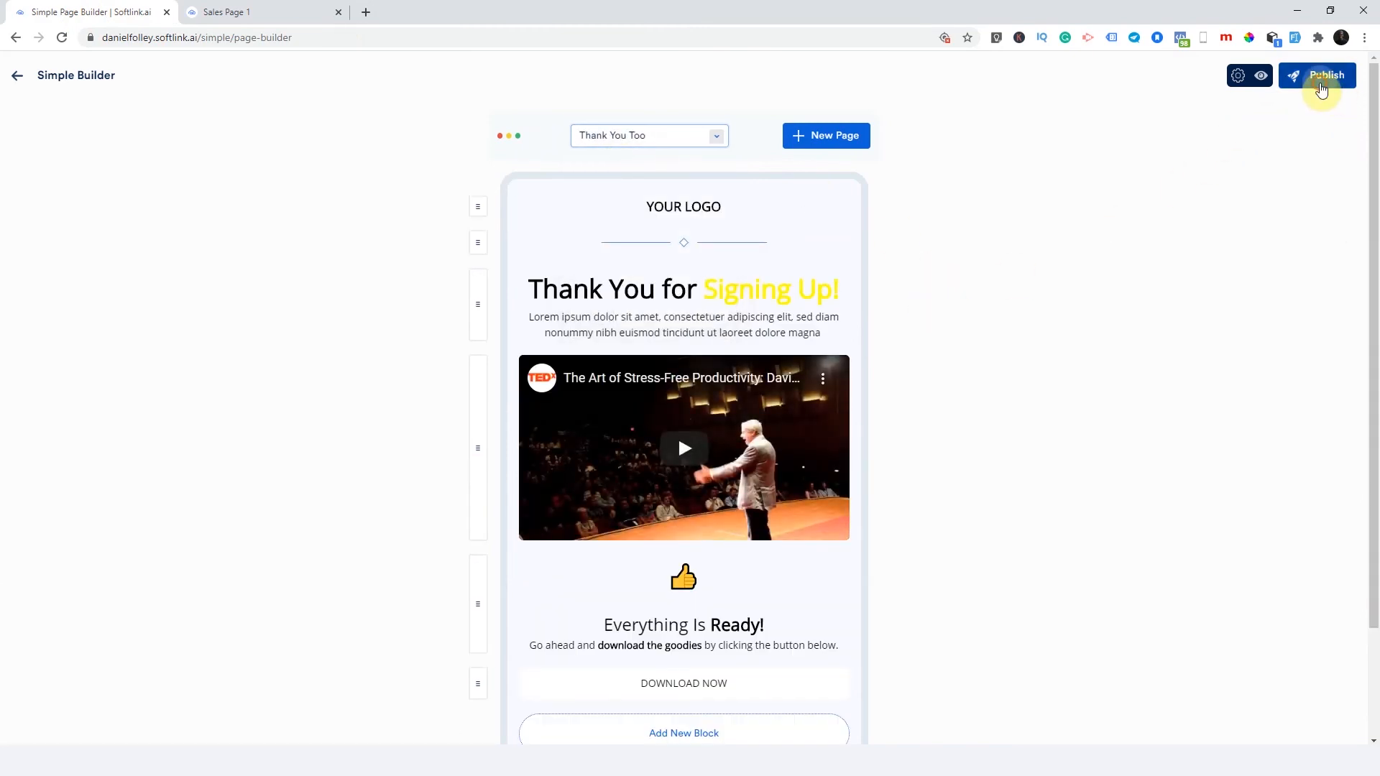
click(1326, 74)
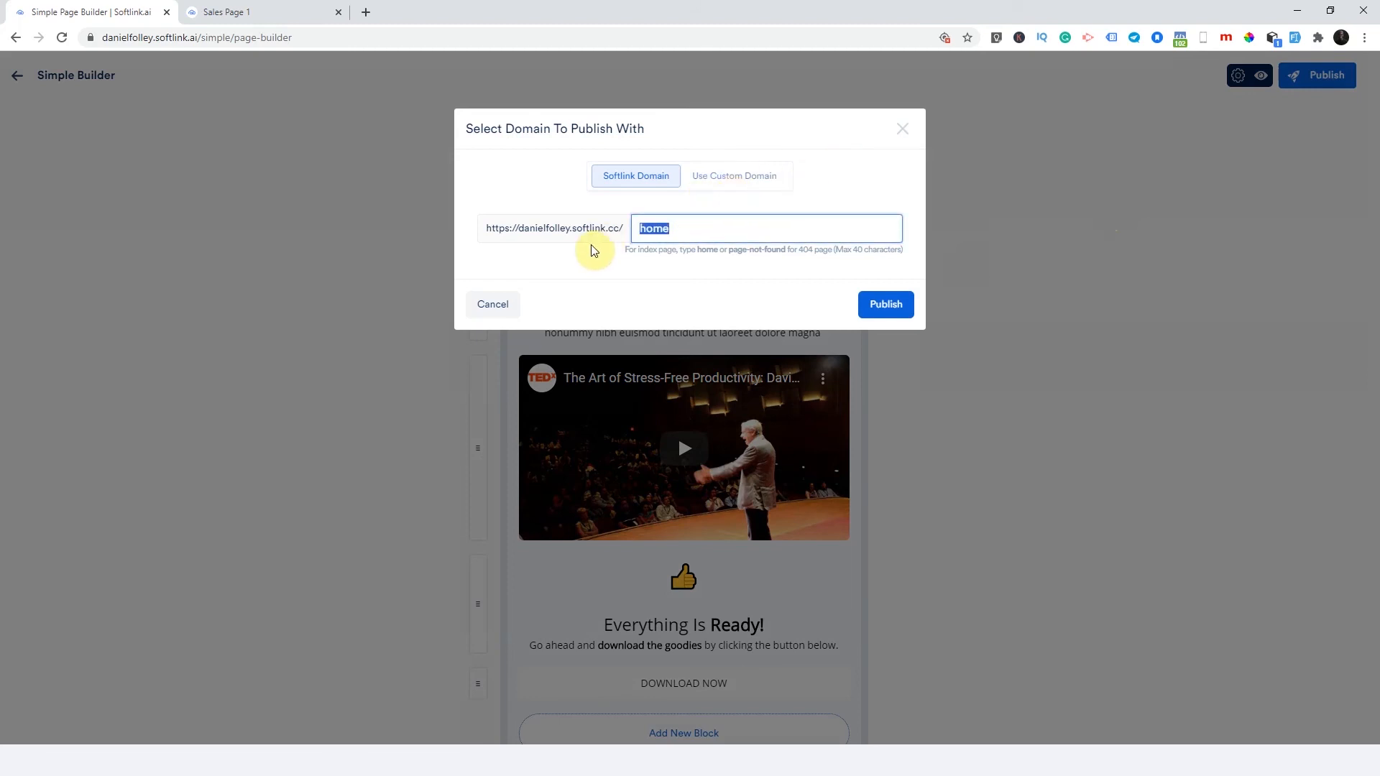
text(thankyoutoo)
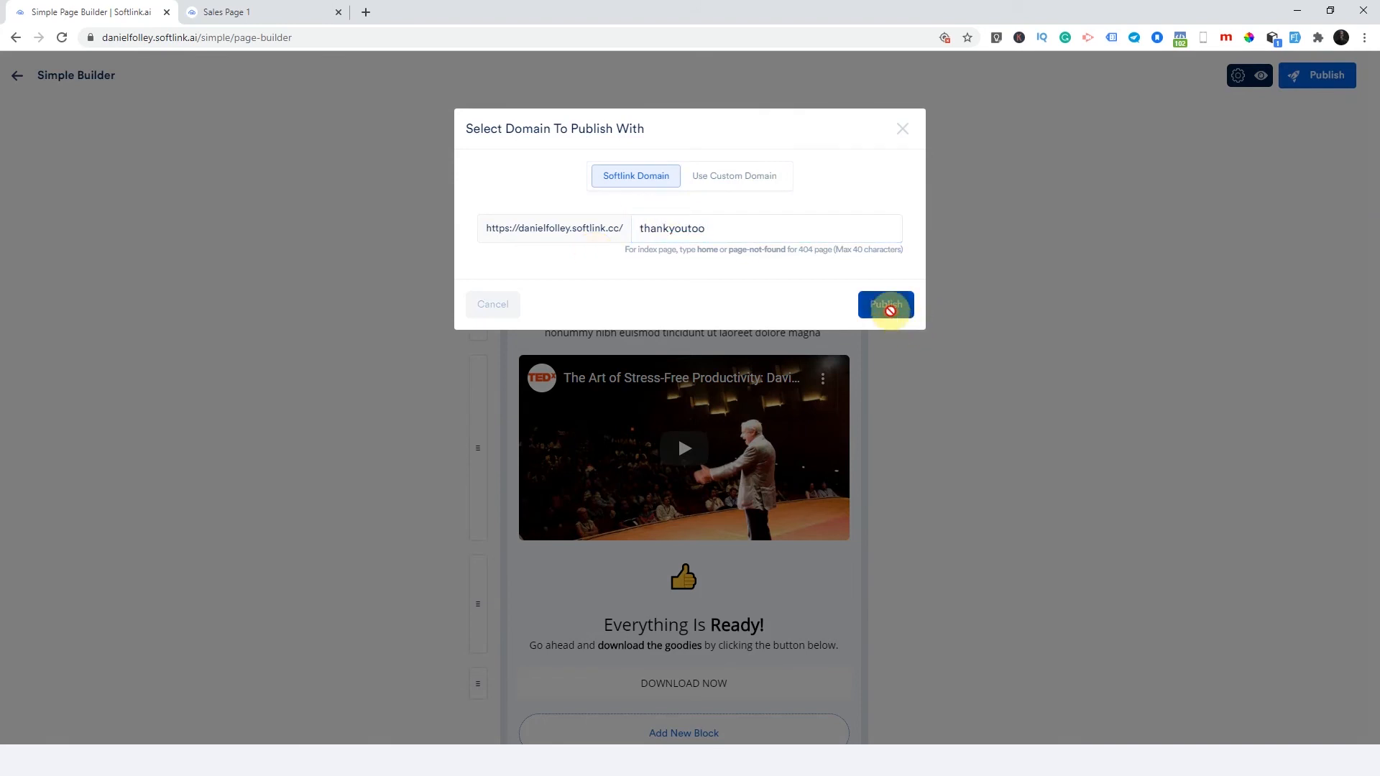
click(885, 304)
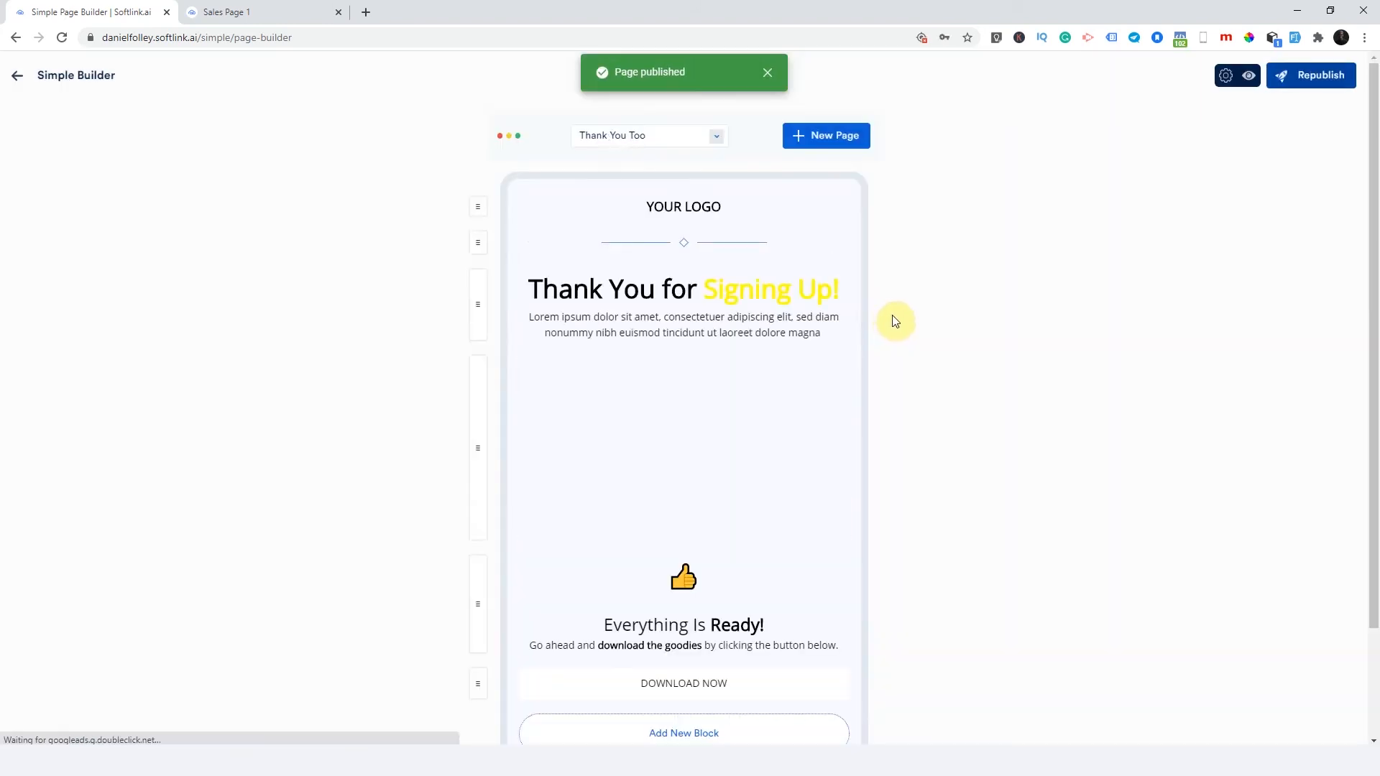
click(649, 136)
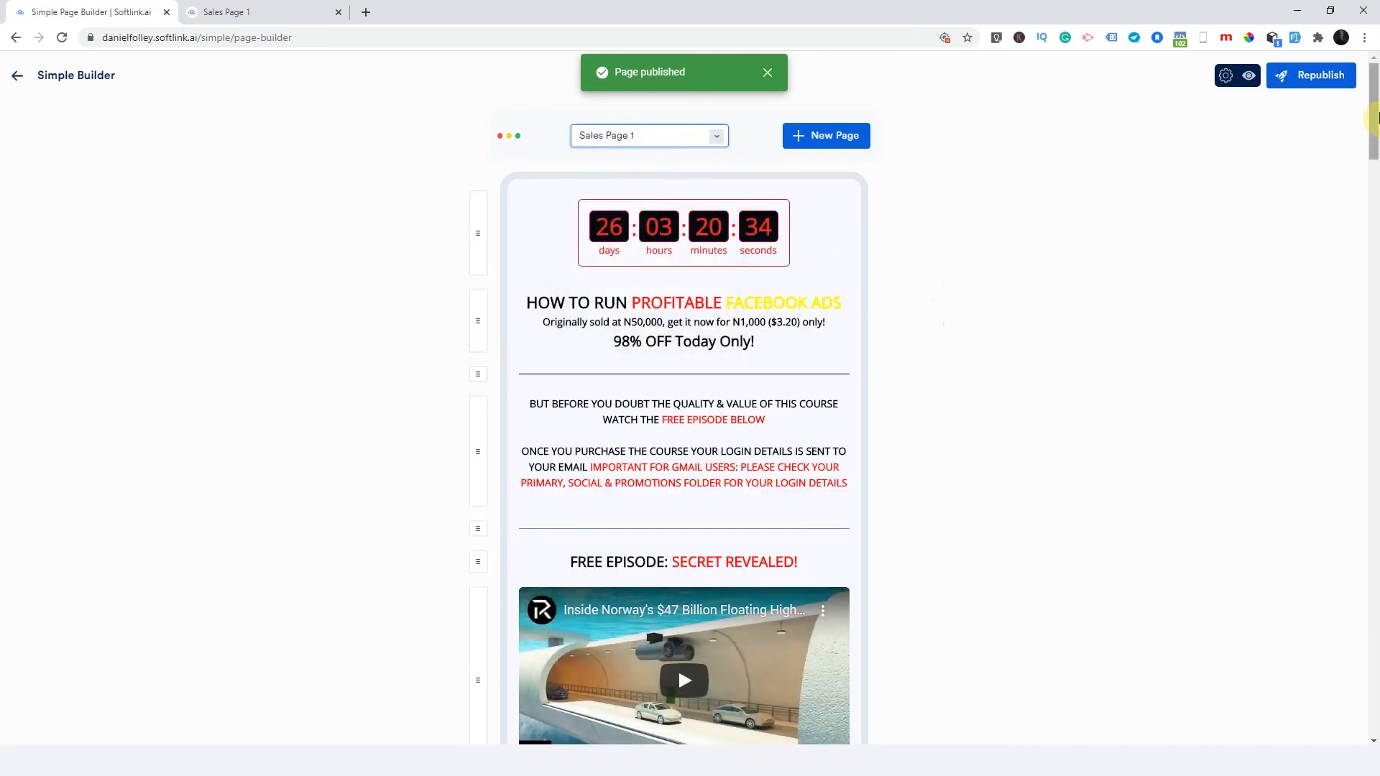
scroll(down, 3)
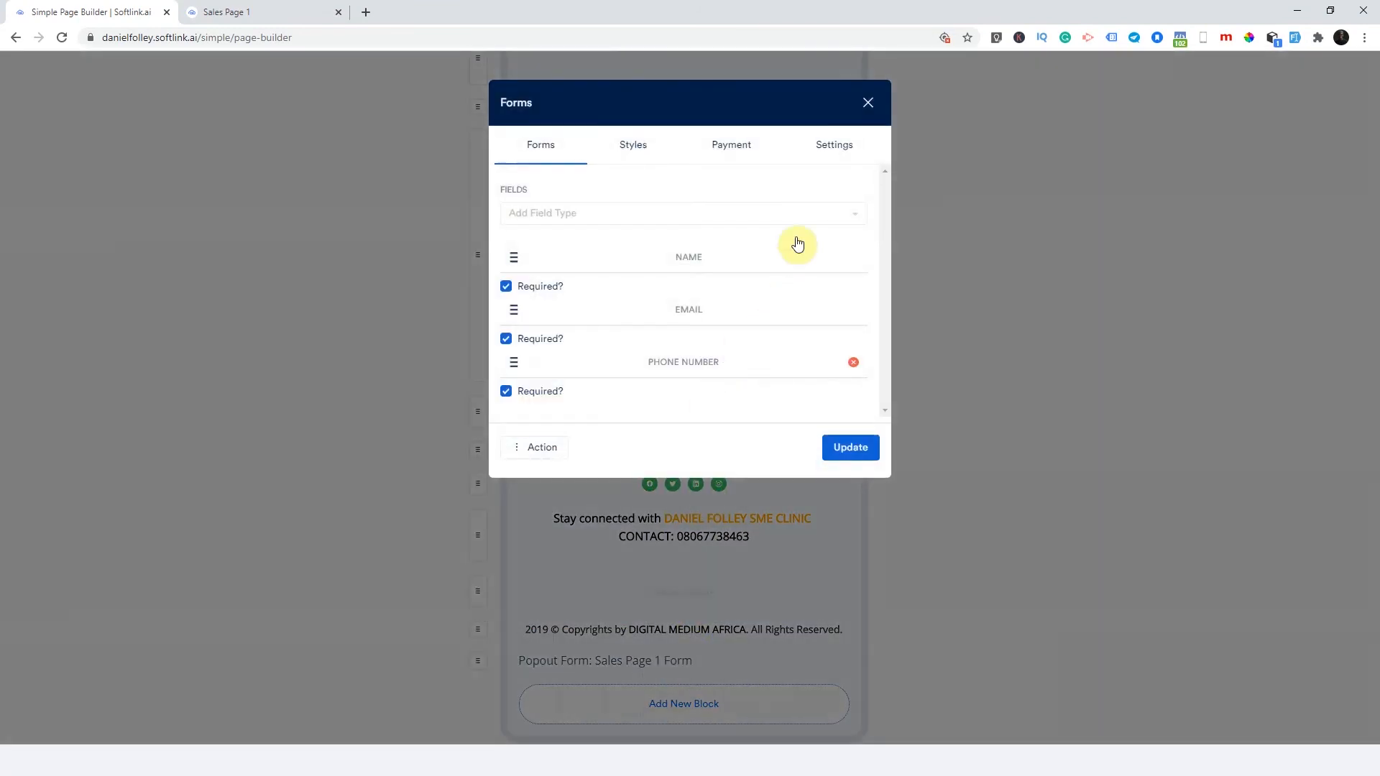
- Choose Thank You Too as Sales Page 1 Form's Thank You Page and update
click(834, 145)
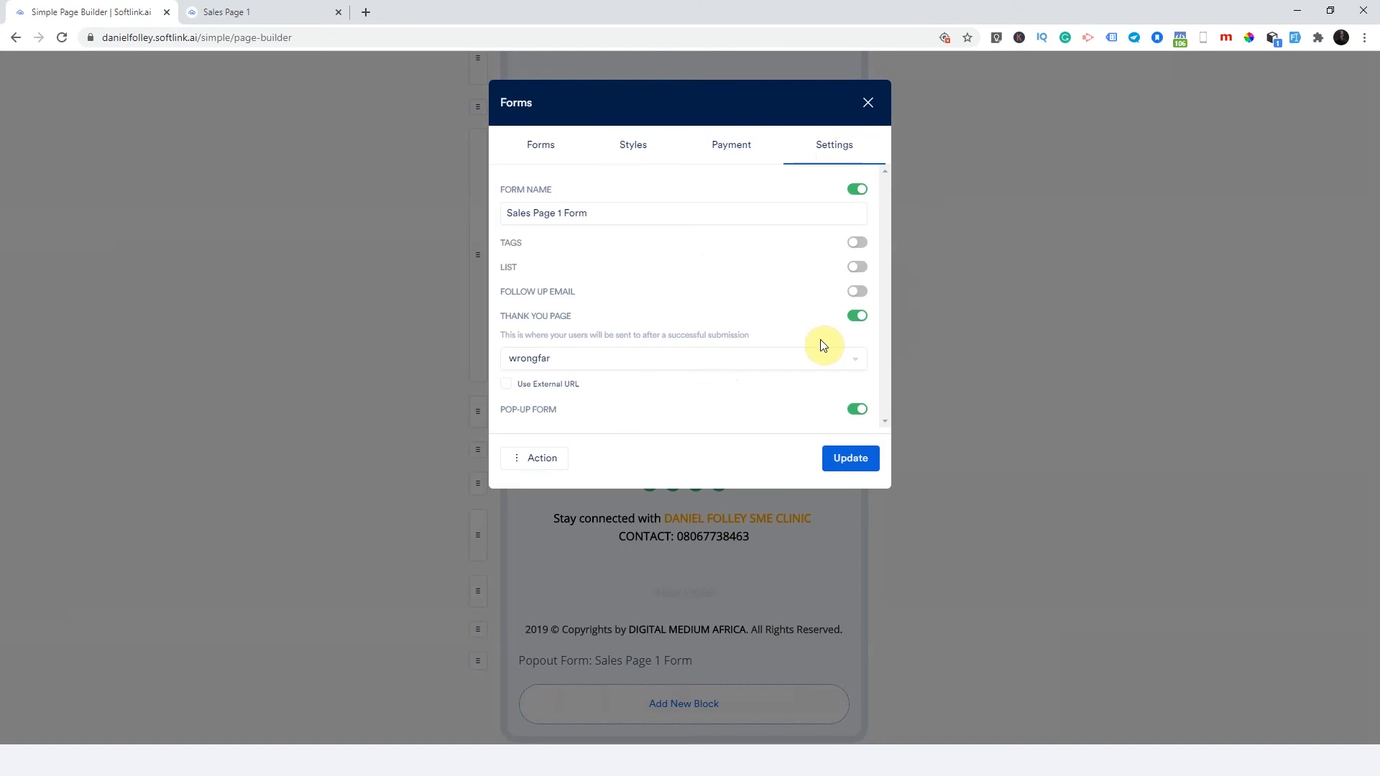
click(683, 359)
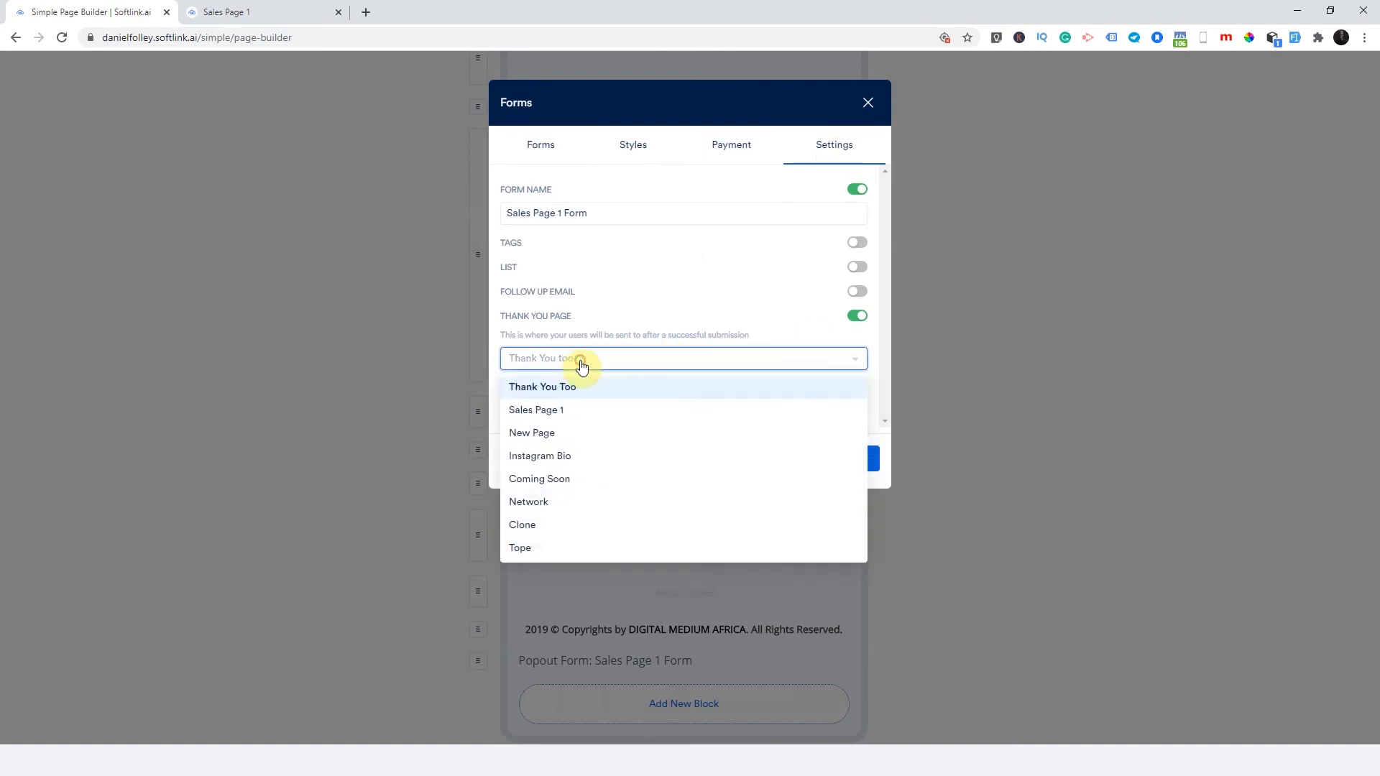
click(542, 387)
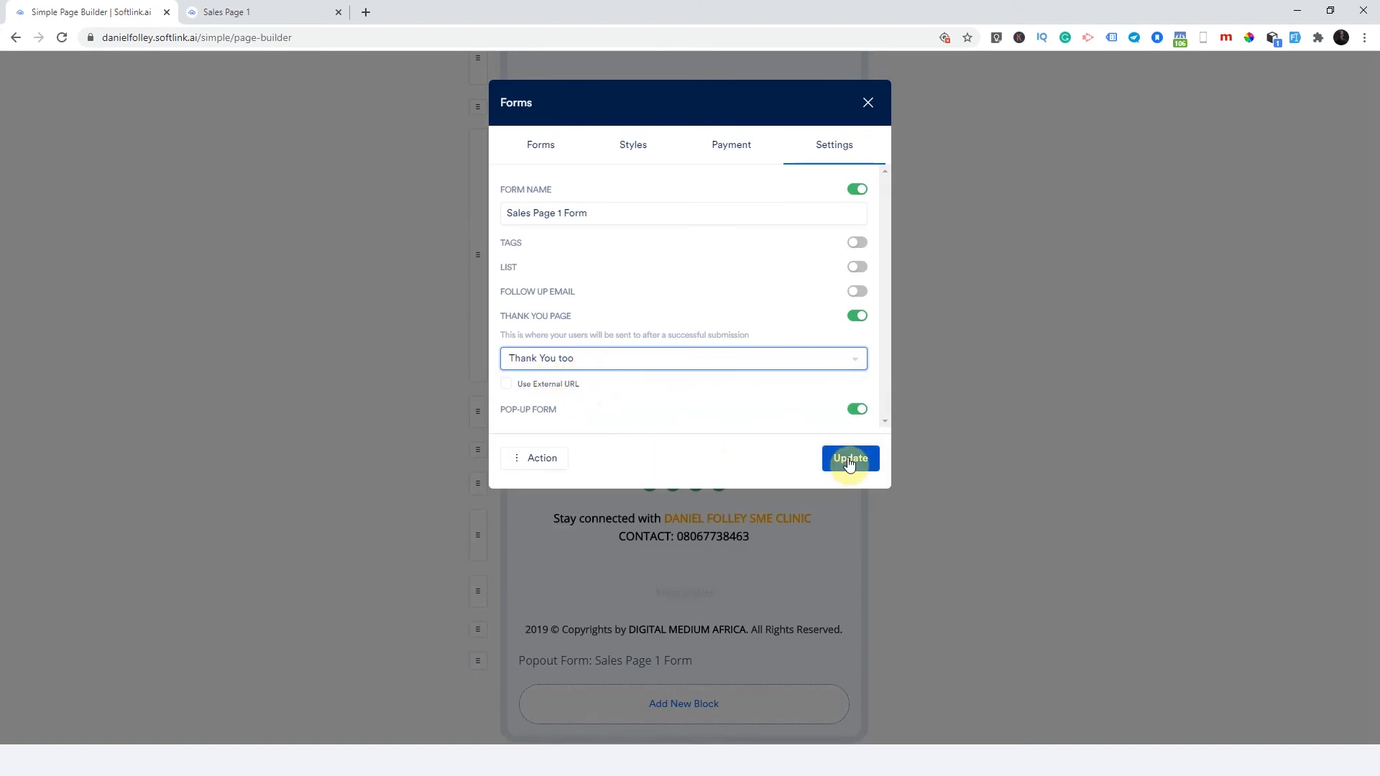
click(851, 458)
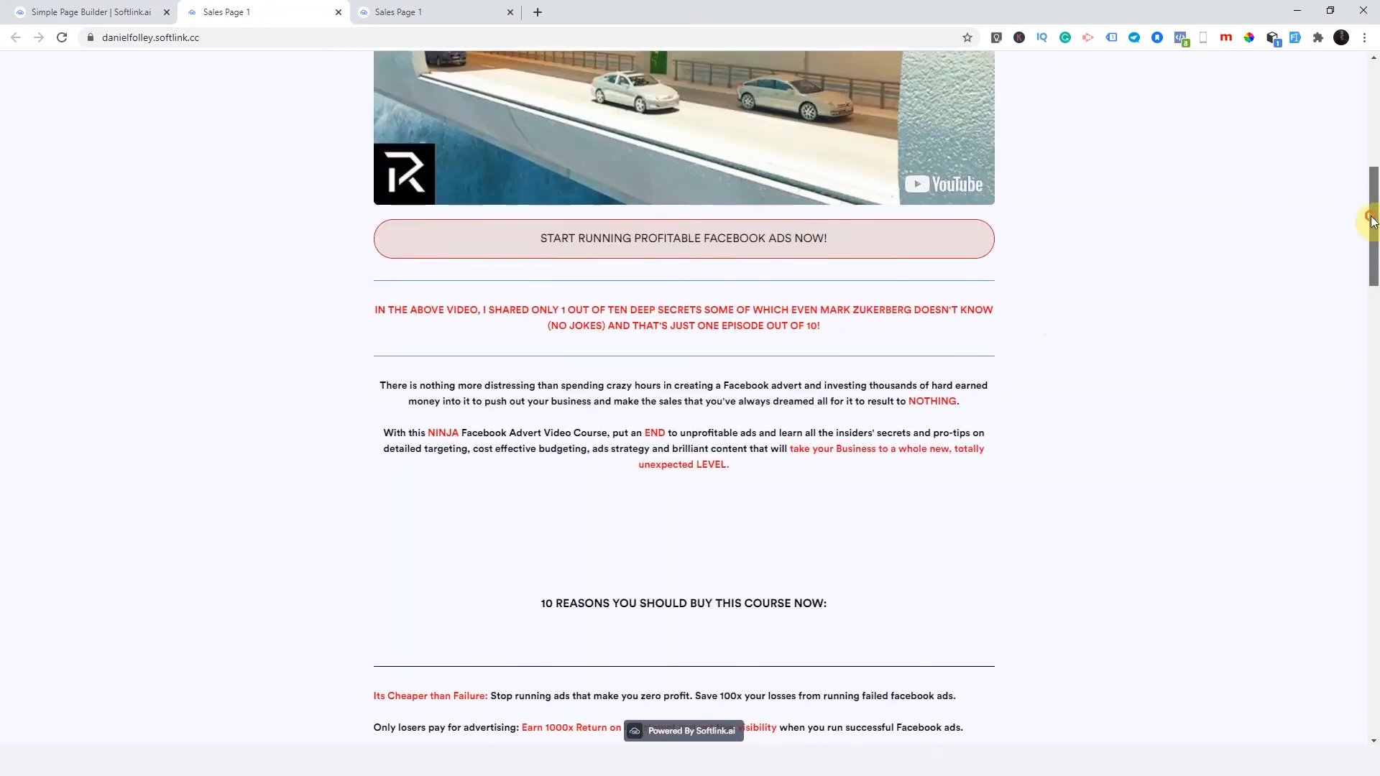
- Click the live sales button, check the thankyoutoo page, and return to the builder
click(683, 238)
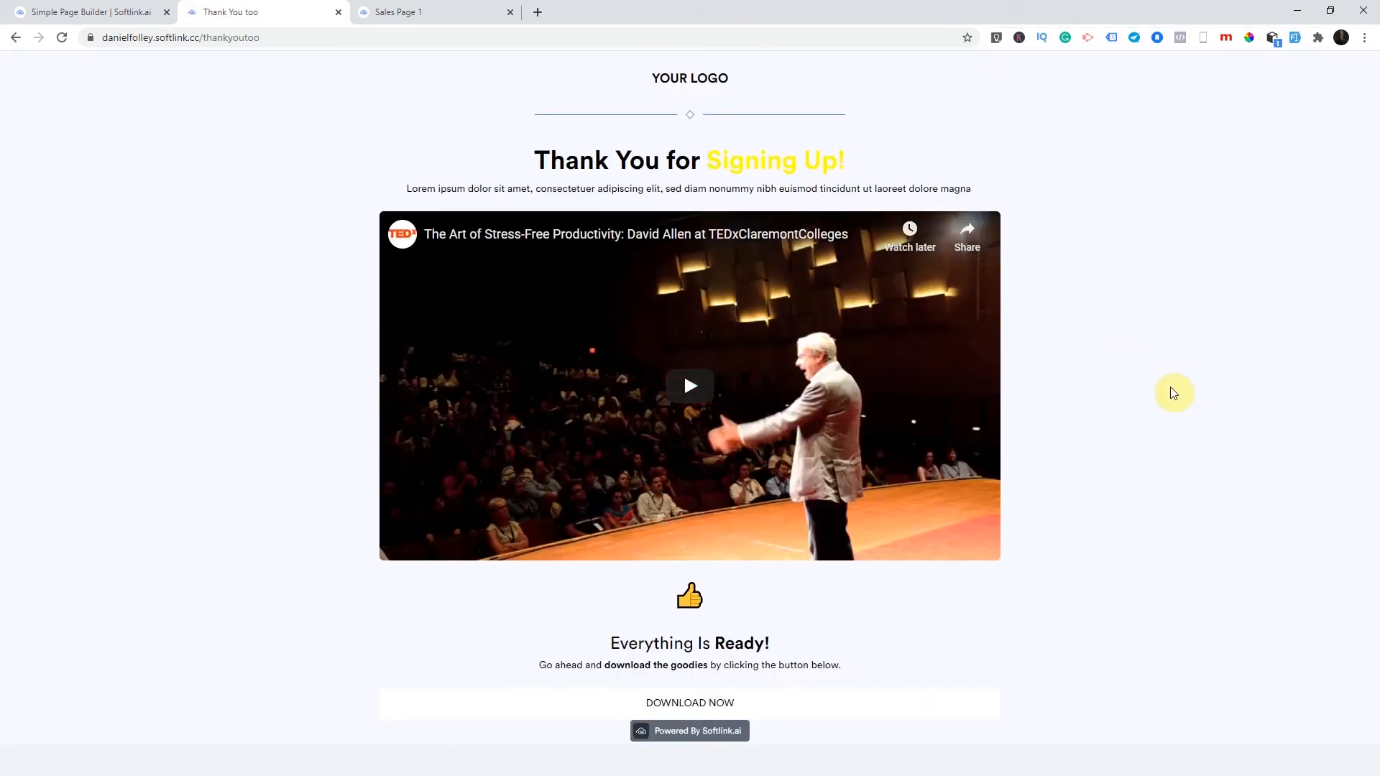
mouse_move(949, 435)
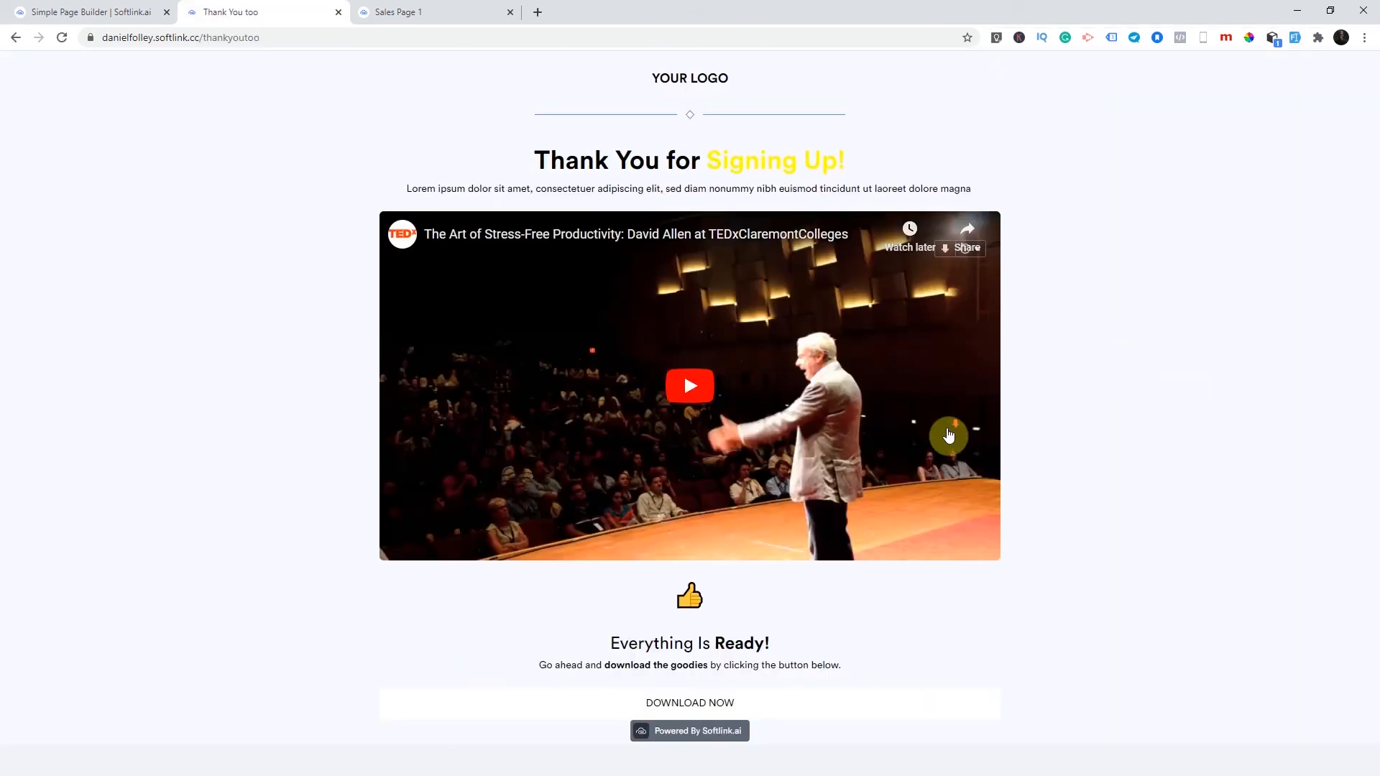
mouse_move(355, 371)
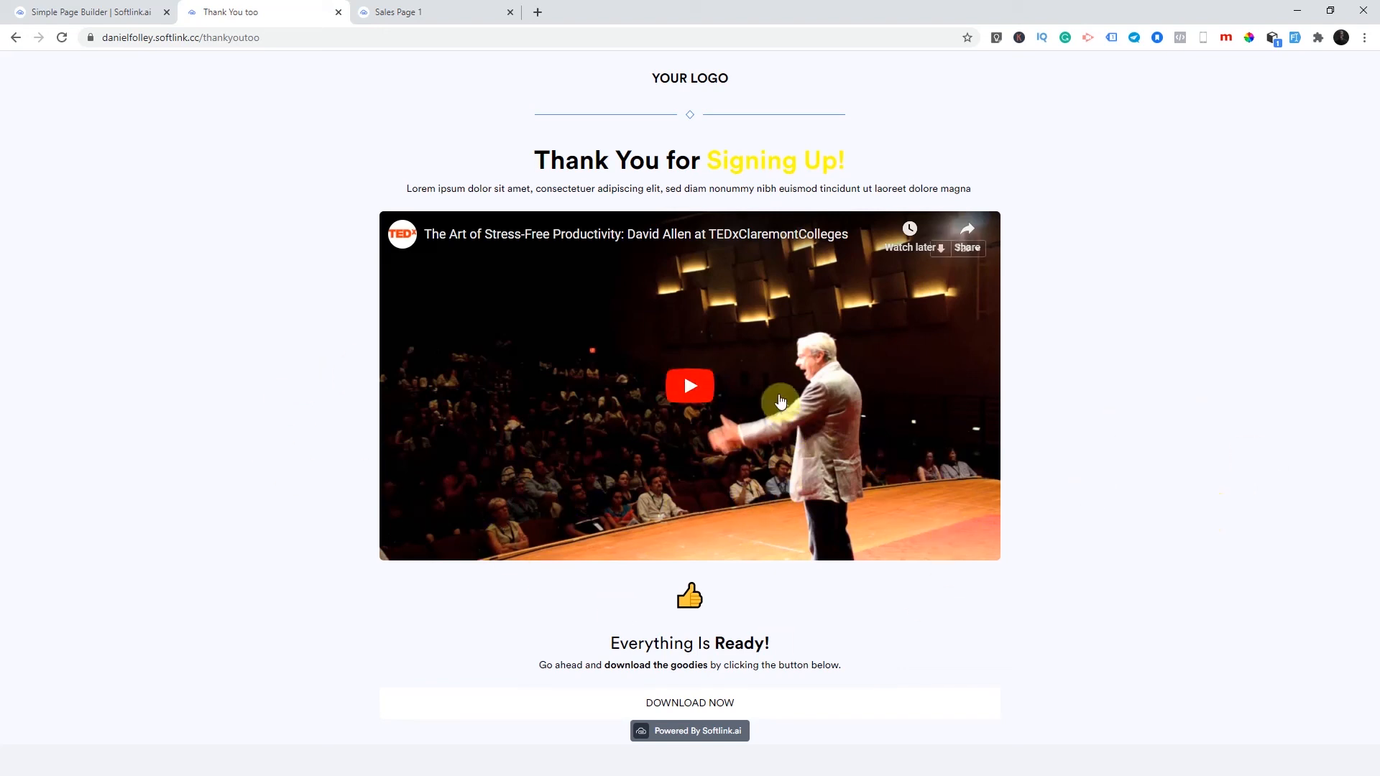
mouse_move(80, 69)
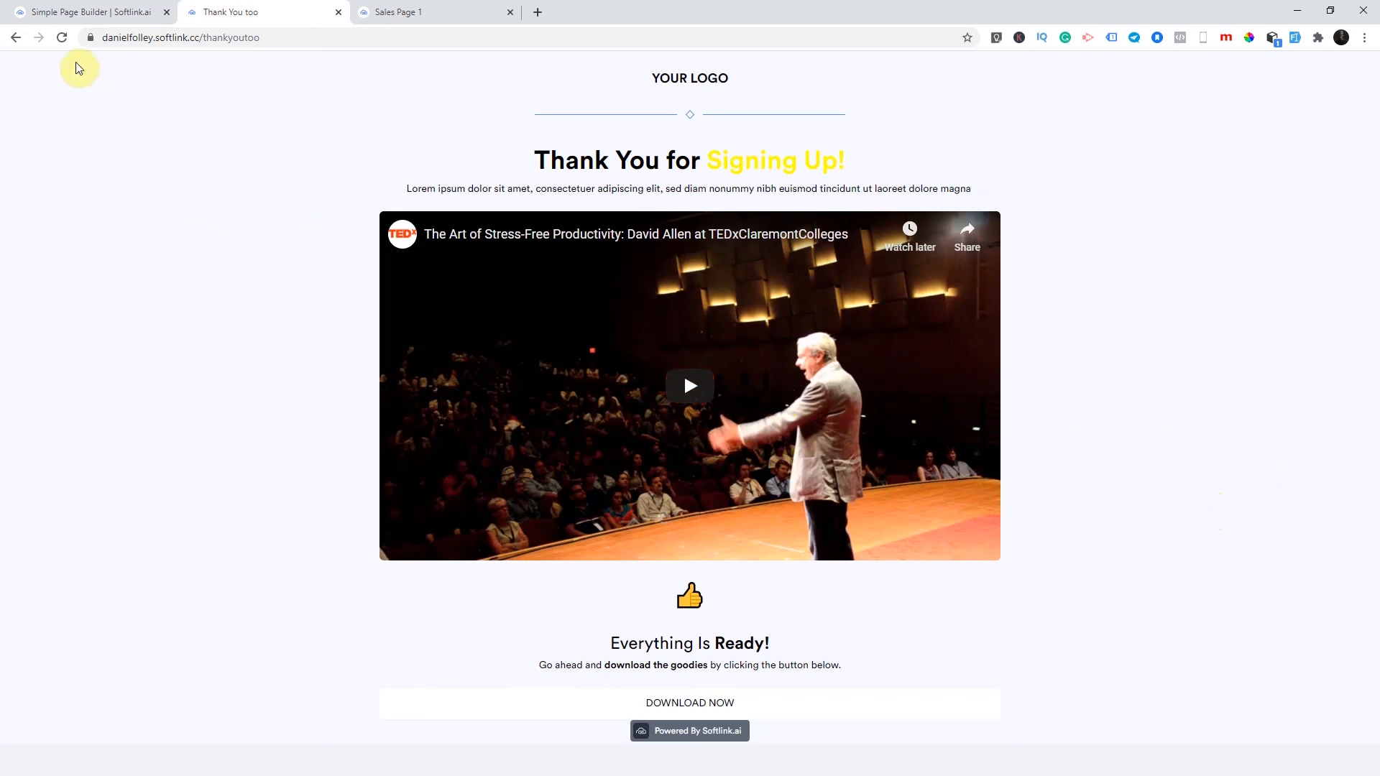
mouse_move(881, 421)
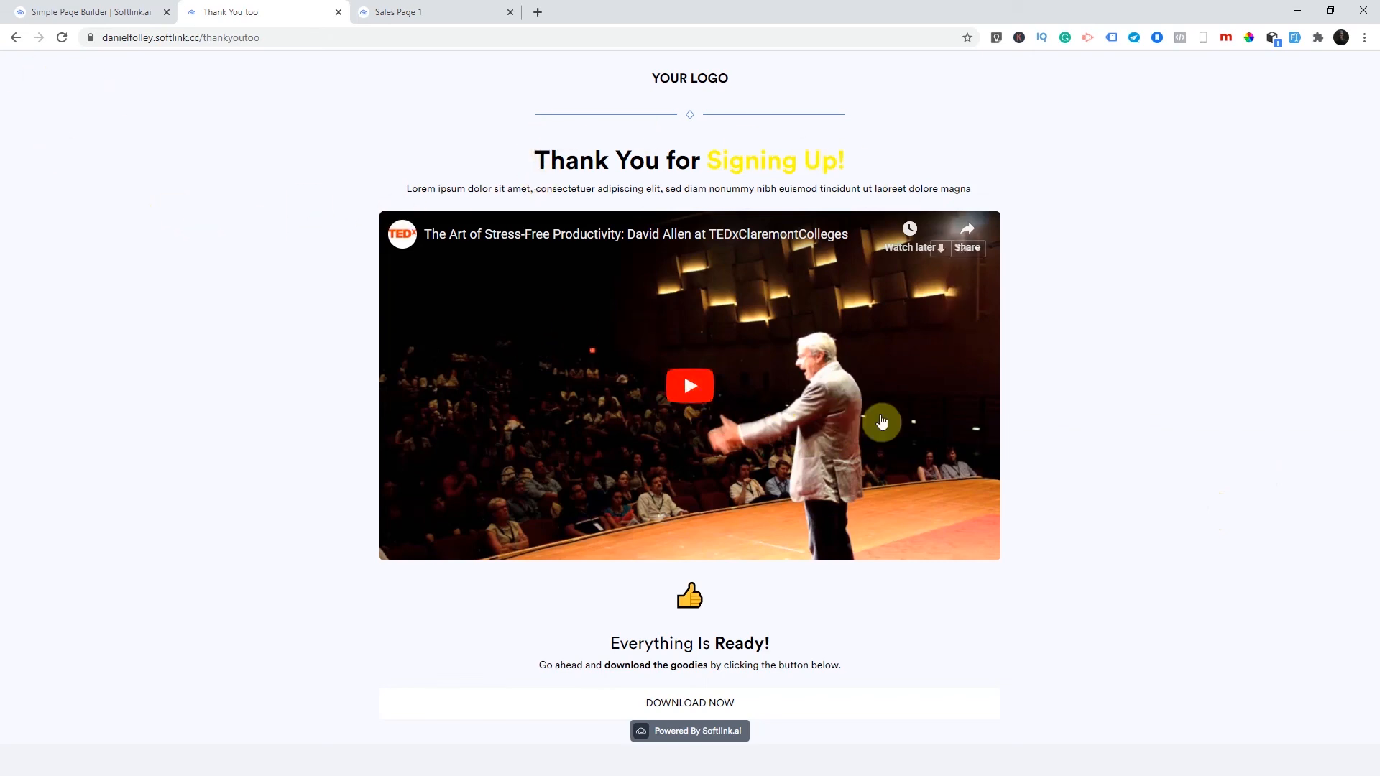
click(86, 12)
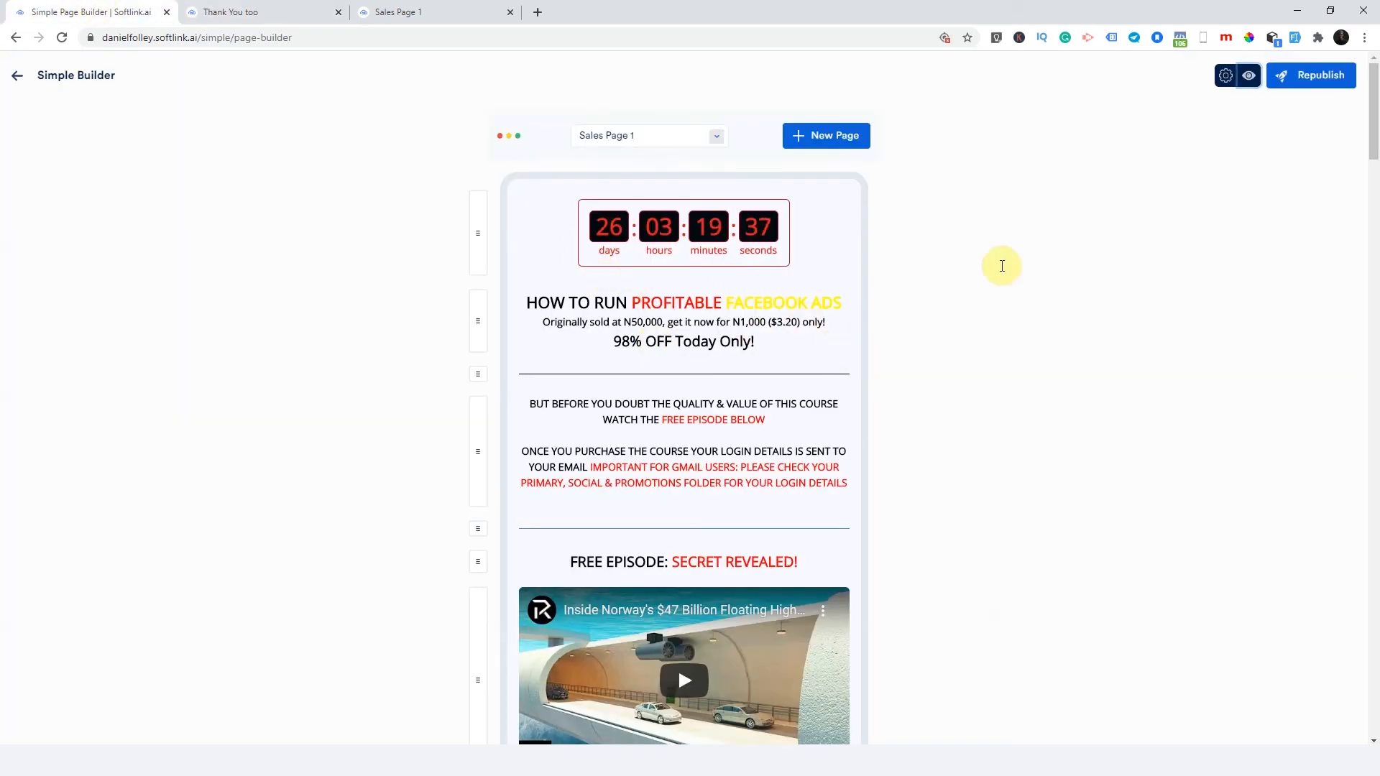
scroll(down, 3)
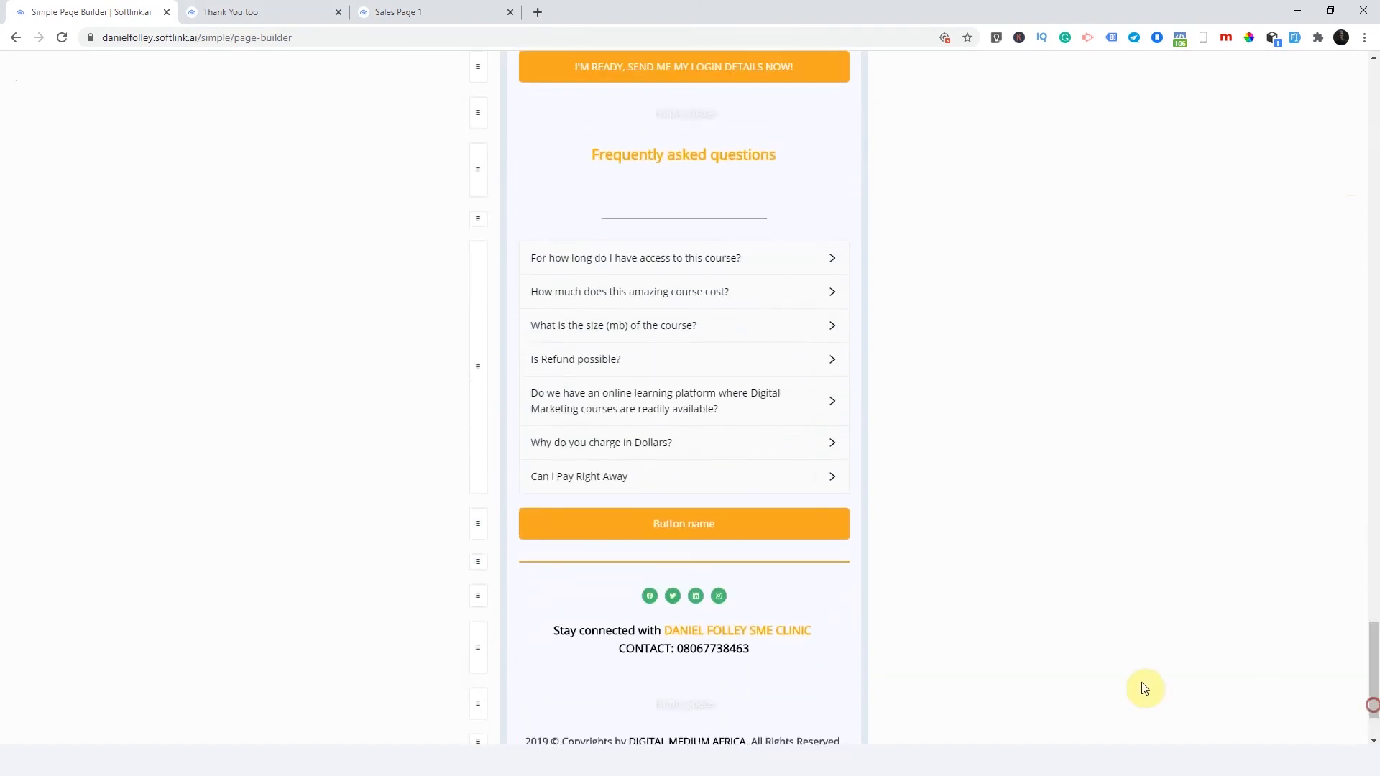
click(233, 12)
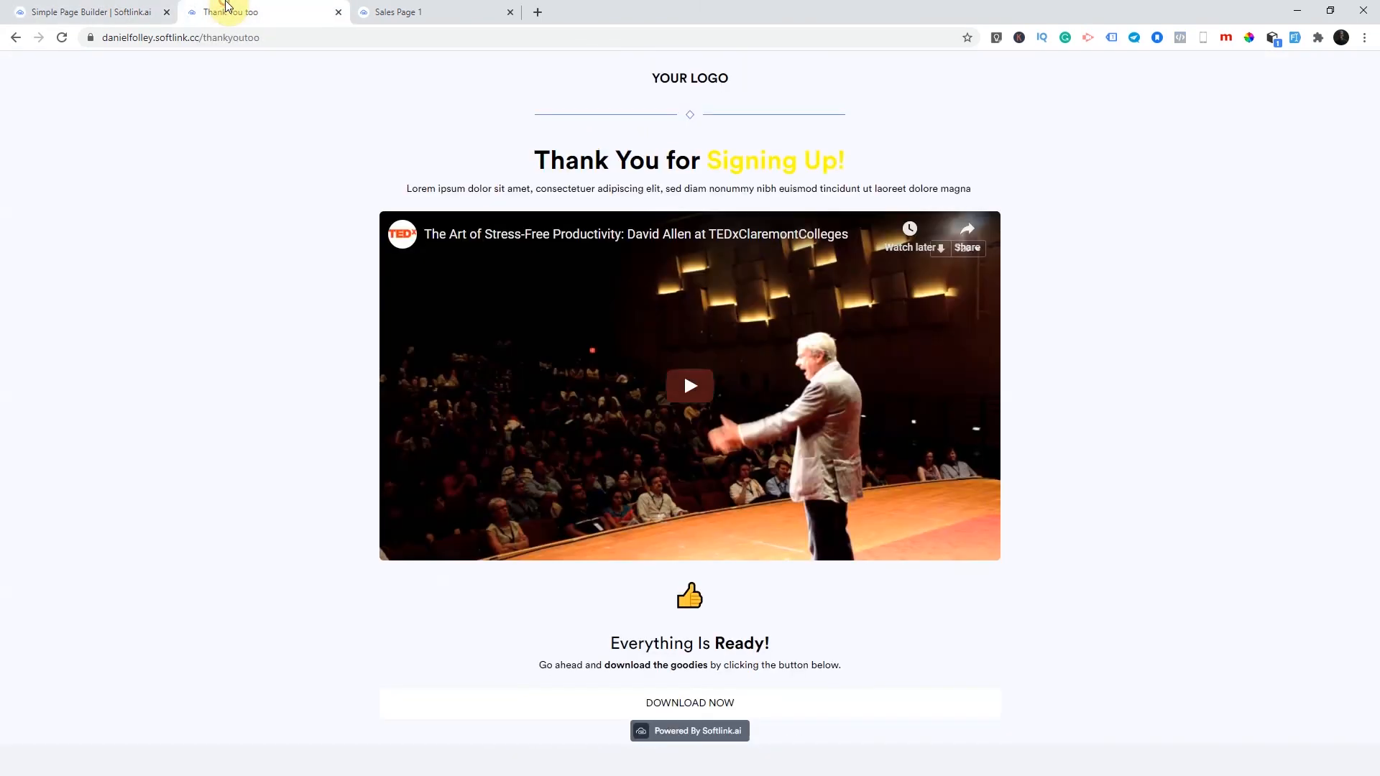
mouse_move(38, 187)
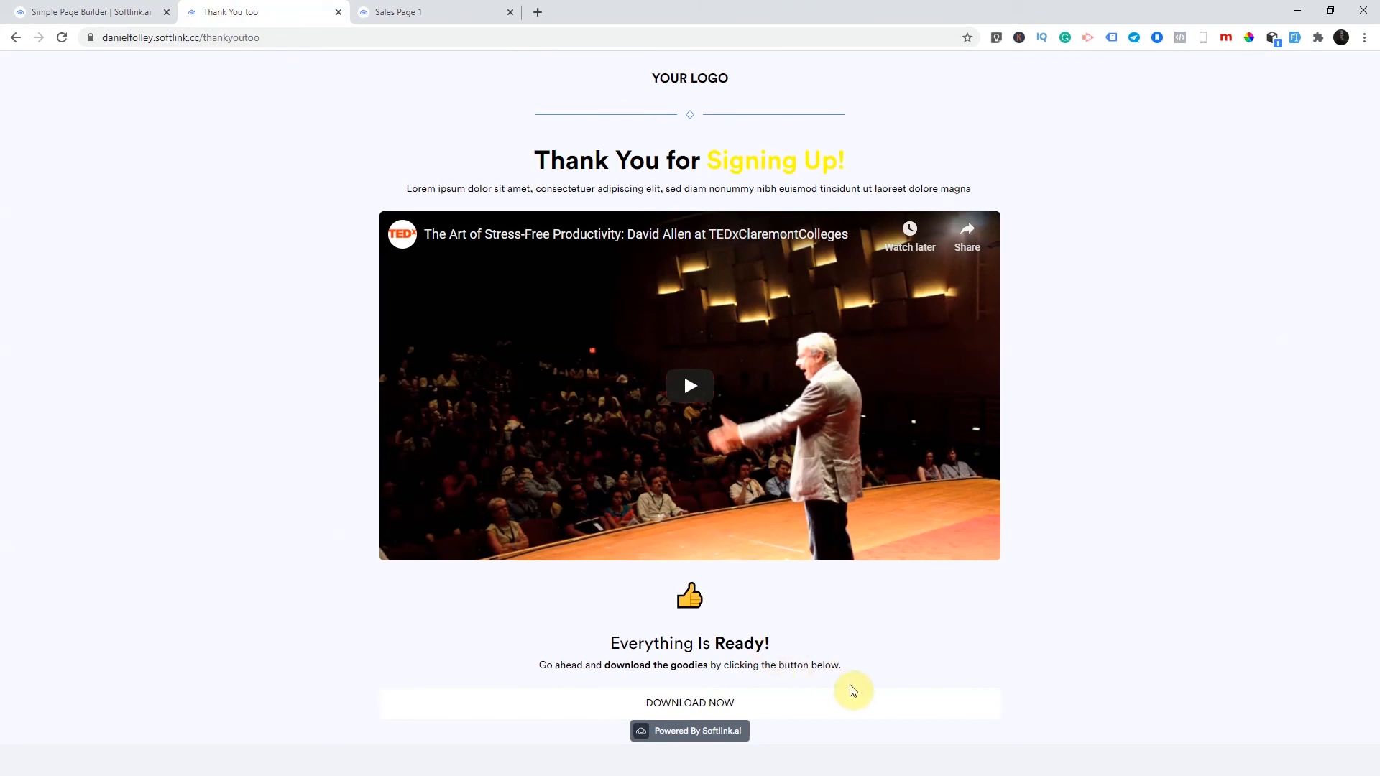
mouse_move(819, 657)
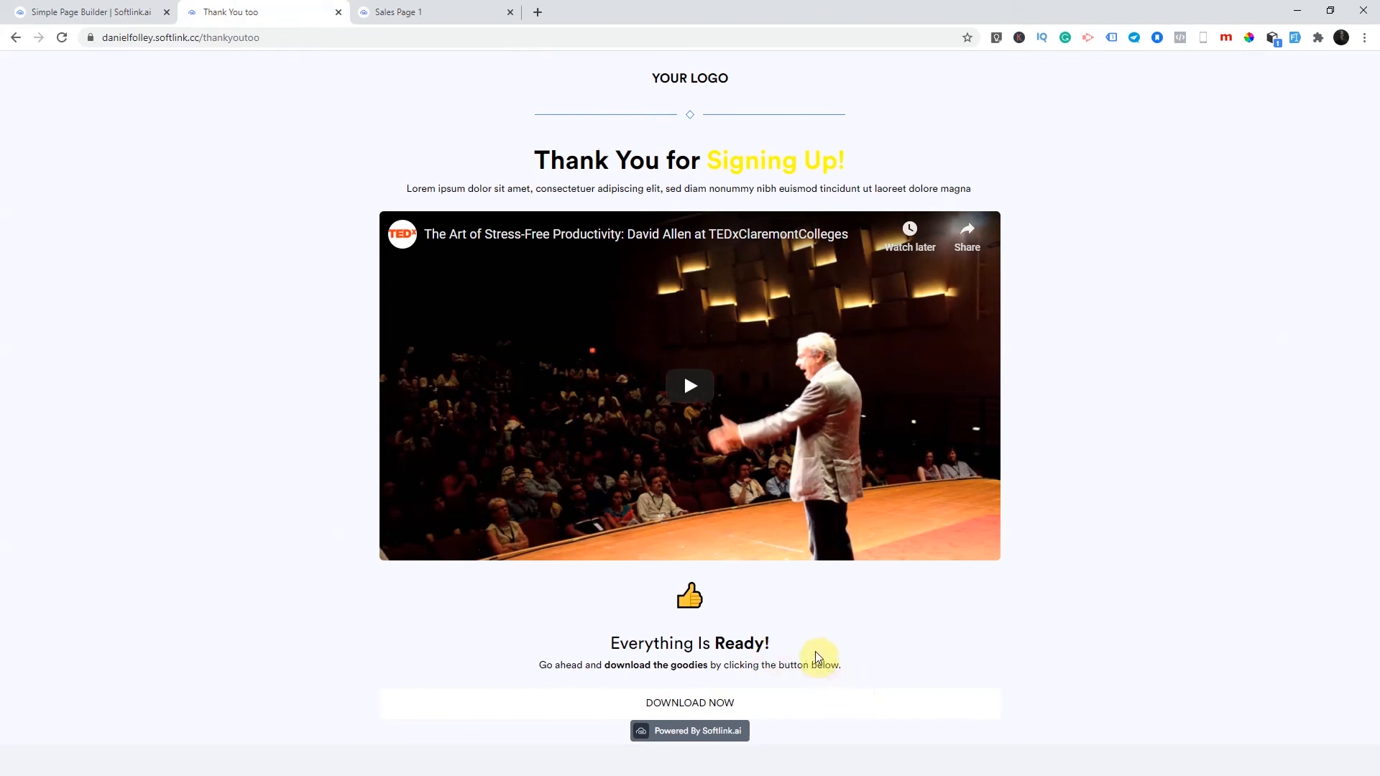
mouse_move(476, 406)
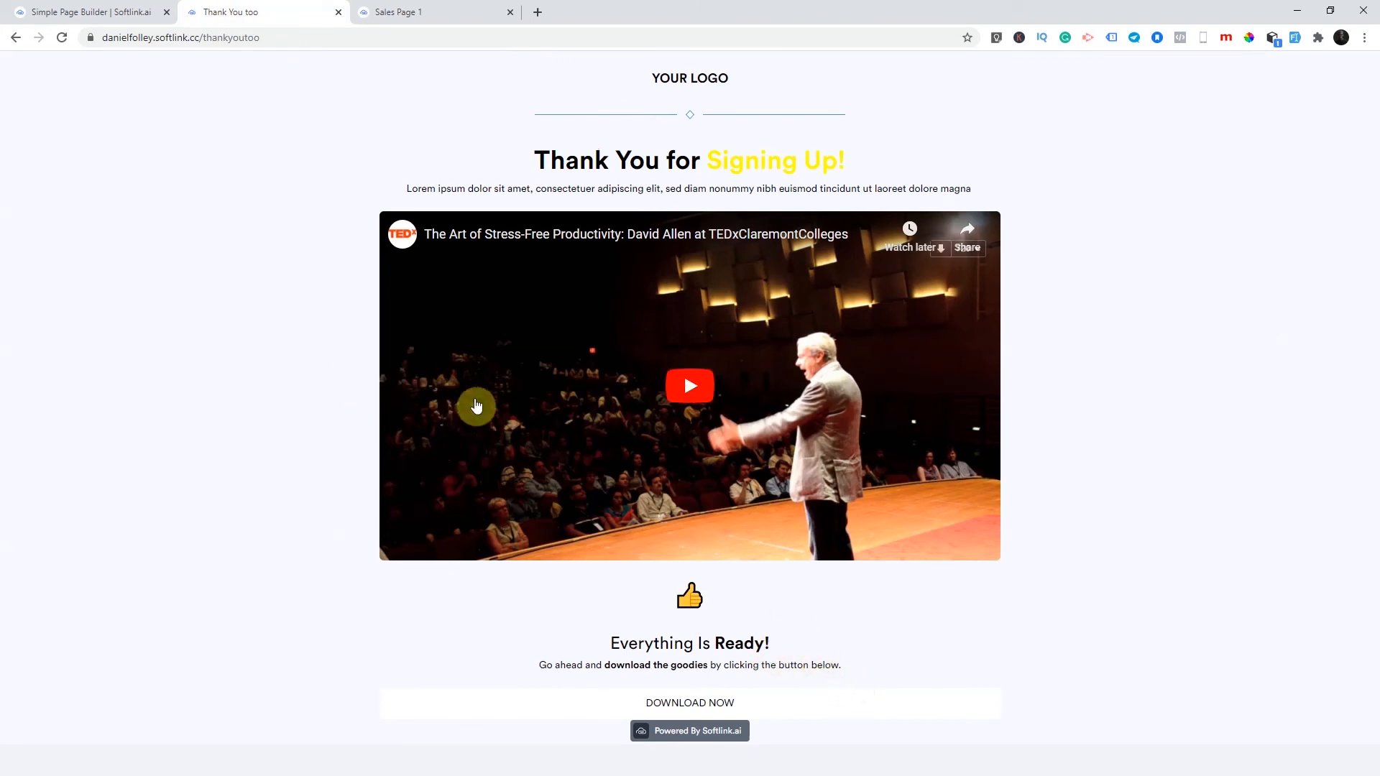
click(65, 12)
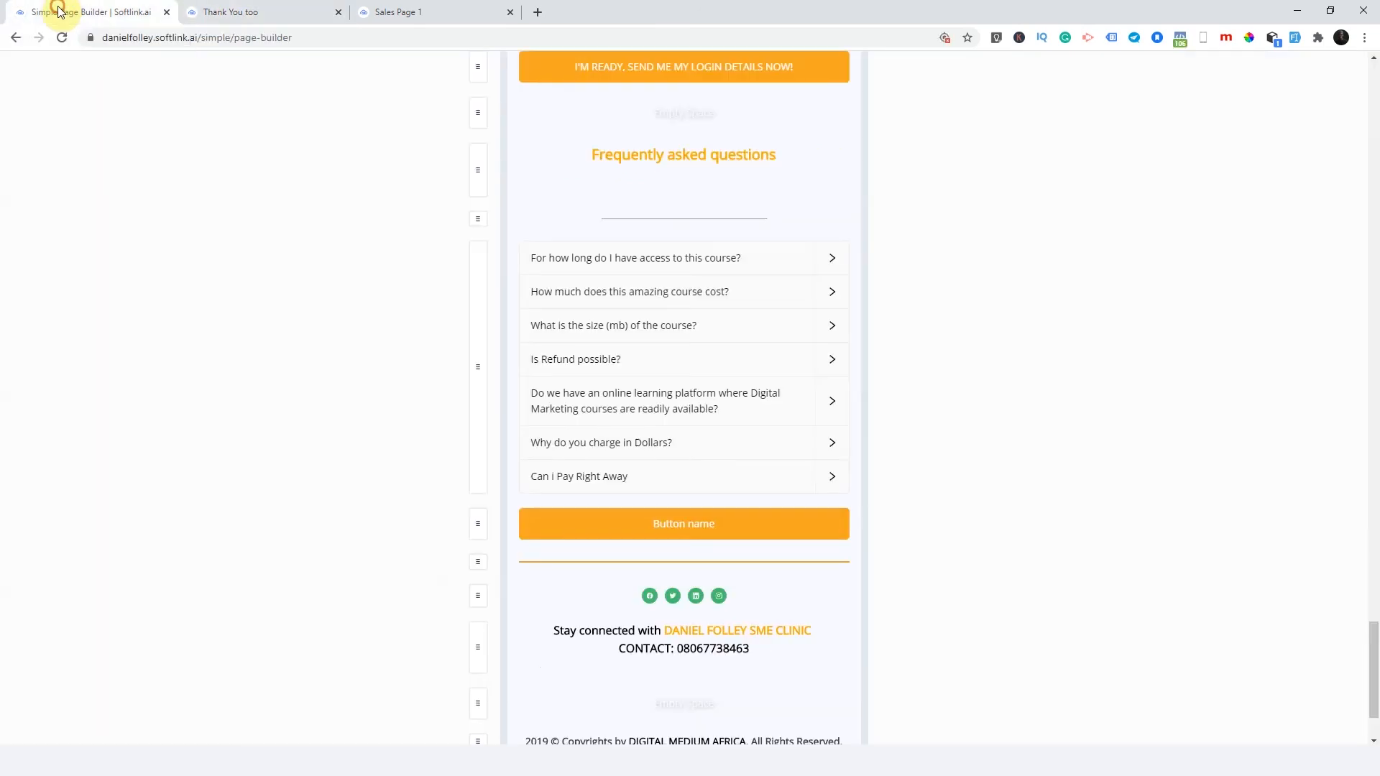
- Link the bottom START RUNNING PROFITABLE FACEBOOK ADS NOW! button to Sales Page 1 Form
scroll(down, 3)
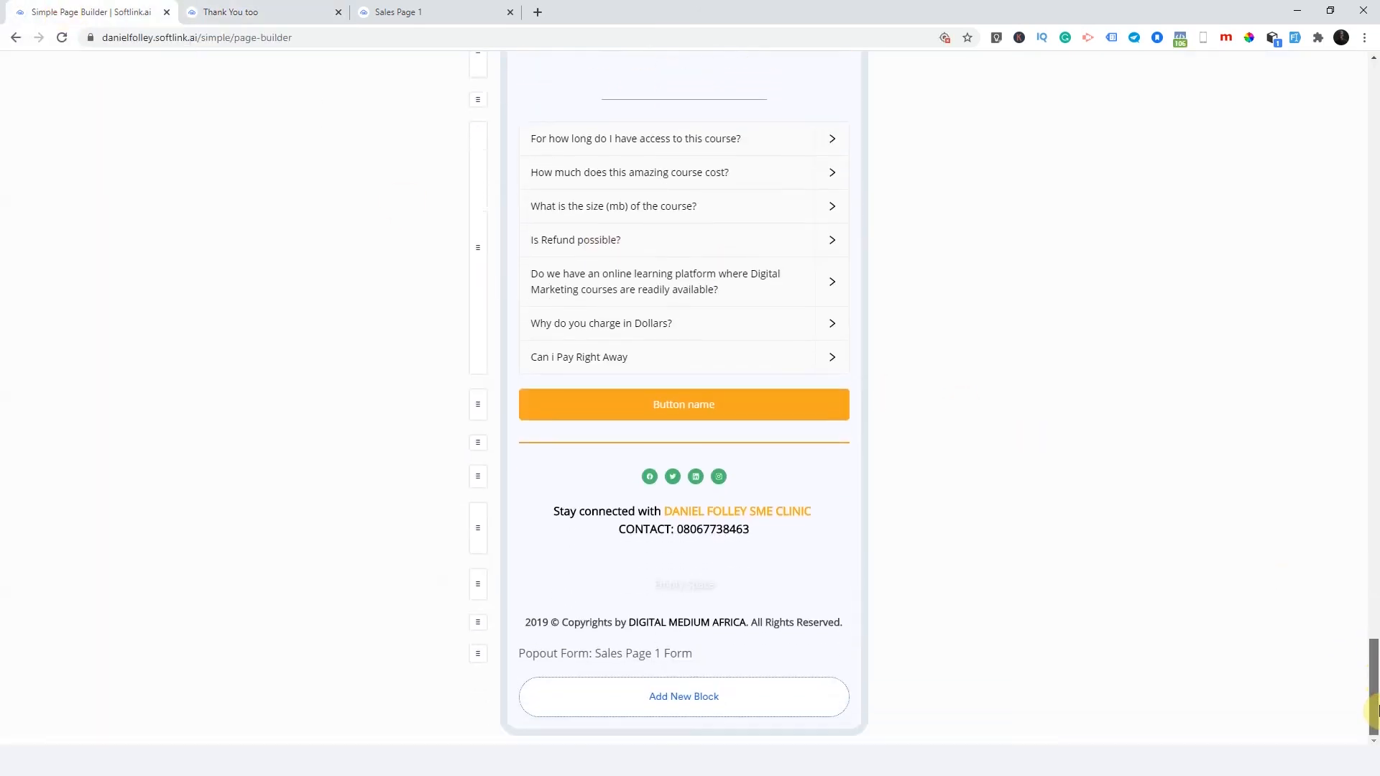
mouse_move(1356, 688)
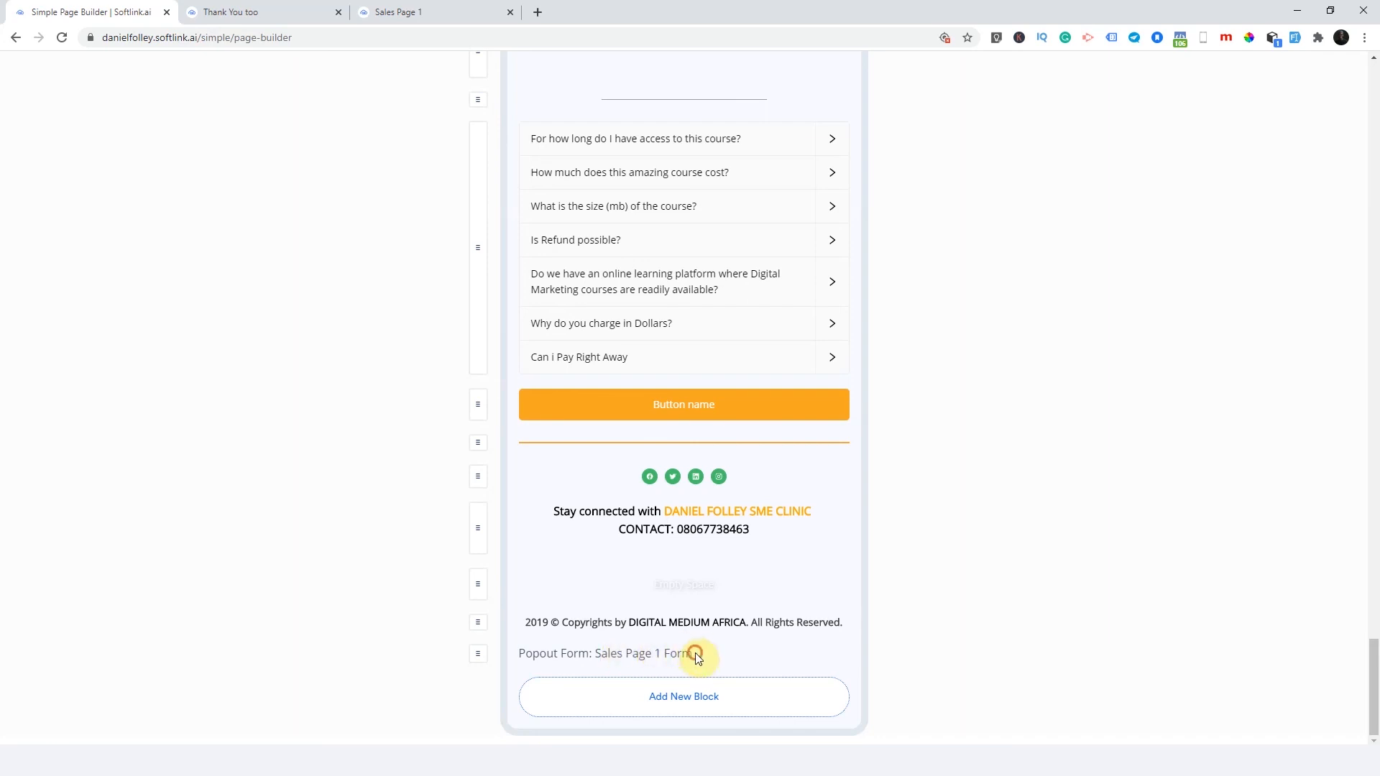
click(694, 657)
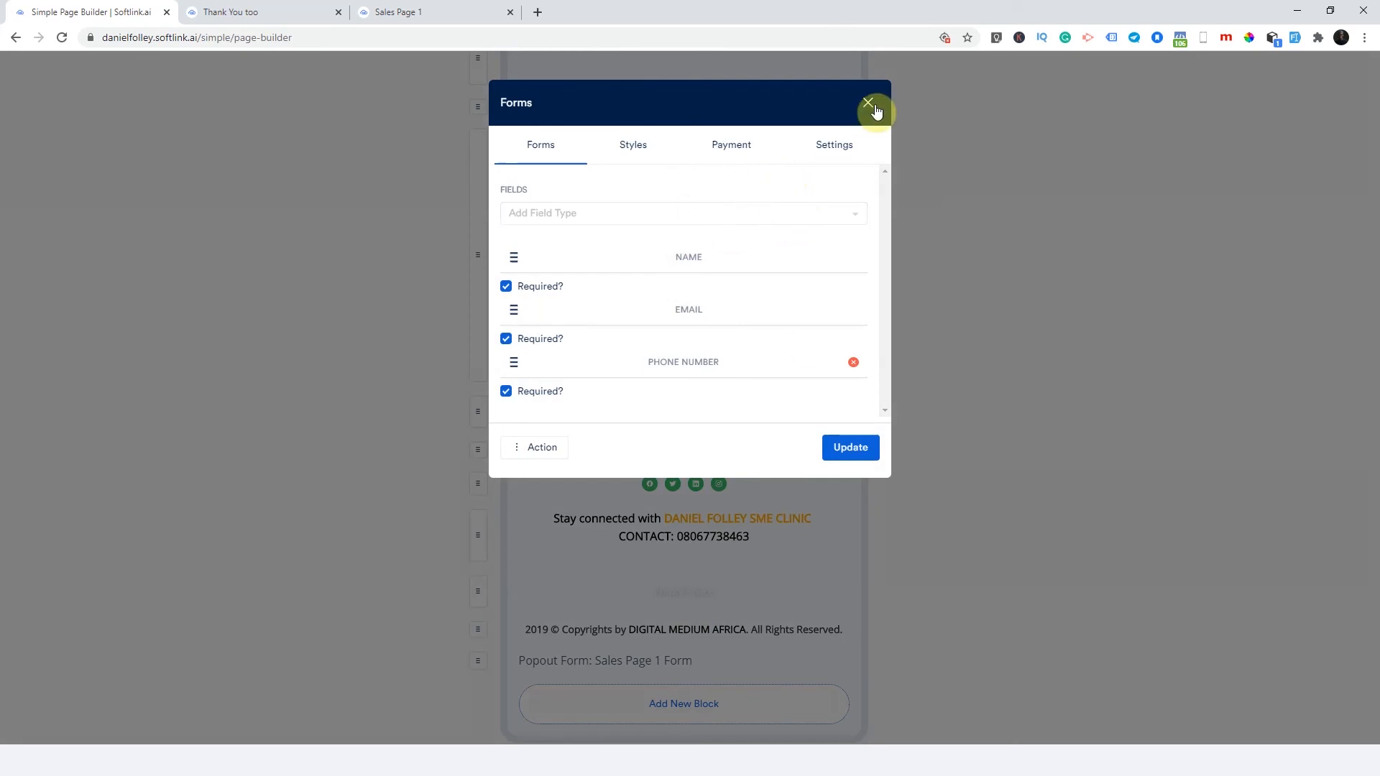
click(869, 102)
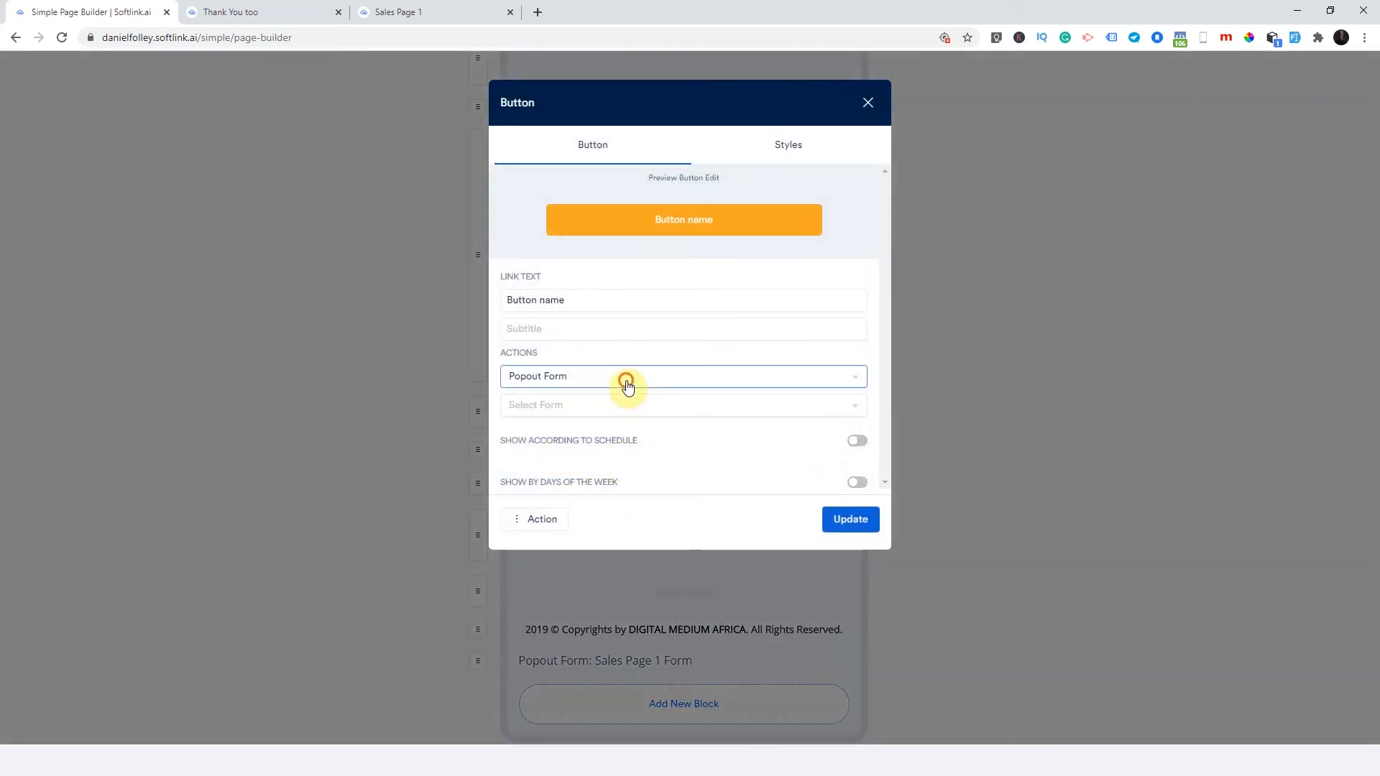
click(683, 405)
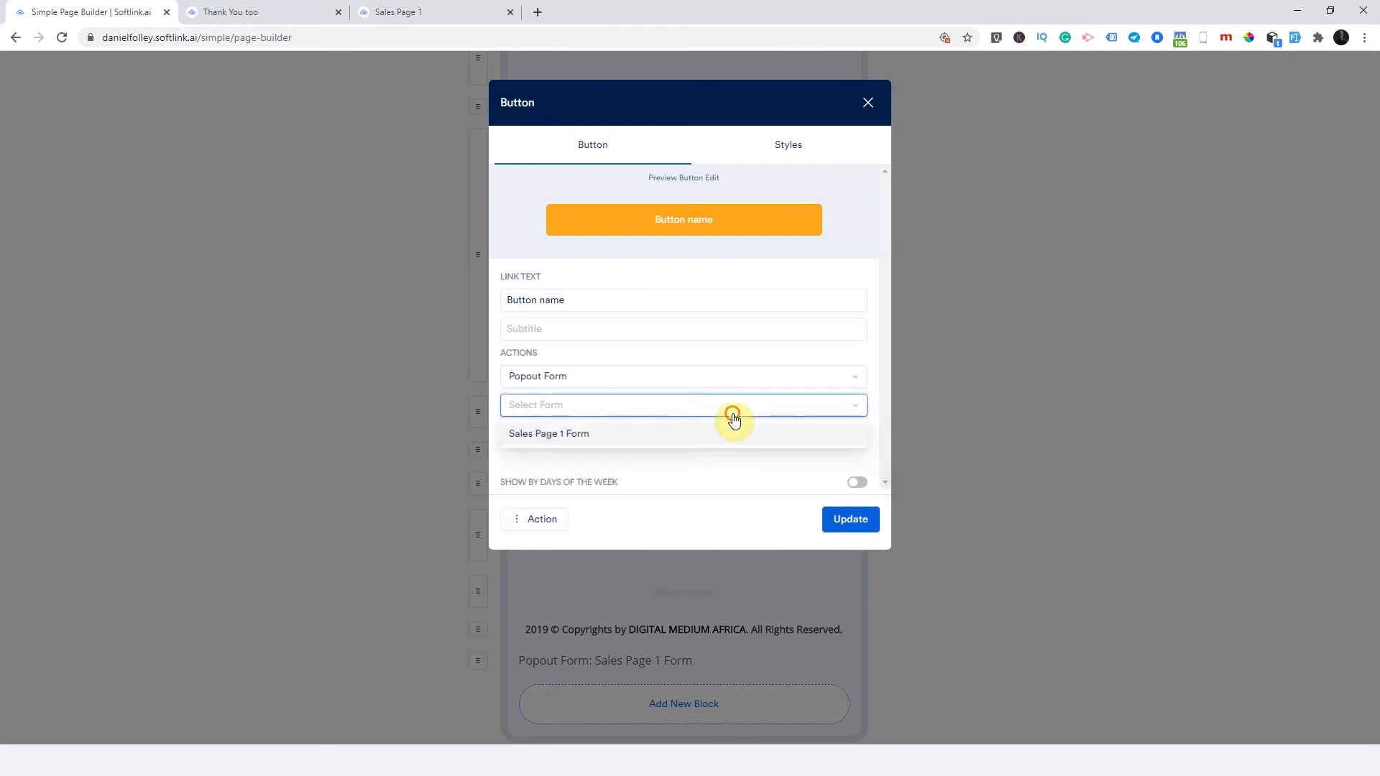
click(548, 433)
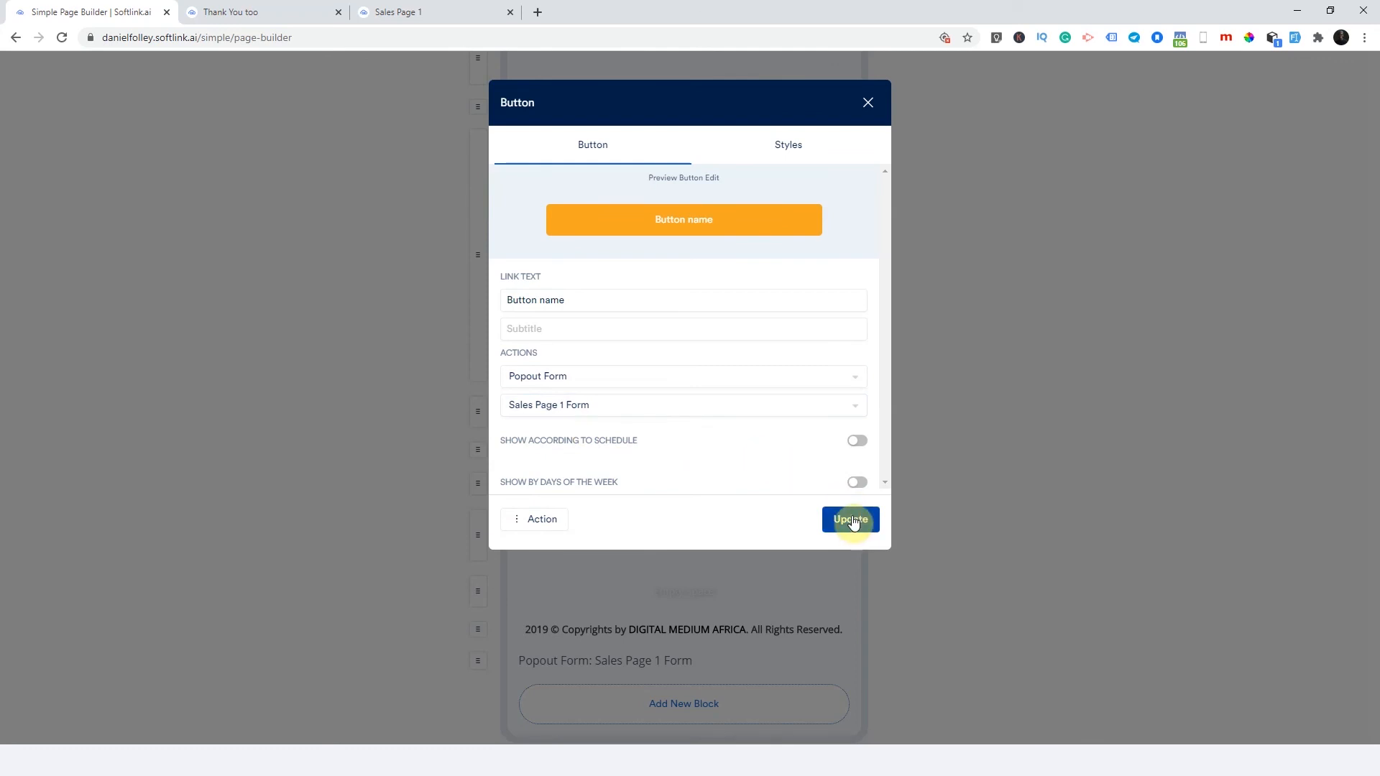
click(850, 519)
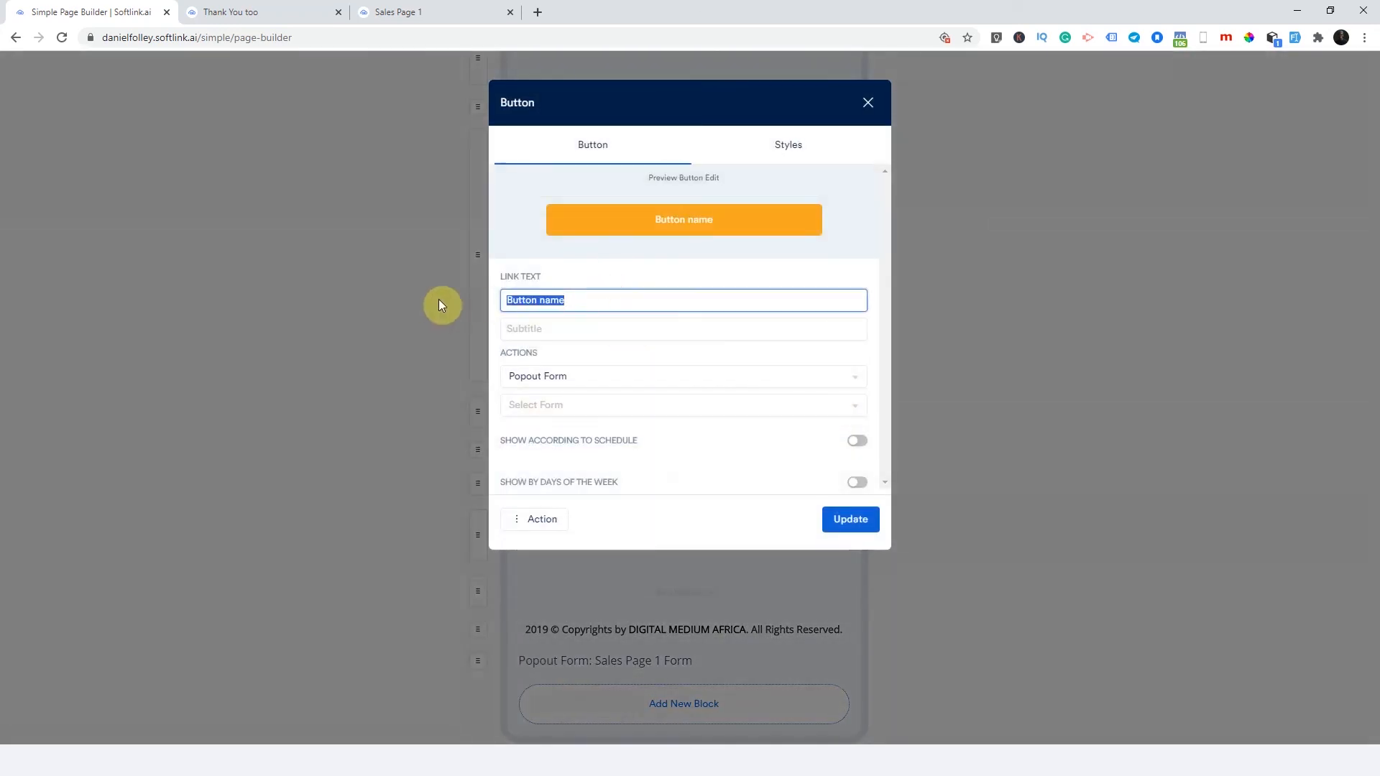
click(684, 405)
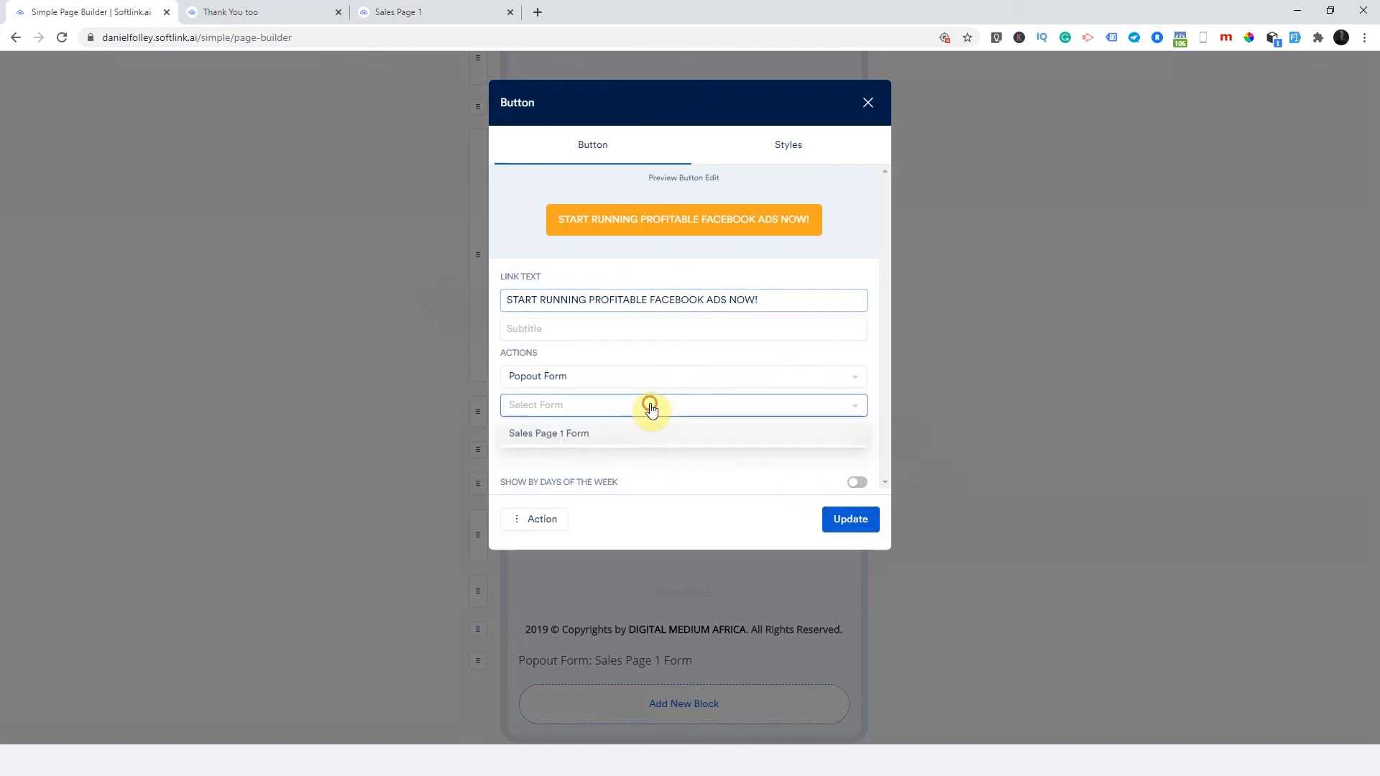
click(850, 519)
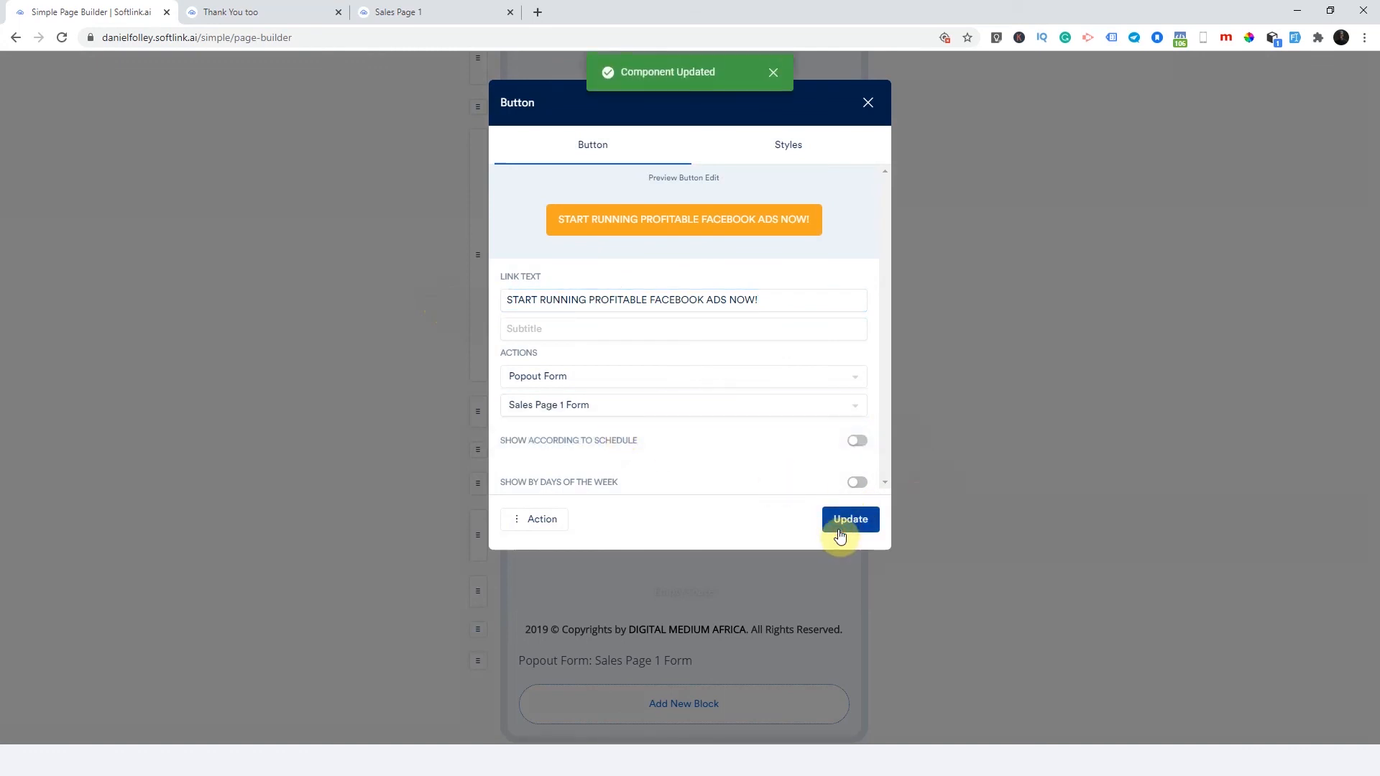
click(850, 519)
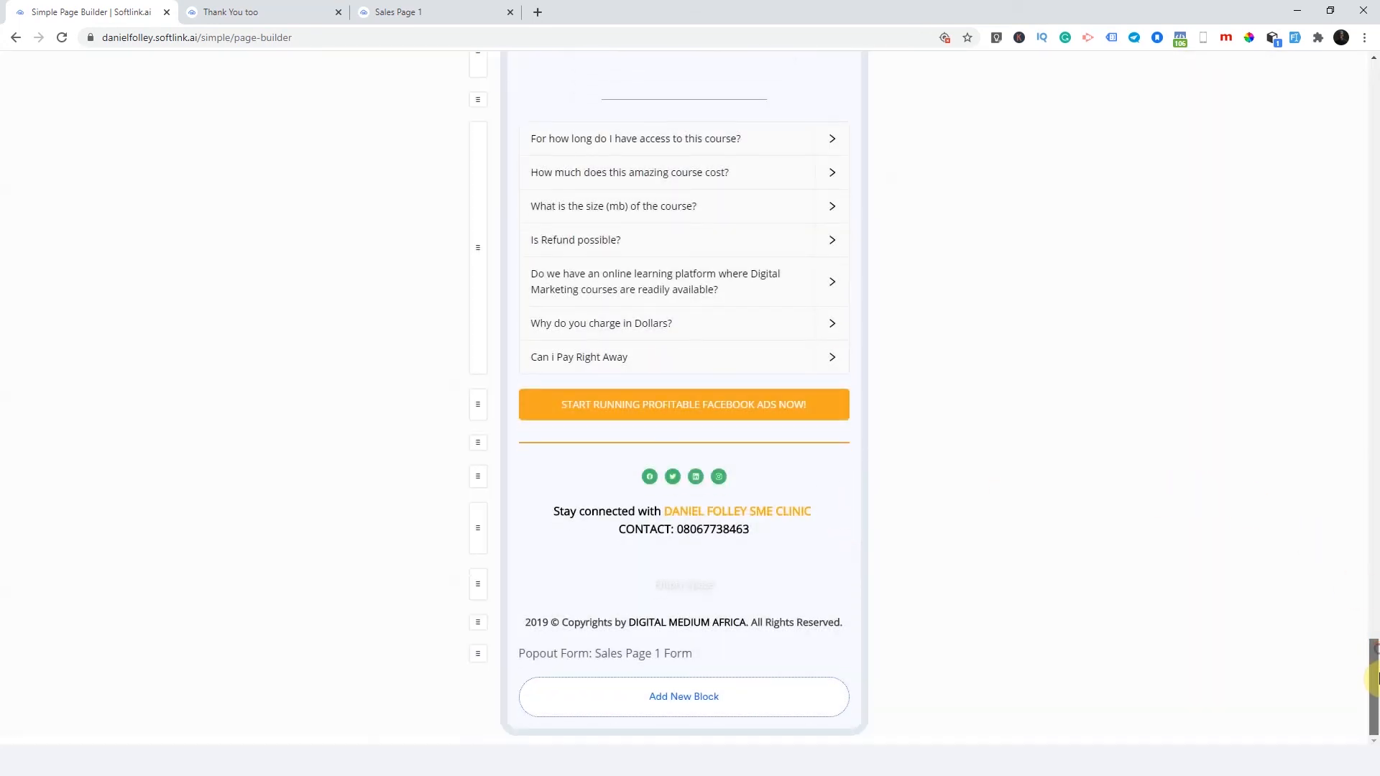